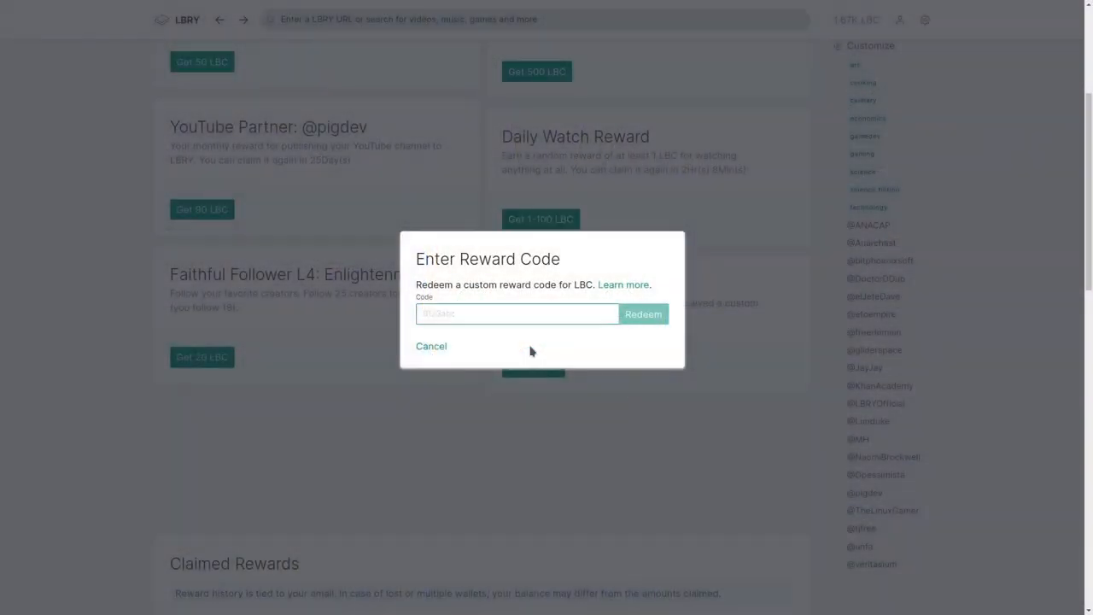
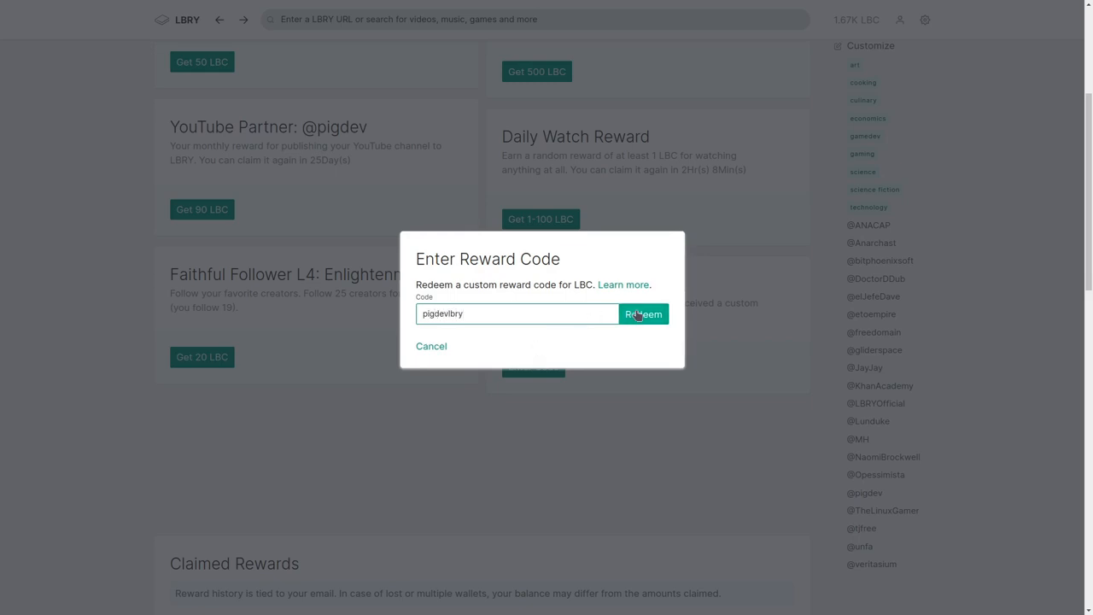
click(642, 314)
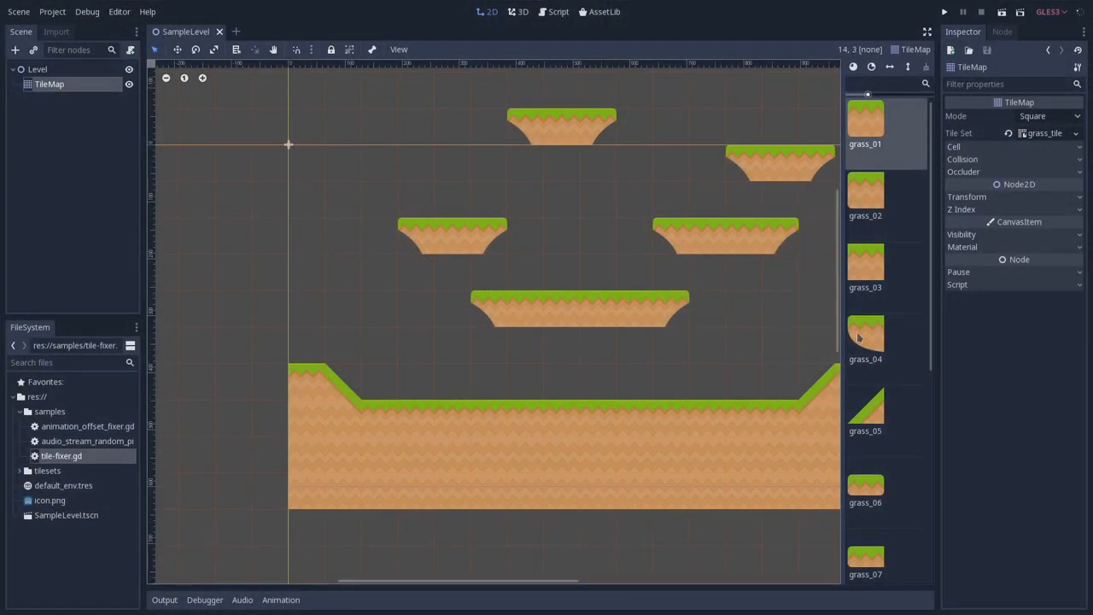
Step: Pick the grass_04 tile in the TileMap palette, then bring up tile-fixer.gd in the Script workspace
click(864, 333)
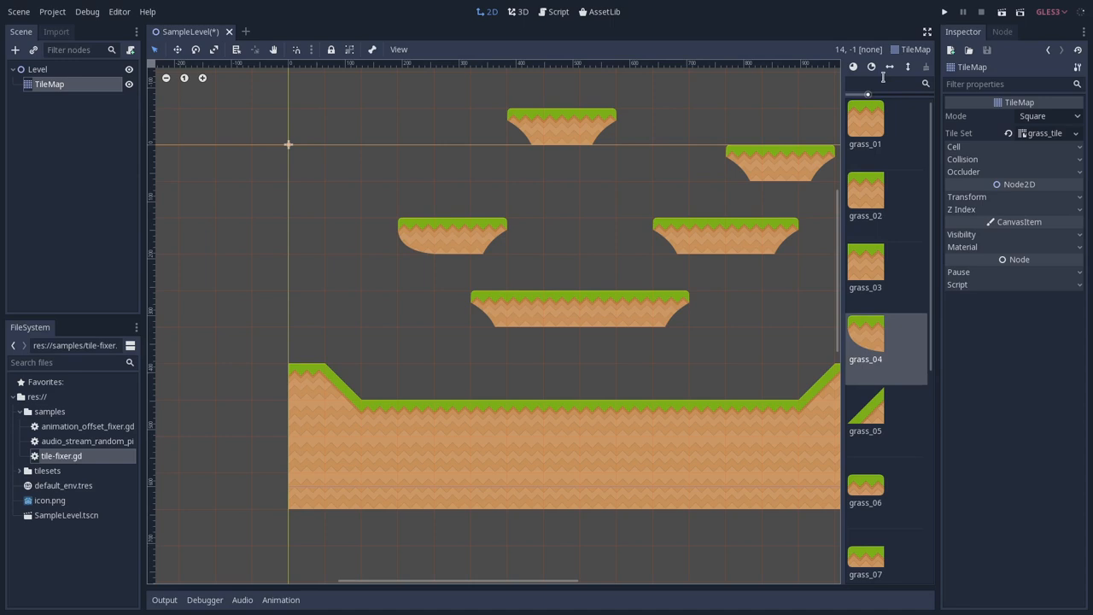
mouse_move(926, 119)
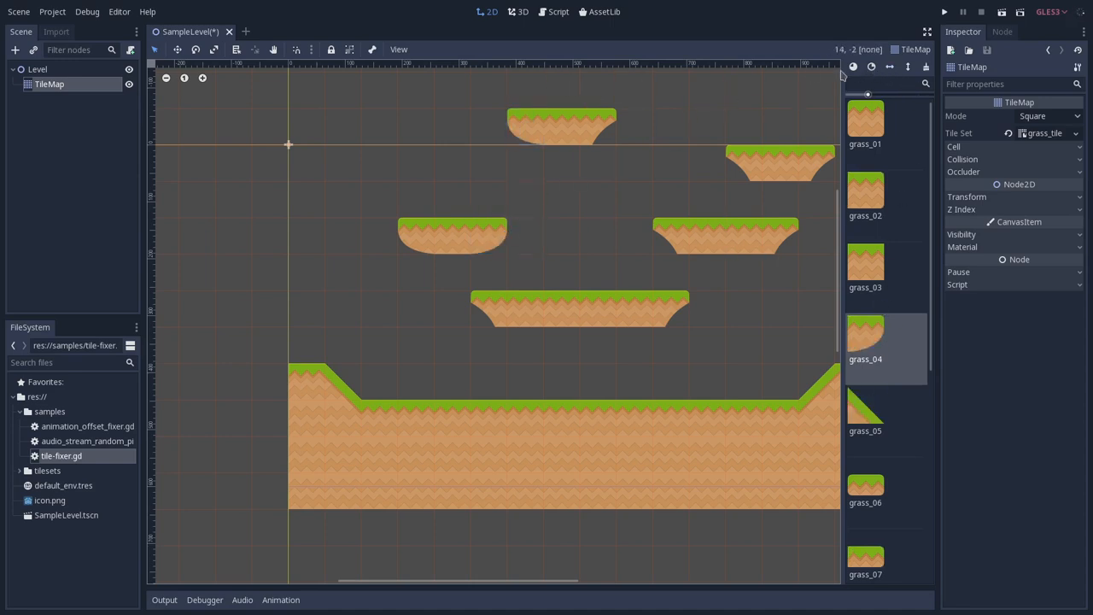
click(743, 163)
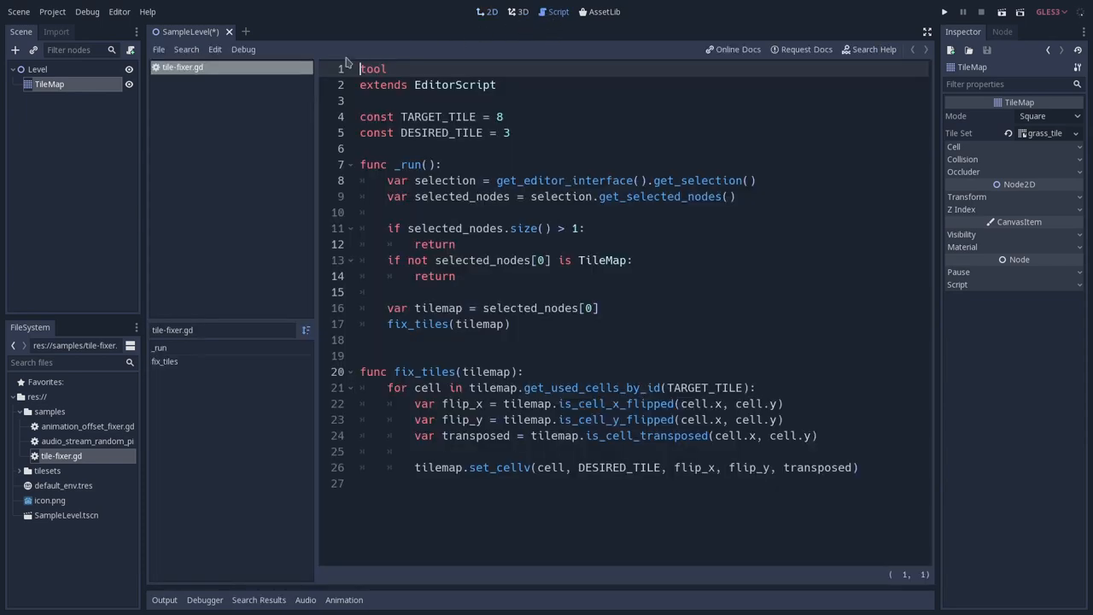
click(157, 48)
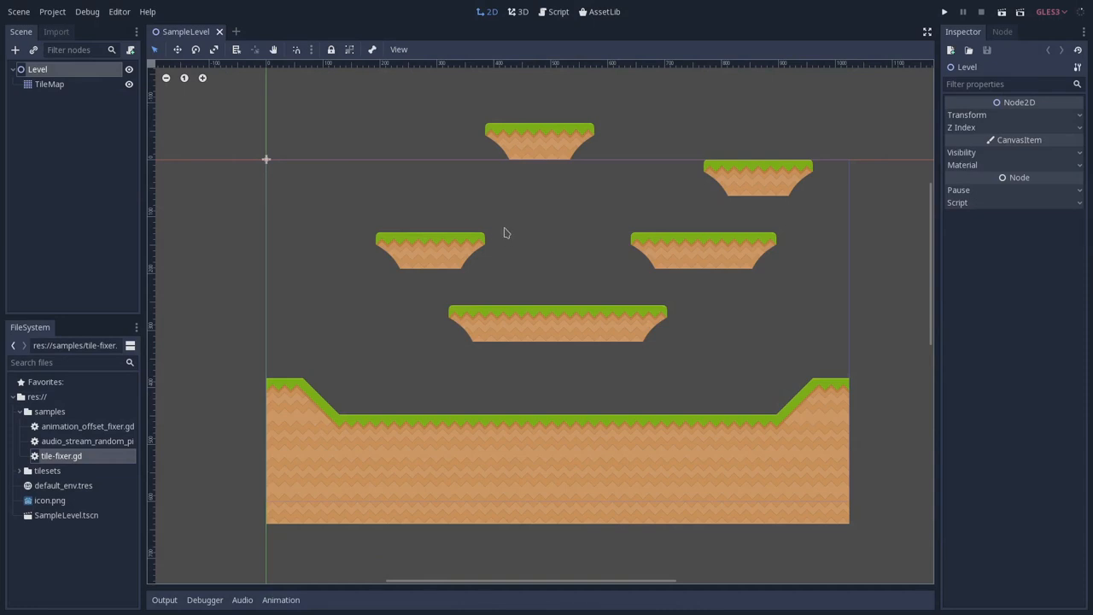
mouse_move(475, 246)
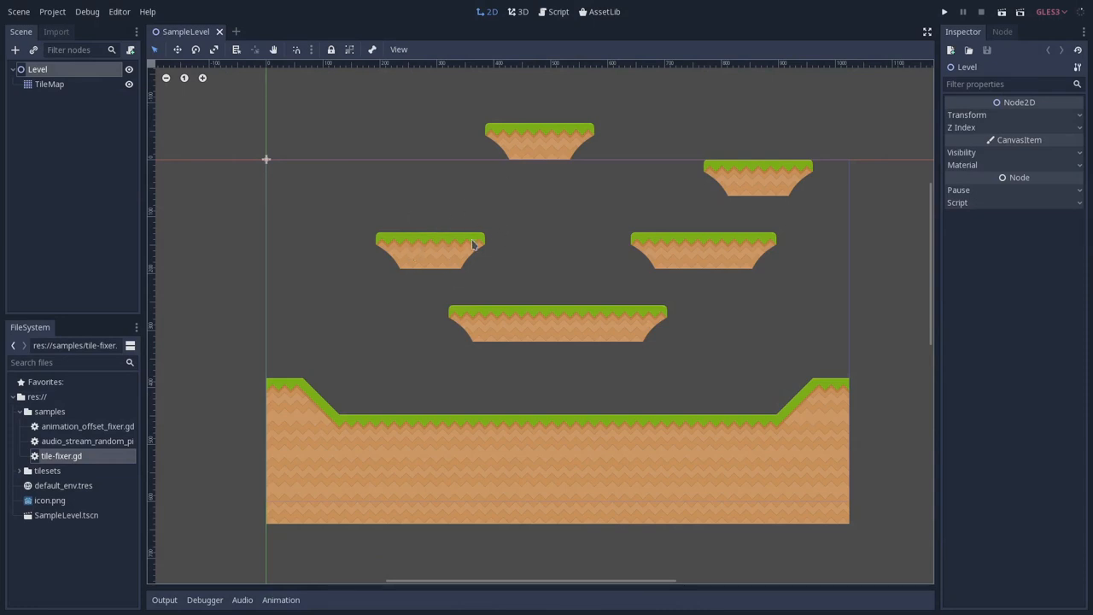
mouse_move(581, 136)
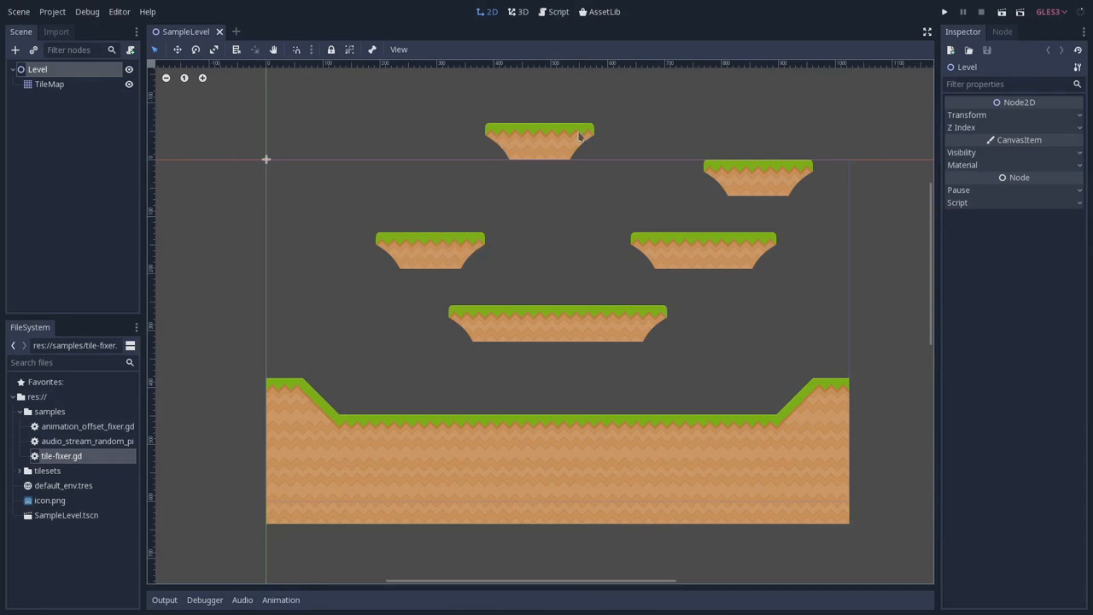
mouse_move(427, 247)
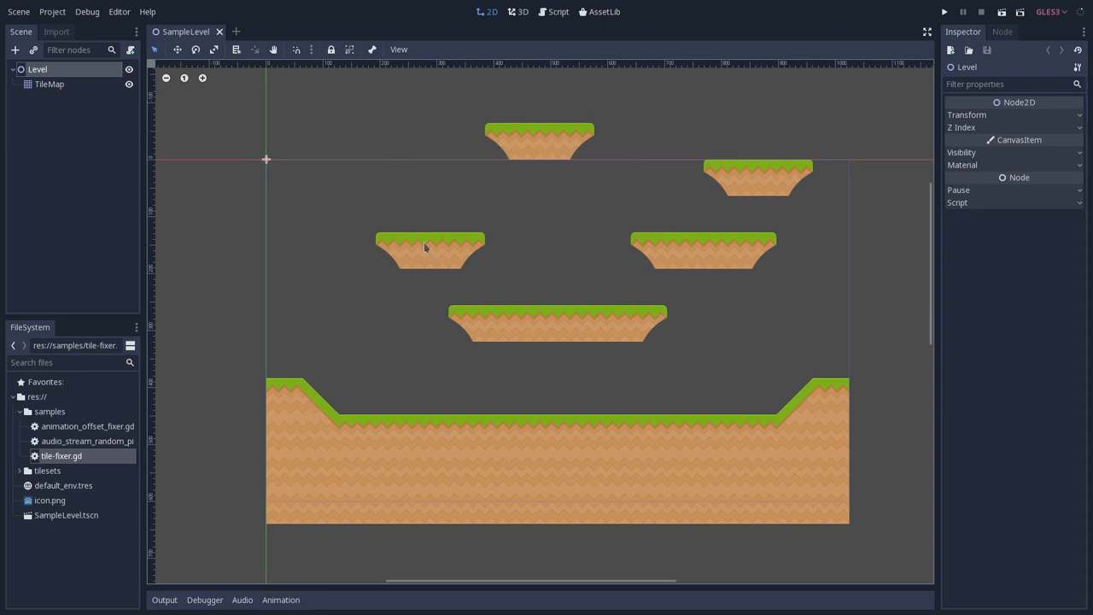
Step: Select the level's TileMap node and browse its grass tiles in the palette
click(47, 84)
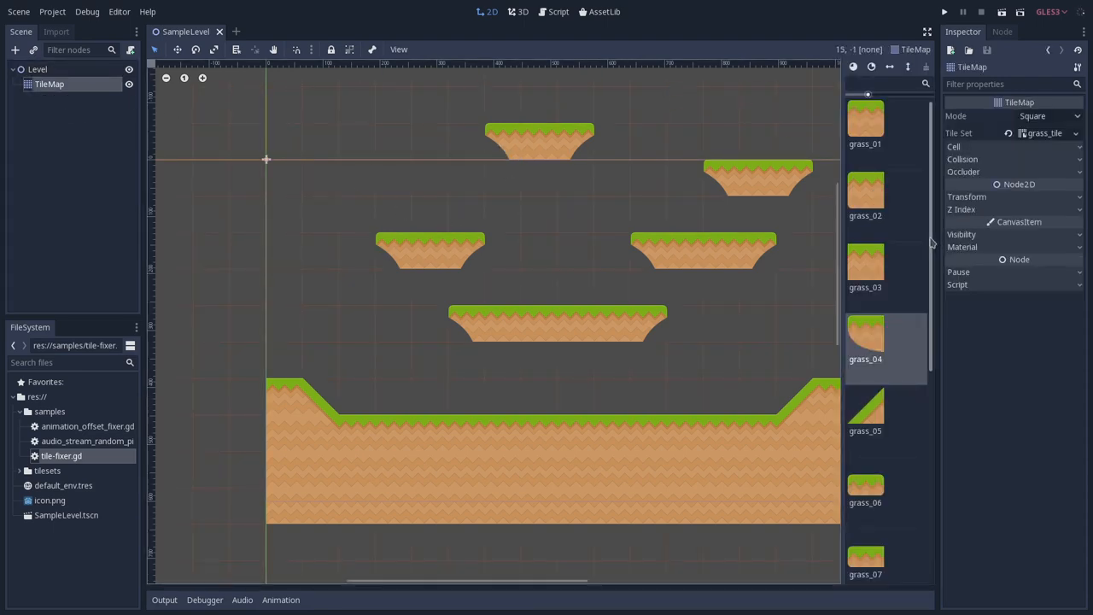
scroll(down, 3)
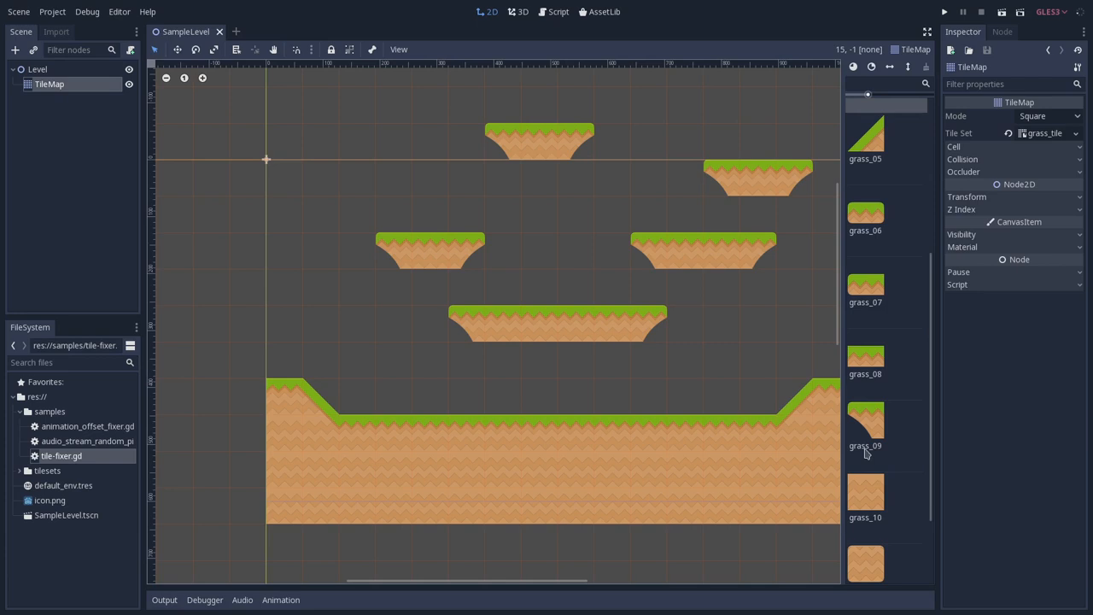
click(503, 214)
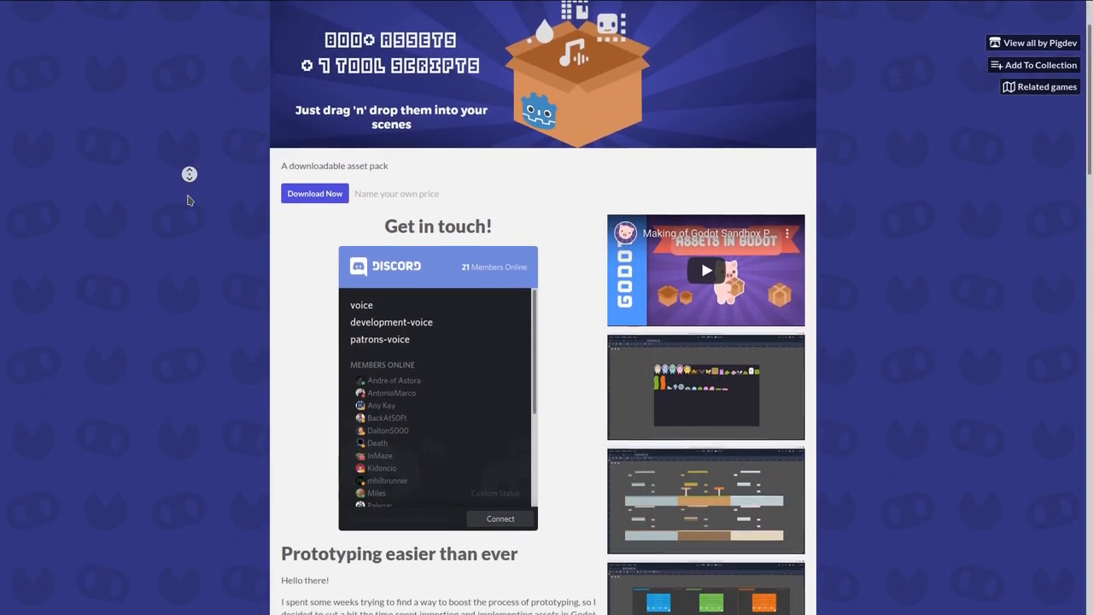
Step: Scroll the itch.io asset pack page down to its Features list
scroll(down, 3)
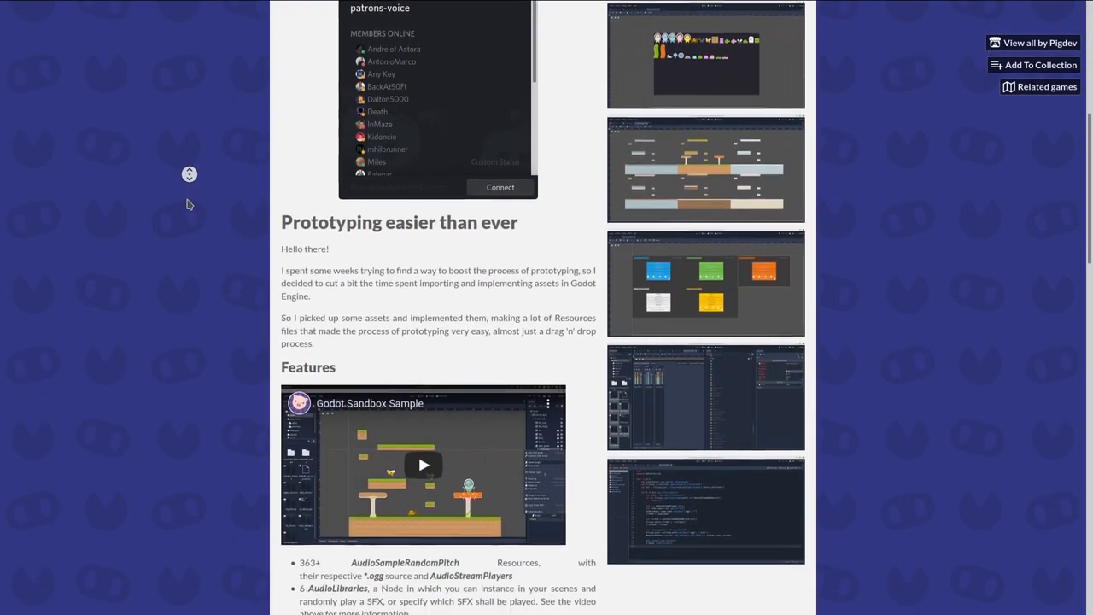
scroll(down, 3)
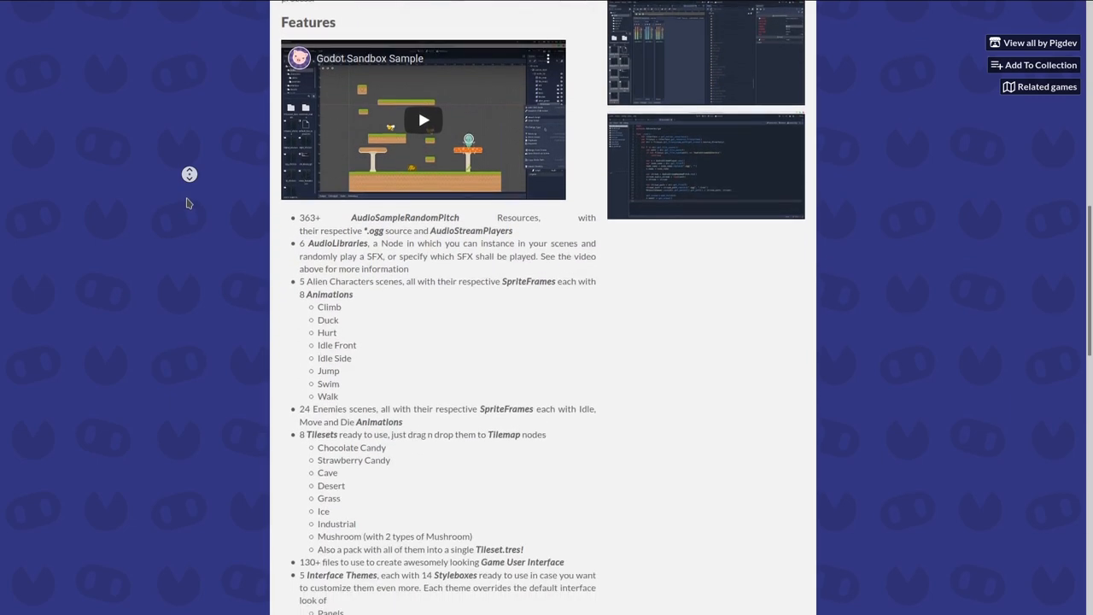
scroll(down, 3)
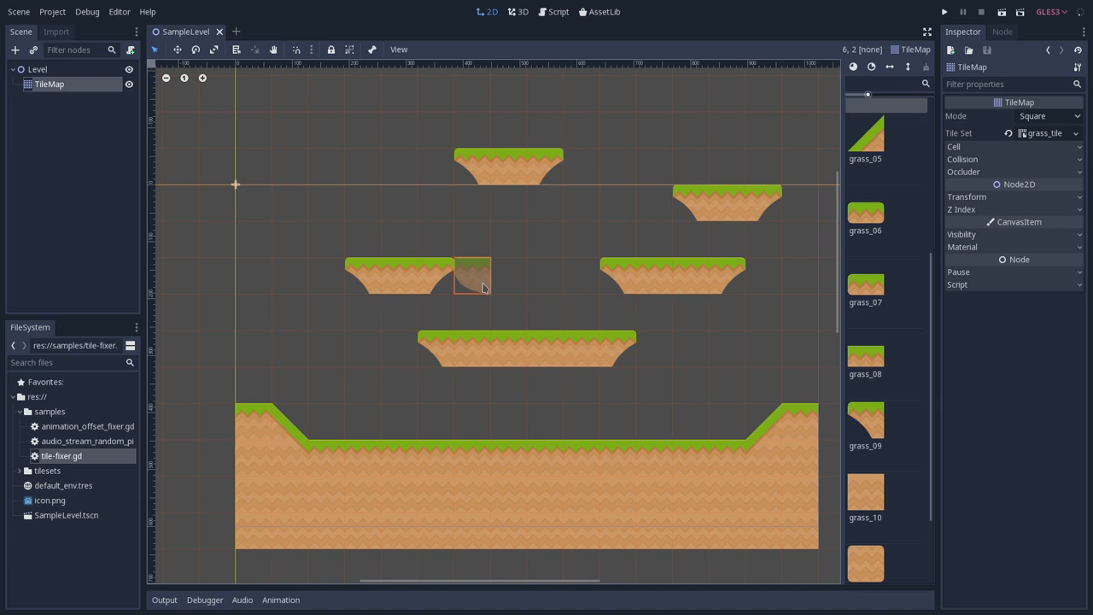
click(471, 275)
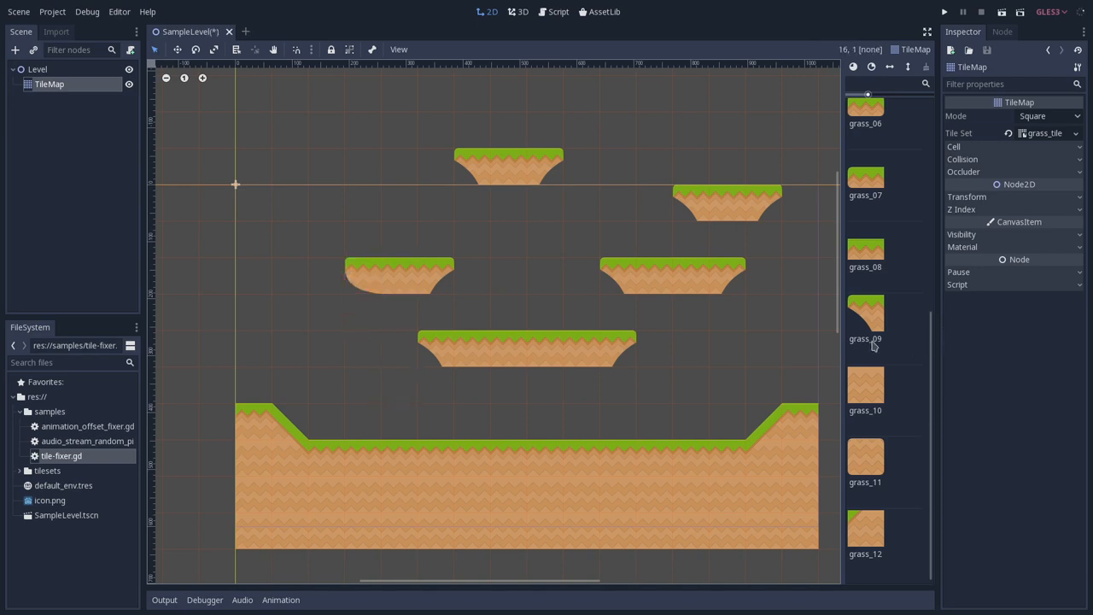
scroll(up, 3)
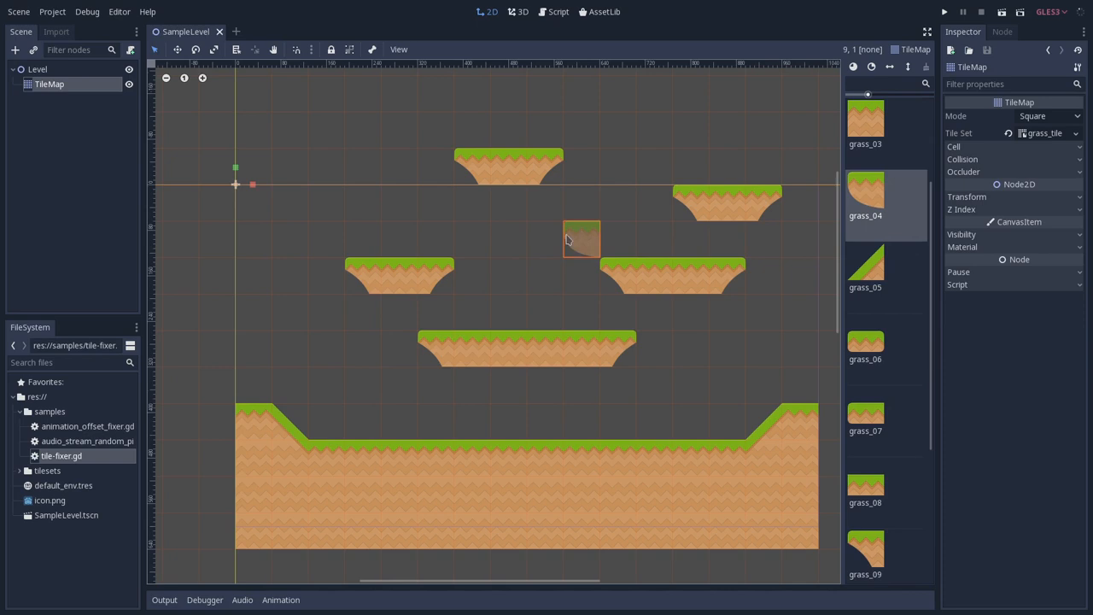
mouse_move(545, 94)
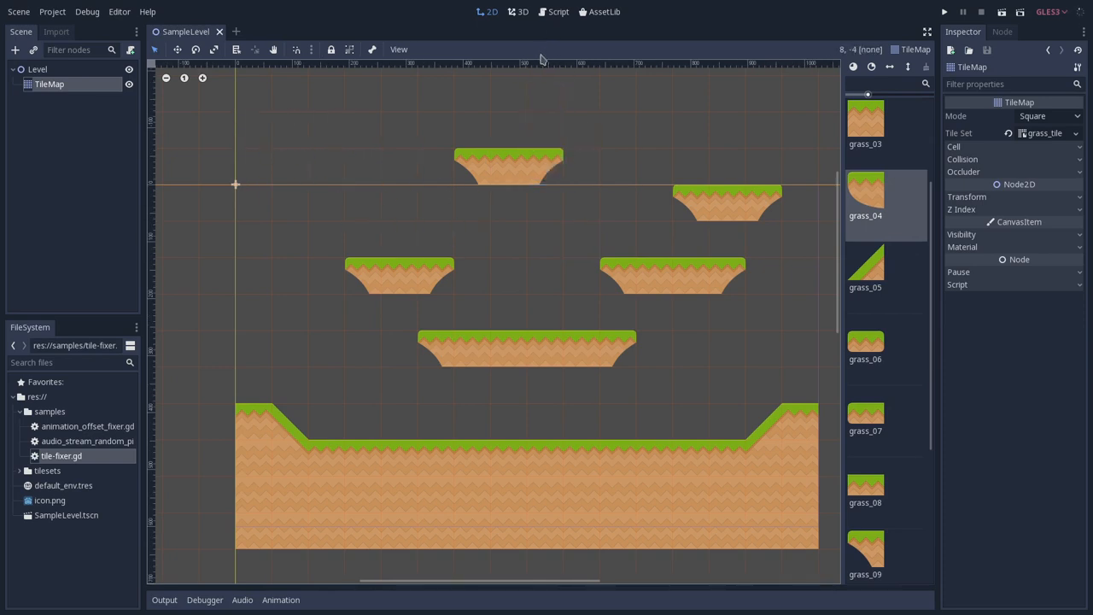
mouse_move(656, 276)
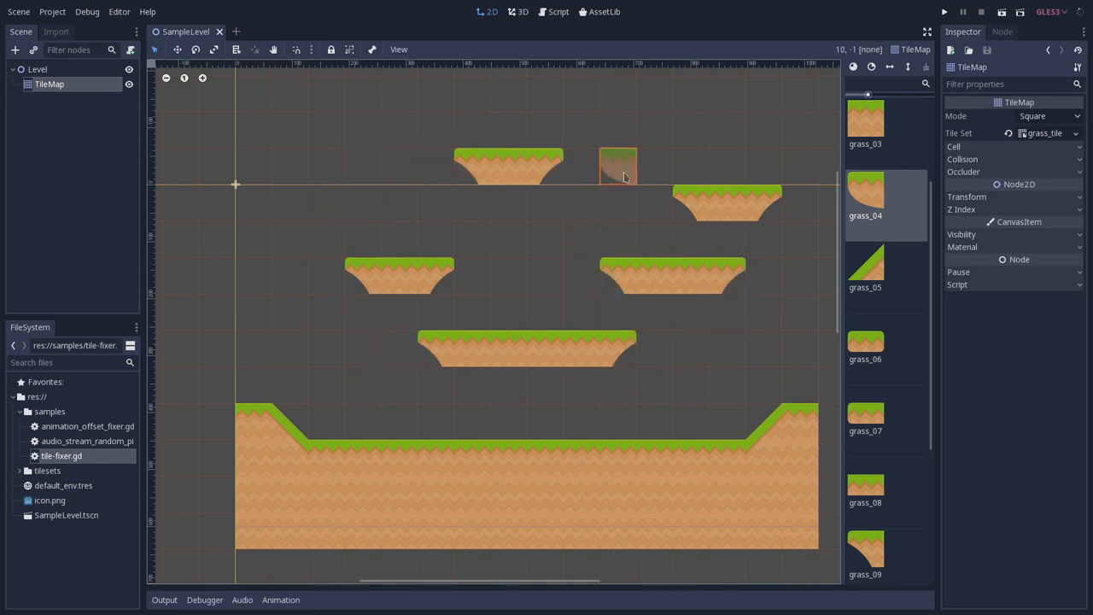
drag(618, 164, 544, 203)
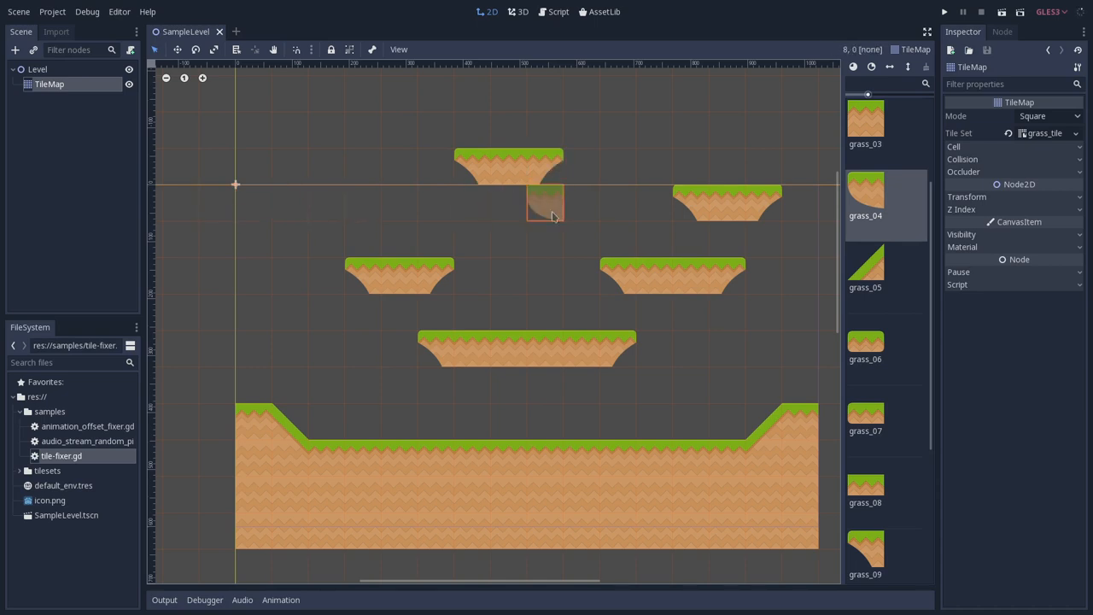
click(545, 203)
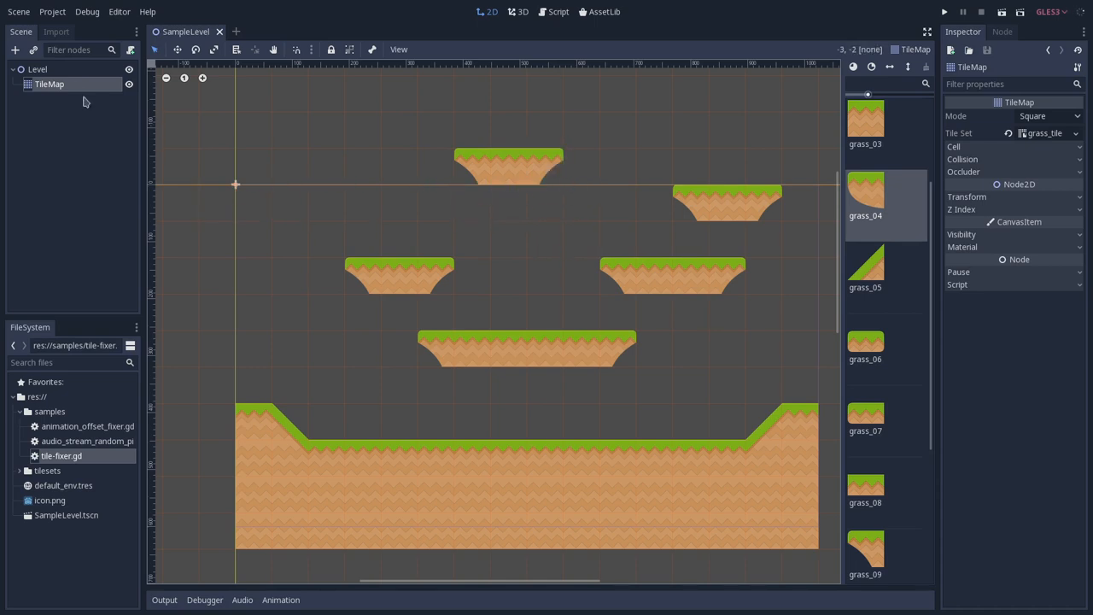
click(37, 68)
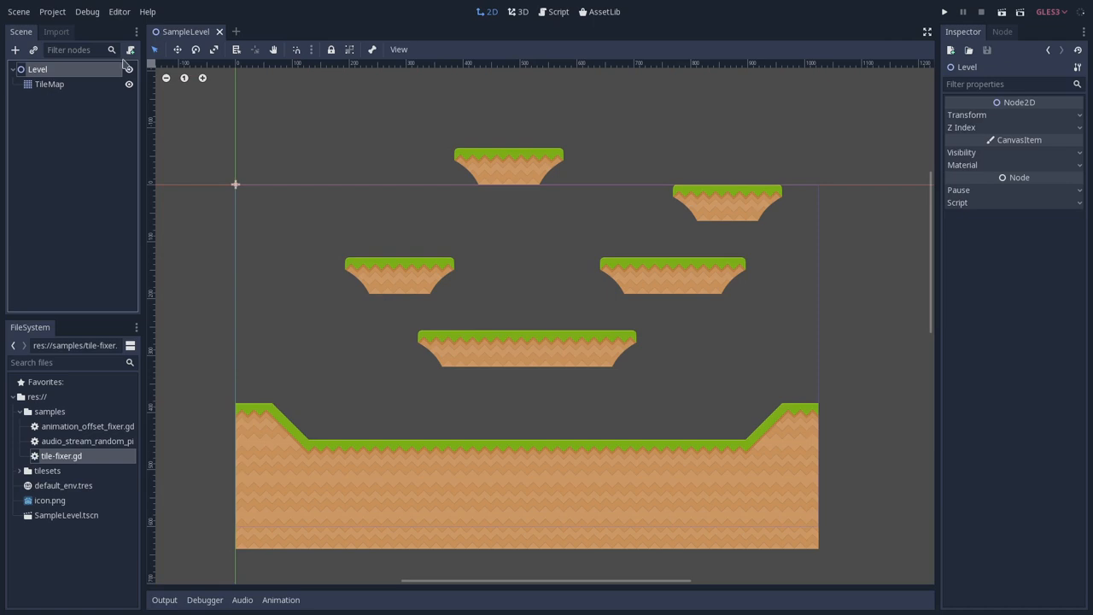
mouse_move(297, 112)
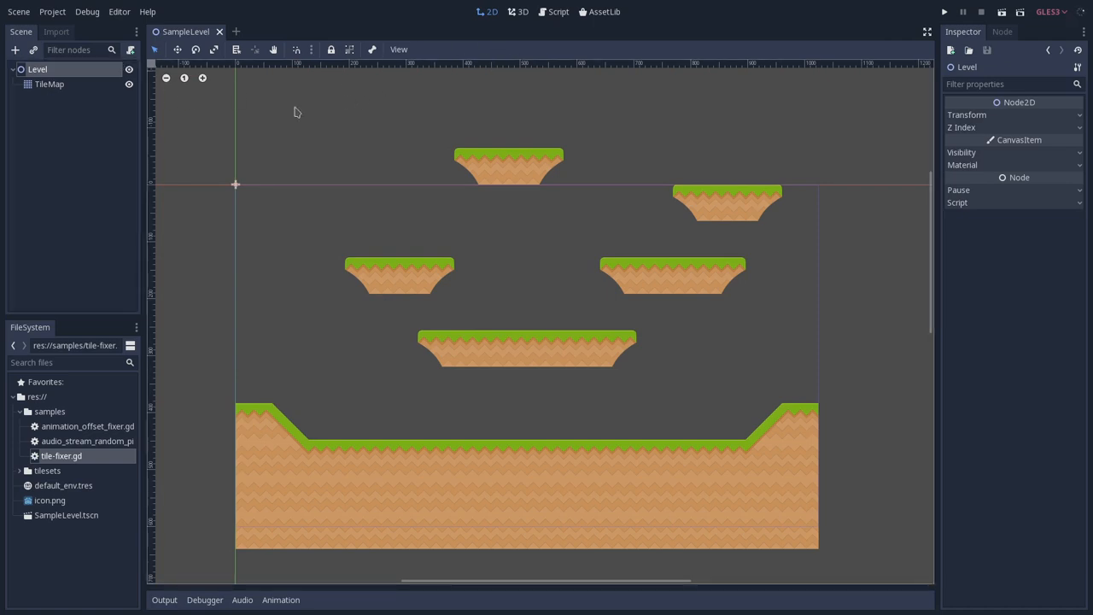
mouse_move(548, 21)
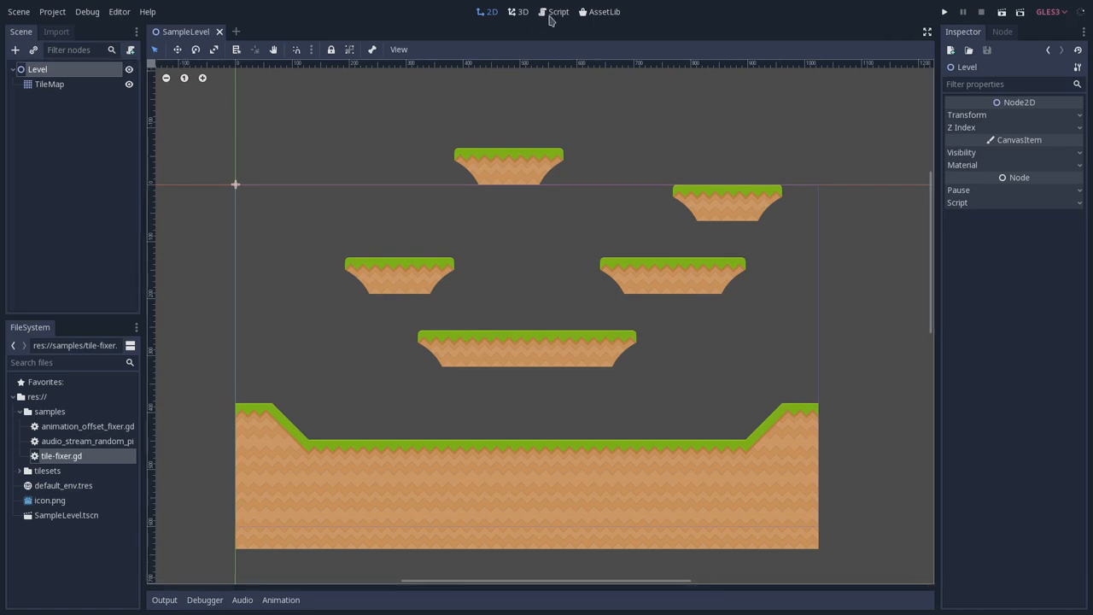
Step: Start a new script from the Script workspace inheriting EditorScript
click(559, 11)
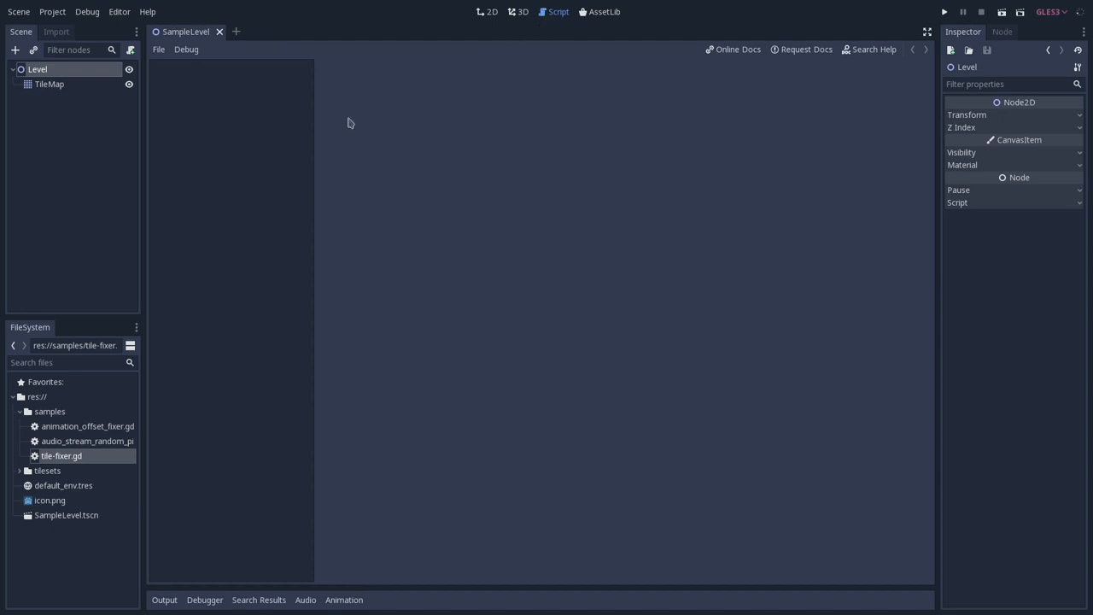
mouse_move(161, 56)
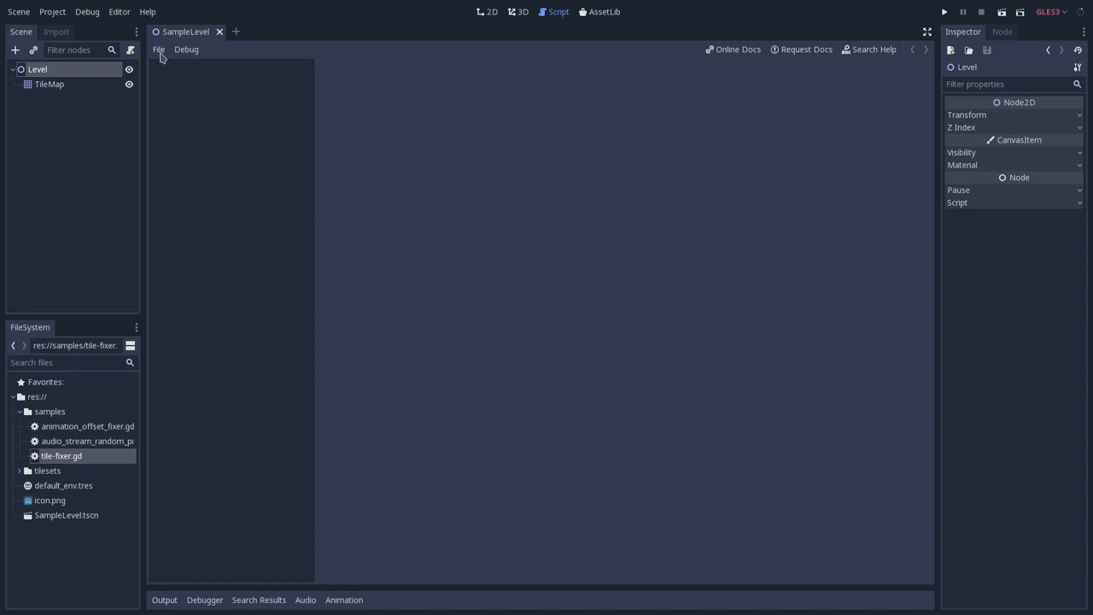
click(157, 48)
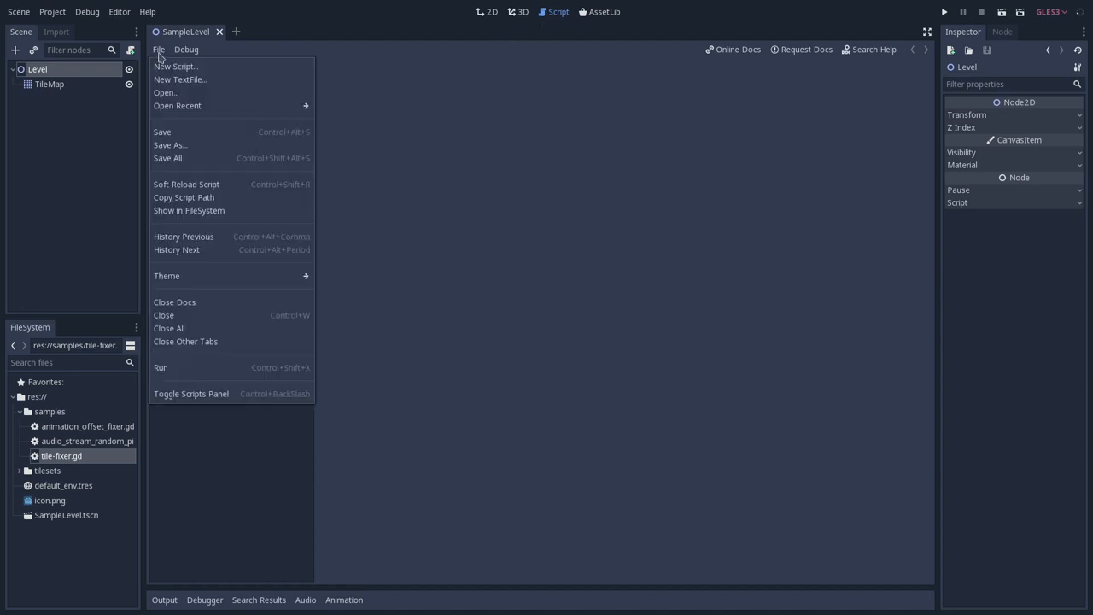
click(174, 65)
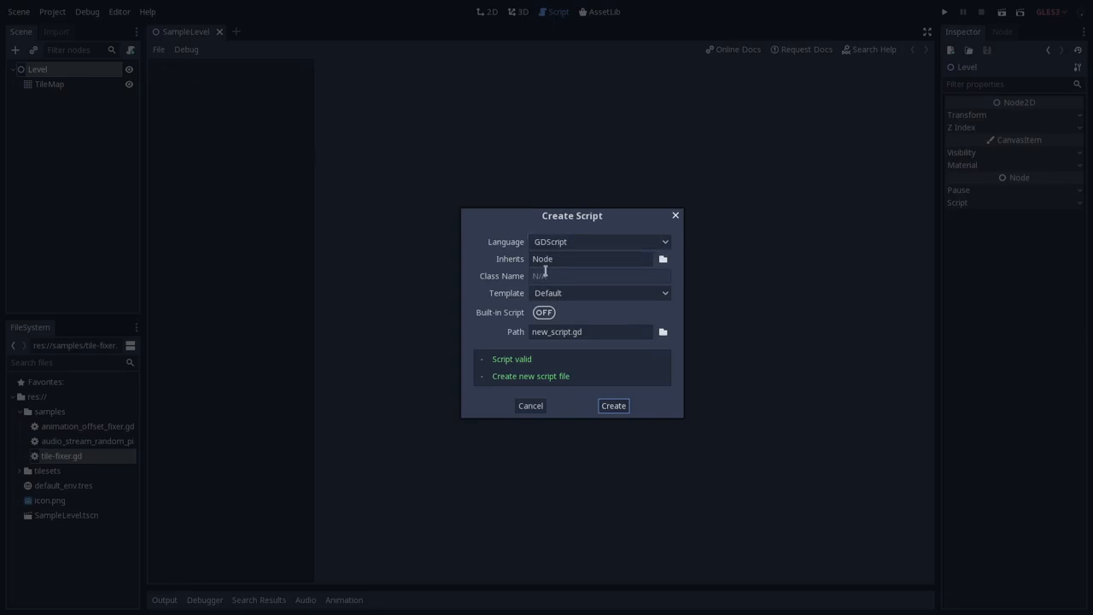
click(590, 260)
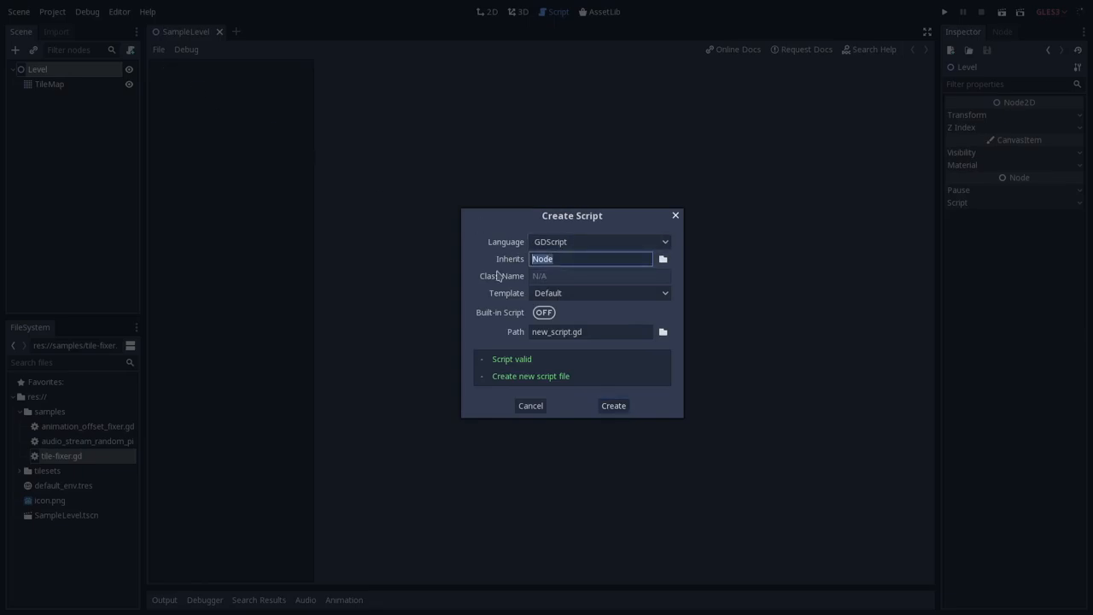
text(EditorScript)
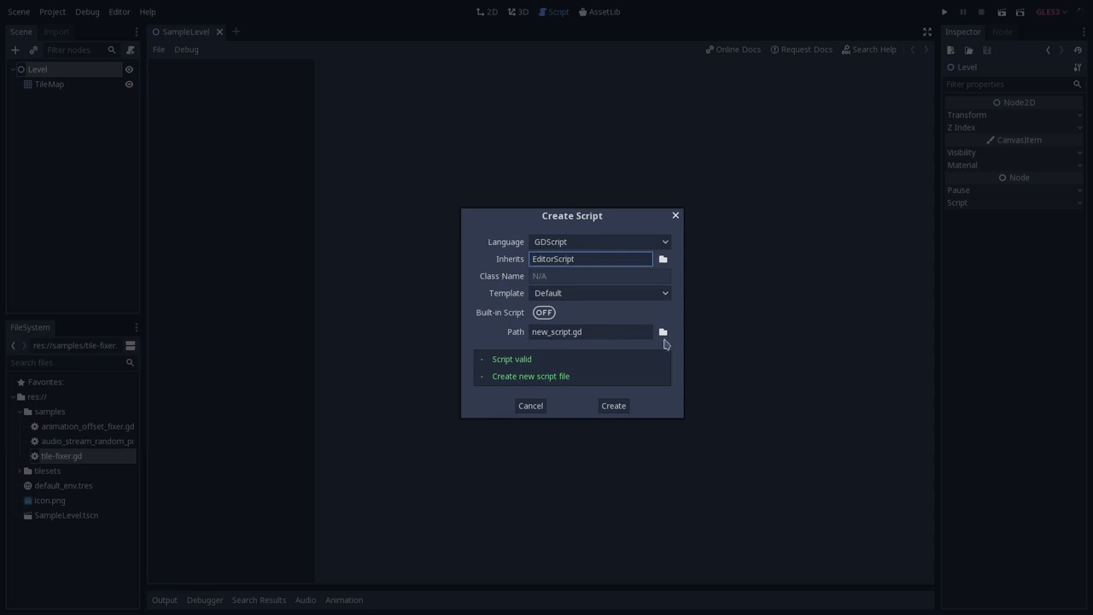
Step: Save it as res://tile-fixer.gd and create the script
click(663, 331)
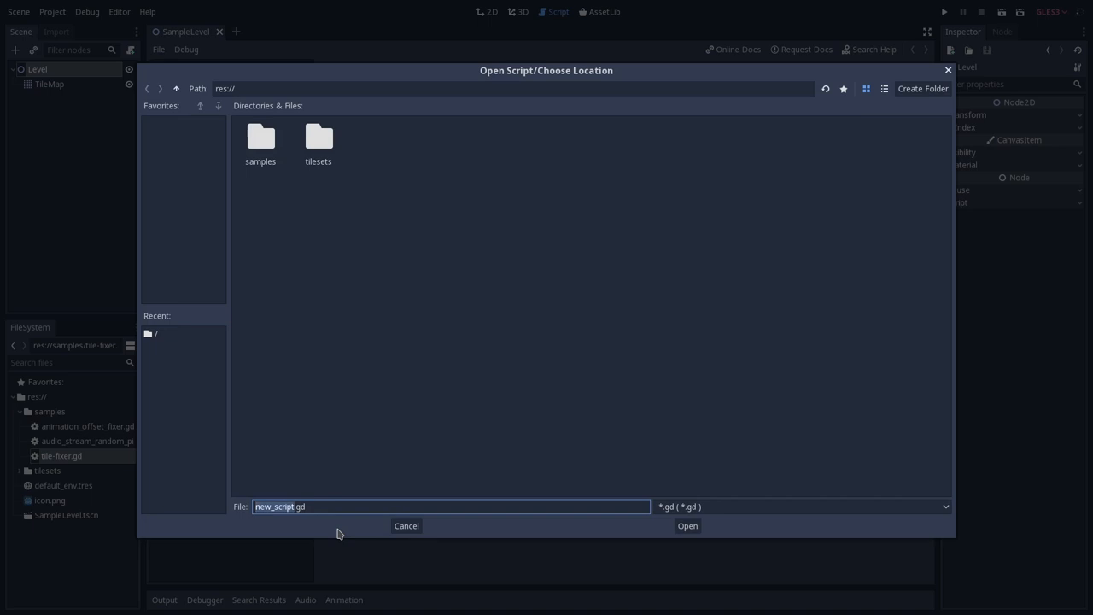
click(686, 526)
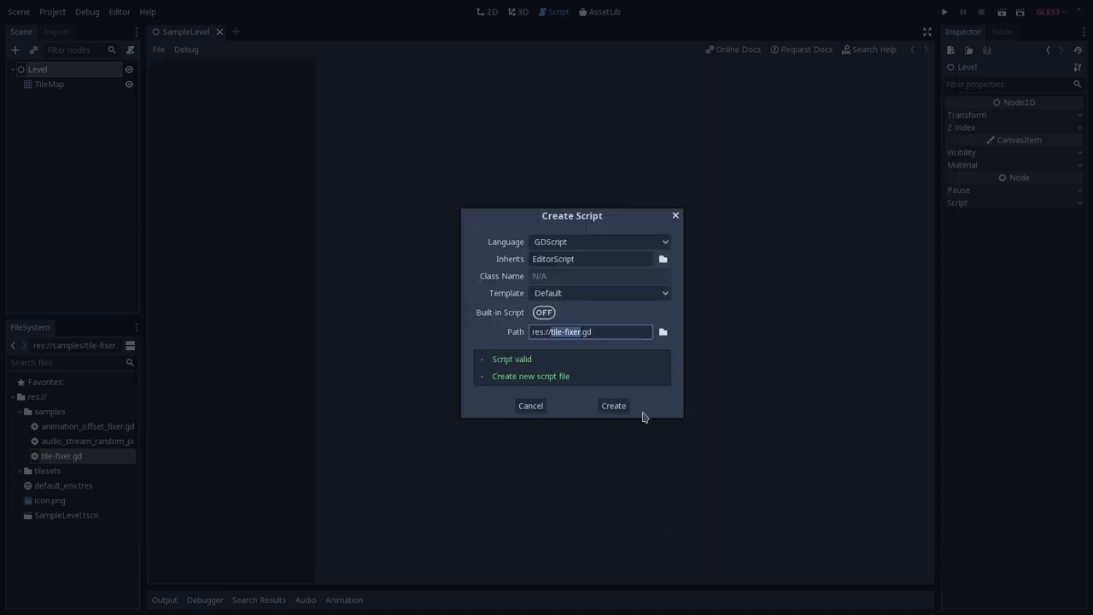
click(613, 405)
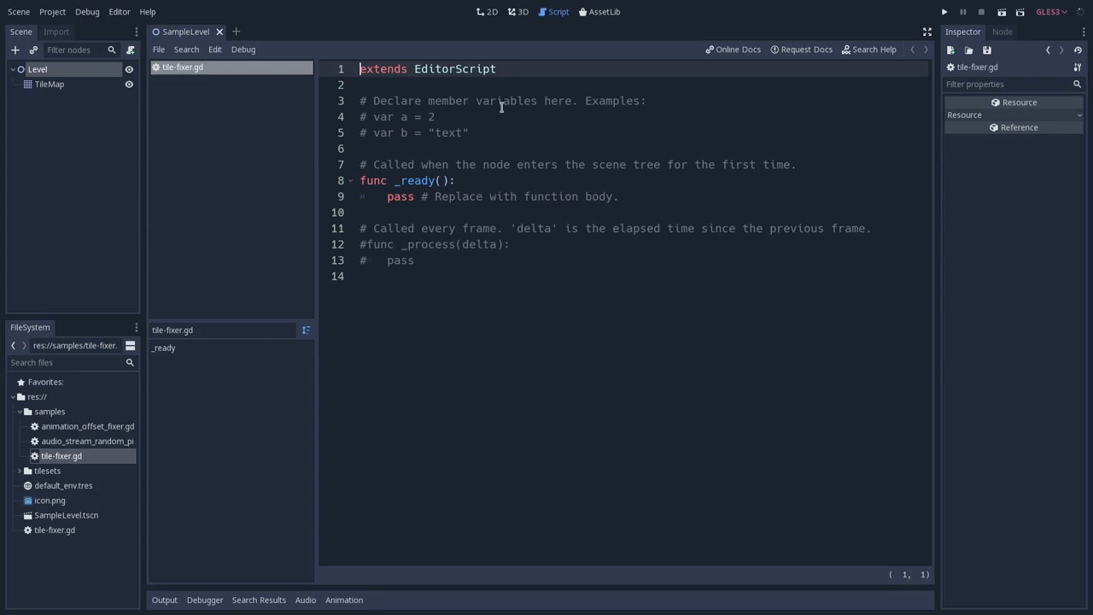
mouse_move(482, 116)
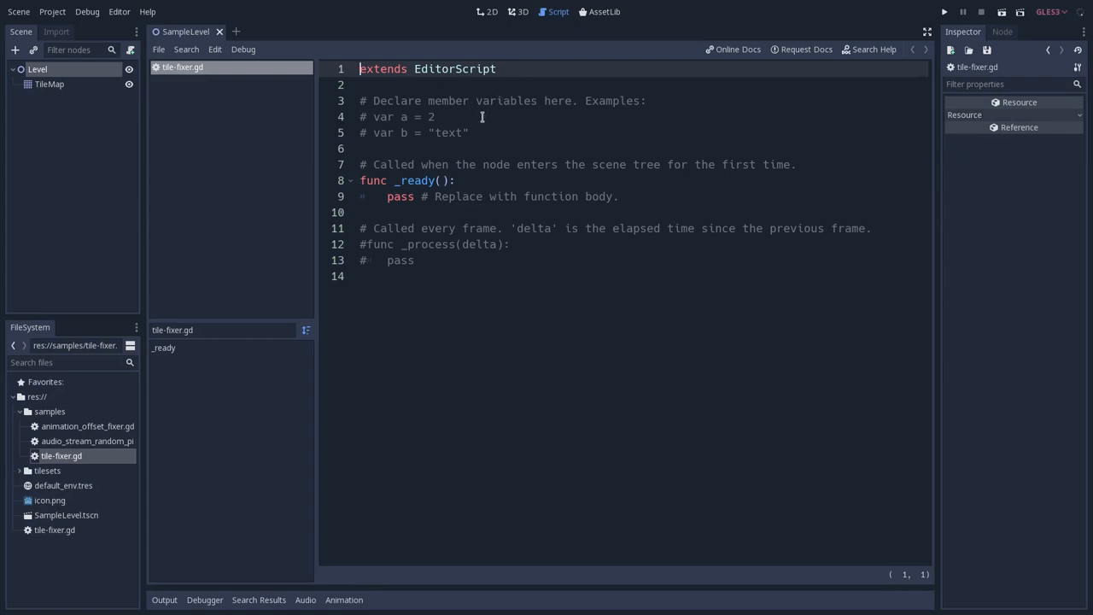
mouse_move(532, 150)
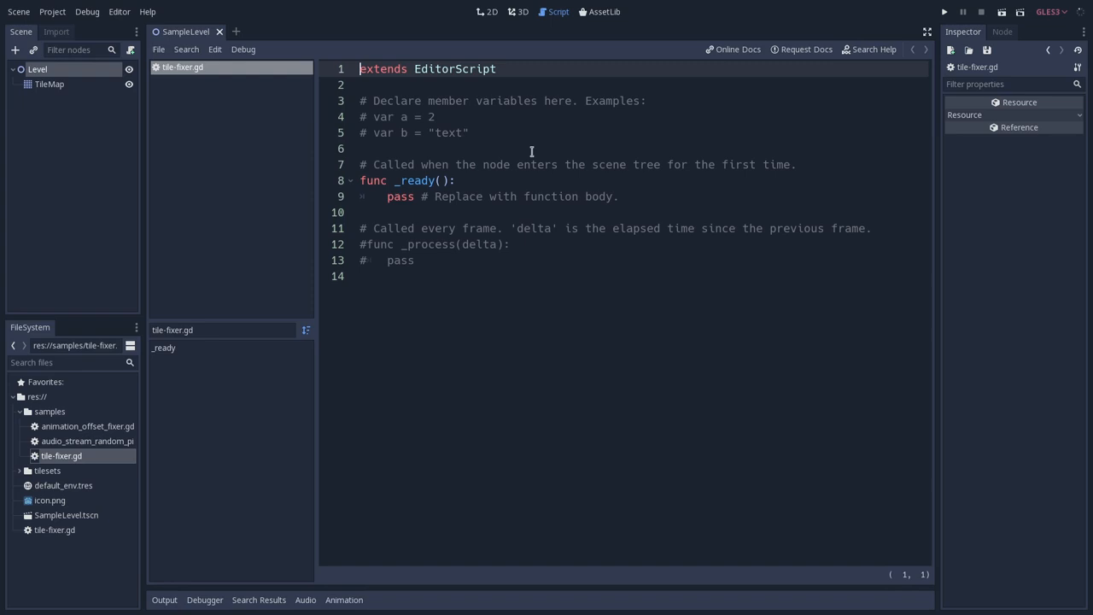
Step: Add the tool keyword on a new first line above extends EditorScript
text(to)
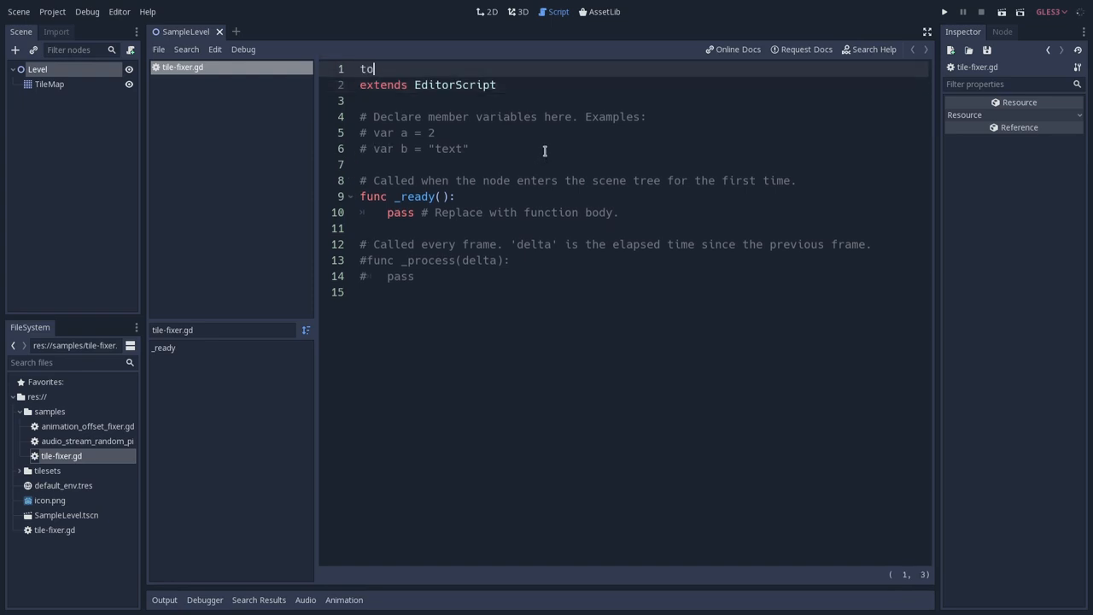
text(ol)
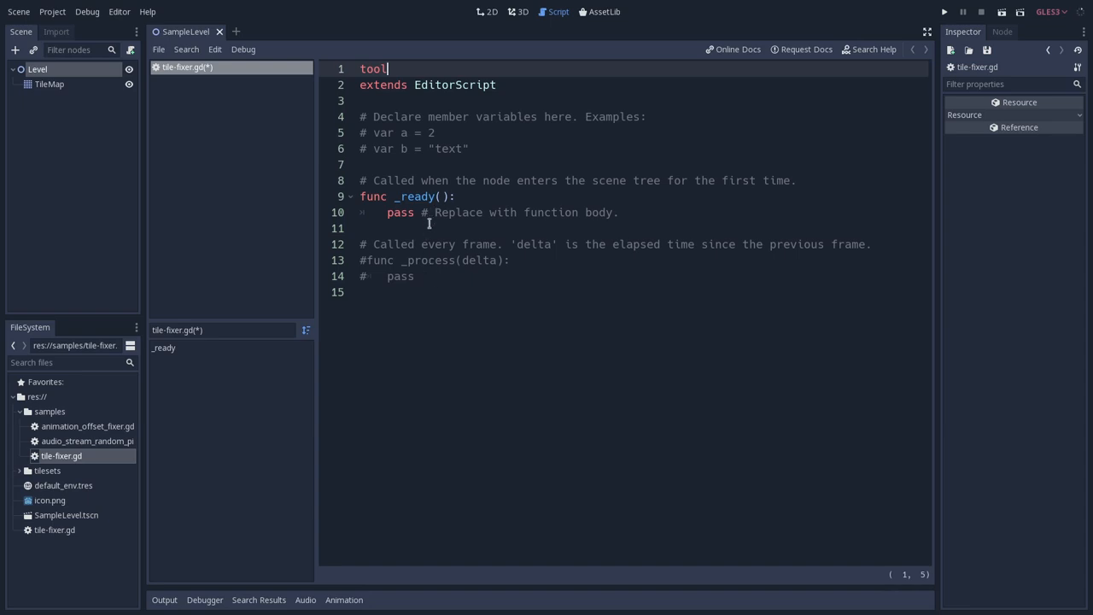
mouse_move(470, 110)
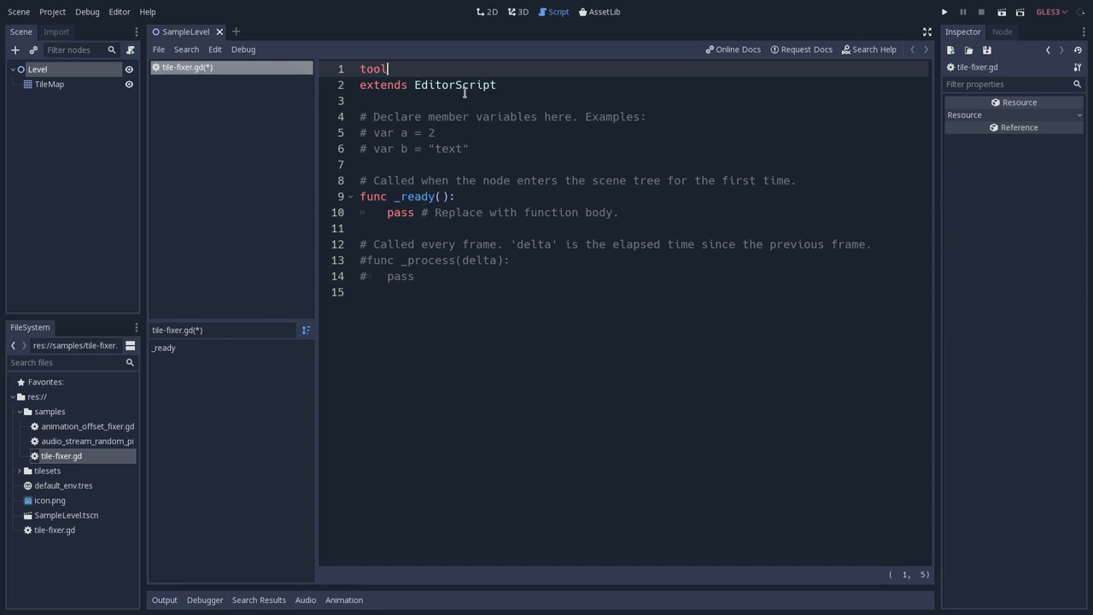
Step: Consult the EditorScript class reference and File > Run, then return to tile-fixer.gd
click(455, 86)
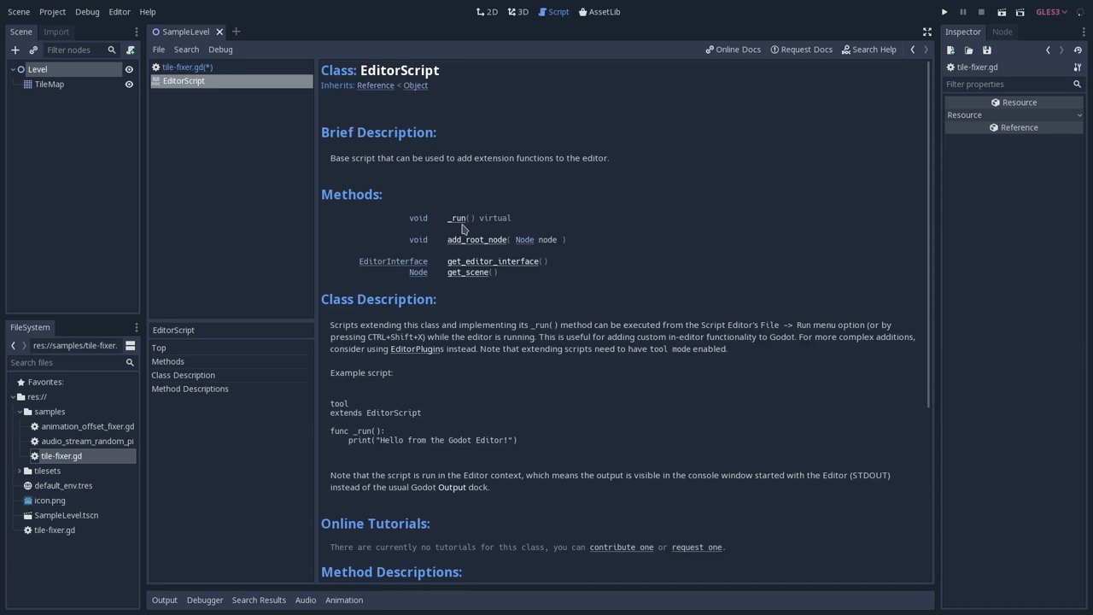
mouse_move(220, 67)
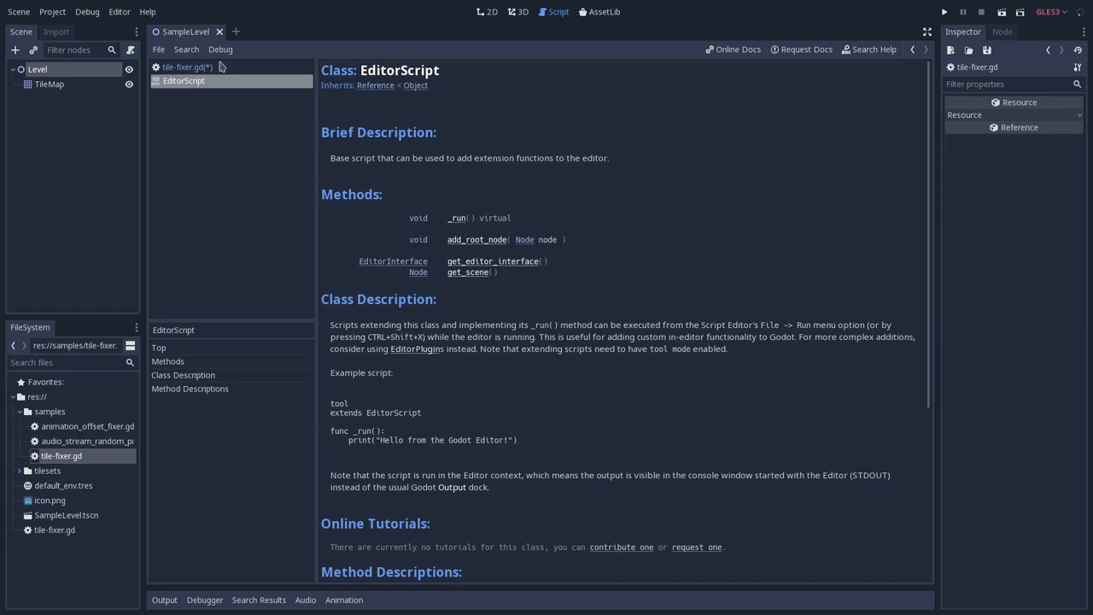
click(158, 48)
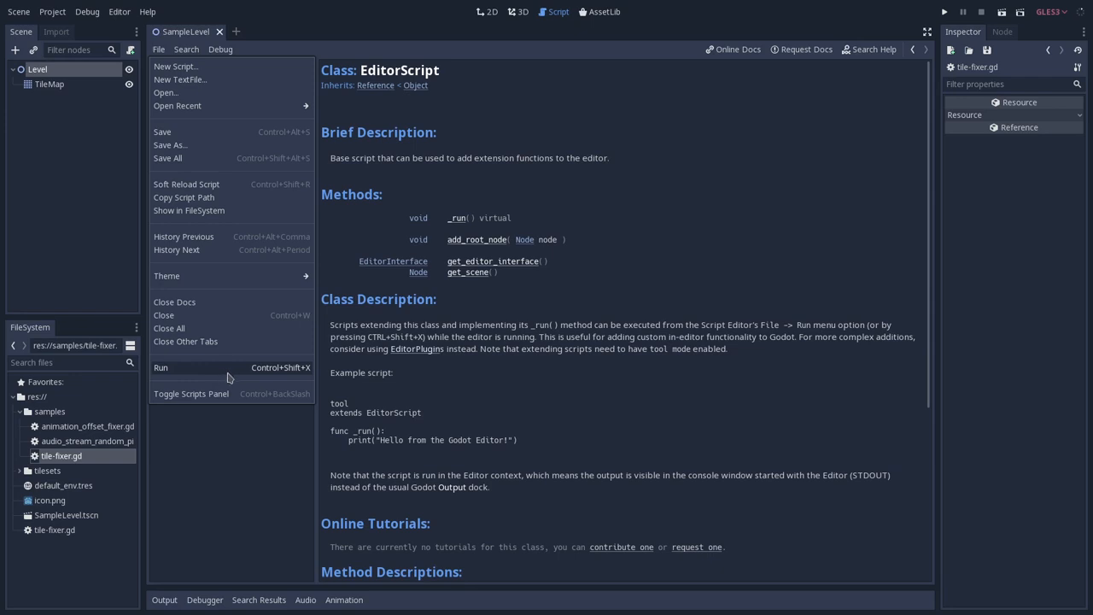
mouse_move(283, 372)
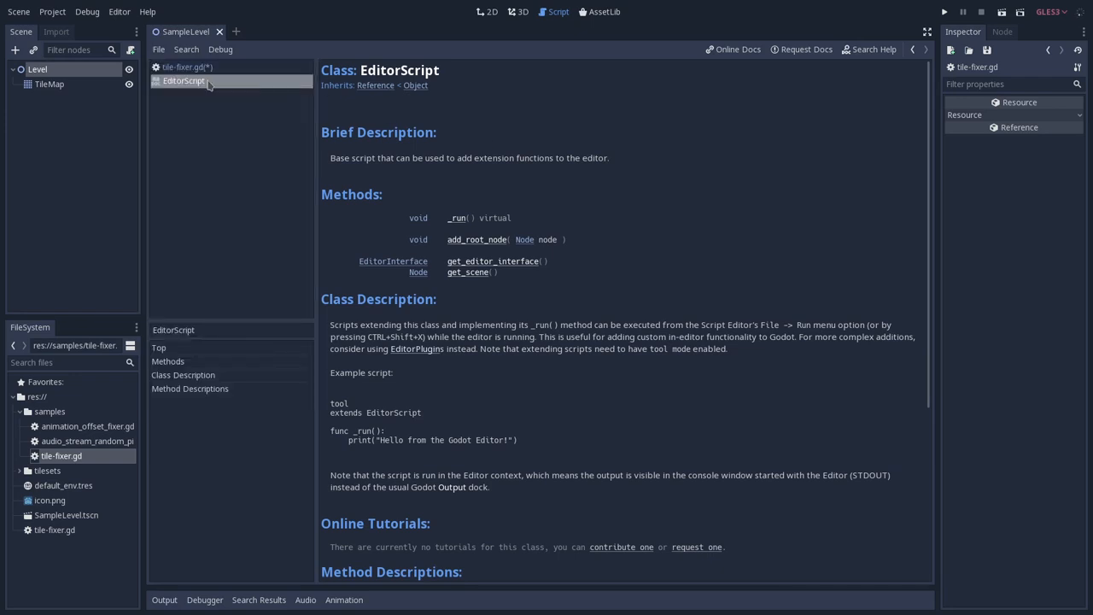
click(186, 66)
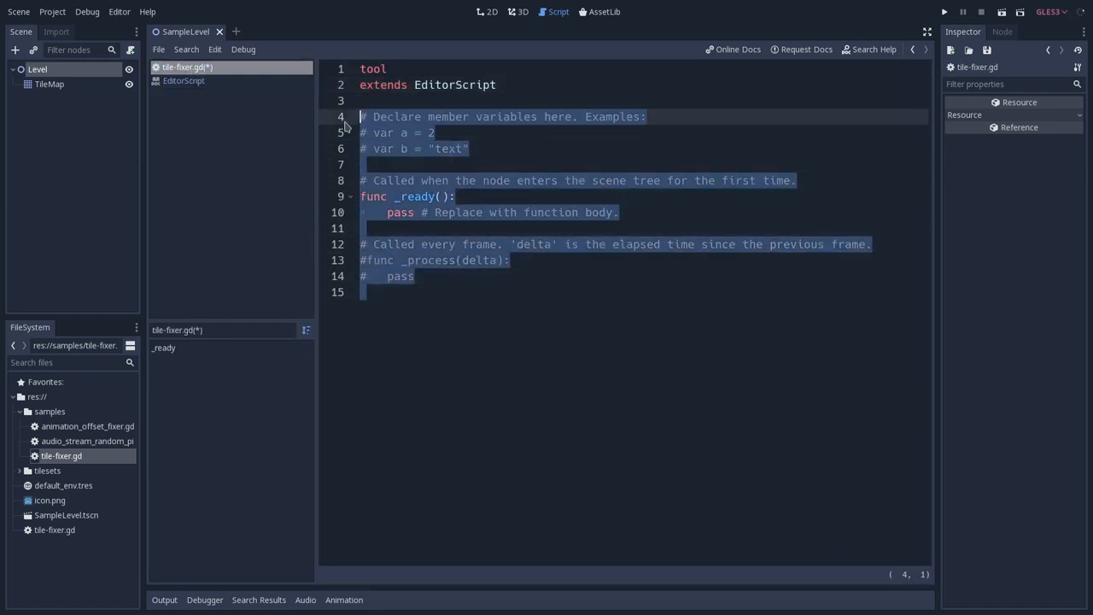
Step: Write func _run(): with print("Executing") as its body in place of the template code
text(func)
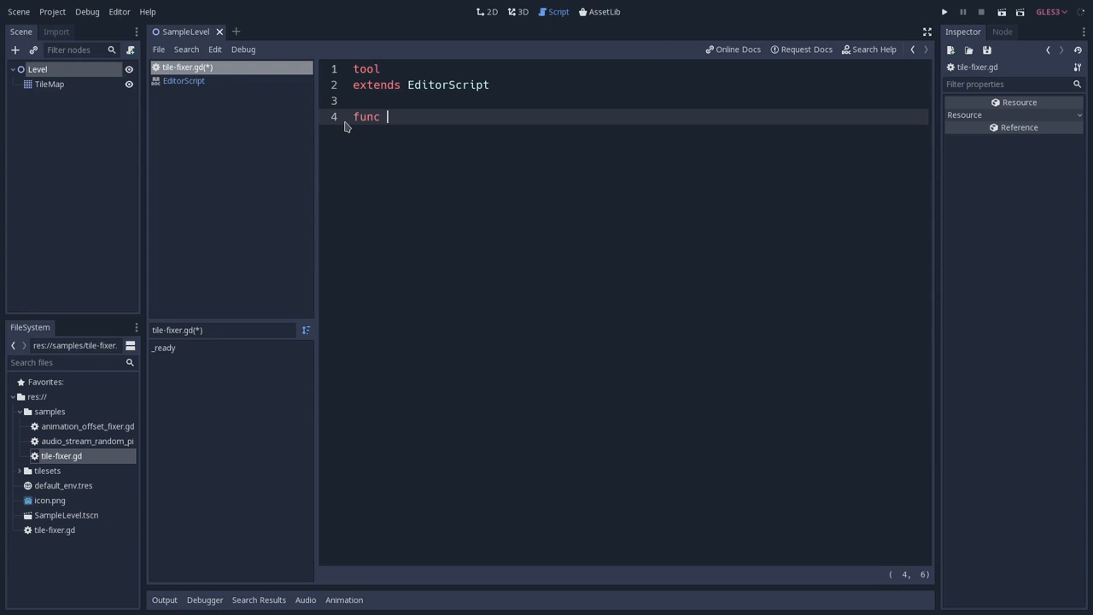
text(_run():)
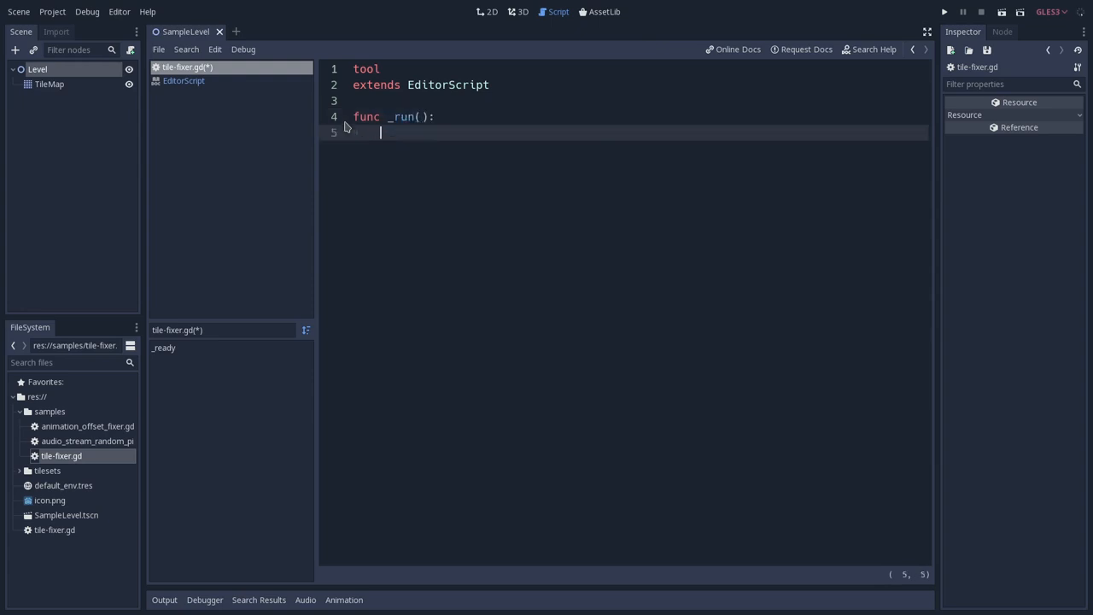
text(print)
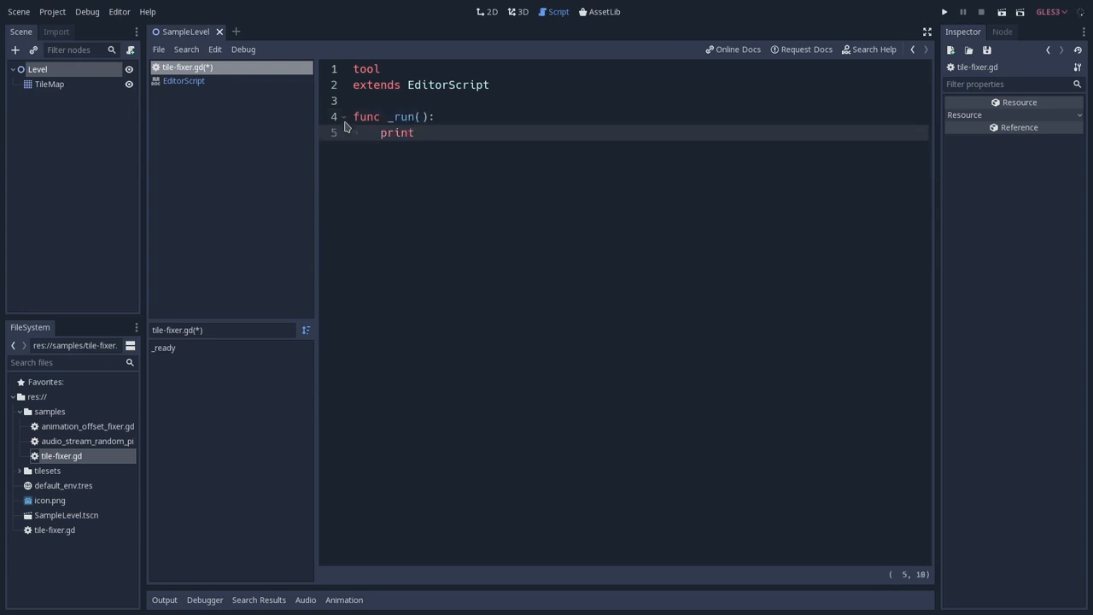
text(()
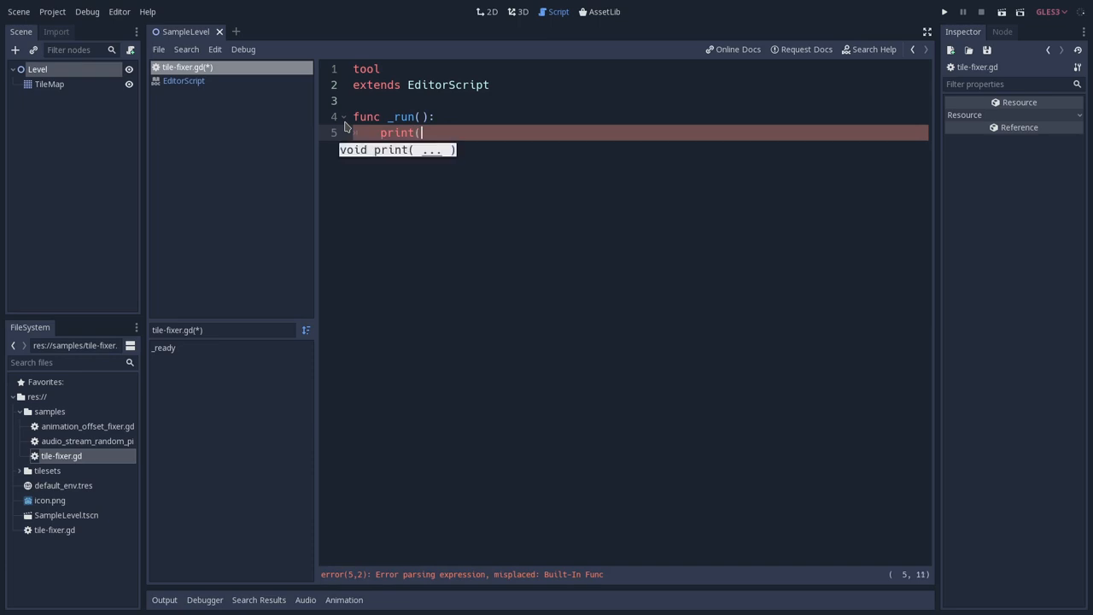
text("Ex)
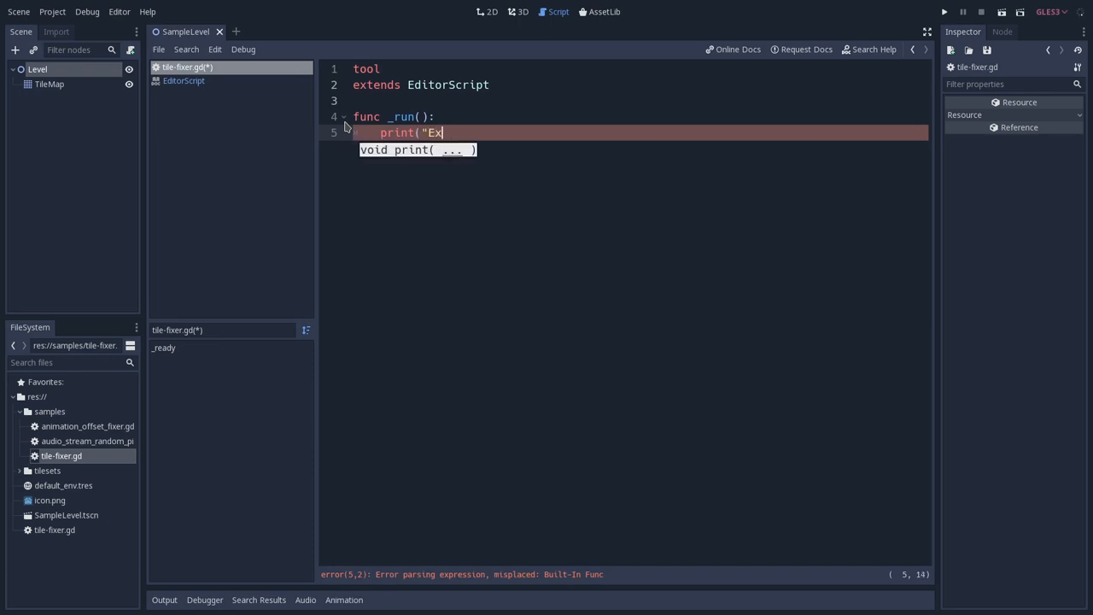
text(ecuting"))
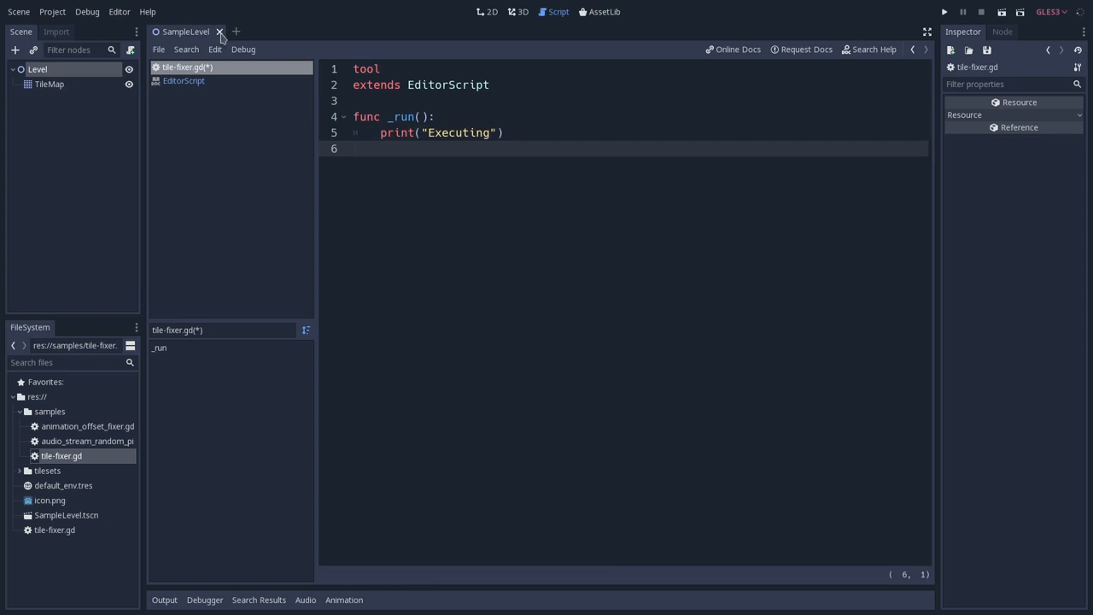
Step: Close the SampleLevel scene, save tile-fixer.gd and run it via File > Run
click(219, 30)
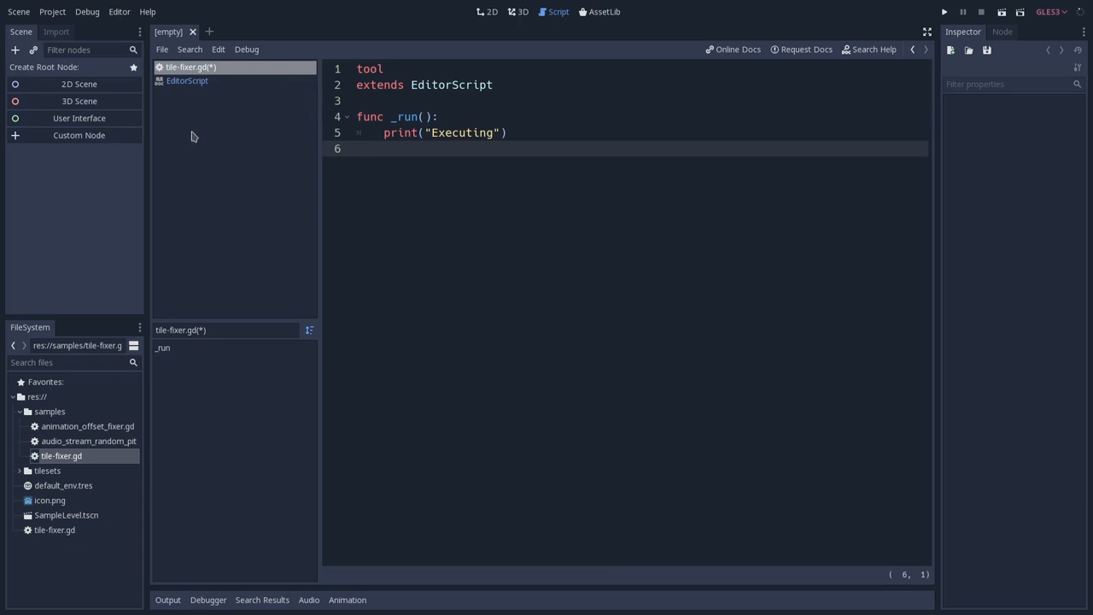
mouse_move(216, 79)
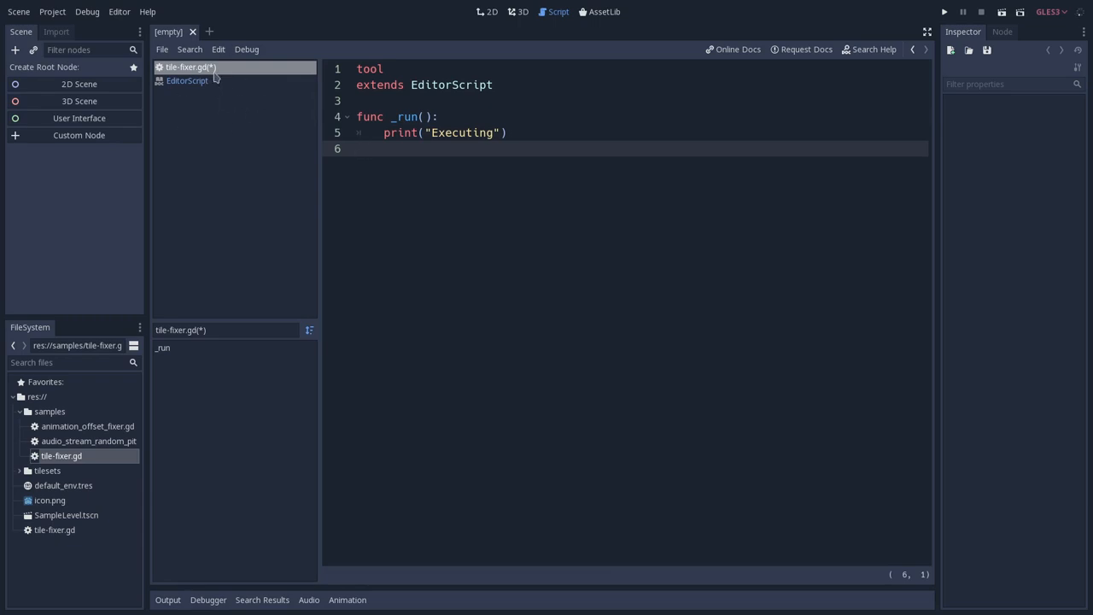
click(160, 48)
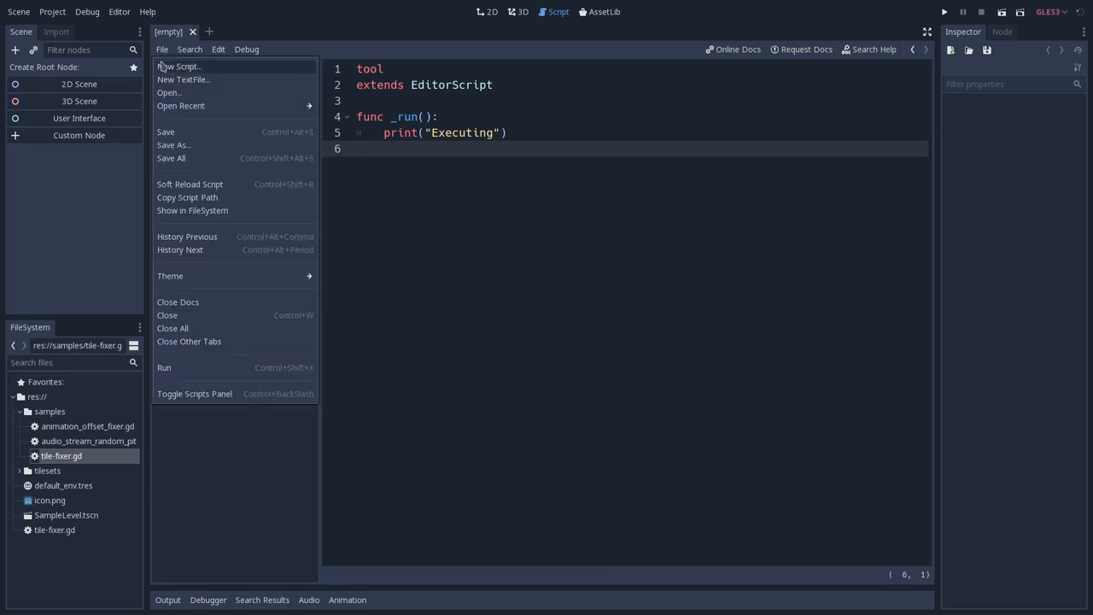
mouse_move(229, 133)
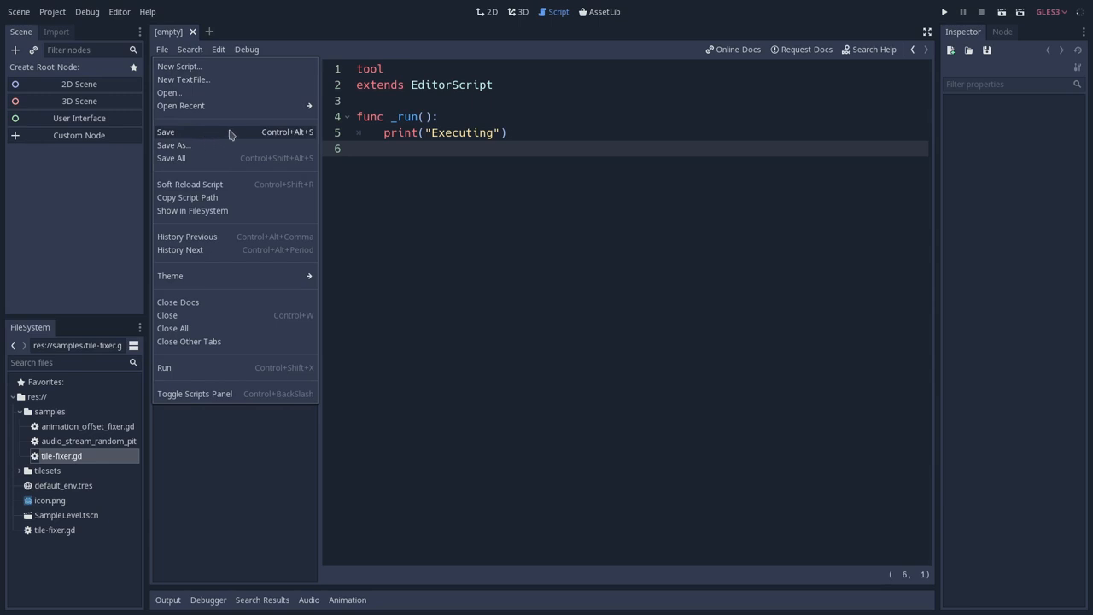
mouse_move(275, 142)
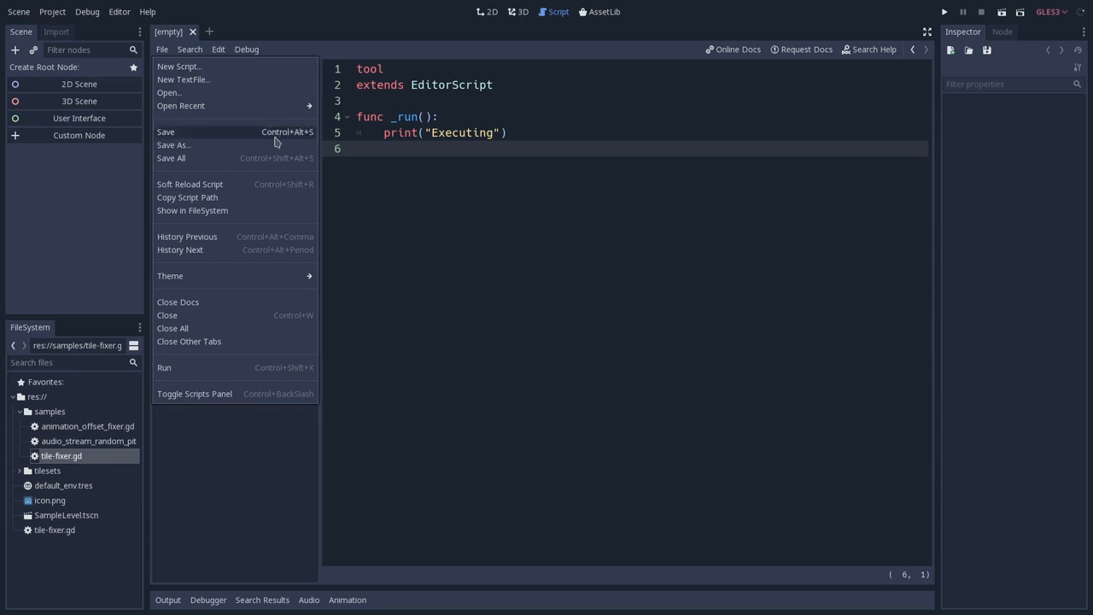
mouse_move(304, 140)
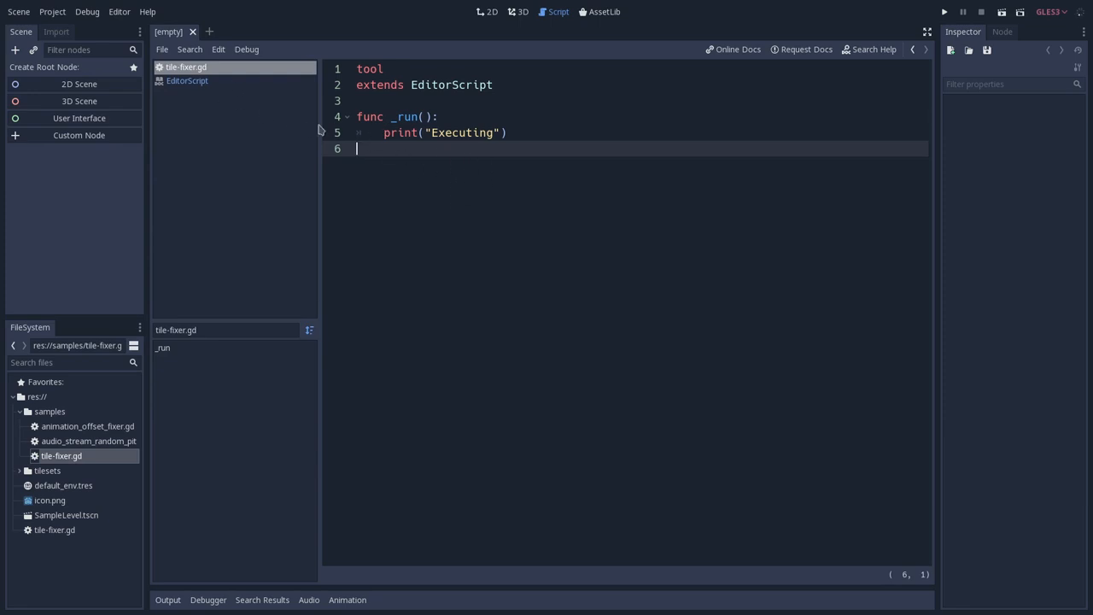
click(161, 47)
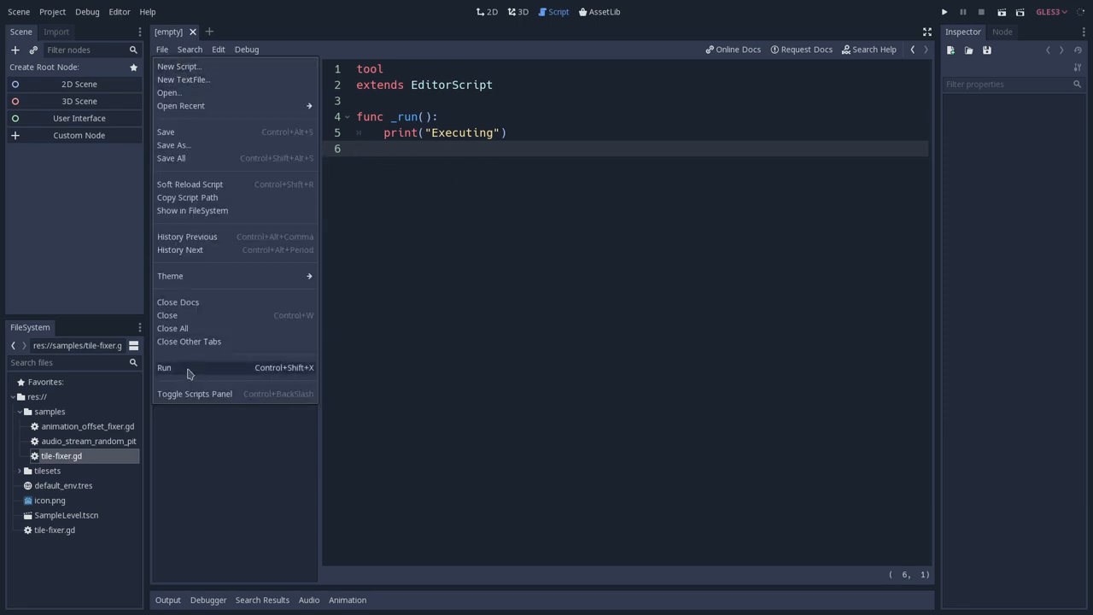
click(164, 368)
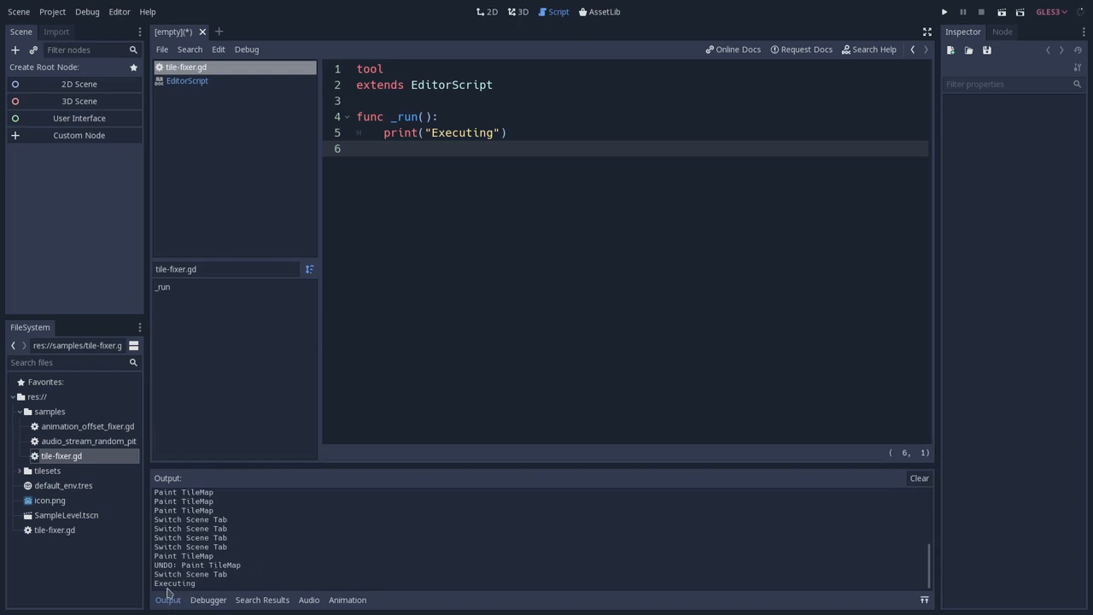
Step: Clear the Output log, run the script again to print Executing, then hide the log
click(920, 478)
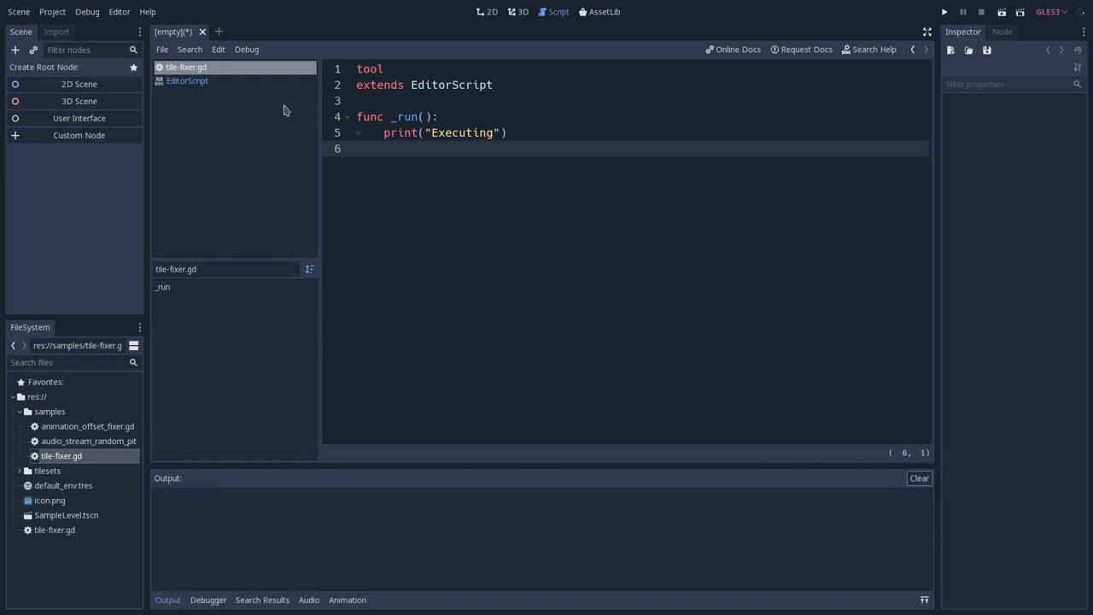
click(160, 47)
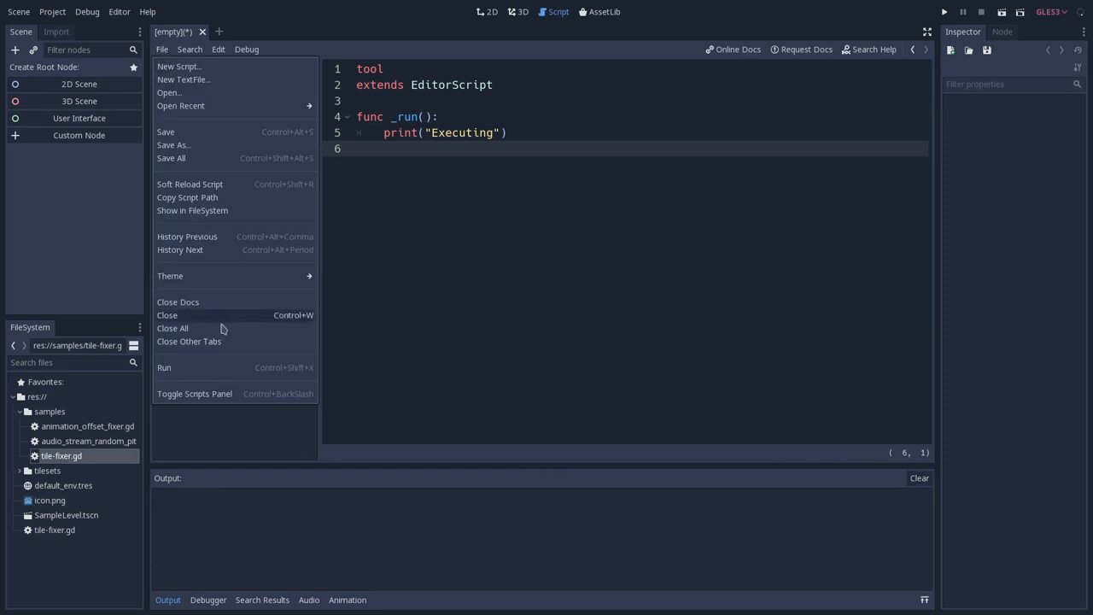
click(164, 367)
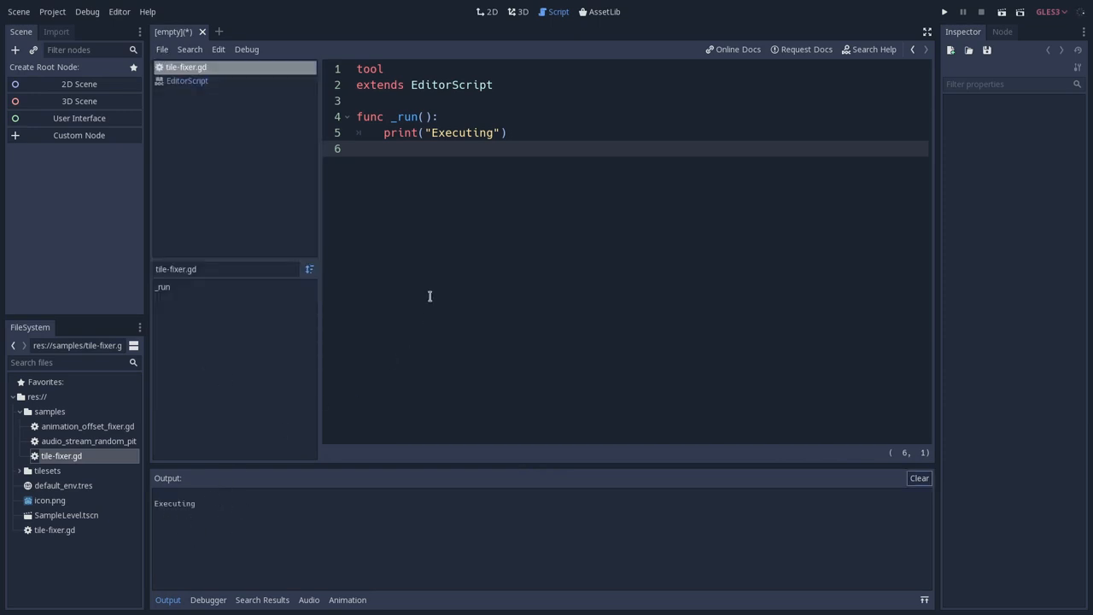
click(919, 478)
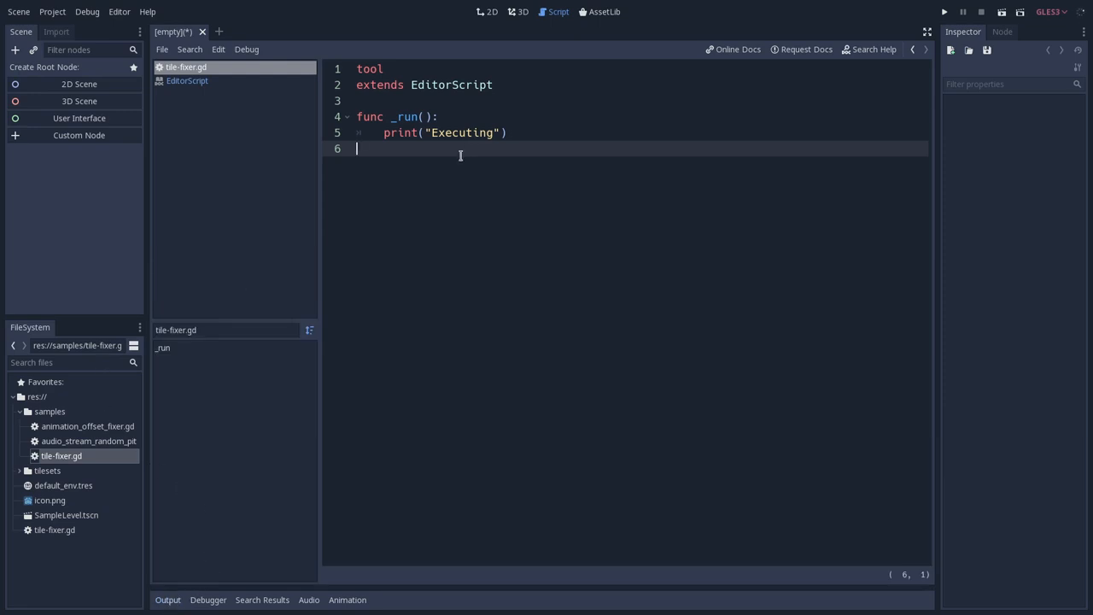
Step: Reduce the _run body to pass instead of the print statement
click(20, 410)
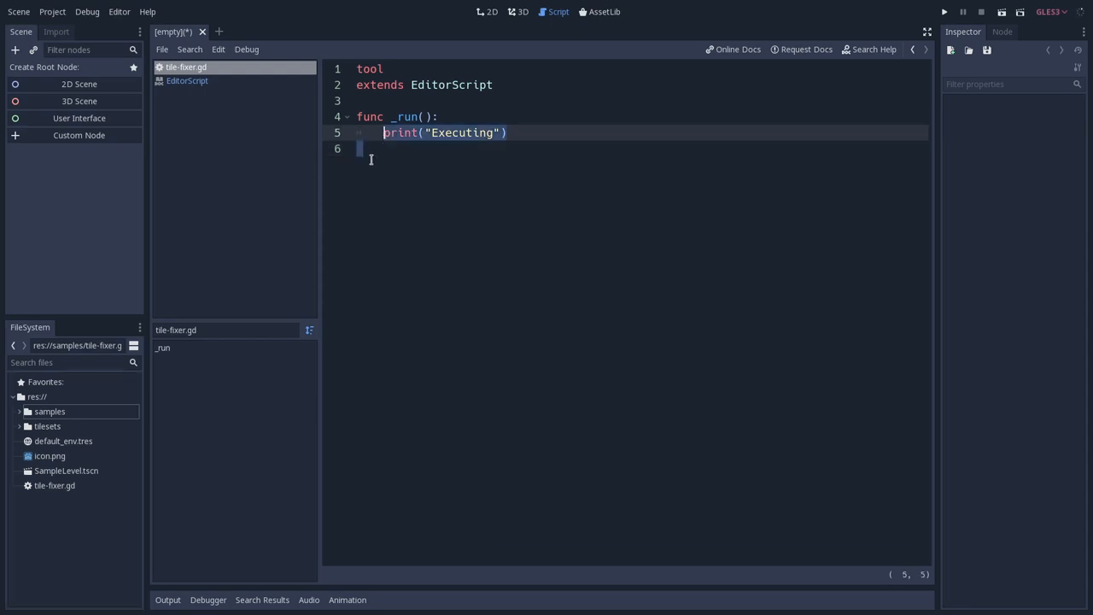
text(pass)
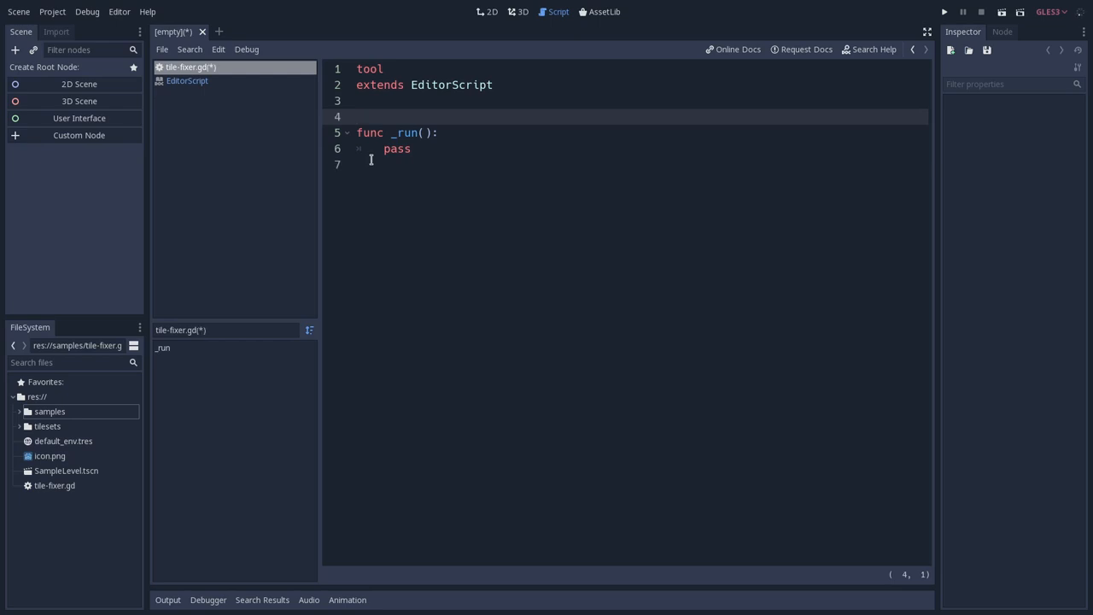
Step: Declare const TARGET_TILE = 0 and const DESIRED_TILE = 1 above func _run()
click(359, 117)
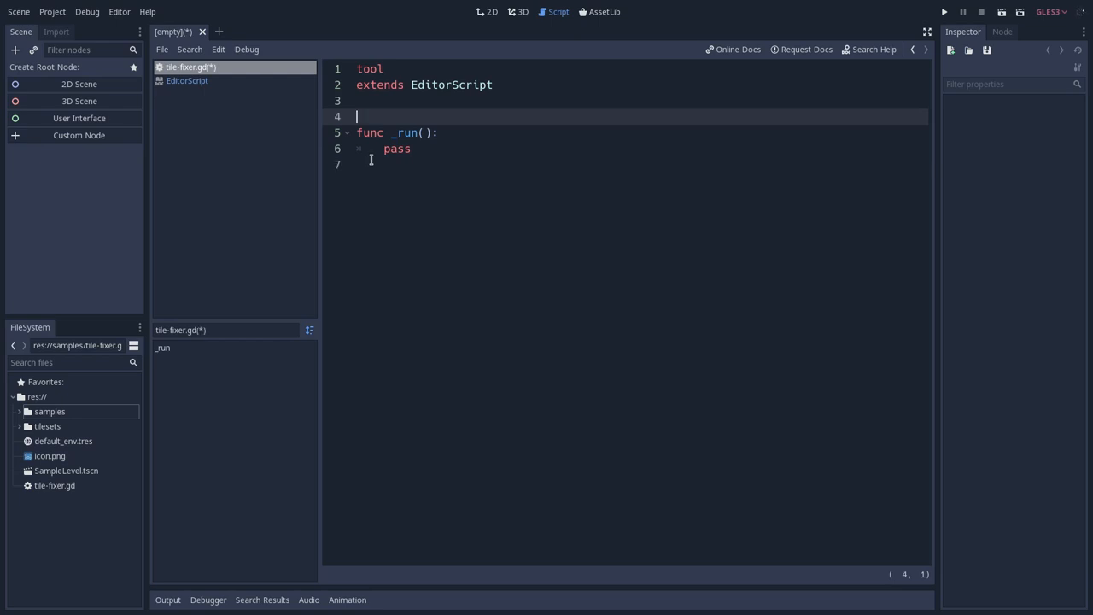
text(const)
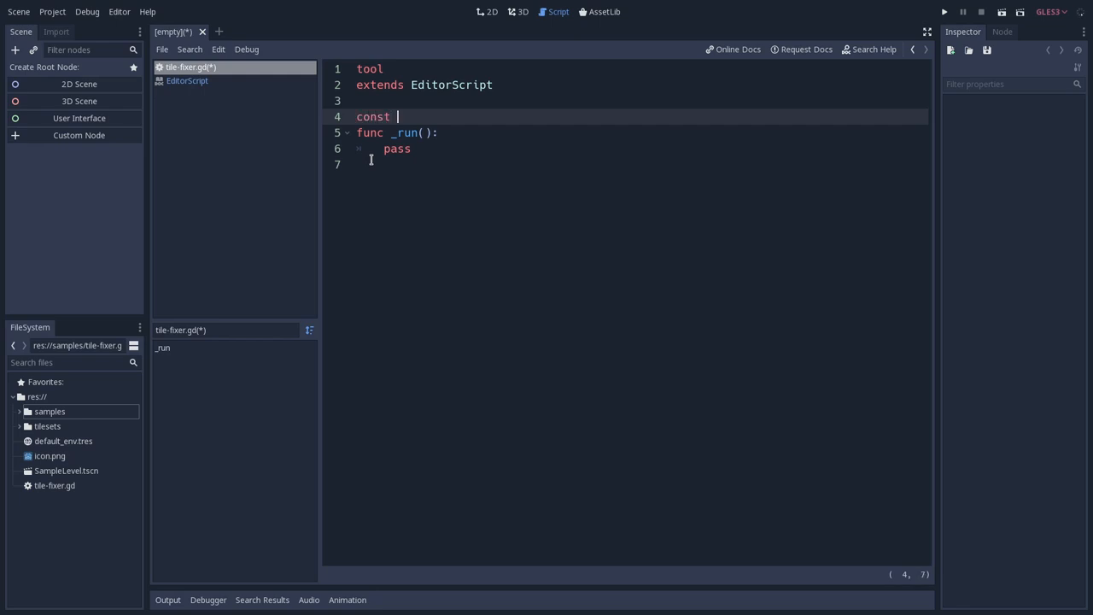
text(TARGET_TI)
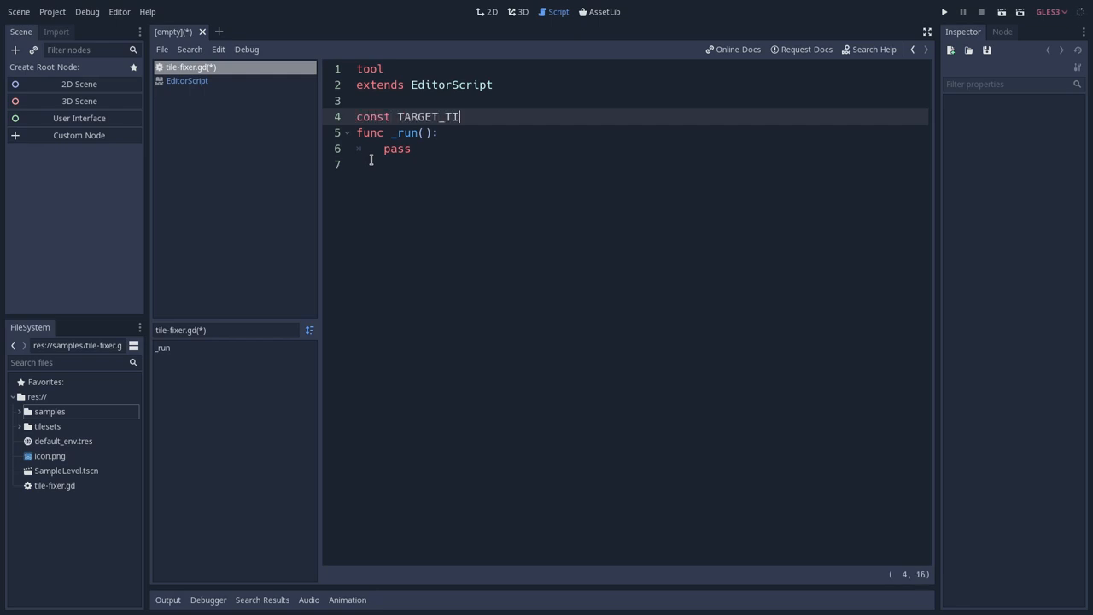
text(LE = 0)
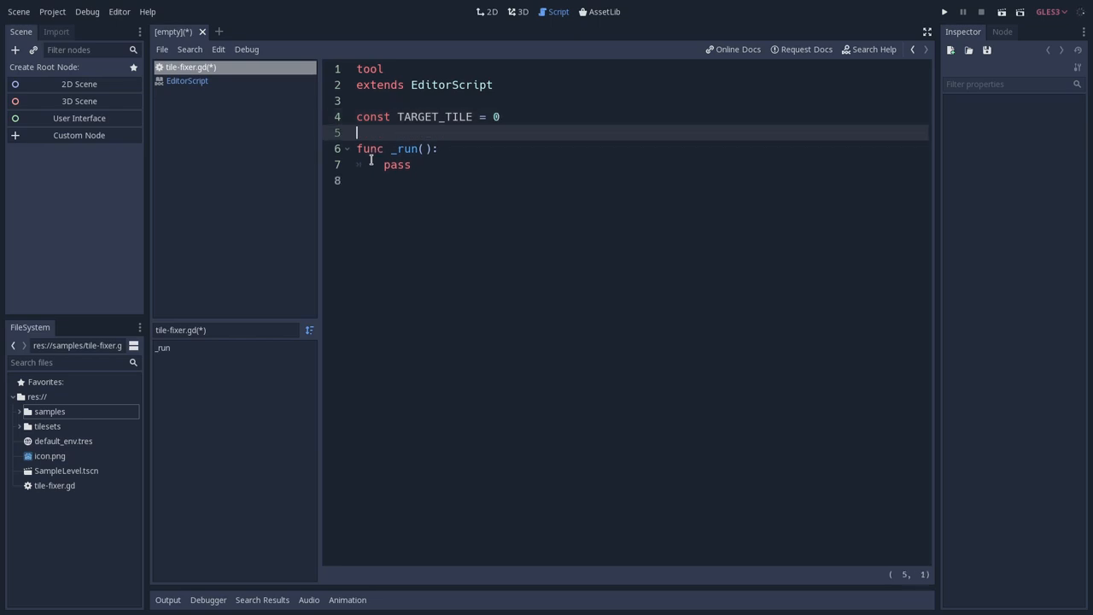
text(const)
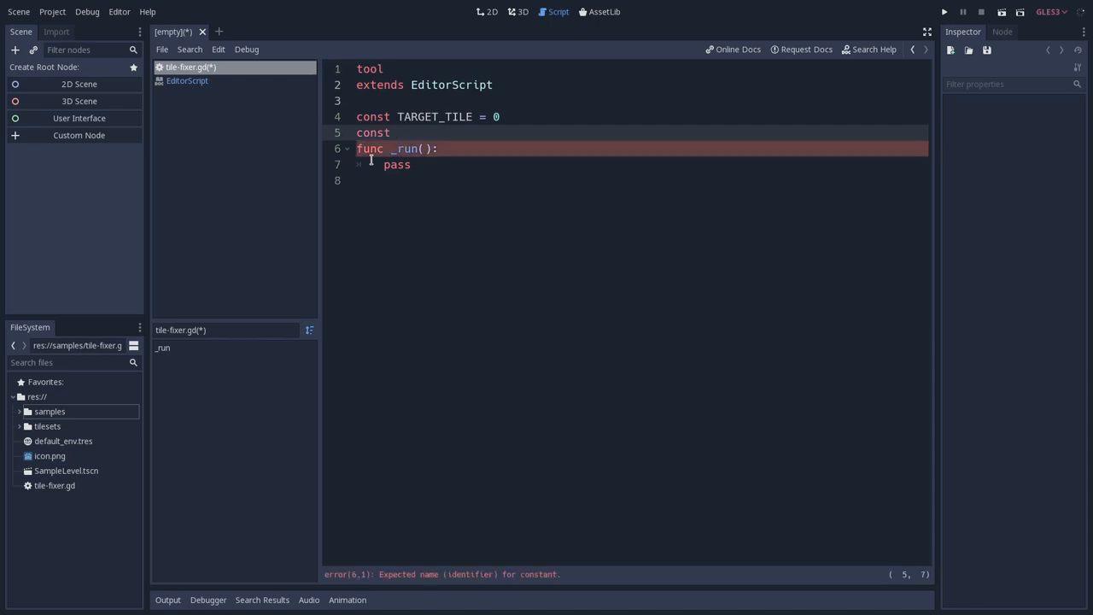
text(DESIRED_TILE)
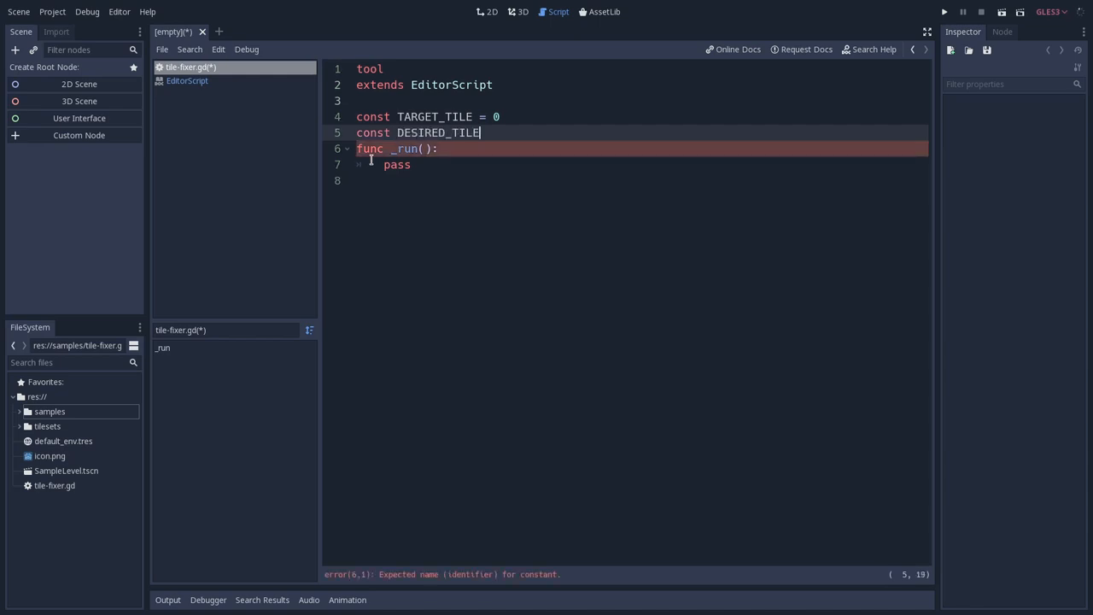
text(= 1)
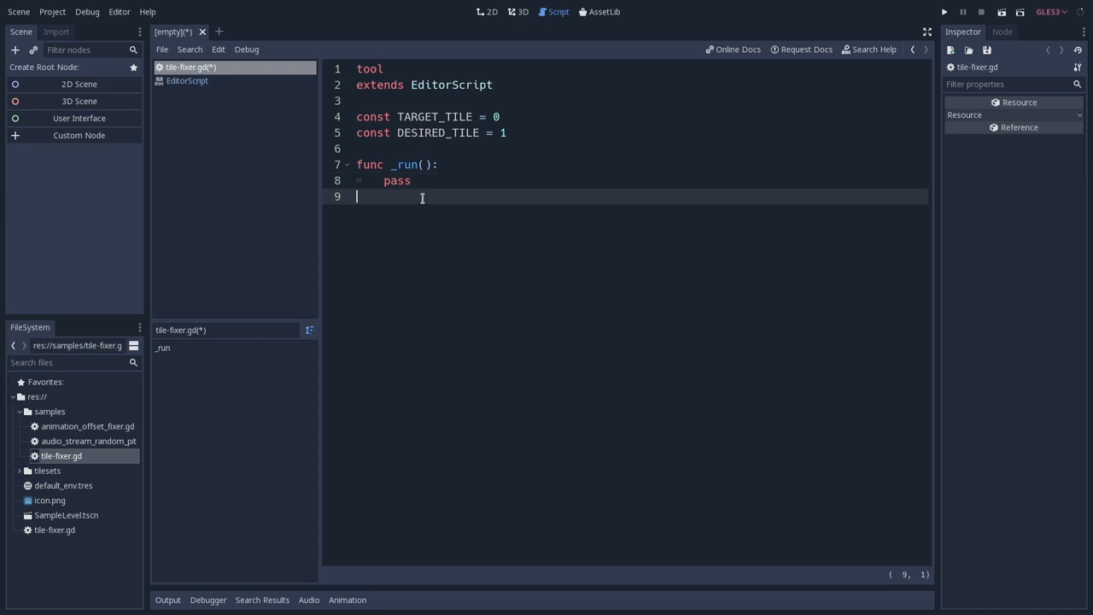
Step: Browse the EditorInterface class reference and follow it to the EditorSelection page
click(422, 181)
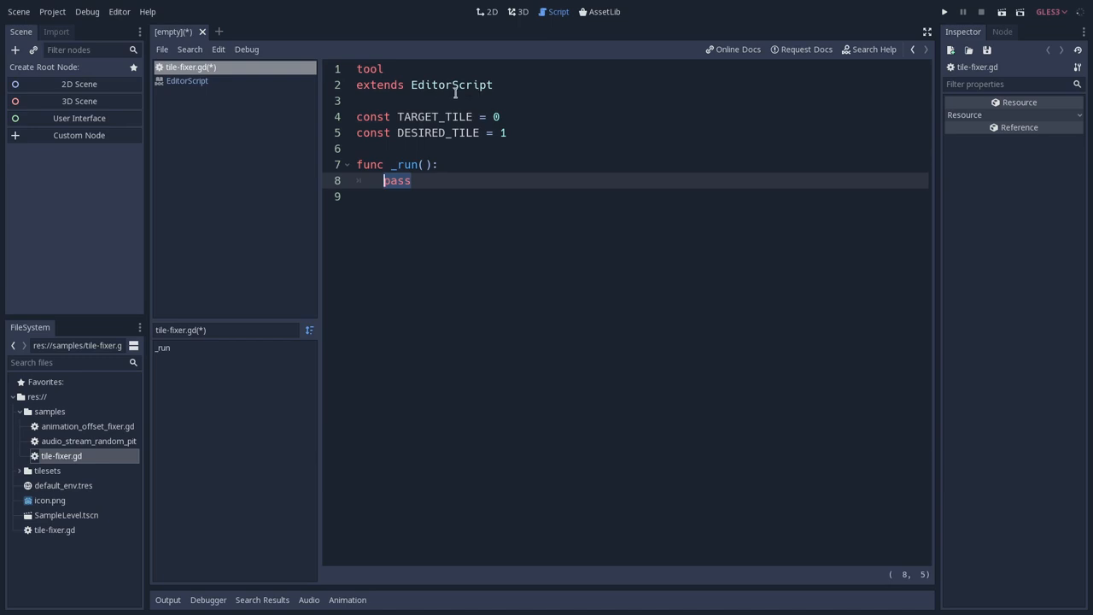
mouse_move(451, 86)
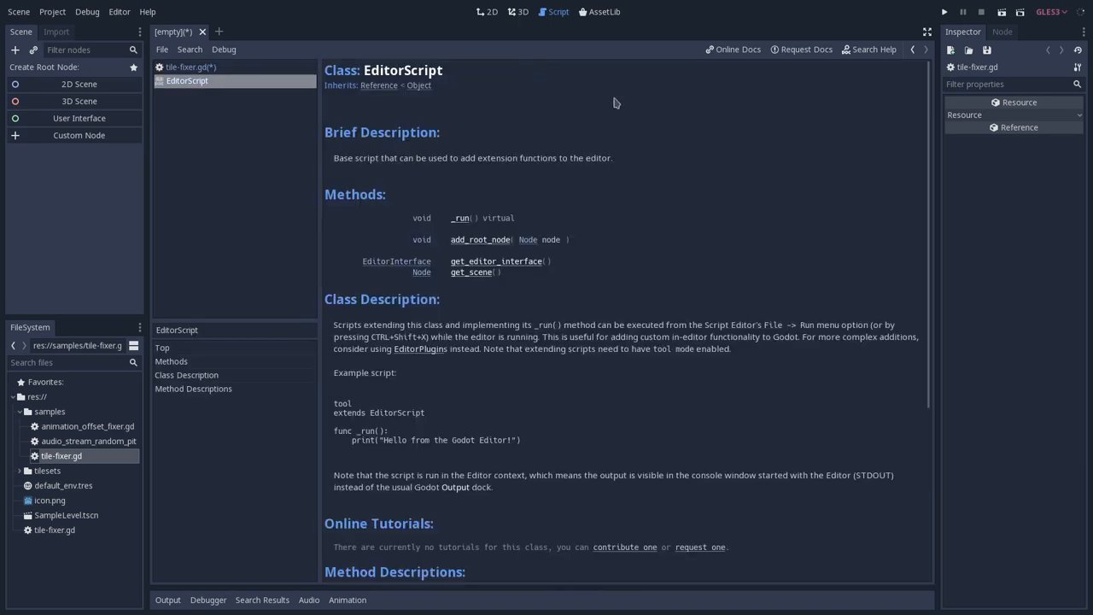
mouse_move(469, 268)
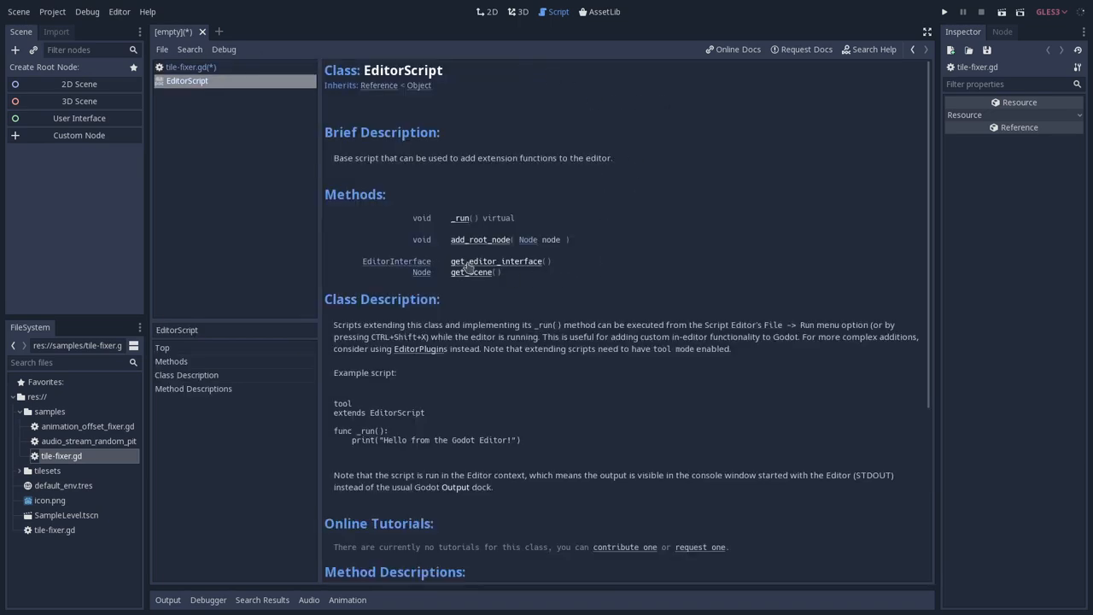
mouse_move(414, 266)
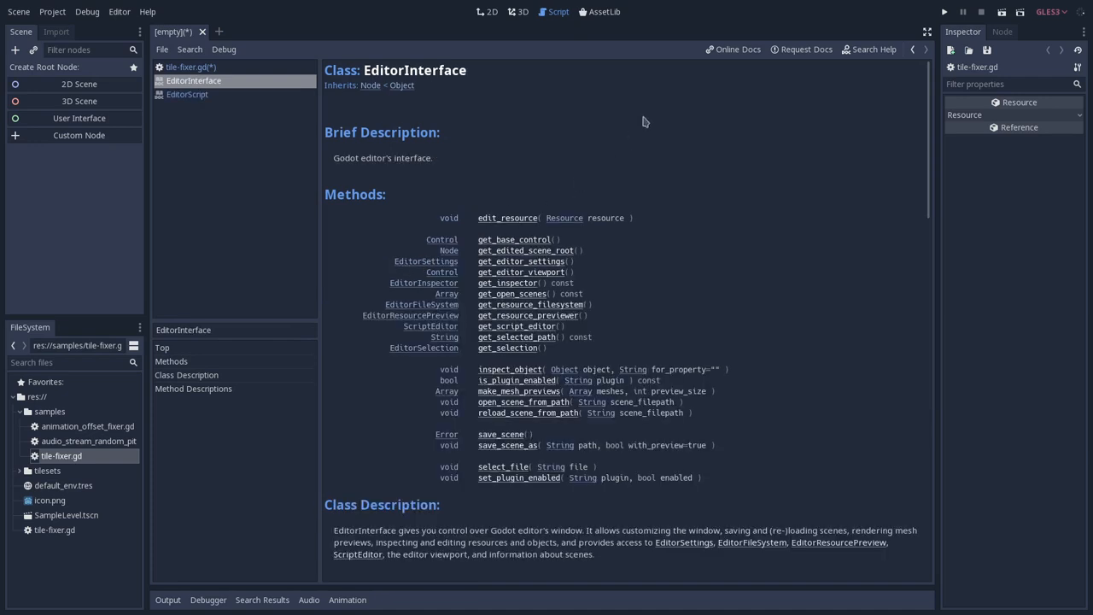
mouse_move(3, 58)
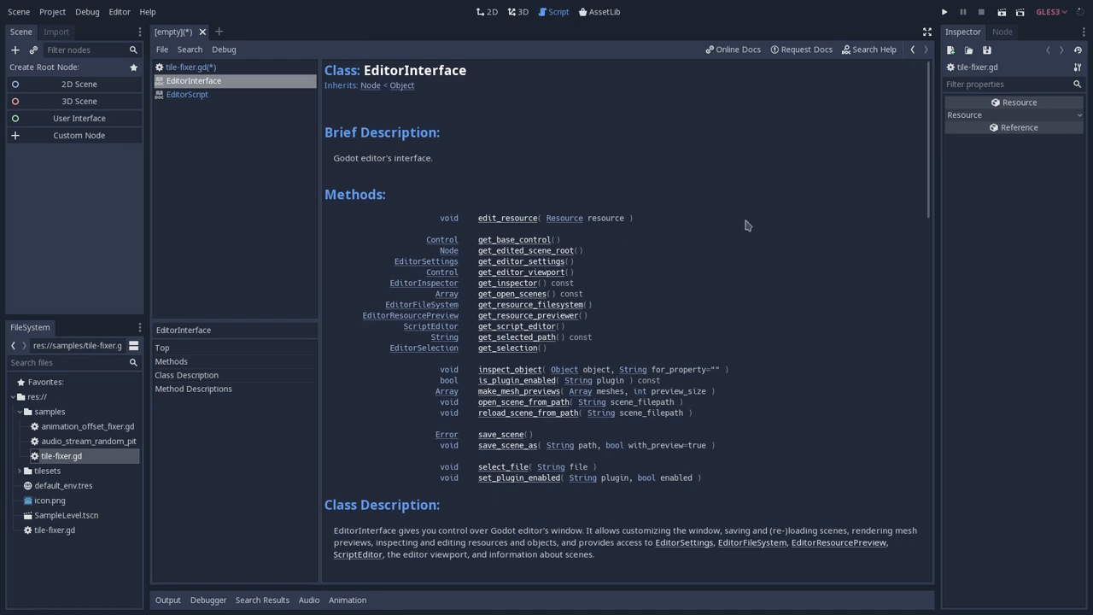
mouse_move(683, 263)
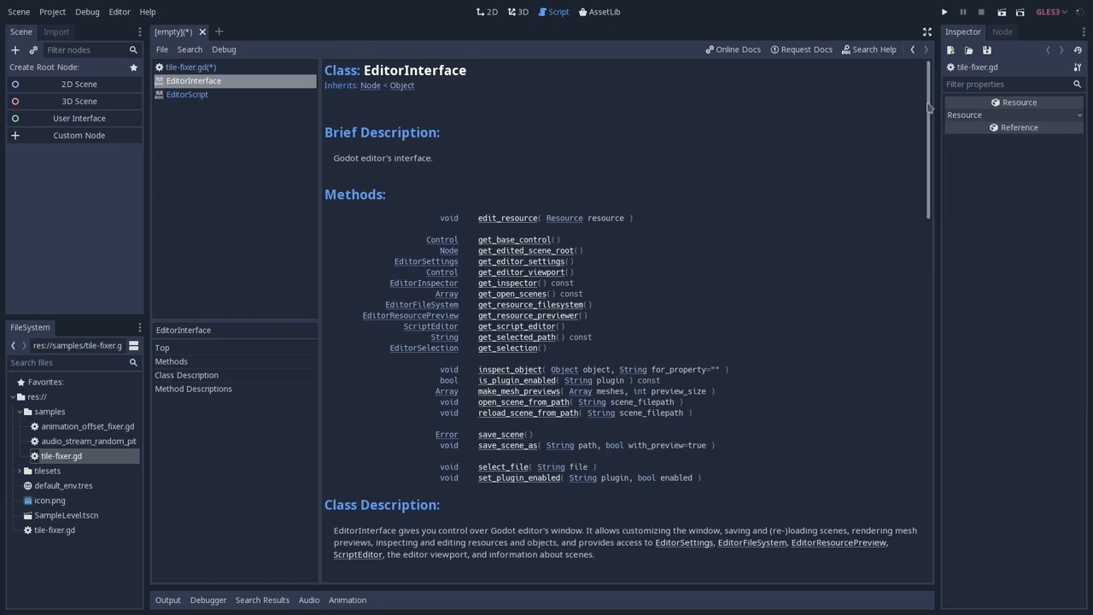
scroll(down, 3)
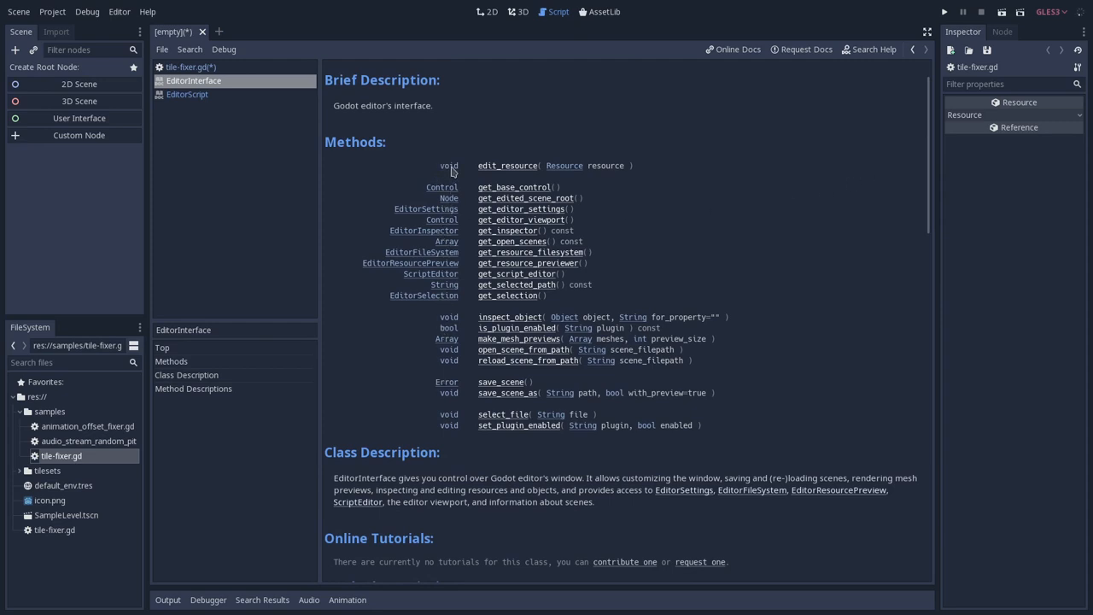
mouse_move(570, 213)
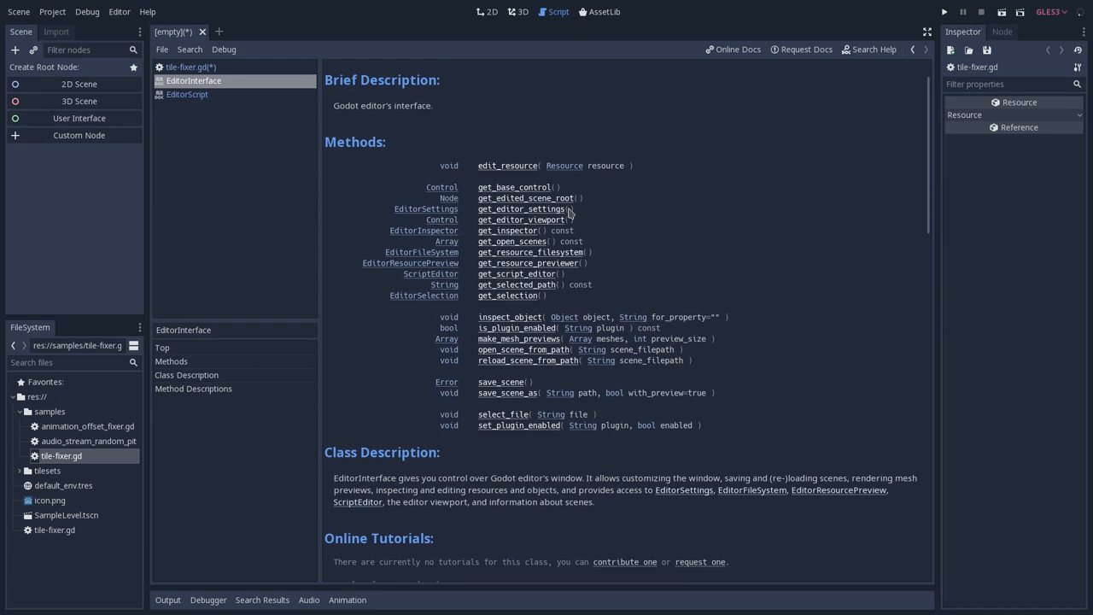
mouse_move(426, 304)
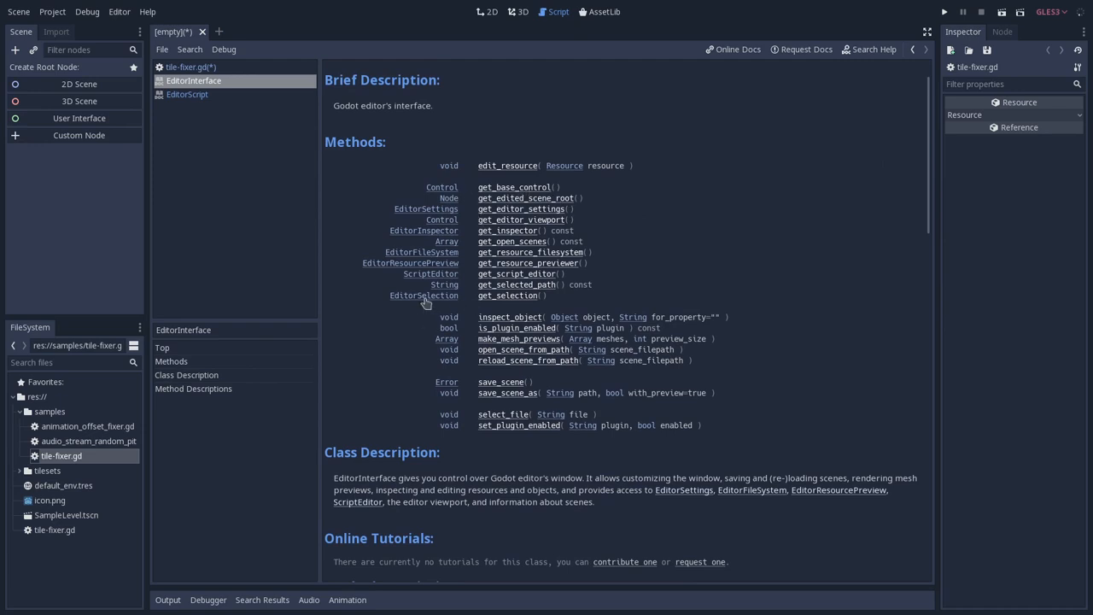
click(423, 296)
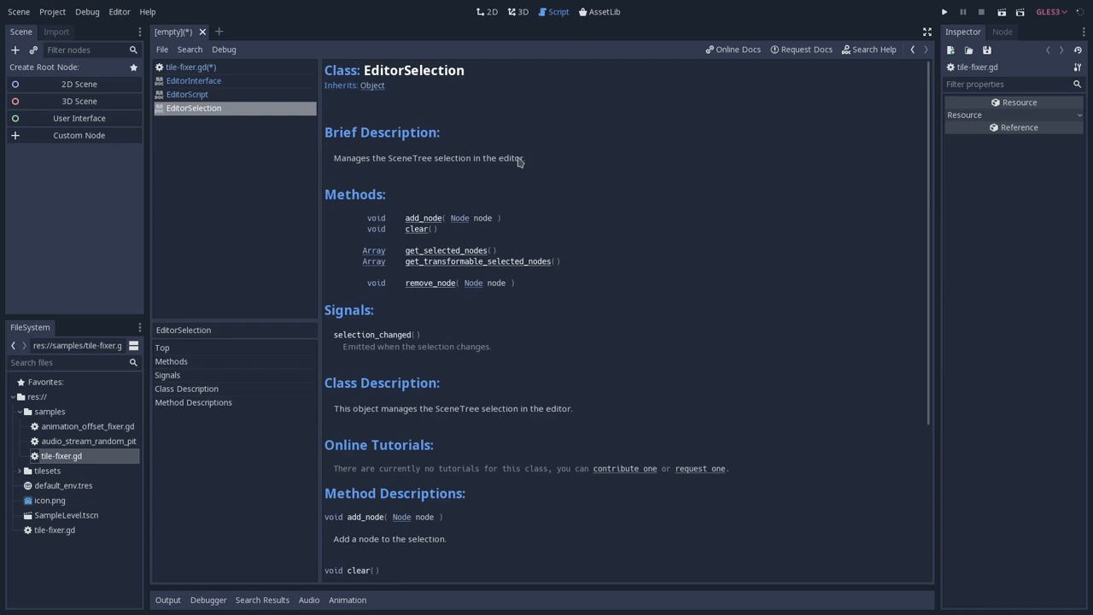
mouse_move(537, 166)
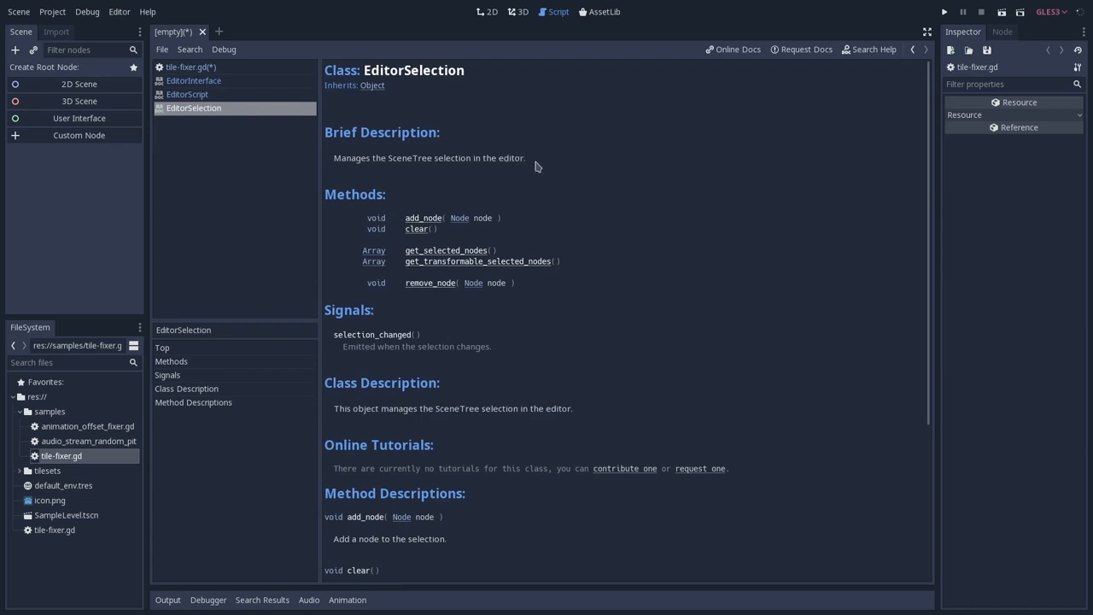
mouse_move(487, 250)
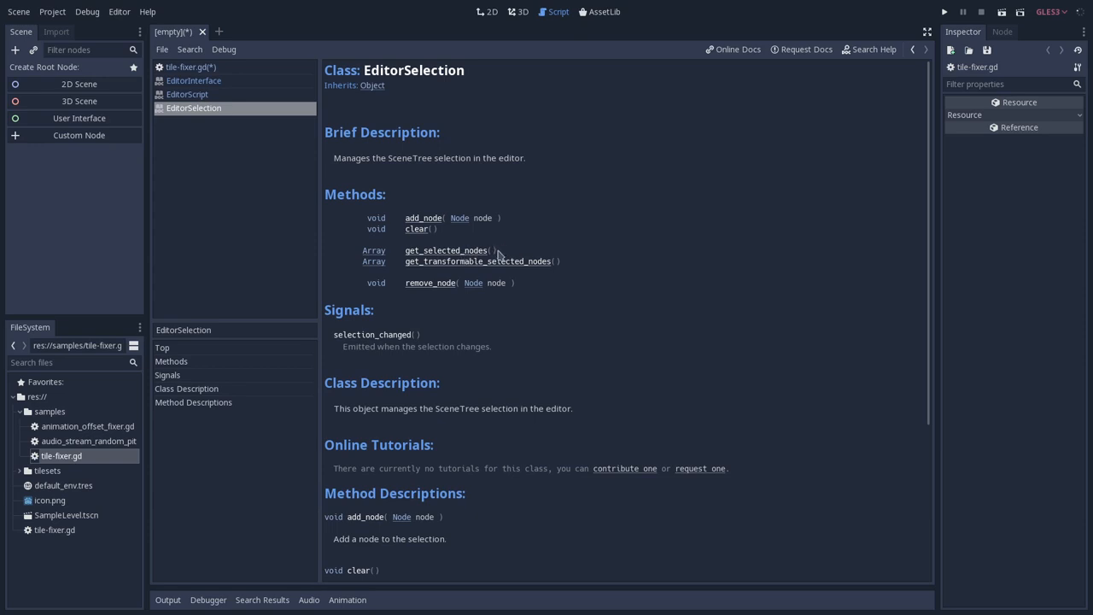
mouse_move(488, 225)
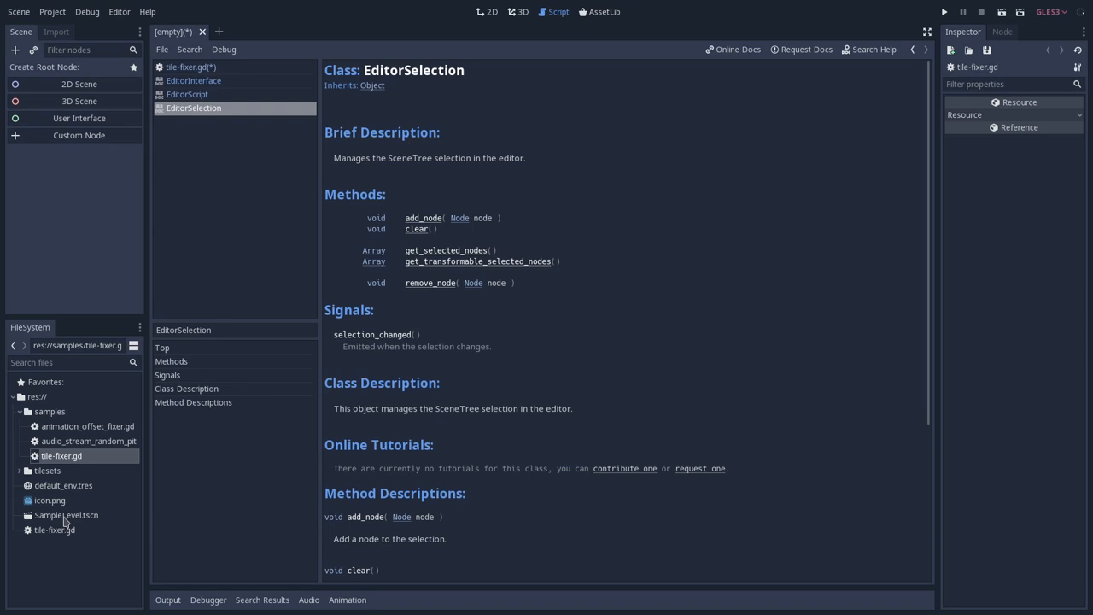
Step: Load SampleLevel.tscn, select its Level and TileMap nodes together, and return to the script workspace
double_click(65, 514)
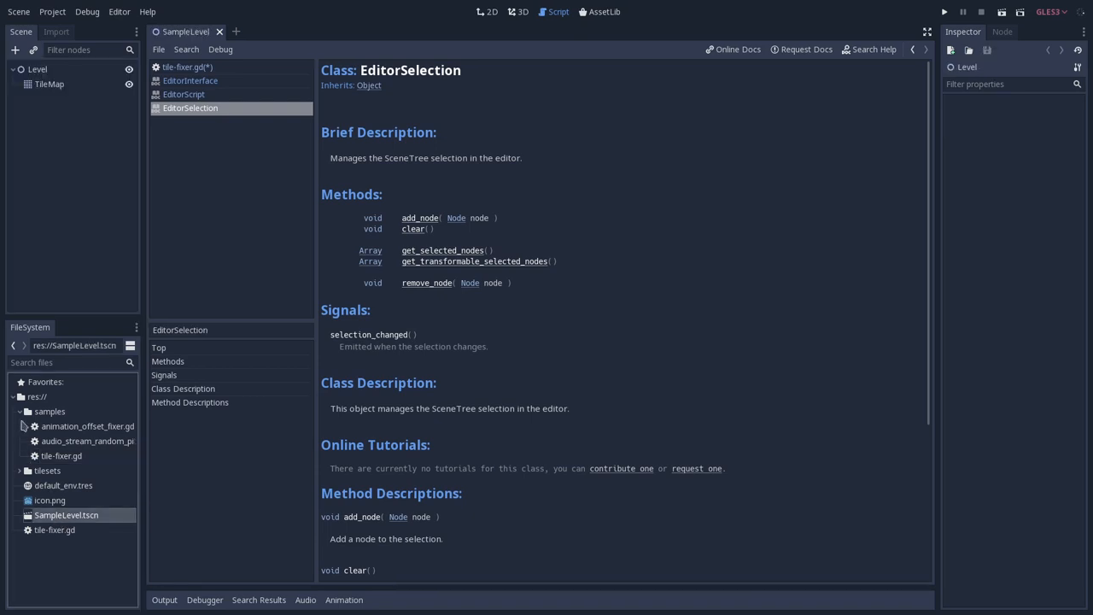
click(492, 10)
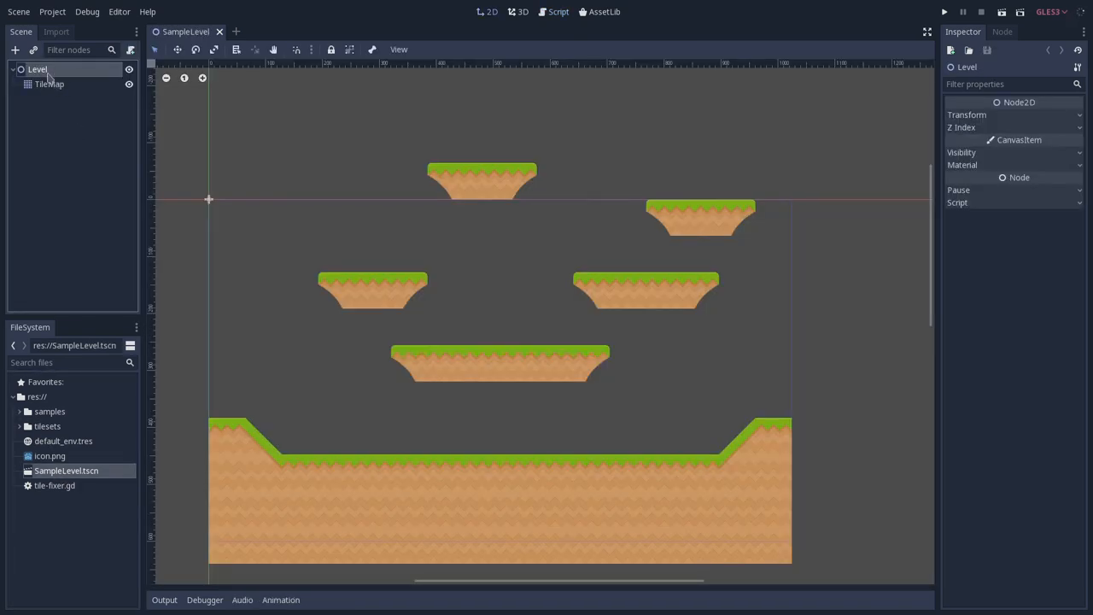
mouse_move(85, 76)
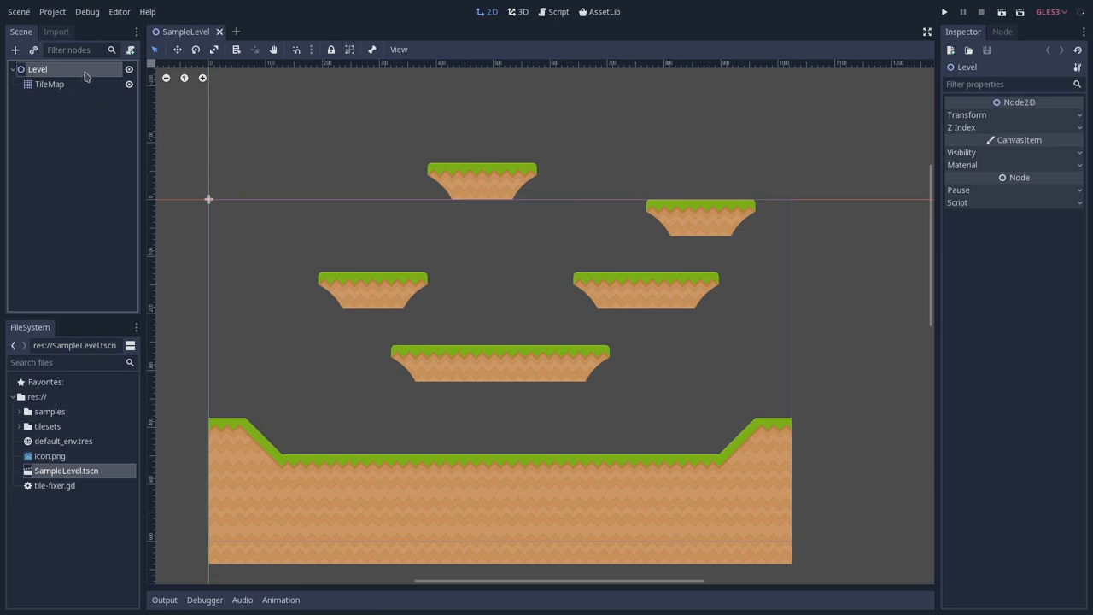
click(48, 83)
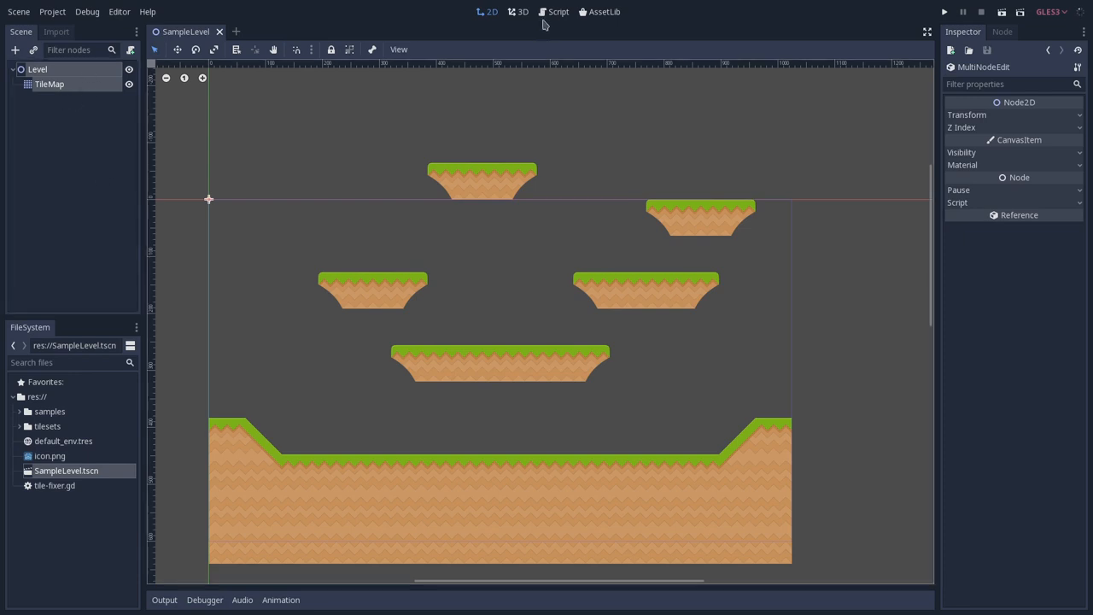
click(559, 11)
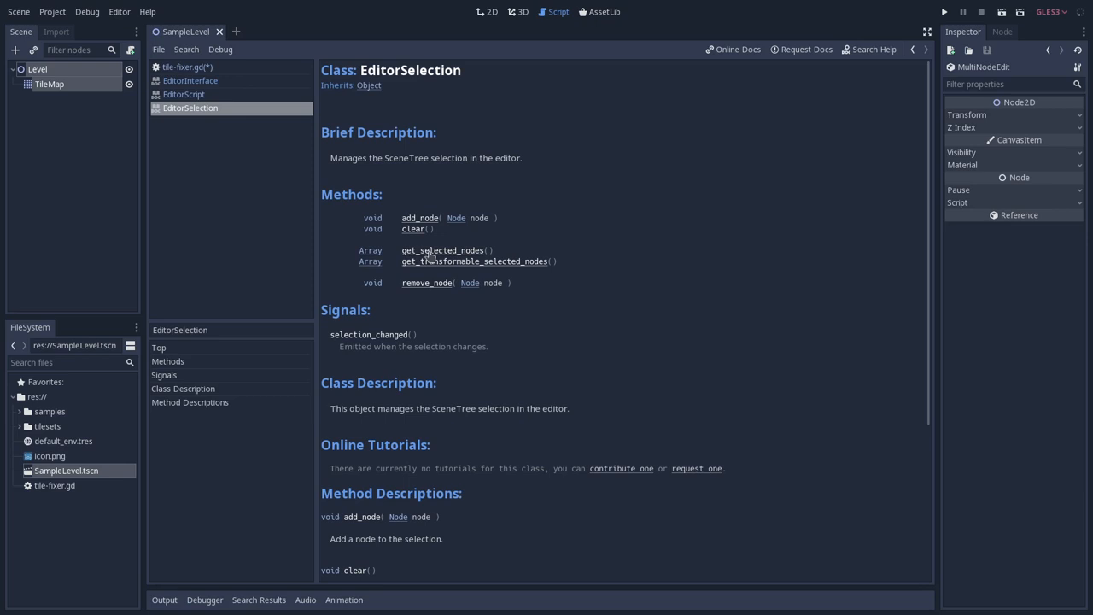
mouse_move(361, 259)
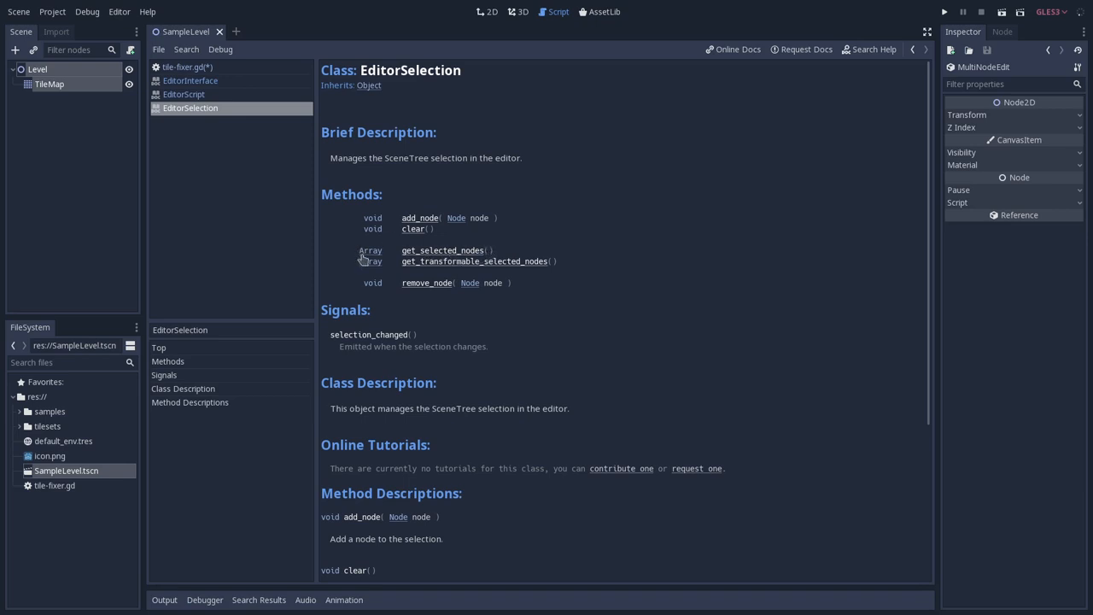
mouse_move(369, 260)
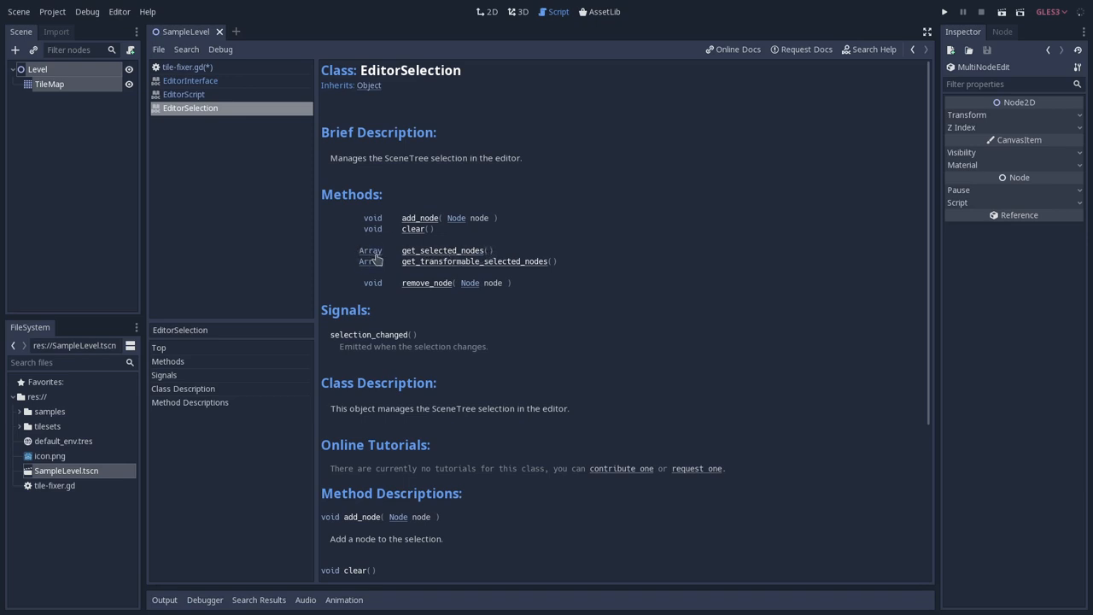
mouse_move(363, 214)
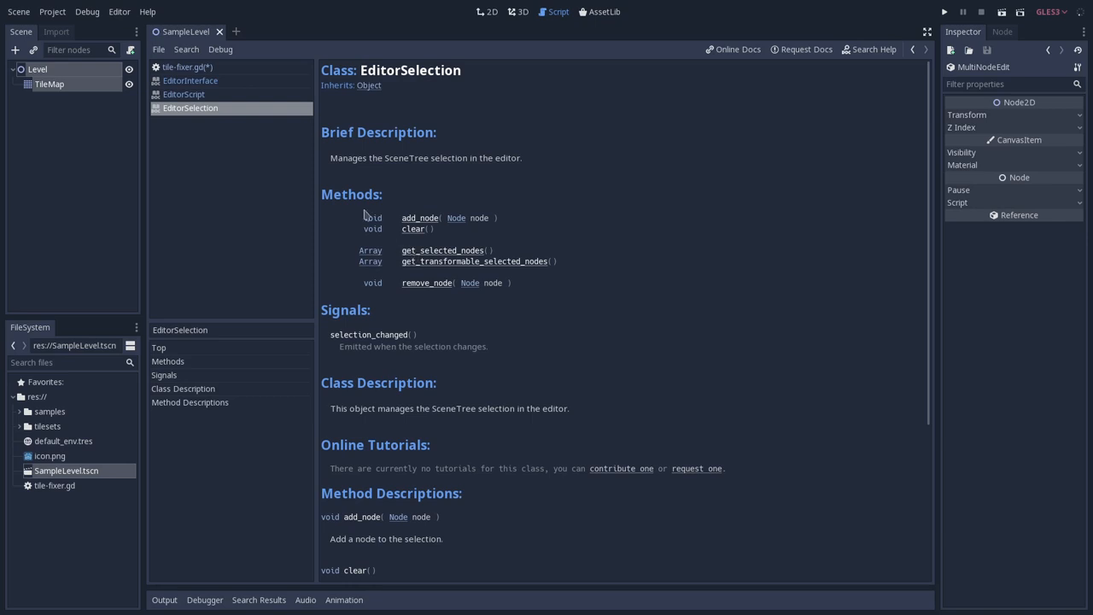
mouse_move(205, 77)
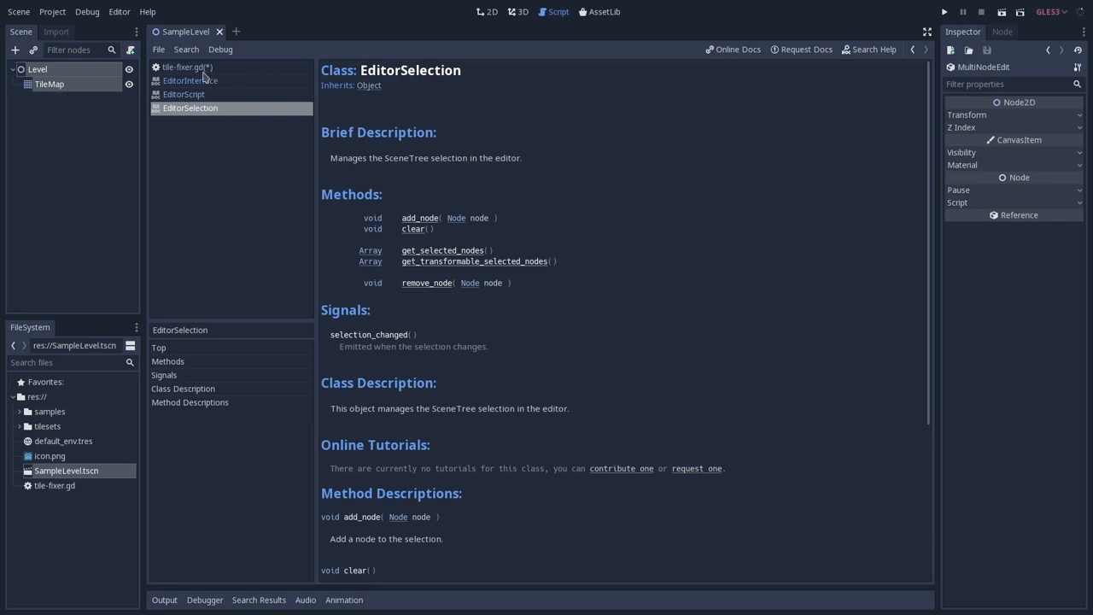
Step: Replace pass with 'var selection = get_editor_interface().get_selection()'
click(181, 67)
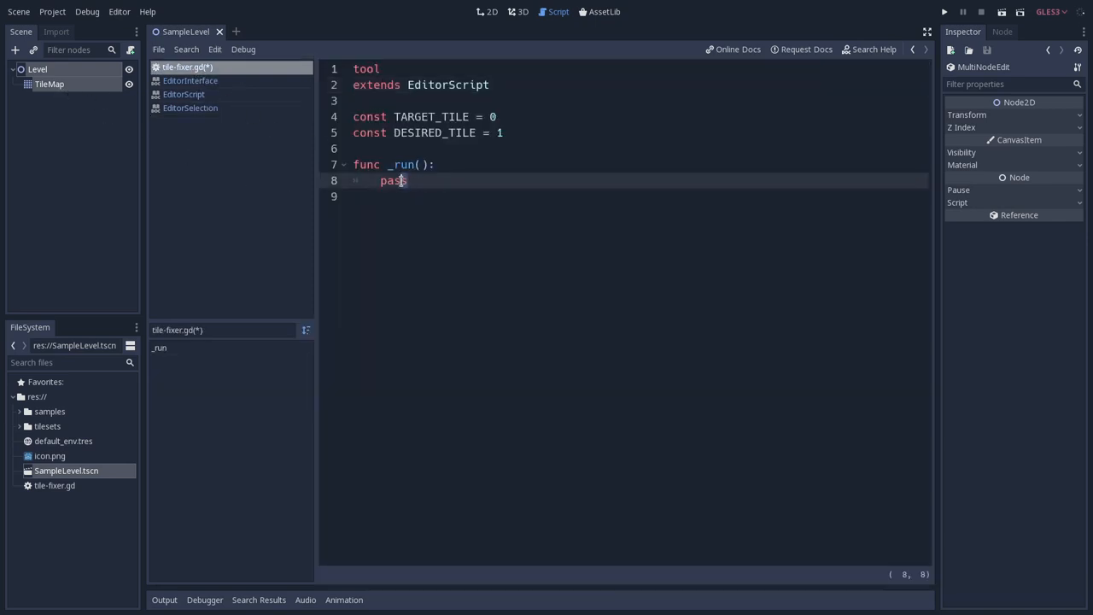
text(var)
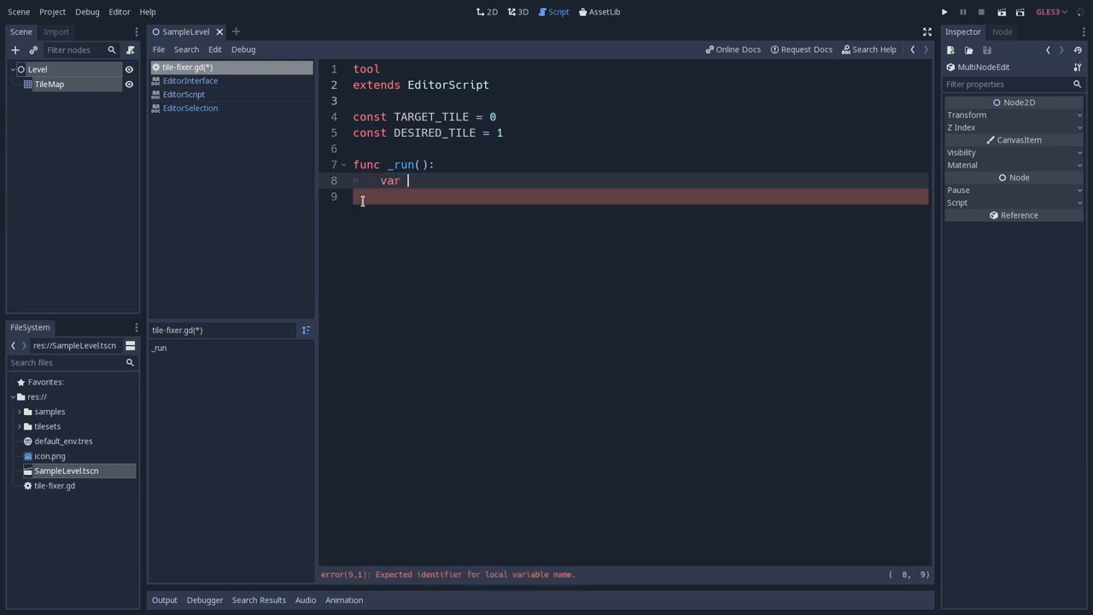
text(sel)
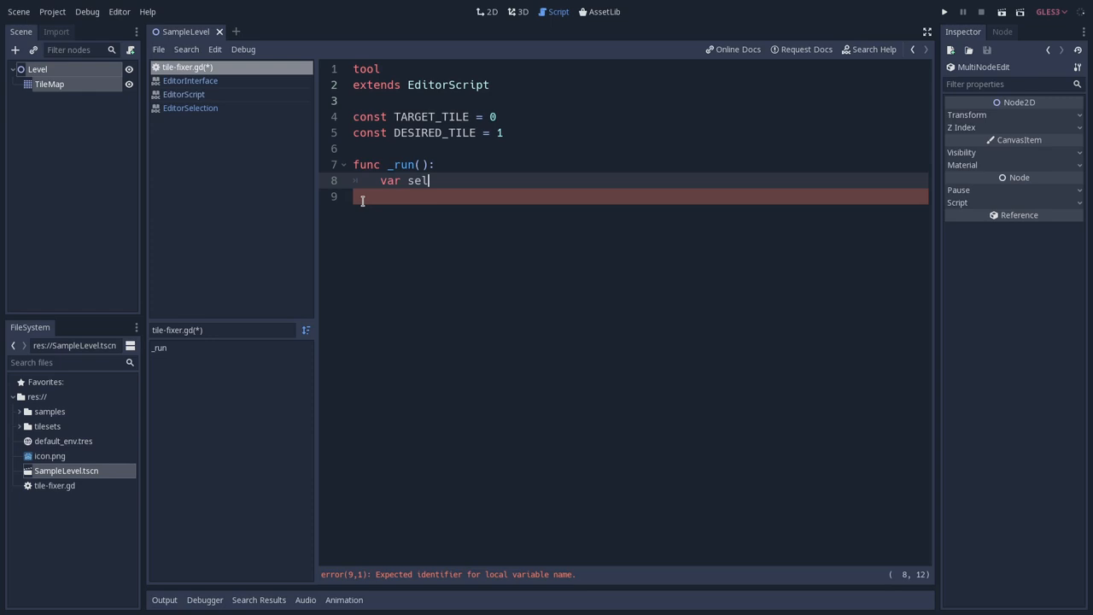
text(ec)
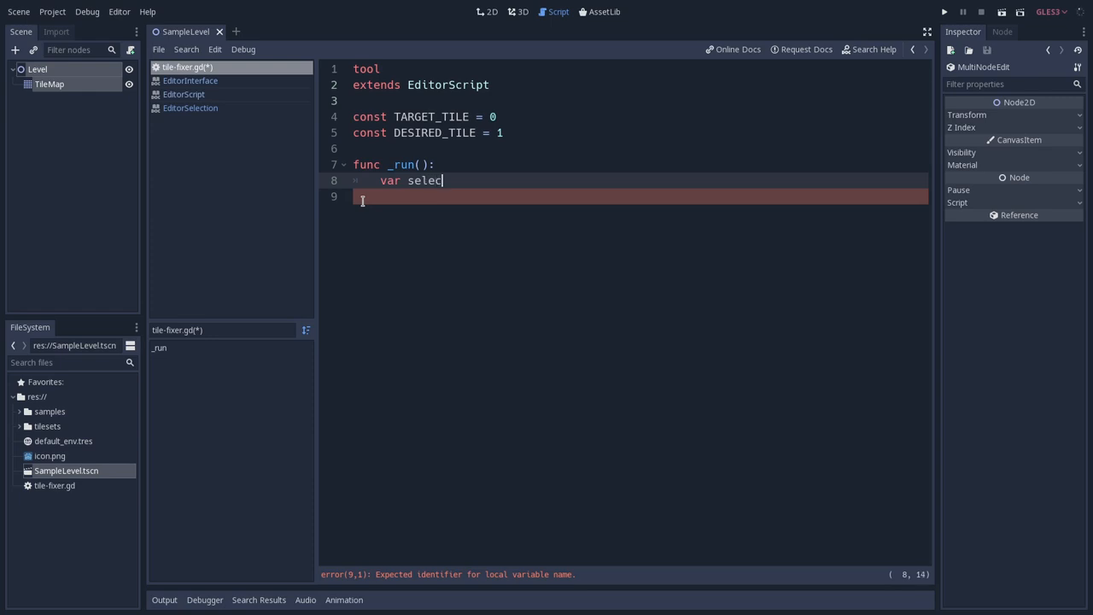
text(tion = get_)
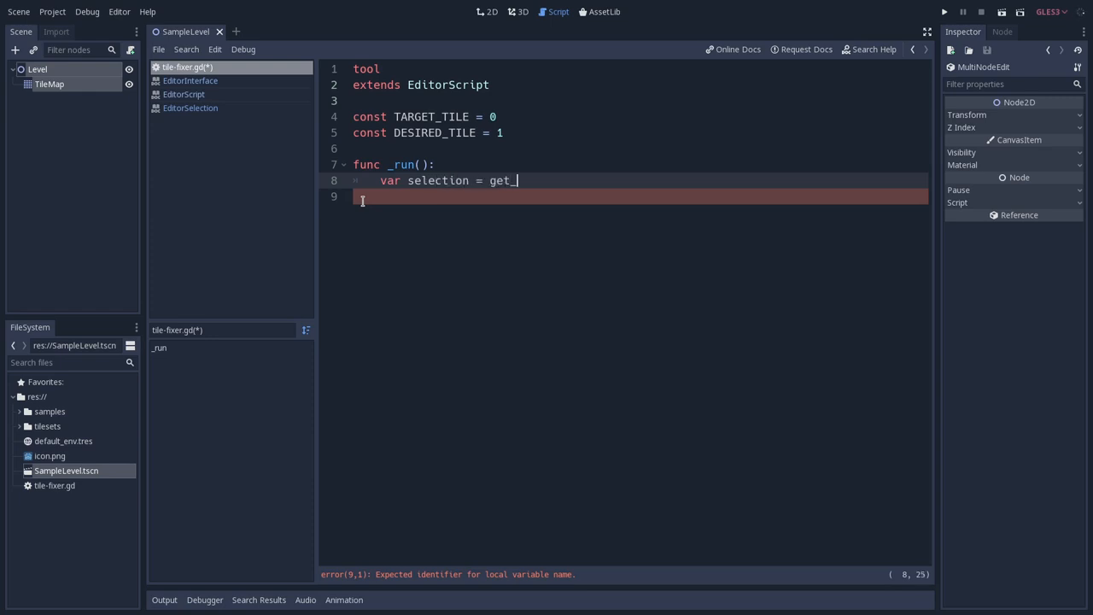
text(editor_interface())
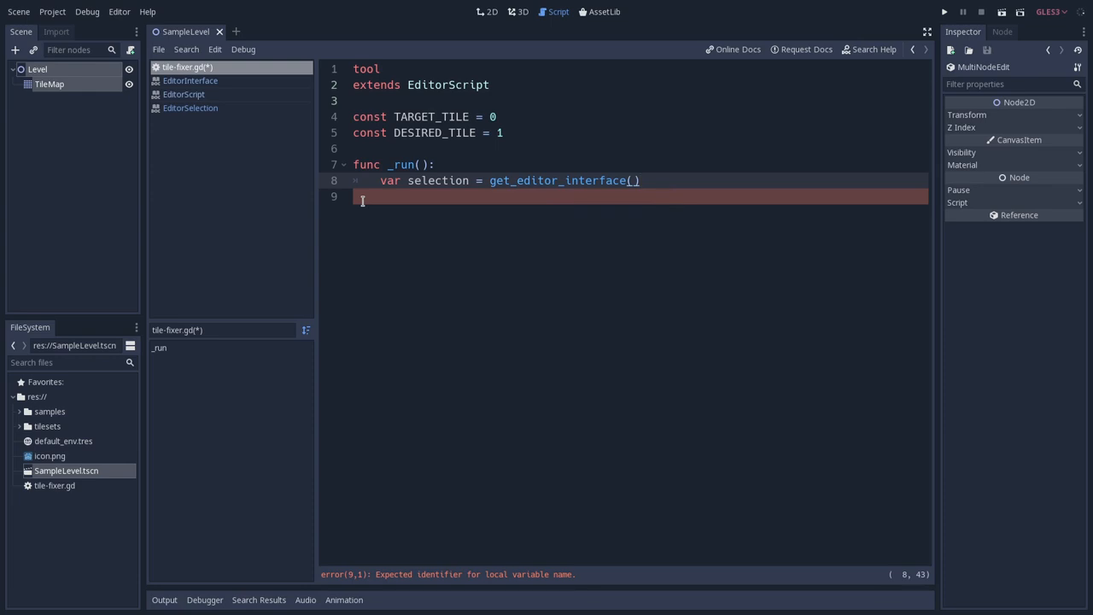
text(.get_selection()
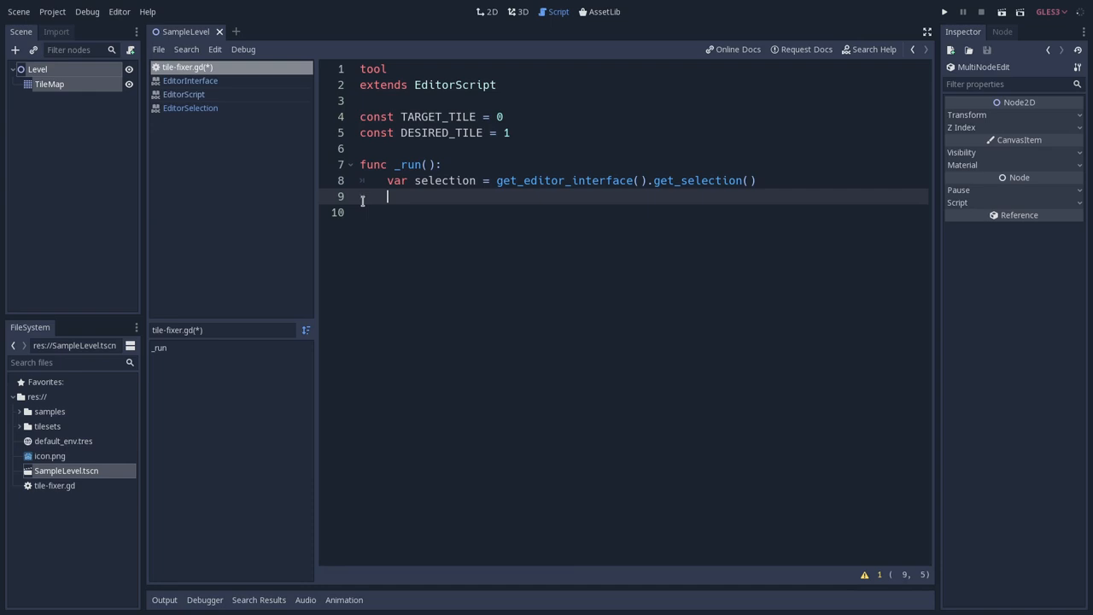
Step: Add 'var selected_nodes = selection.get_selected_nodes()' and 'print(selected_nodes)'
text(var selected_n)
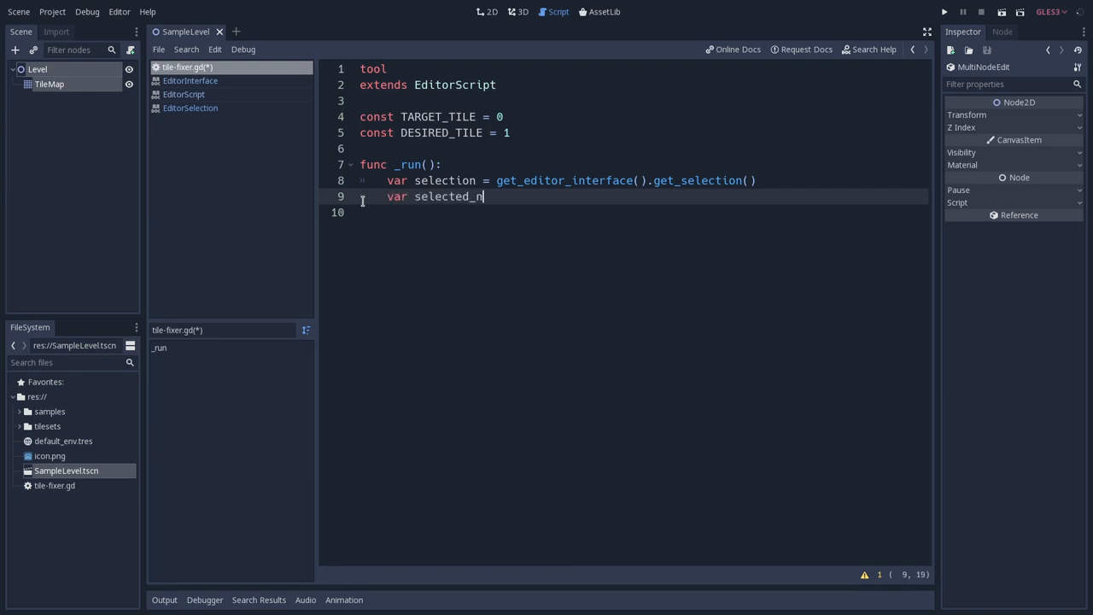
text(odes =)
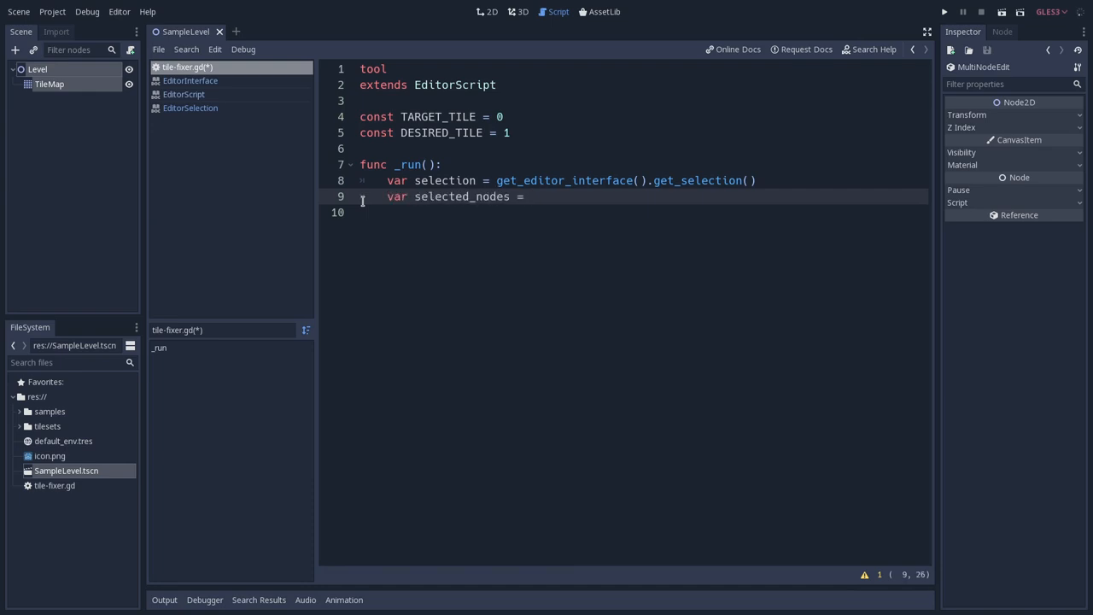
text(selection.get_selected_nodes()
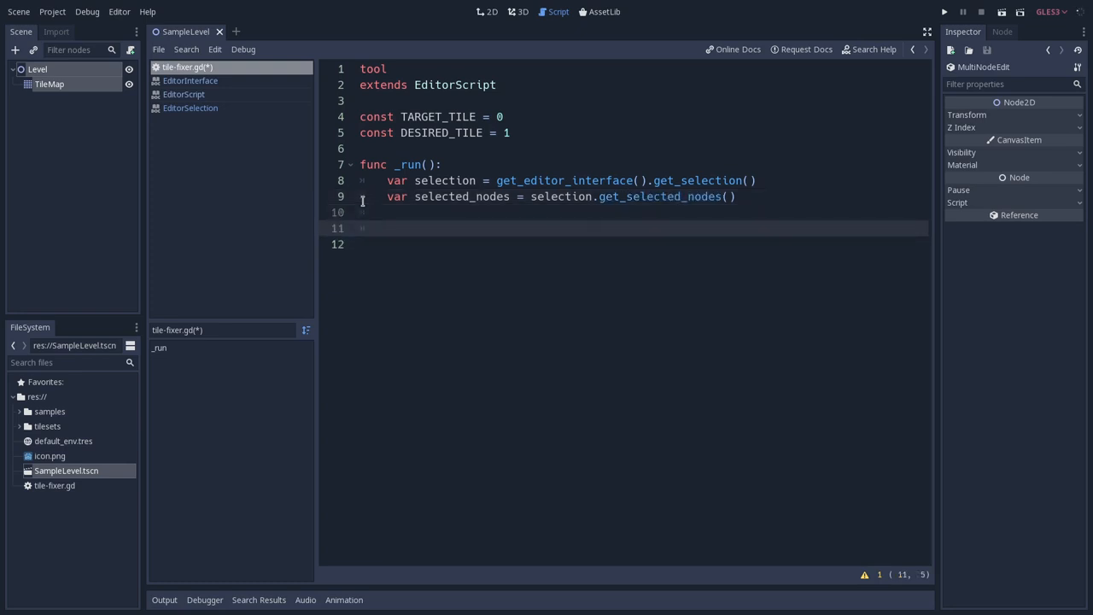
text(print(selected_nodes))
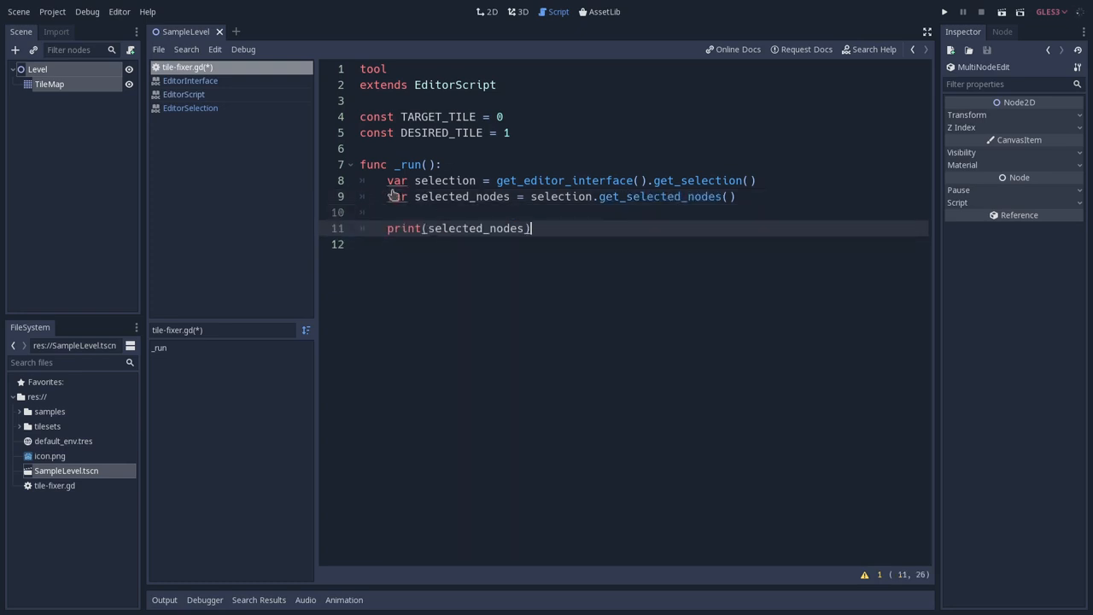
Step: Run tile-fixer.gd via File > Run so it prints the selected TileMap and Node2D
click(159, 48)
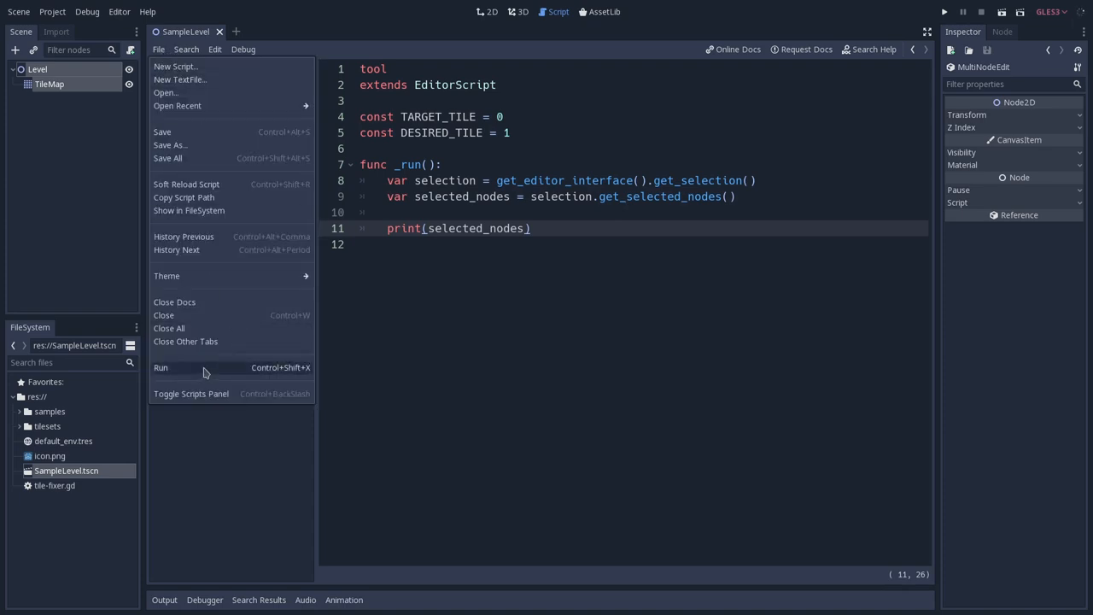
click(161, 367)
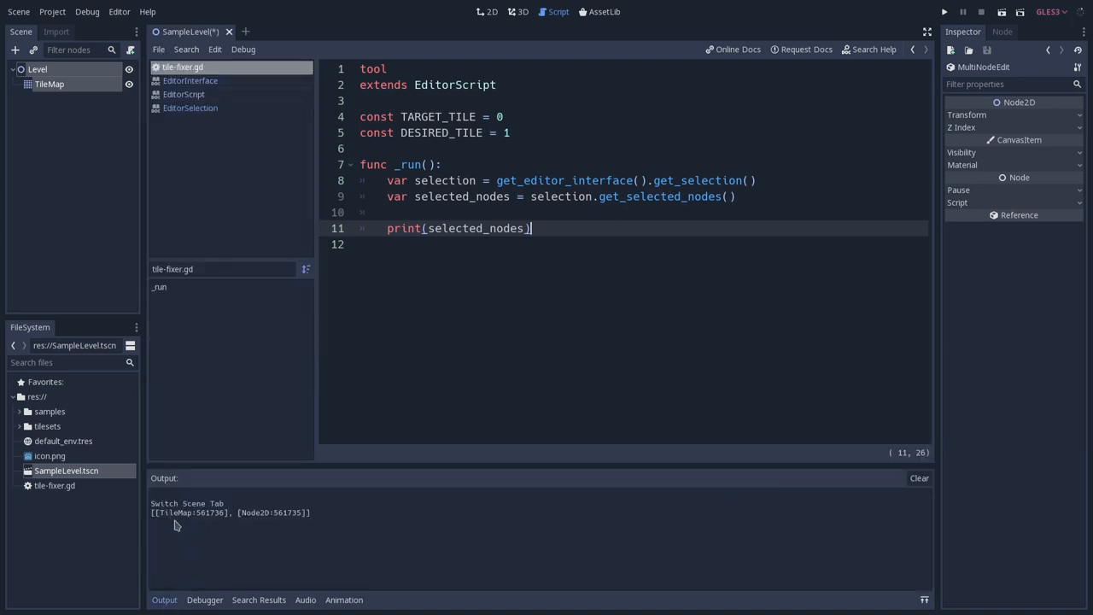
mouse_move(267, 527)
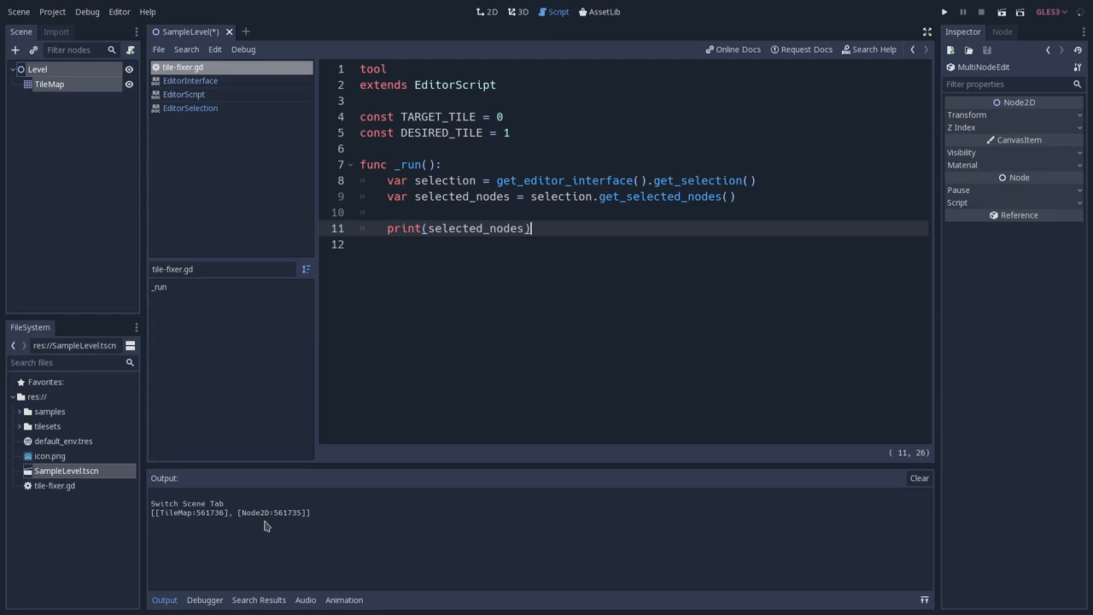
mouse_move(94, 82)
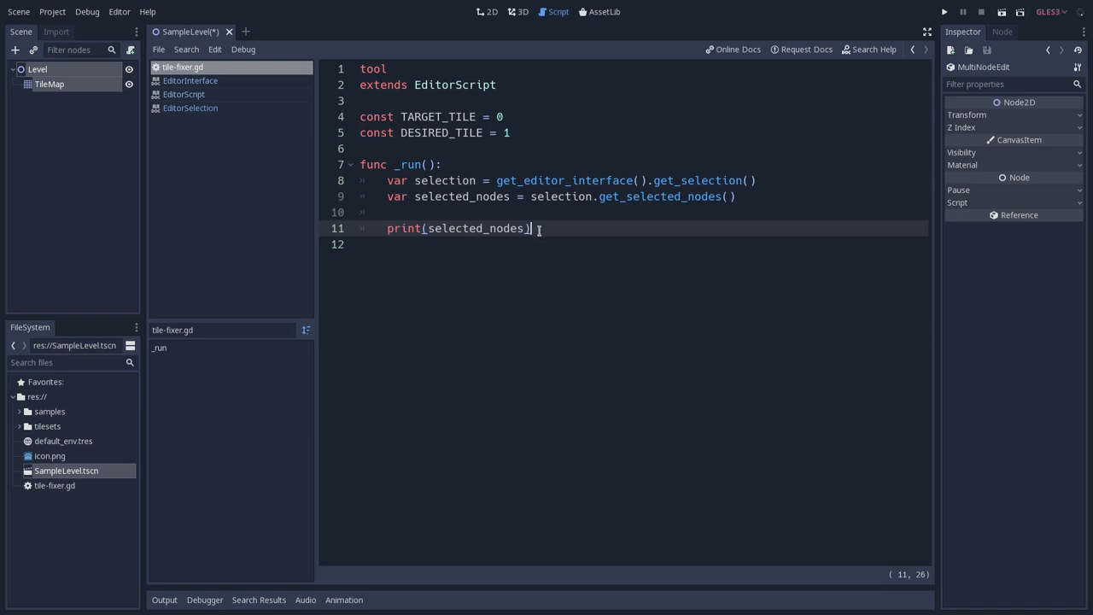
mouse_move(566, 229)
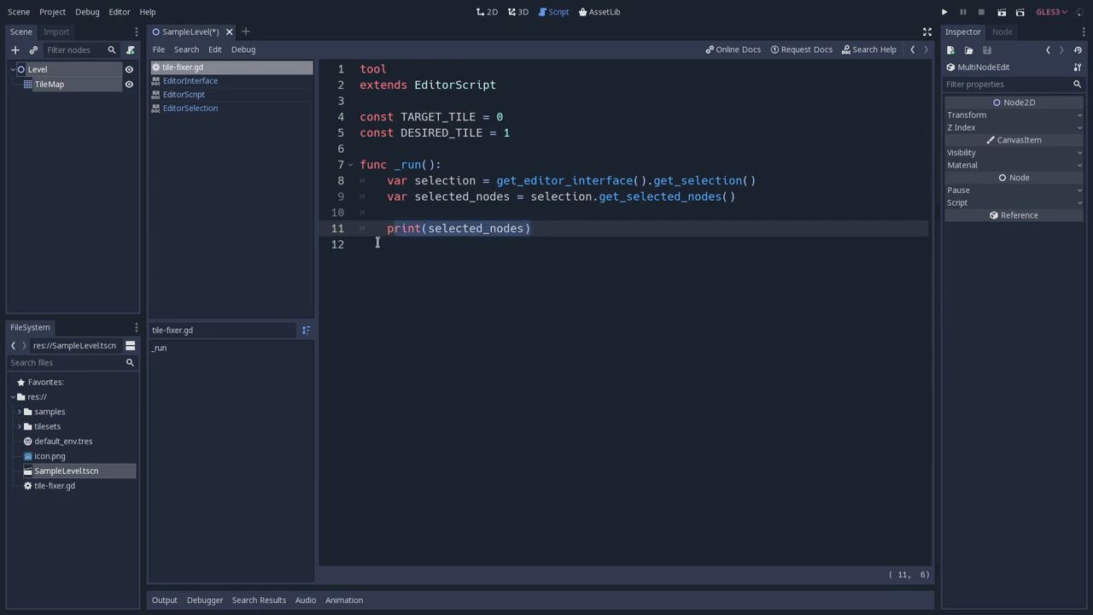
Step: Write 'if selected_nodes.size() > 1: return' in place of the print line
text(sele)
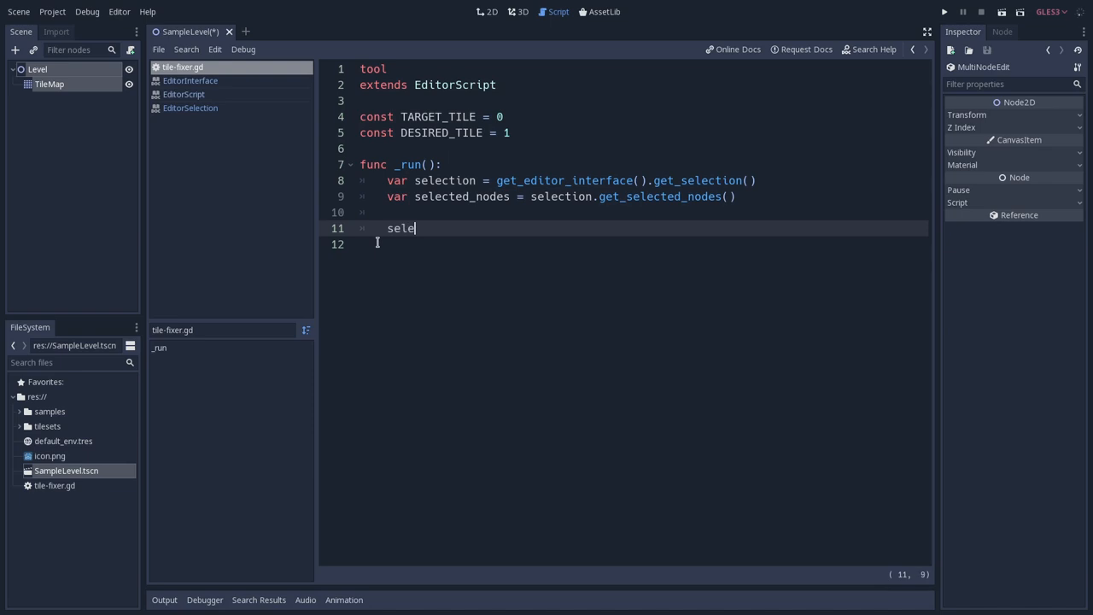
text(cted_nodes)
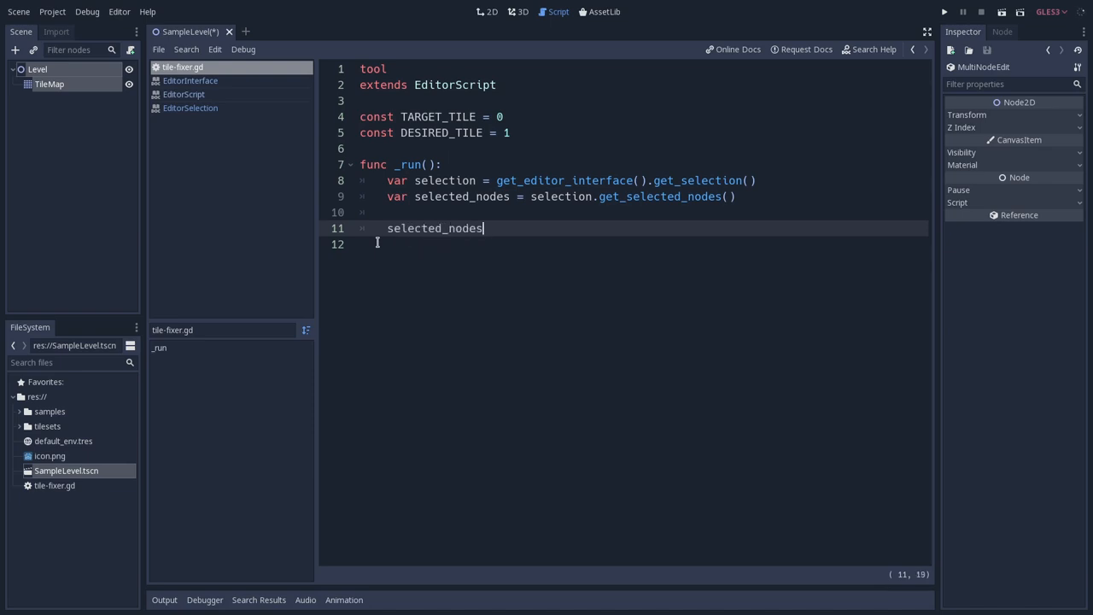
text(.size() >)
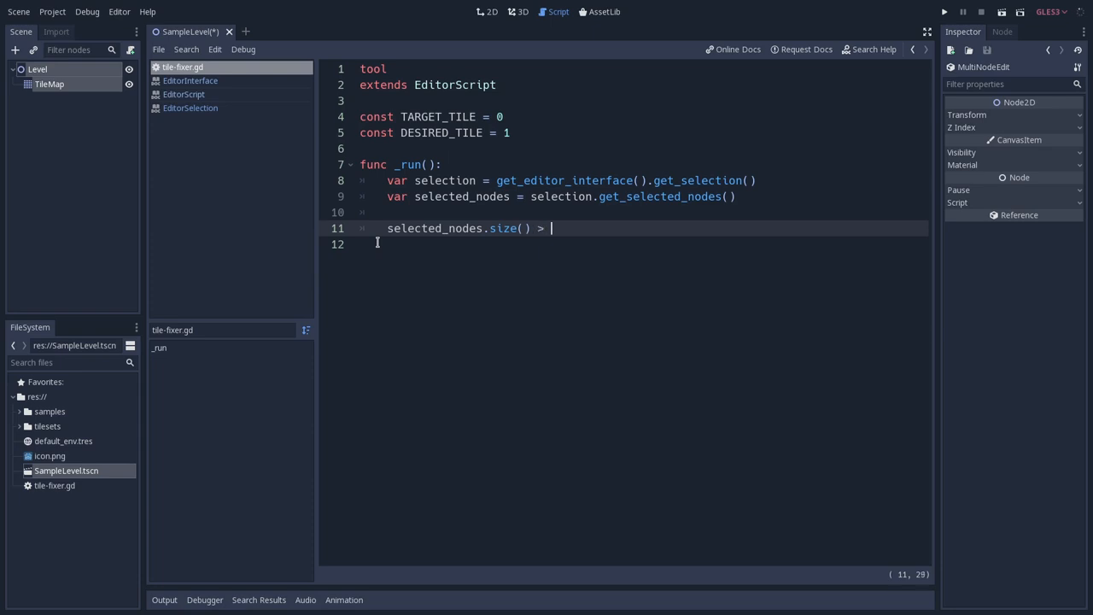
text(1)
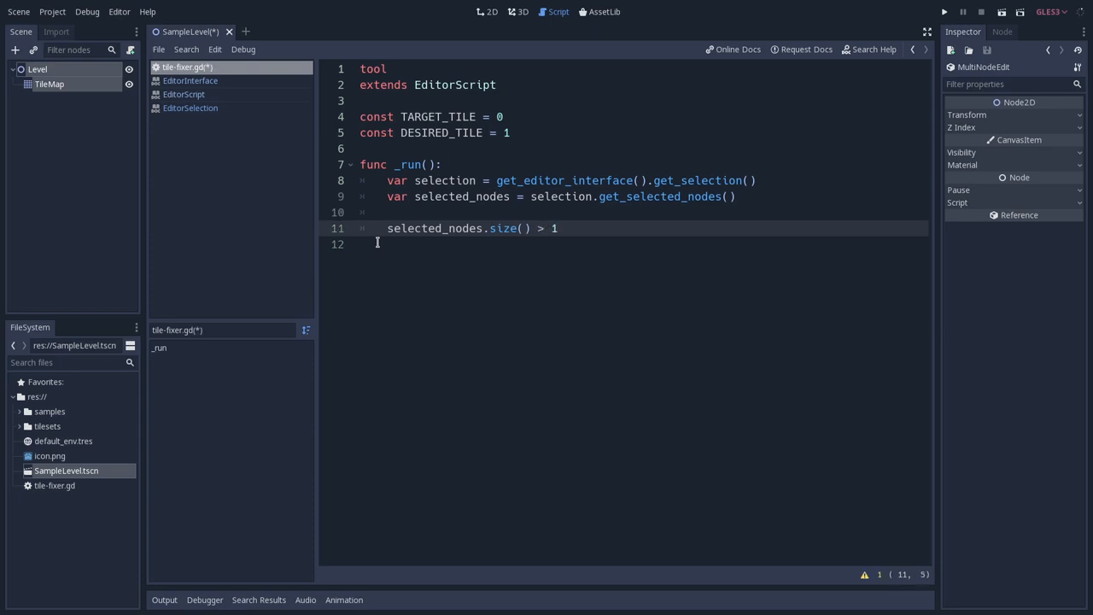
text(if)
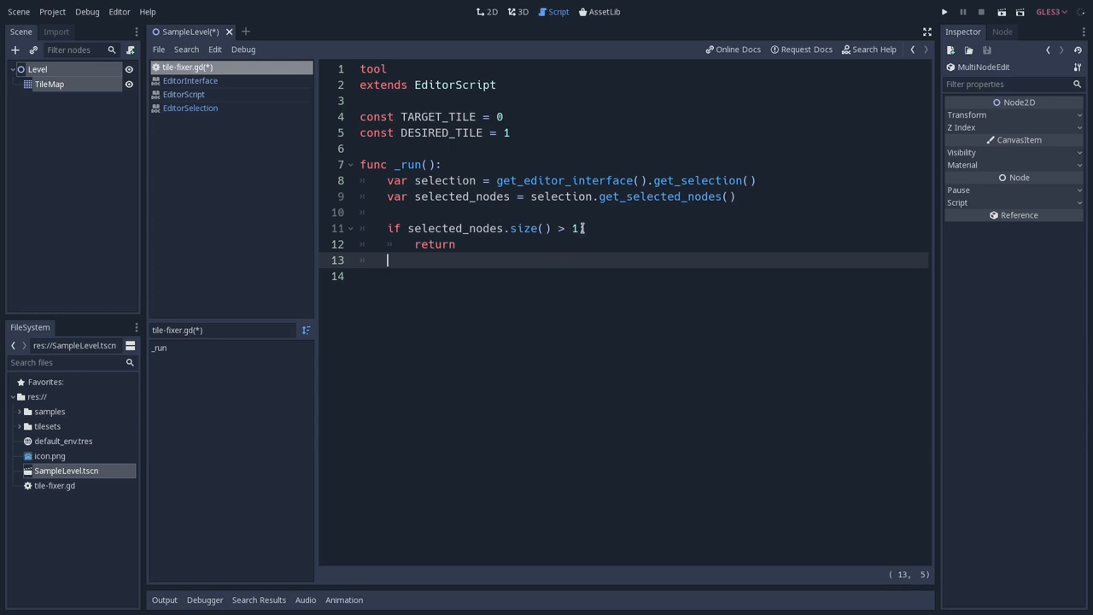
text(:)
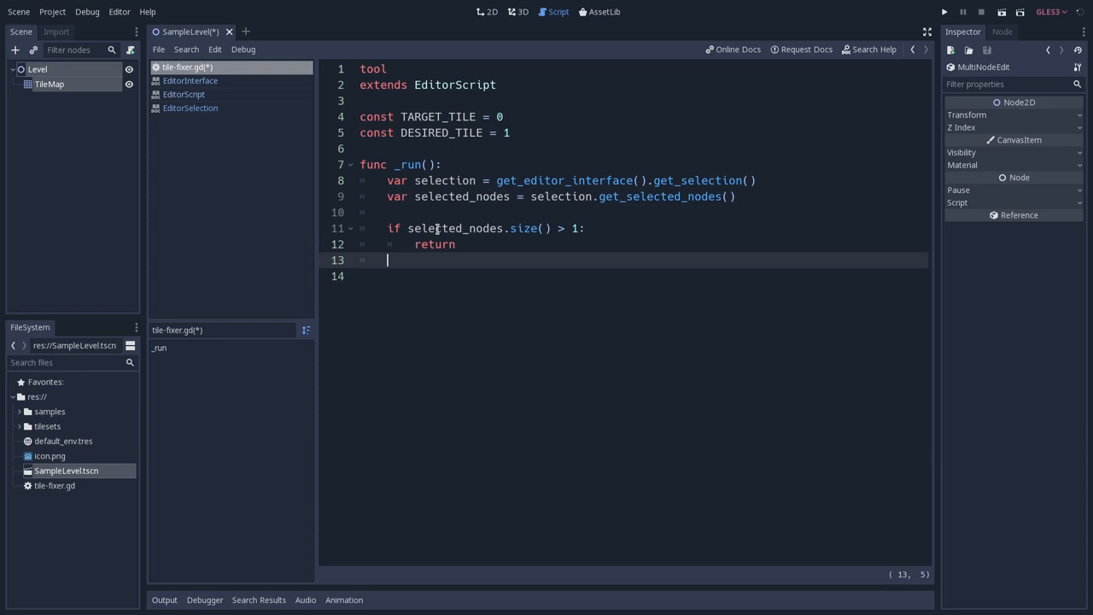
mouse_move(486, 283)
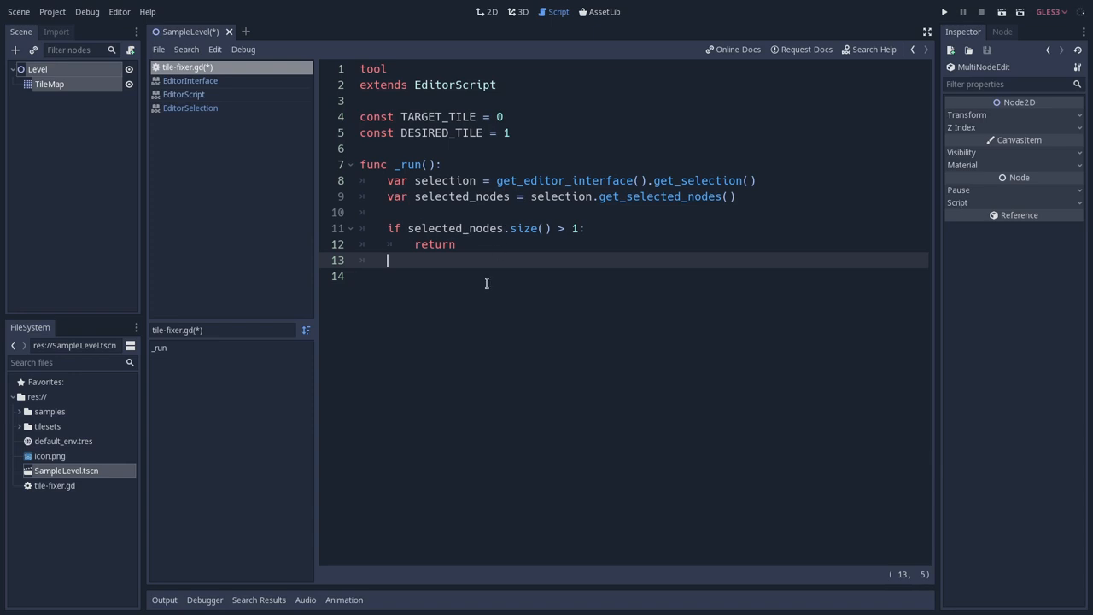
mouse_move(494, 270)
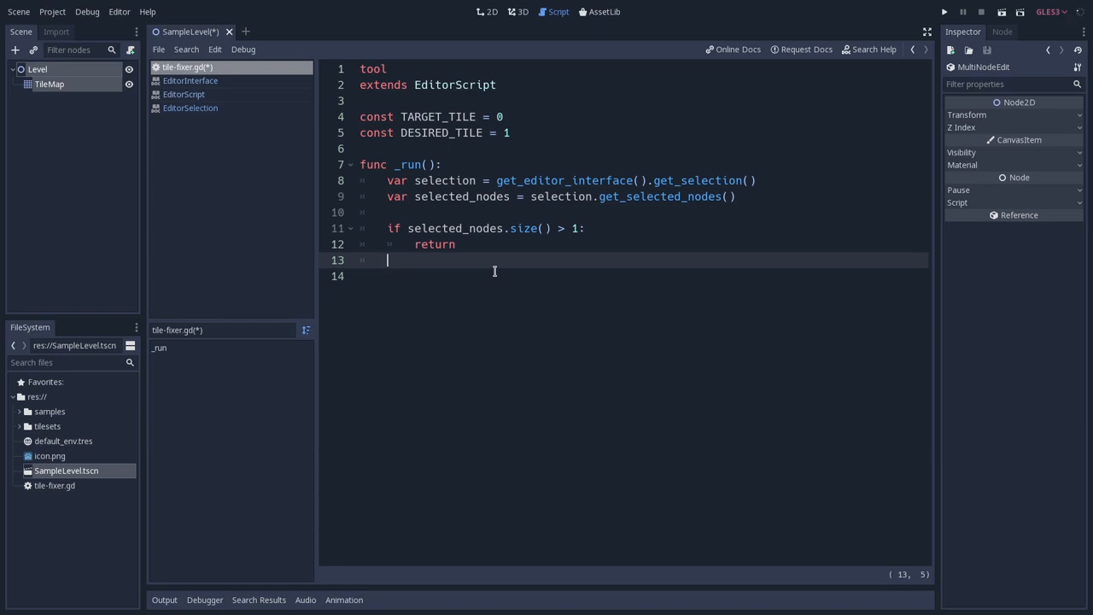
Step: Add 'if not selected_nodes[0] is TileMap: return' as a second guard
text(if not selected_nodes[0)
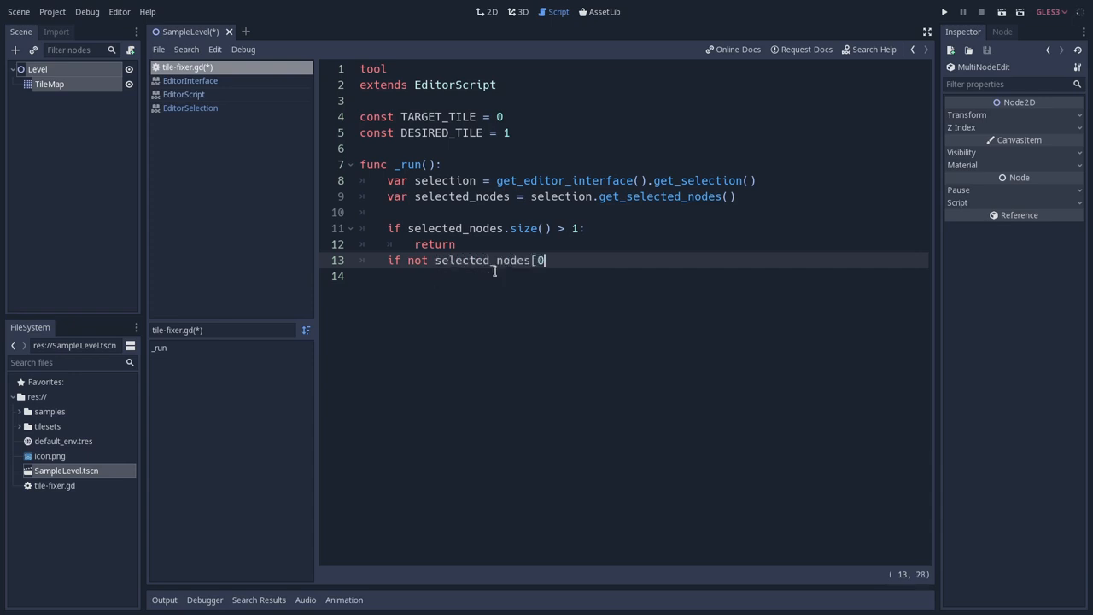
text(] is)
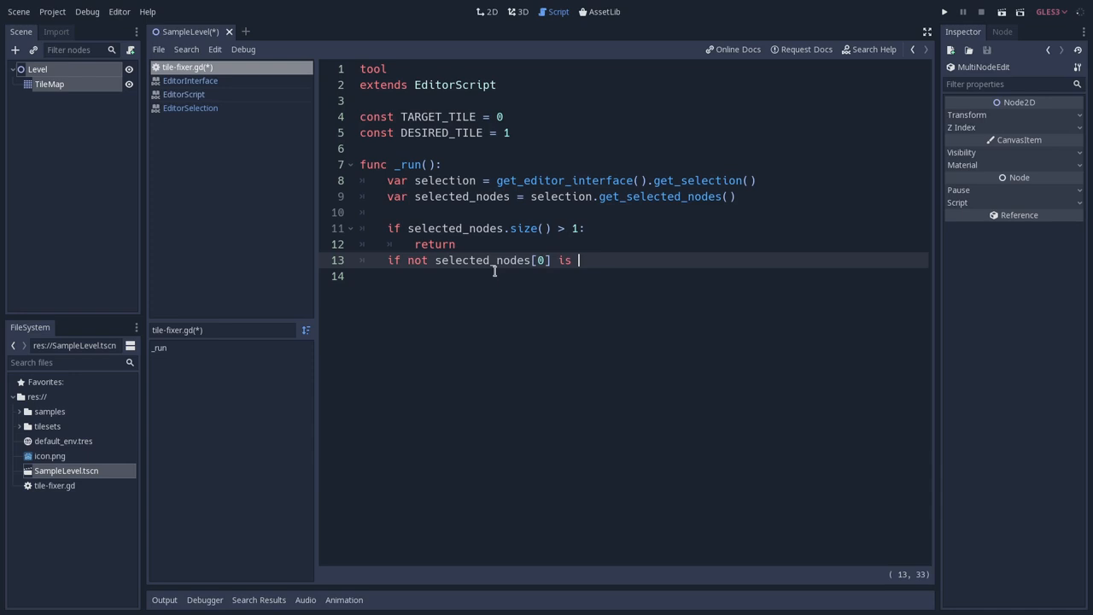
text(TileMap:)
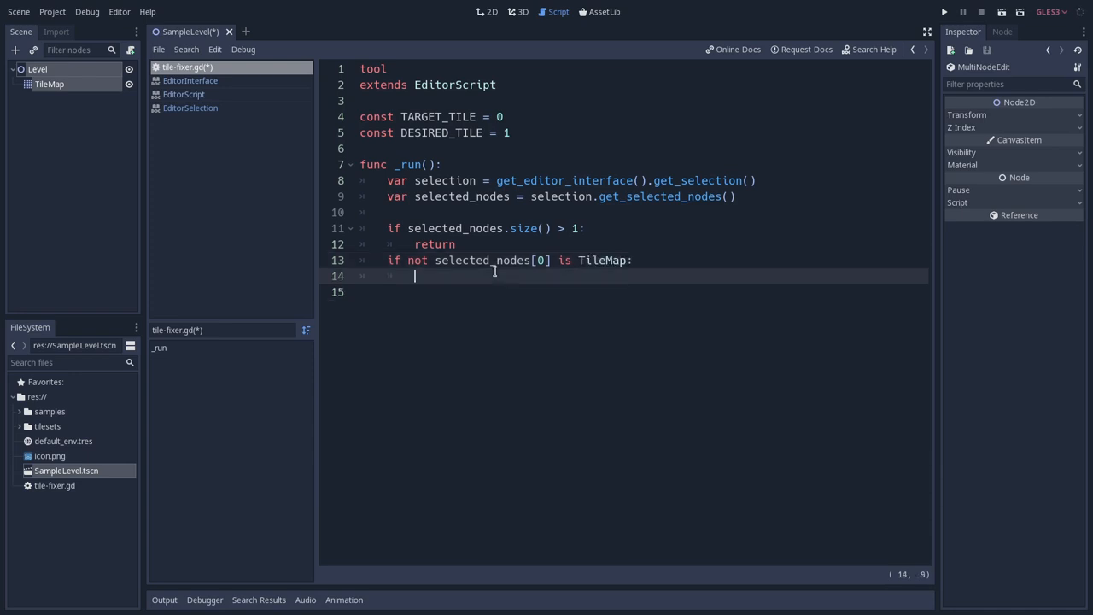
text(return)
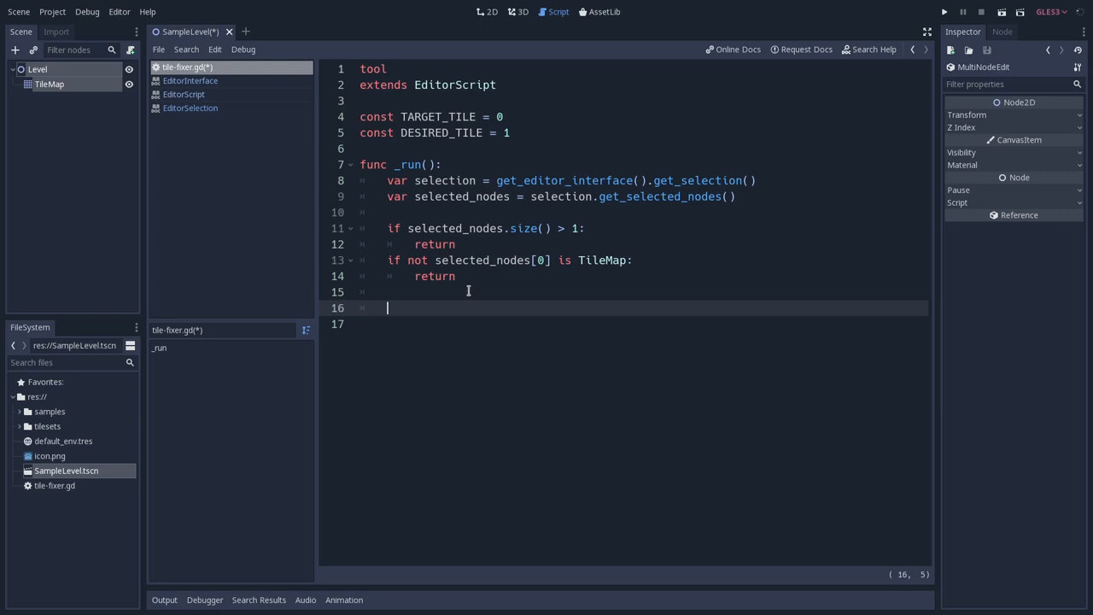
Step: Add 'var tilemap = selected_nodes[0]' and call fix_tiles(tilemap) from _run
text(fix)
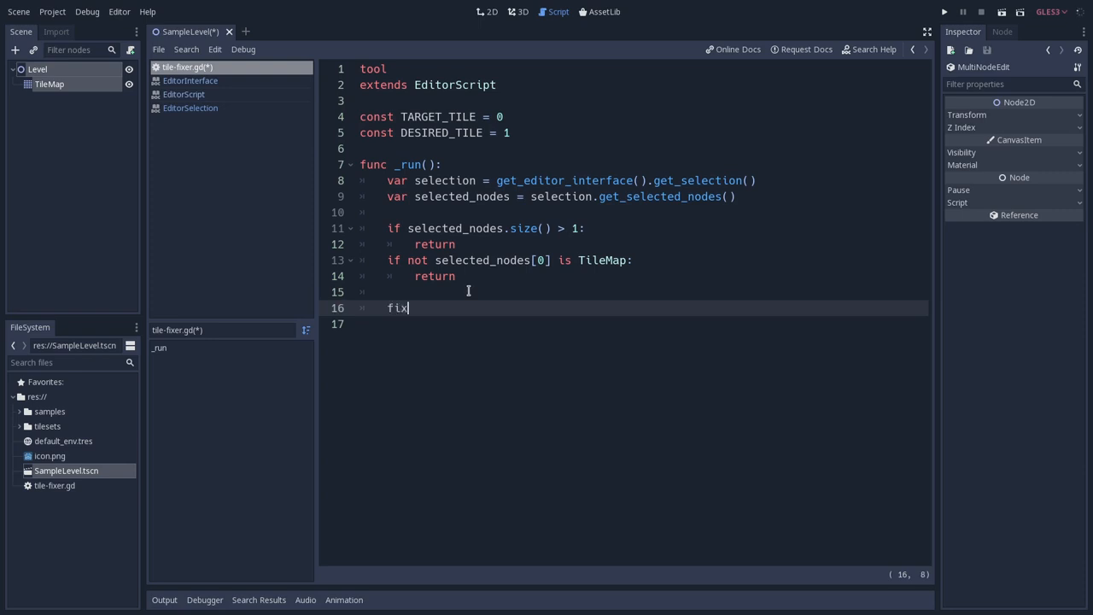
text(_tiles)
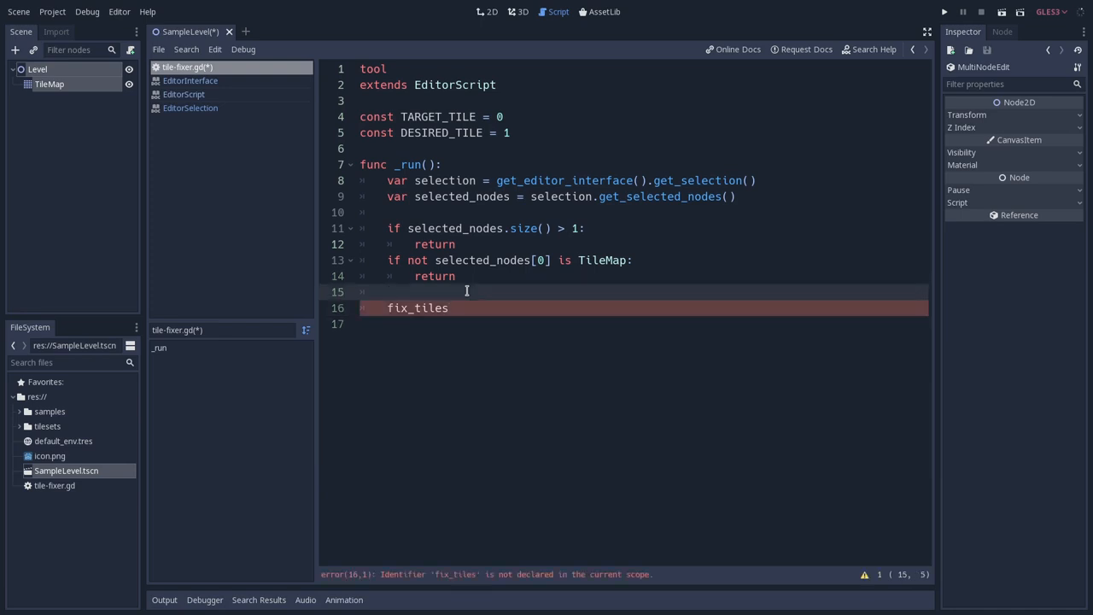
click(447, 308)
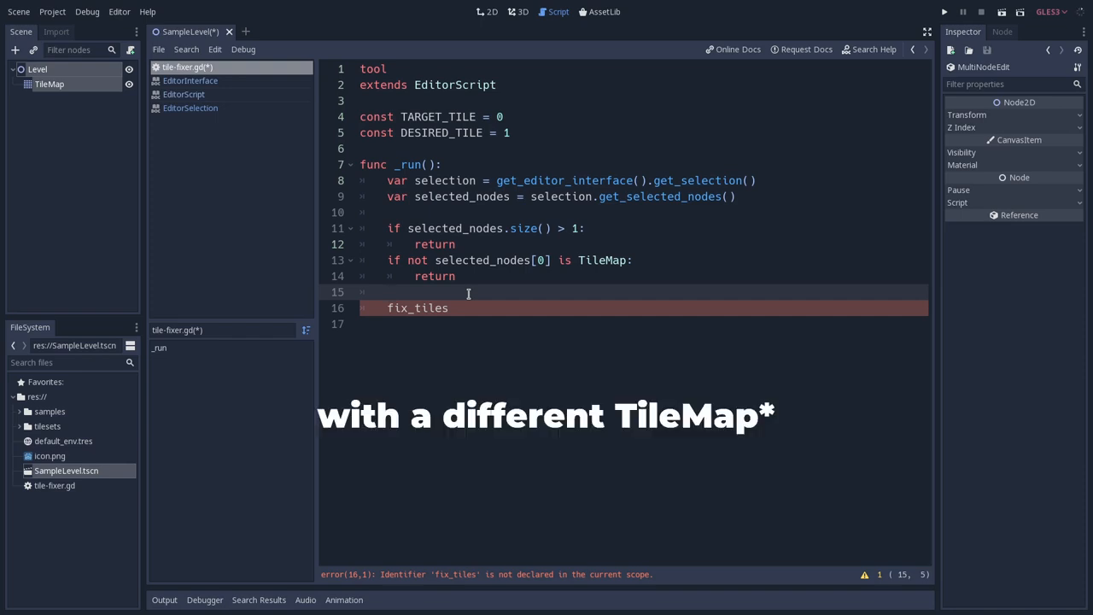
key(Return)
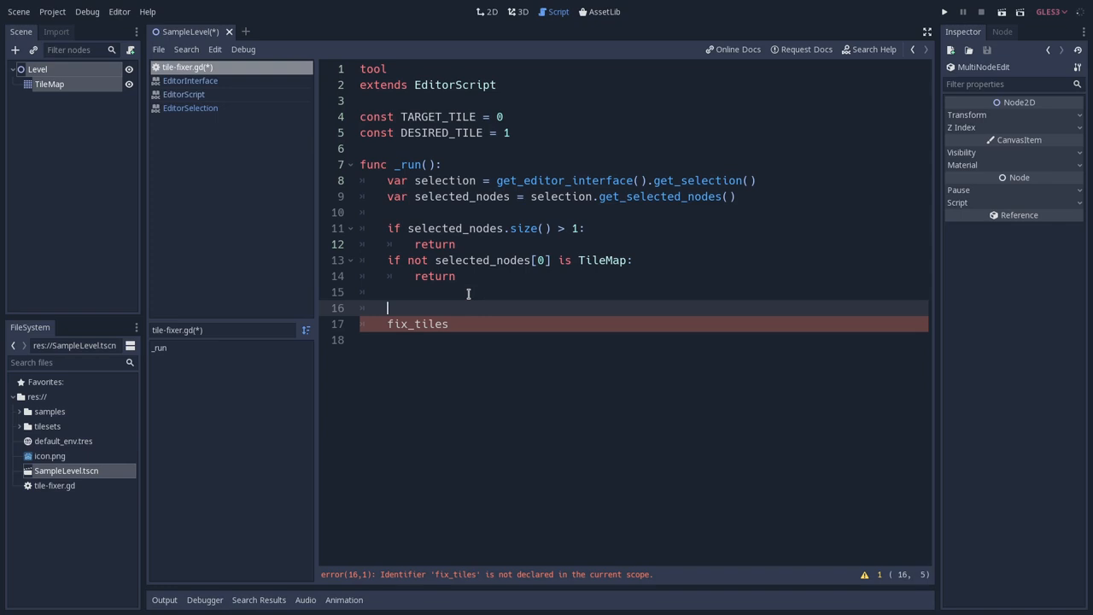
text(var ti)
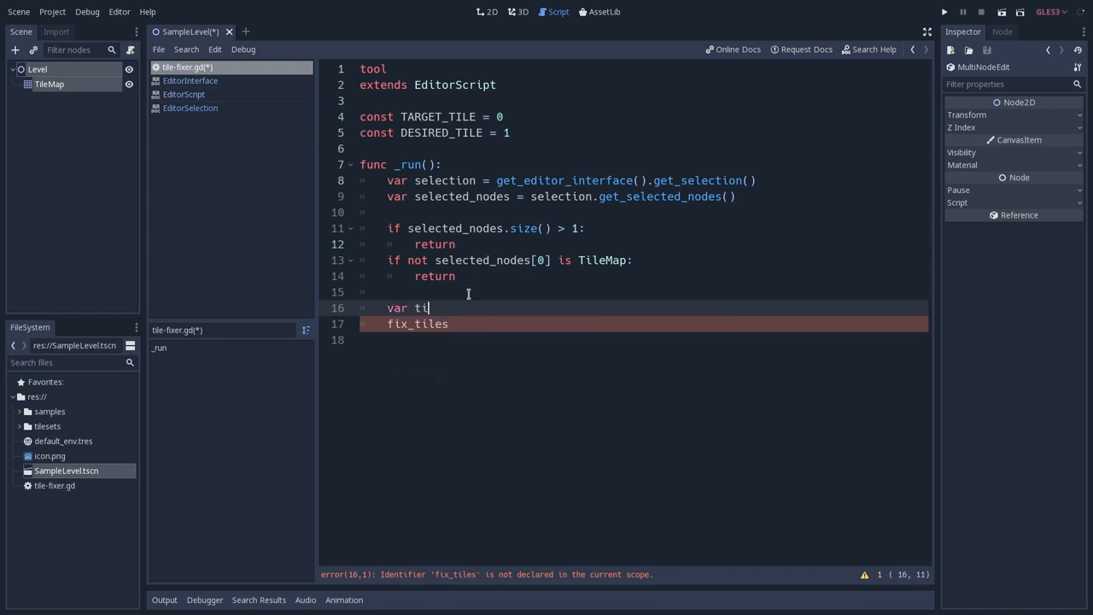
text(lemap =)
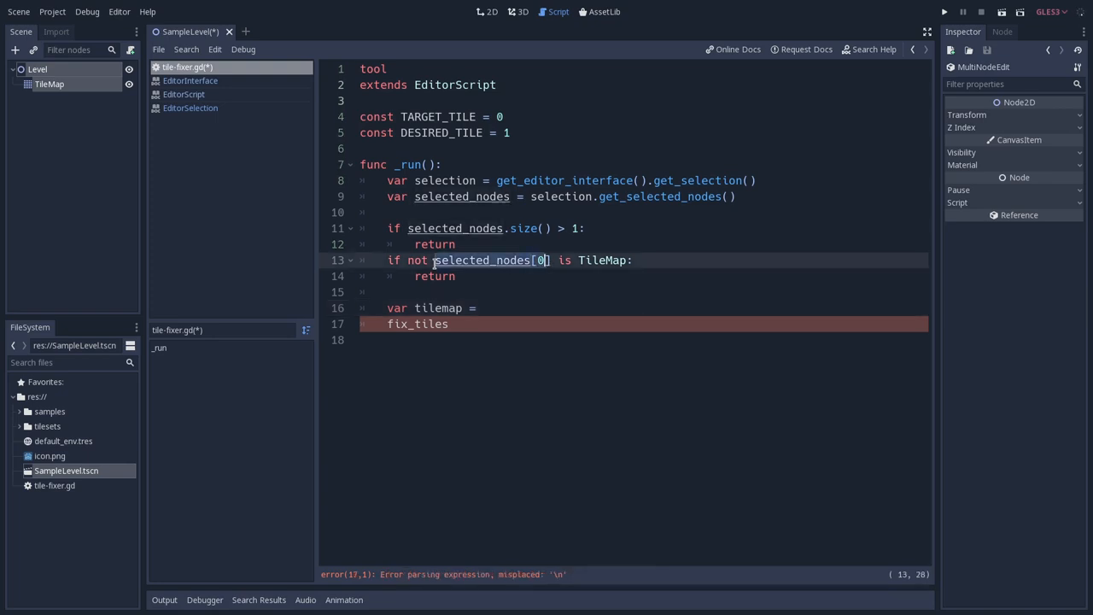
text(selected_nodes[0])
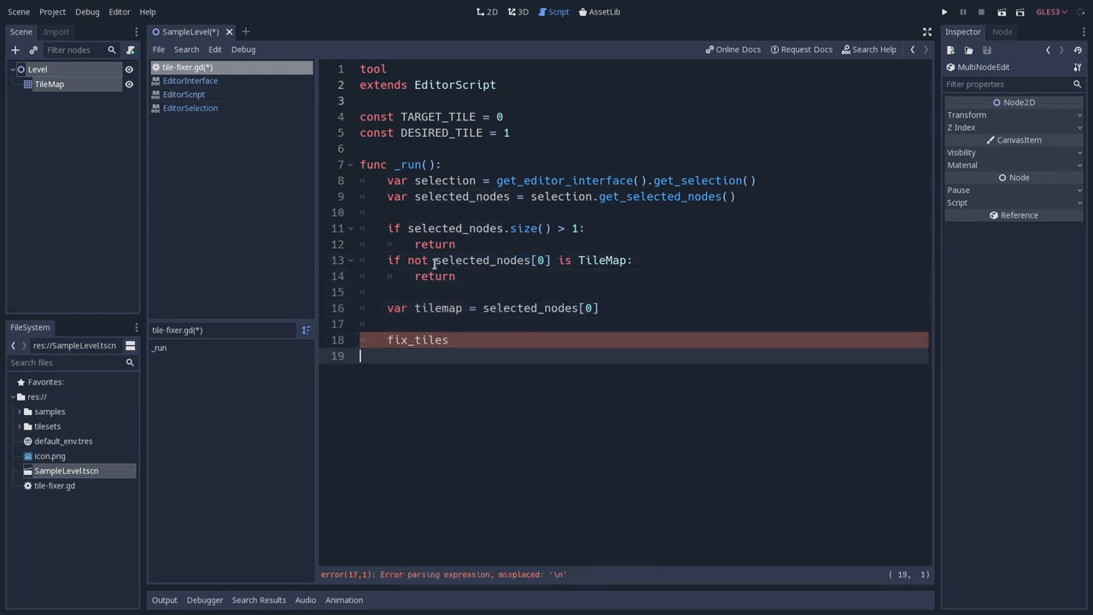
text((tilemap)
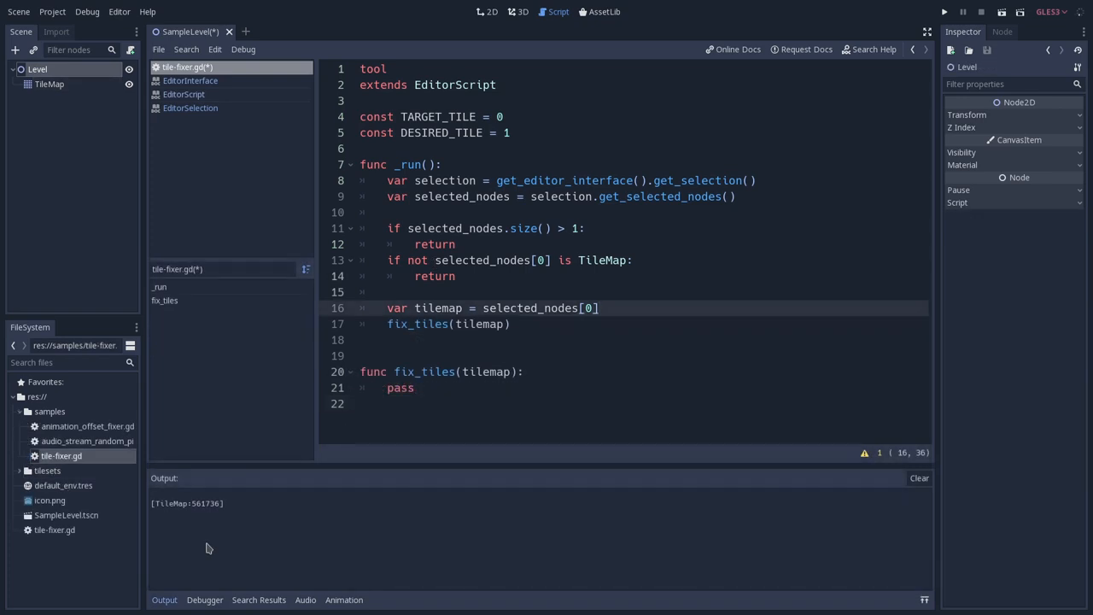
Step: Clear the placeholder line in the new fix_tiles(tilemap) stub
click(415, 388)
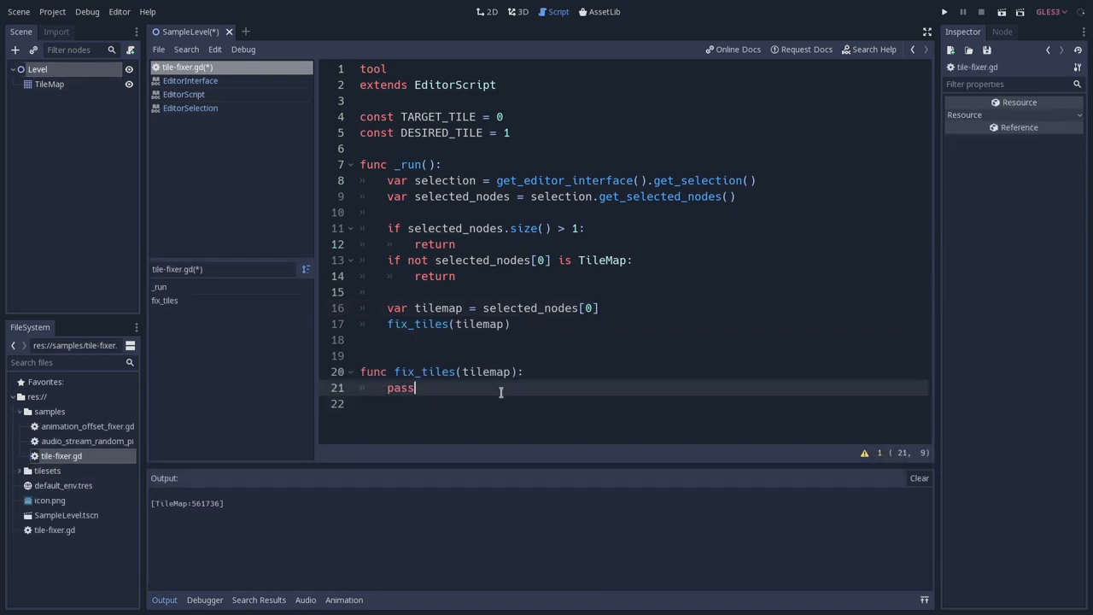
key(BackSpace)
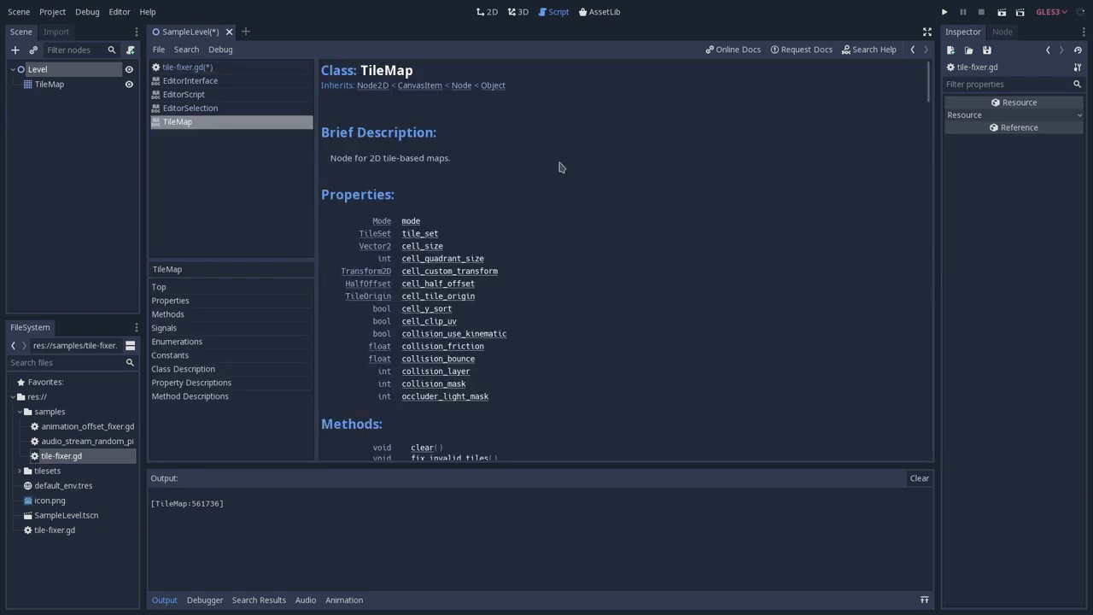
Step: Delete fix_tiles' pass line, check the TileMap help and level, and return to the script
click(188, 67)
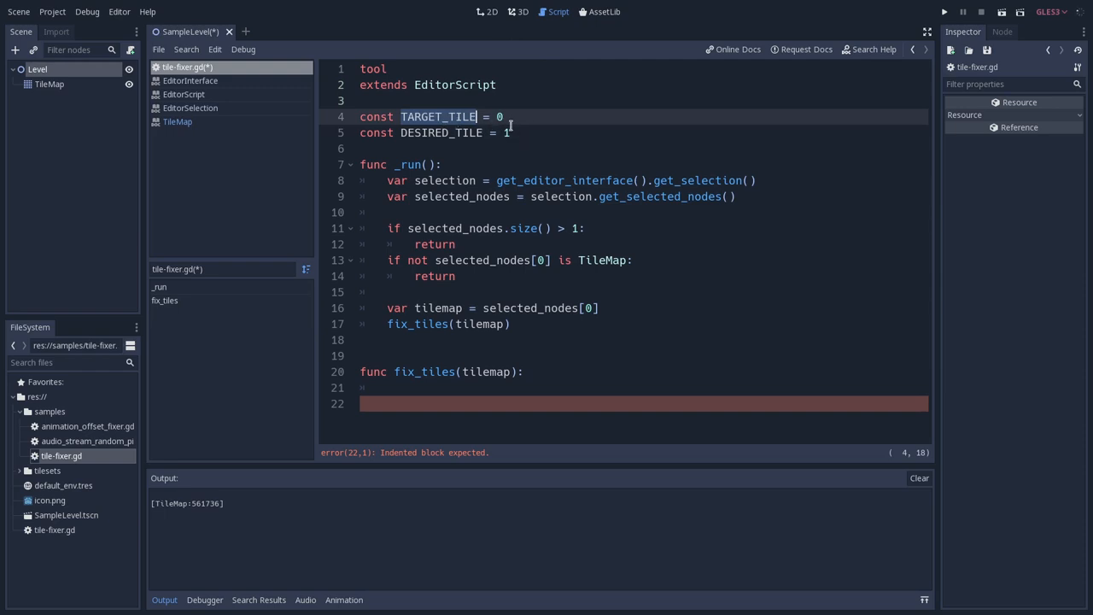
mouse_move(530, 126)
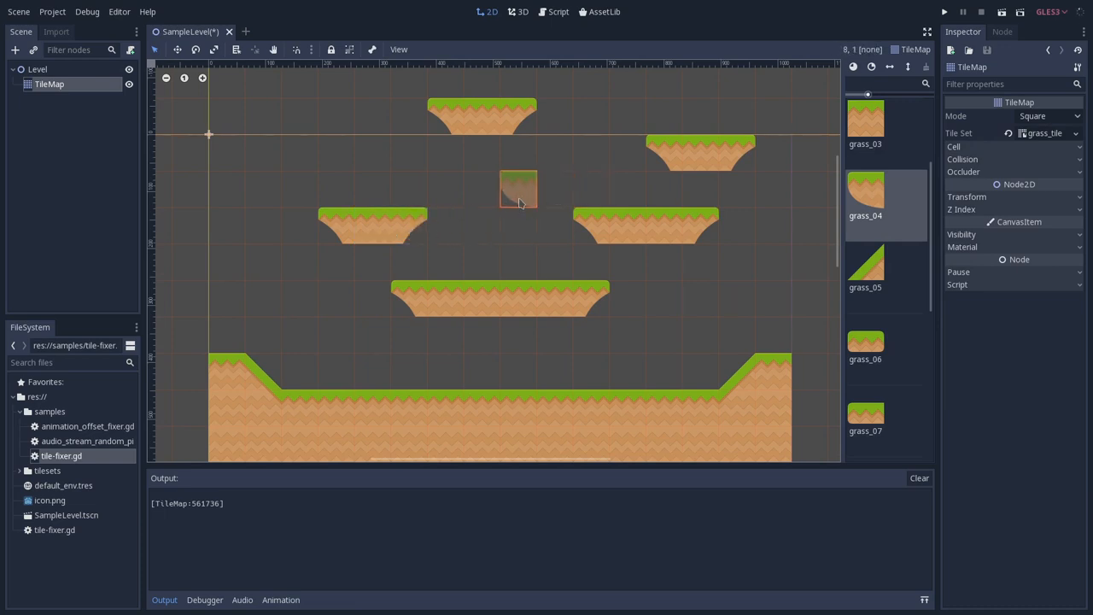
click(482, 226)
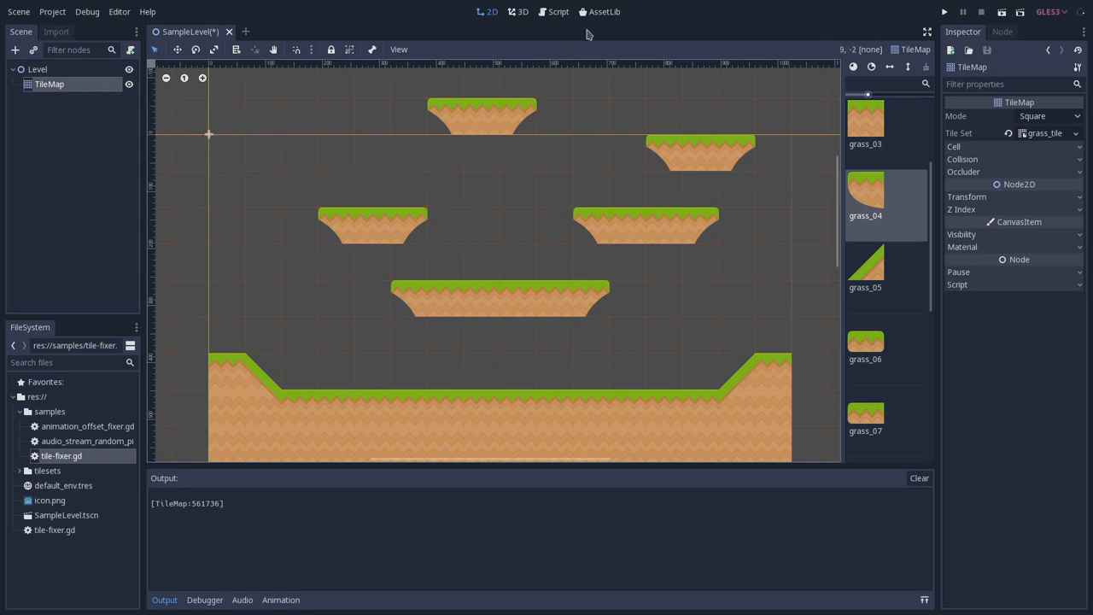
click(557, 10)
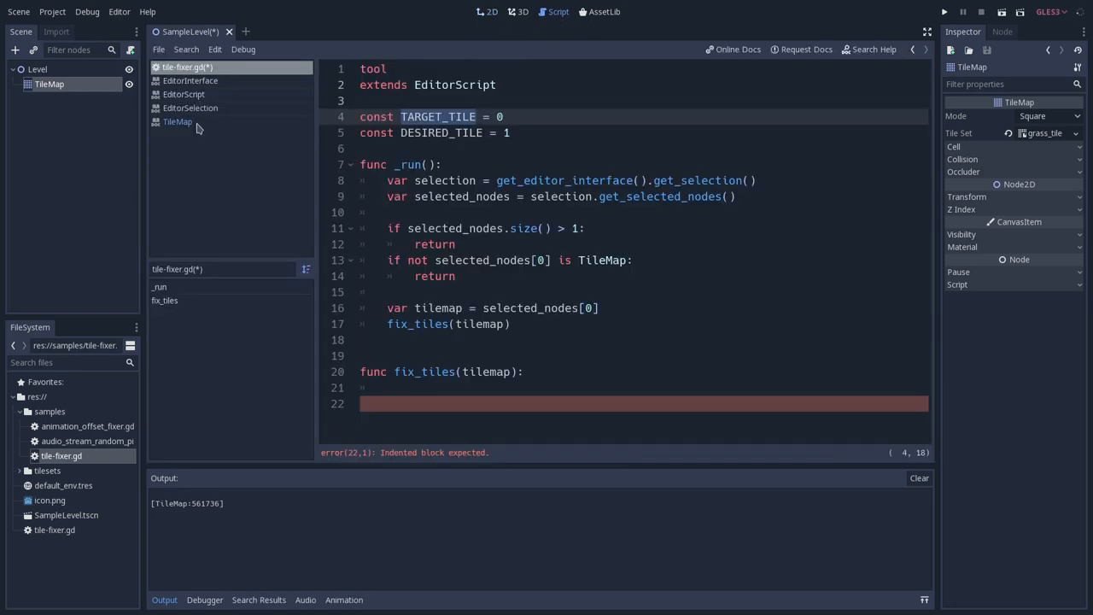
click(177, 122)
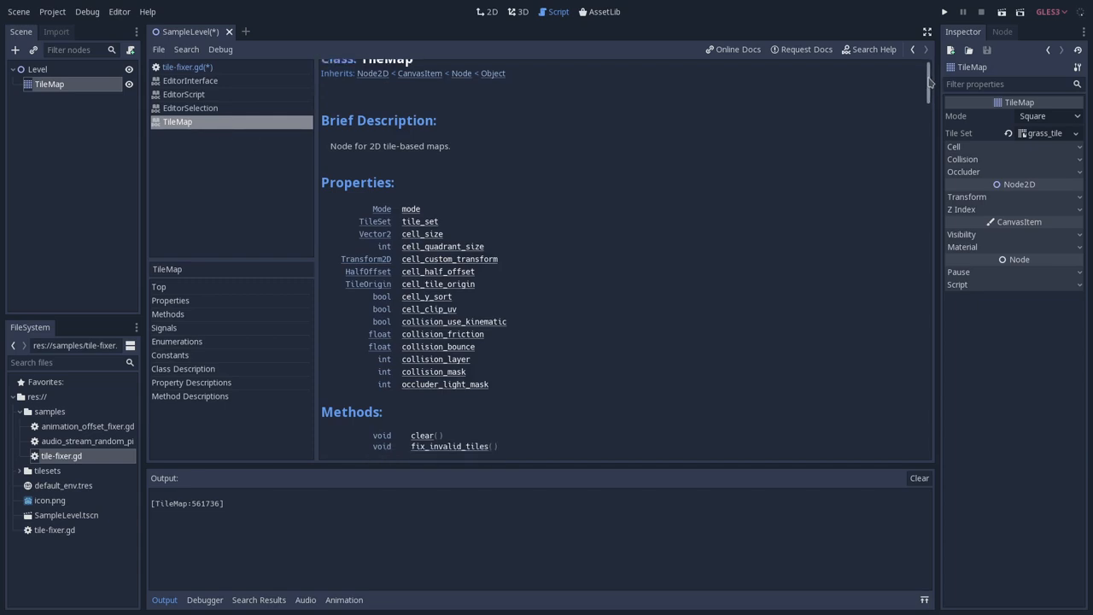
scroll(down, 3)
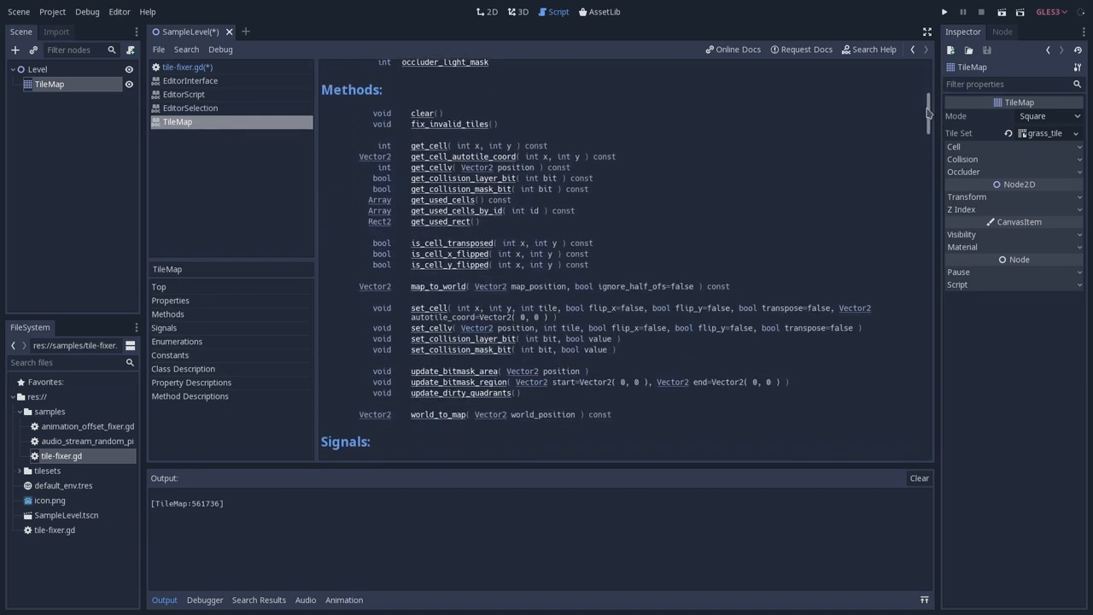
scroll(down, 3)
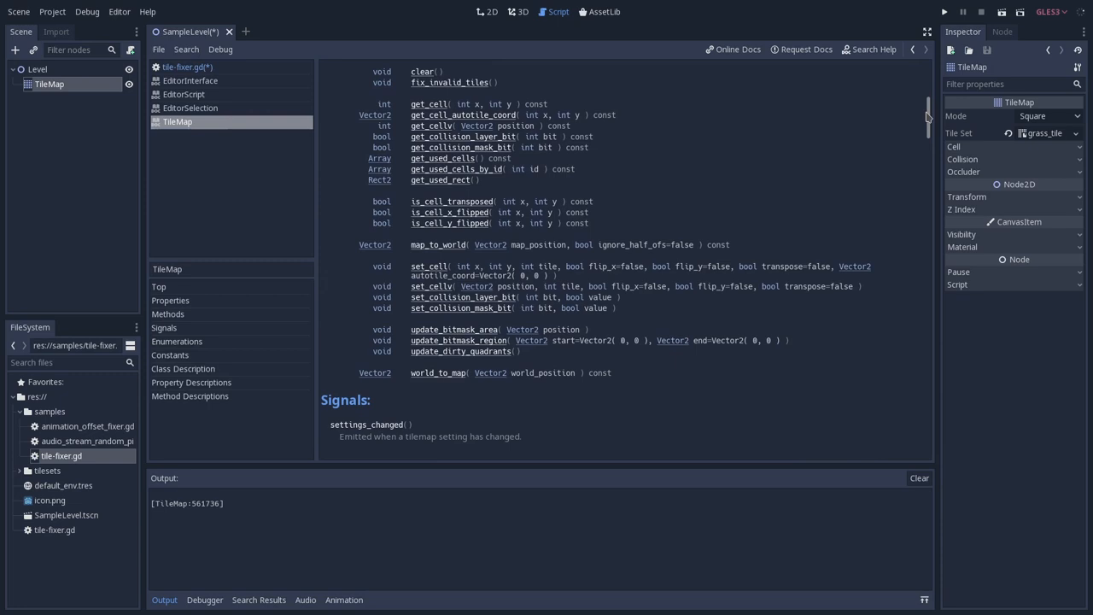
scroll(up, 3)
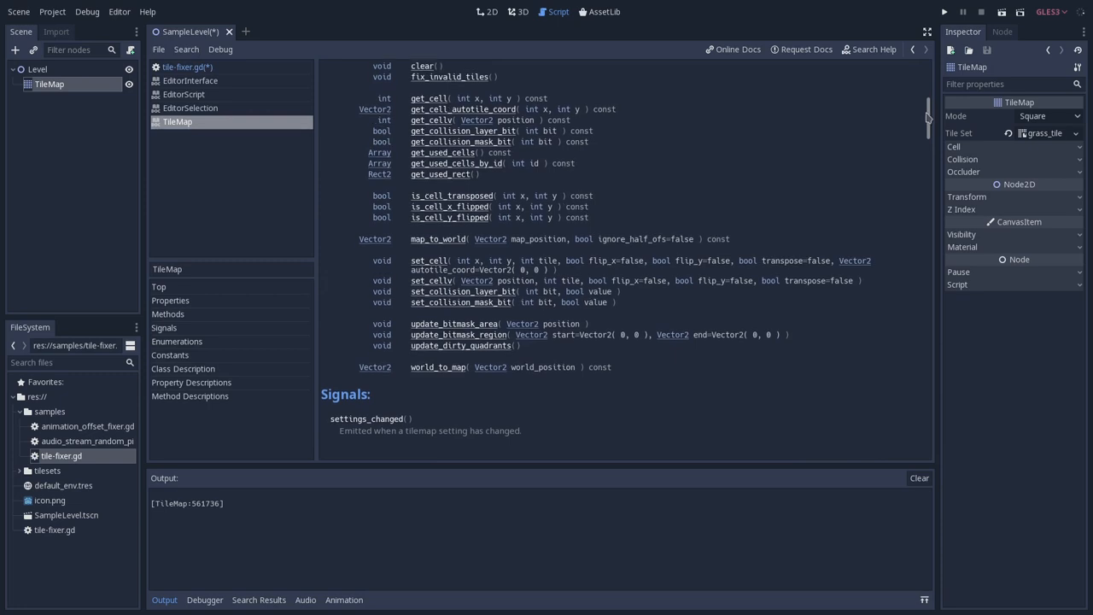
scroll(down, 3)
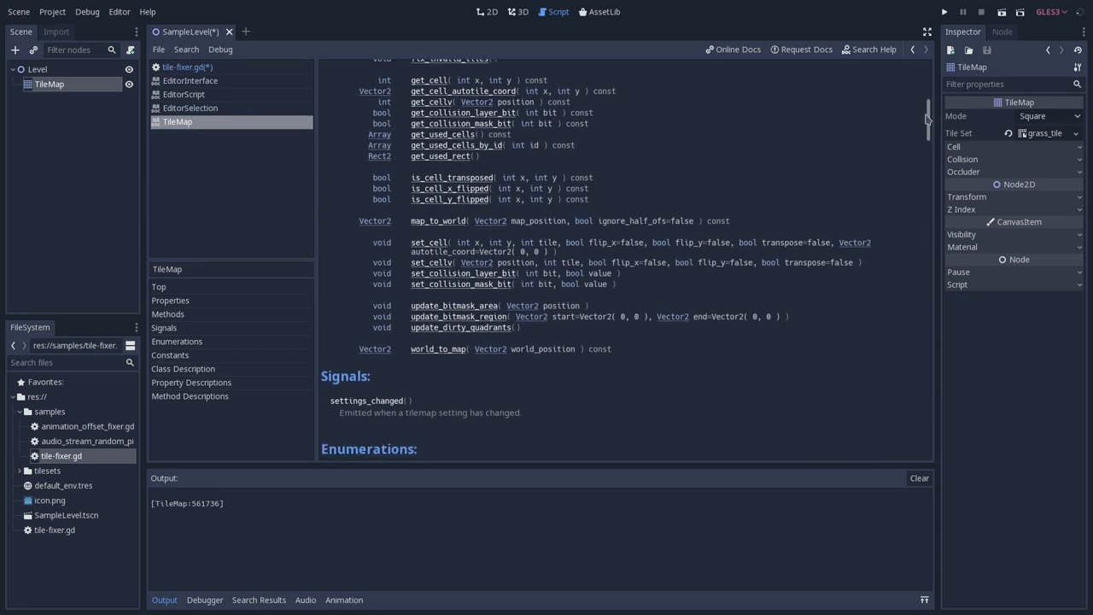
scroll(up, 3)
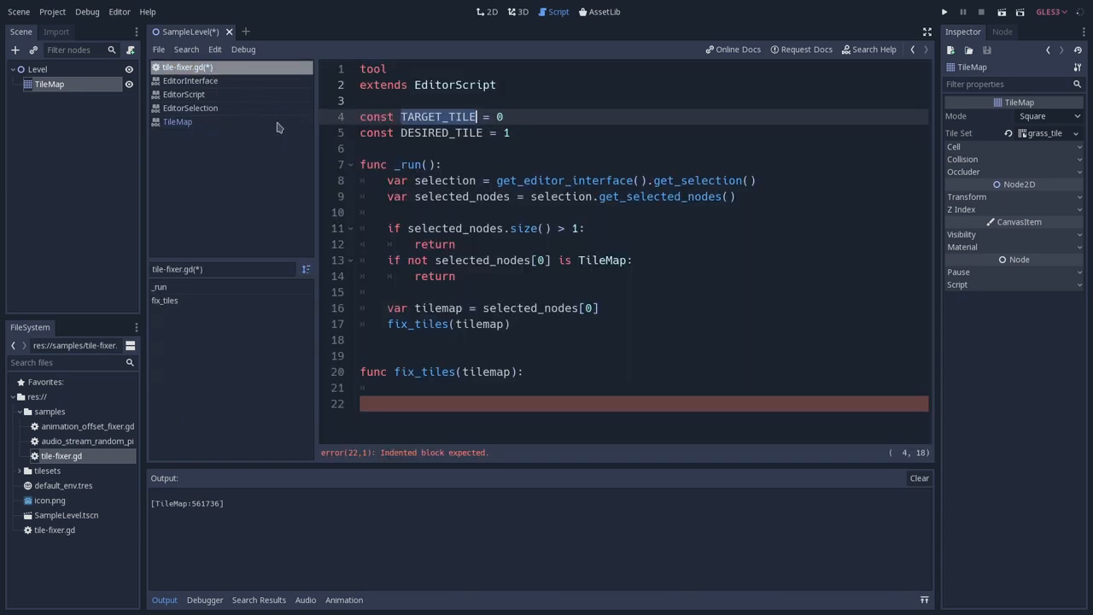
Step: Write 'for cell in tilemap.get_used_cells_by_id(TARGET_TILE):' in fix_tiles
click(454, 388)
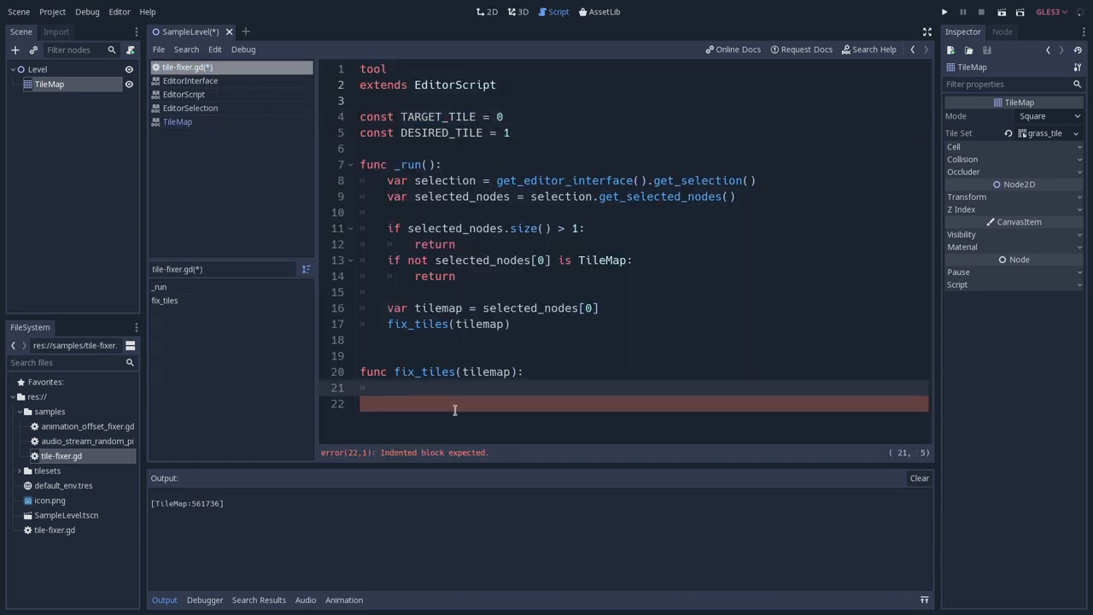
text(for cell in tilemap.get_used_cells_by_id)
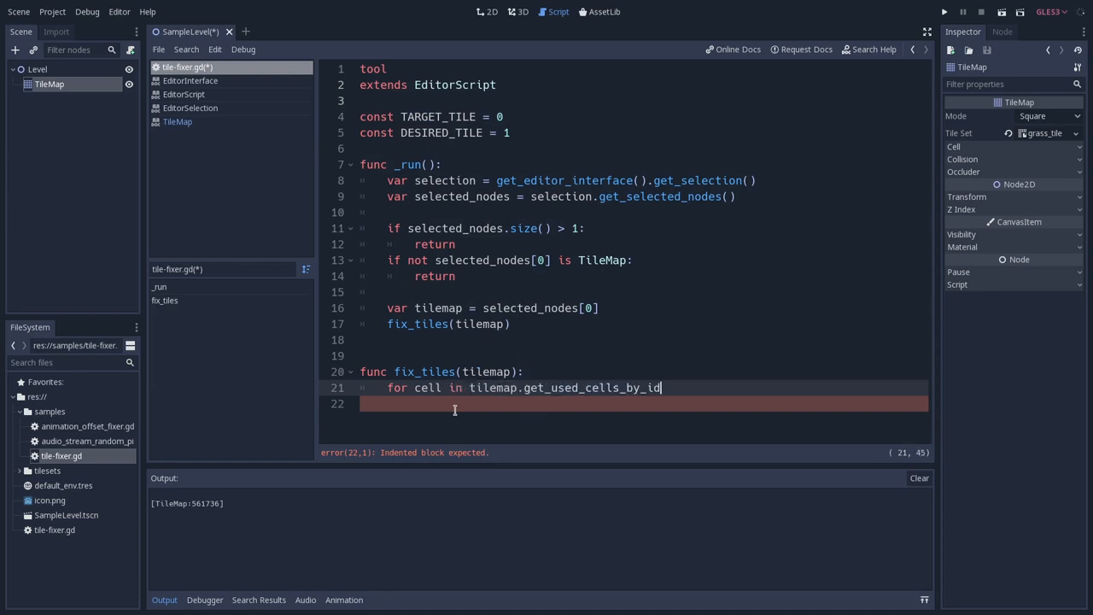
text(()
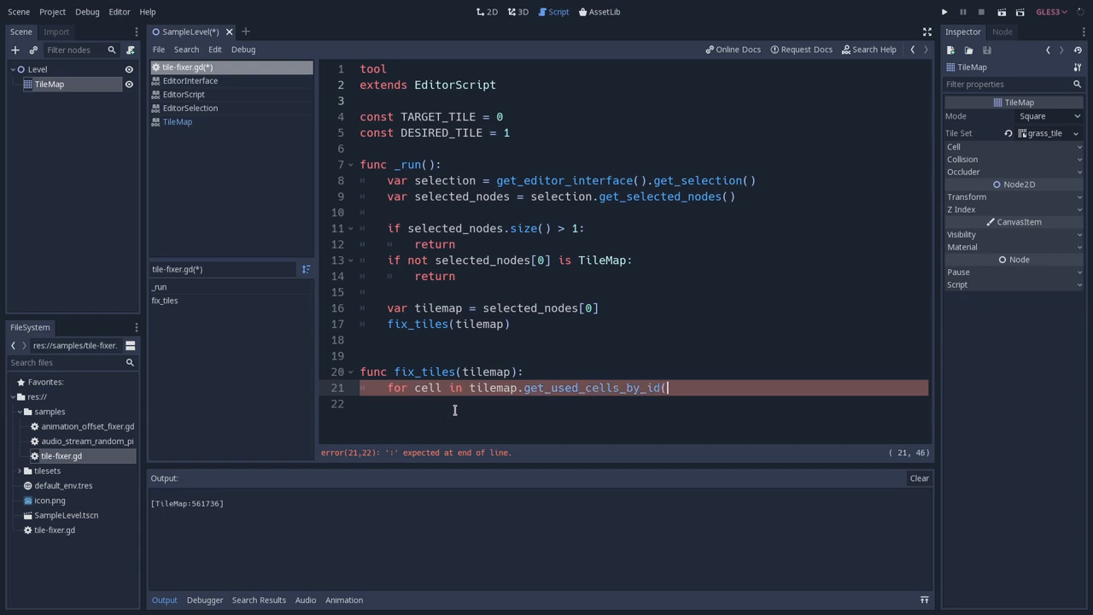
text(TARGET_TILE):)
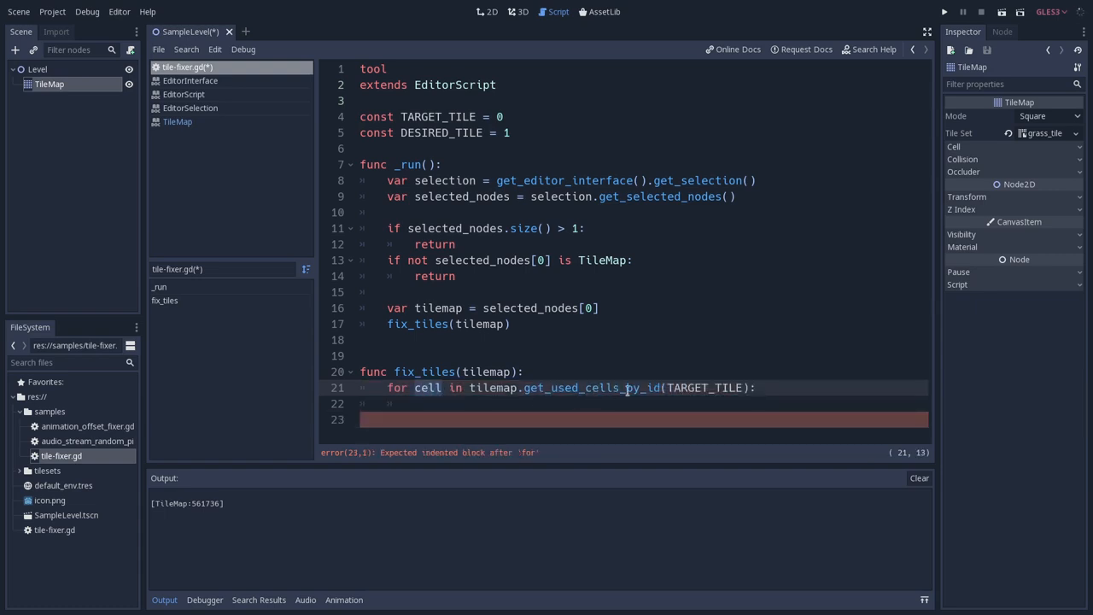
click(691, 386)
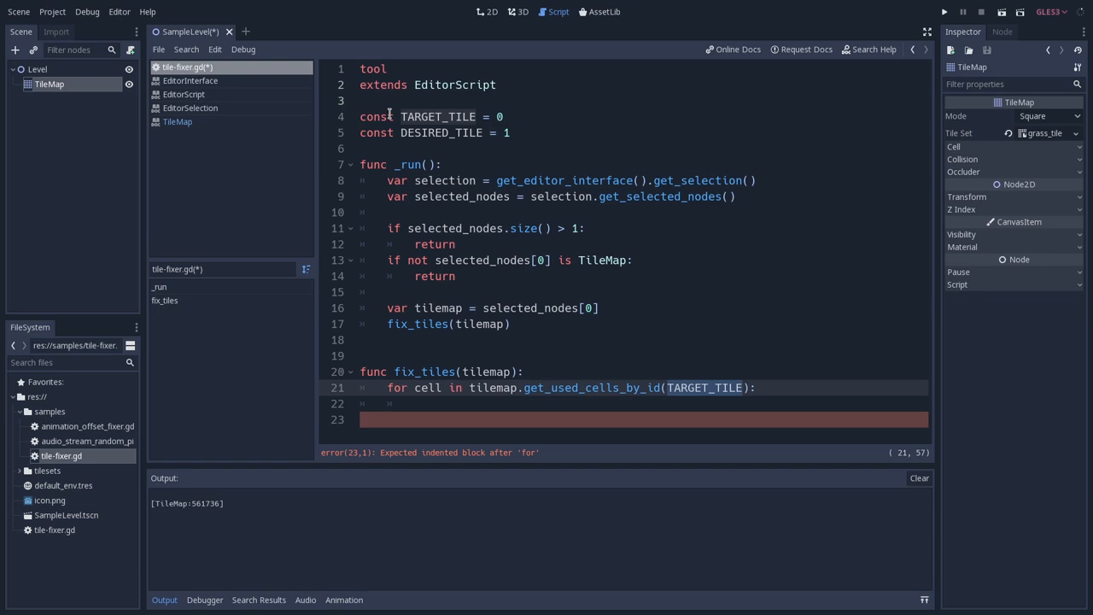
Step: Start the loop body with 'var flipped_x ='
click(497, 403)
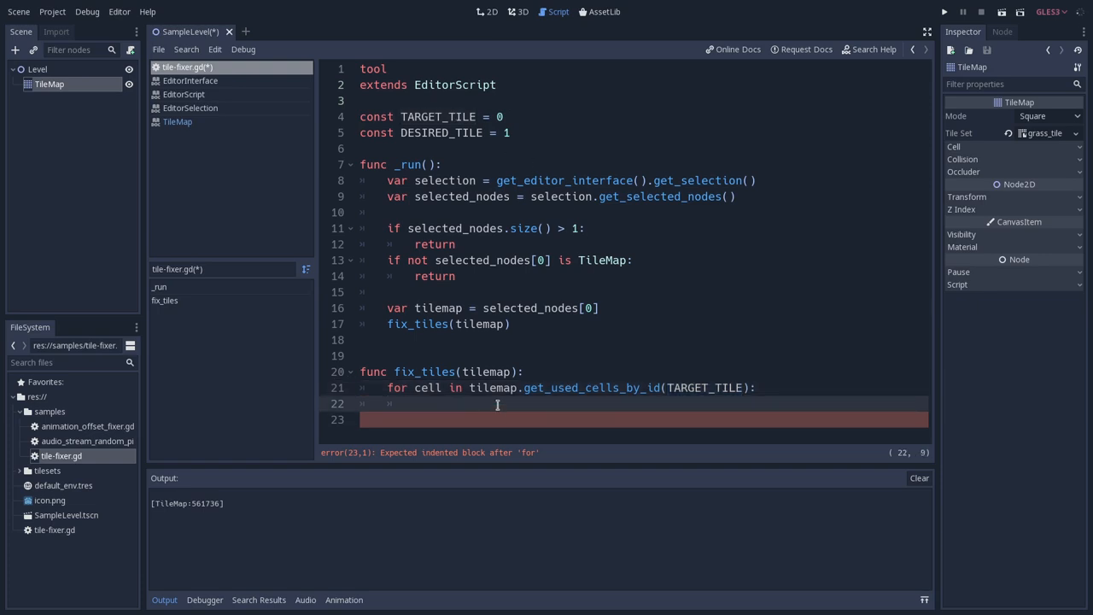
text(v)
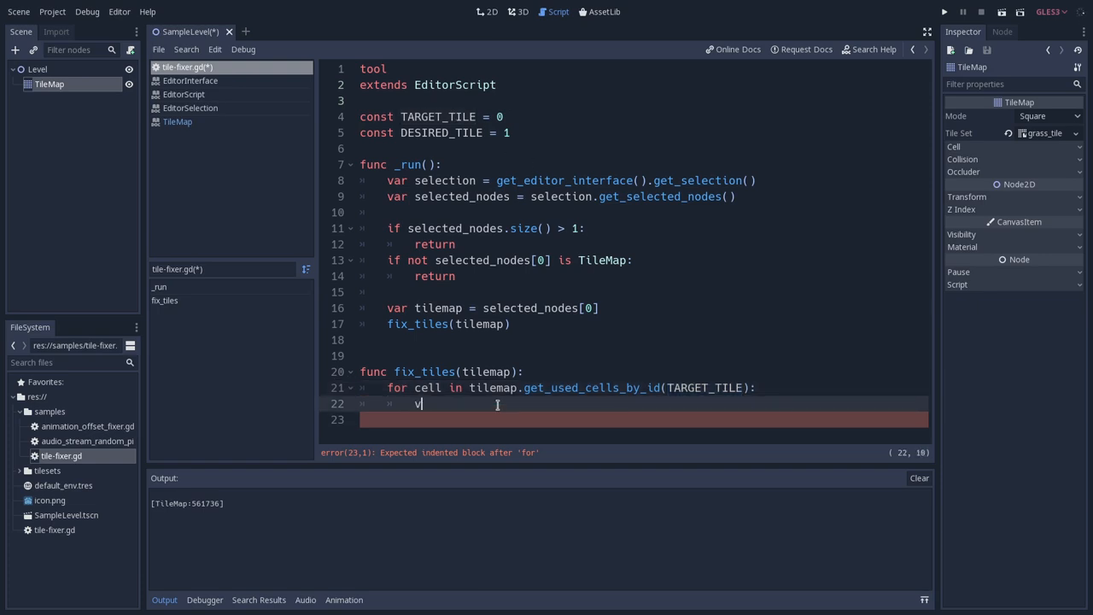
text(ar flippe)
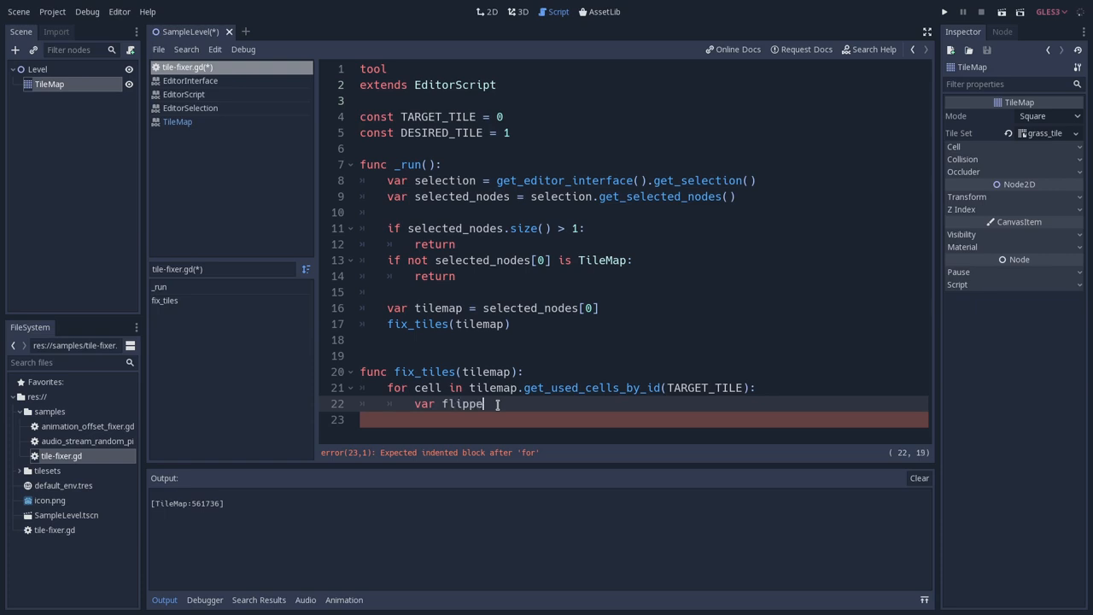
text(d_x =)
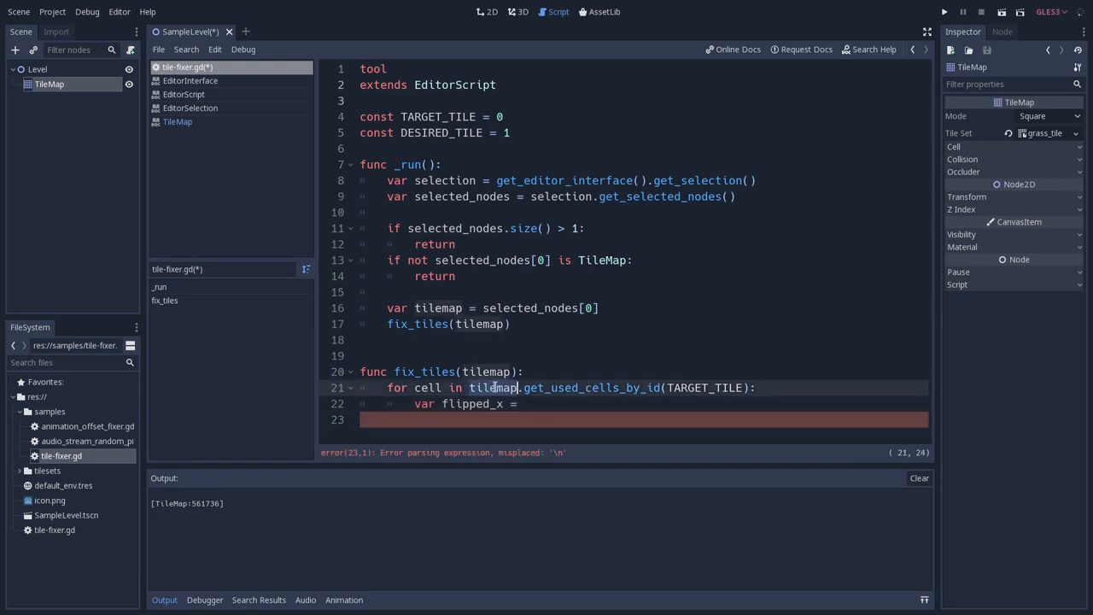
click(523, 404)
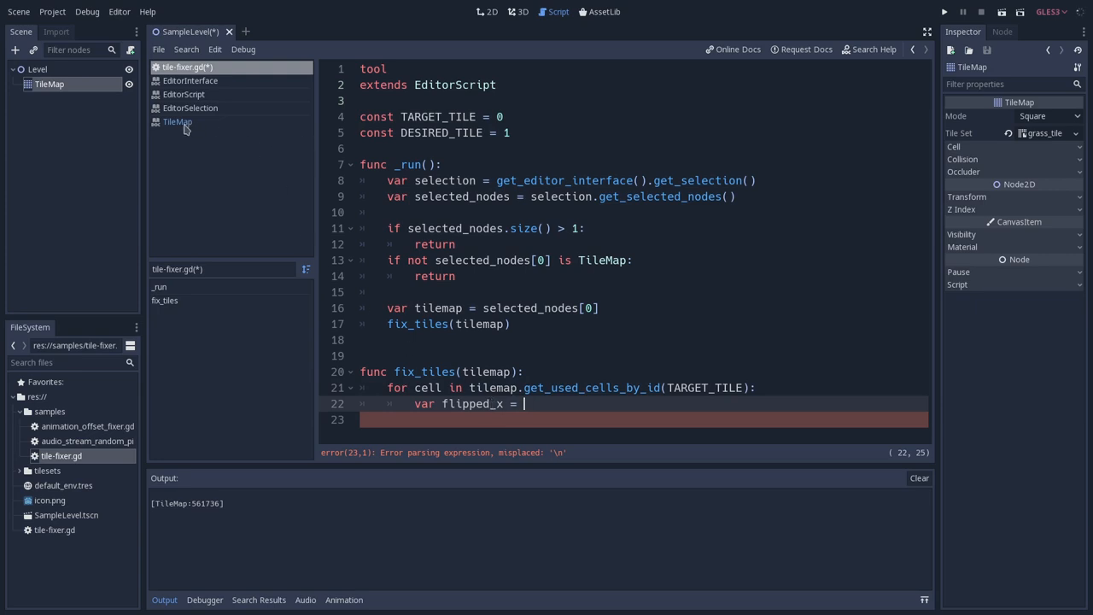
Step: Reopen the TileMap class reference to look up is_cell_x_flipped
click(178, 122)
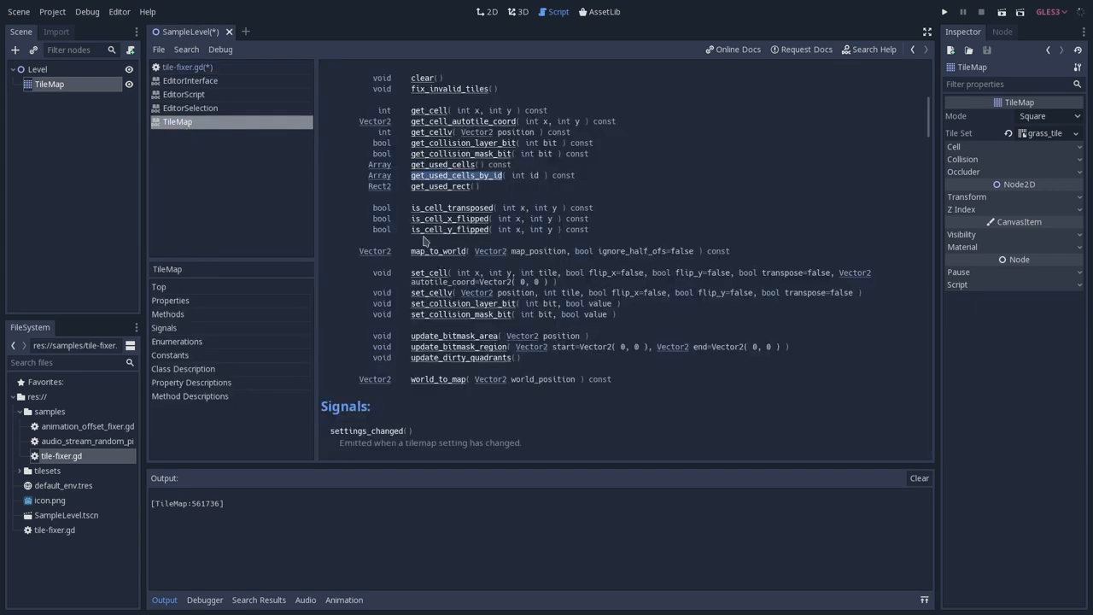
mouse_move(453, 239)
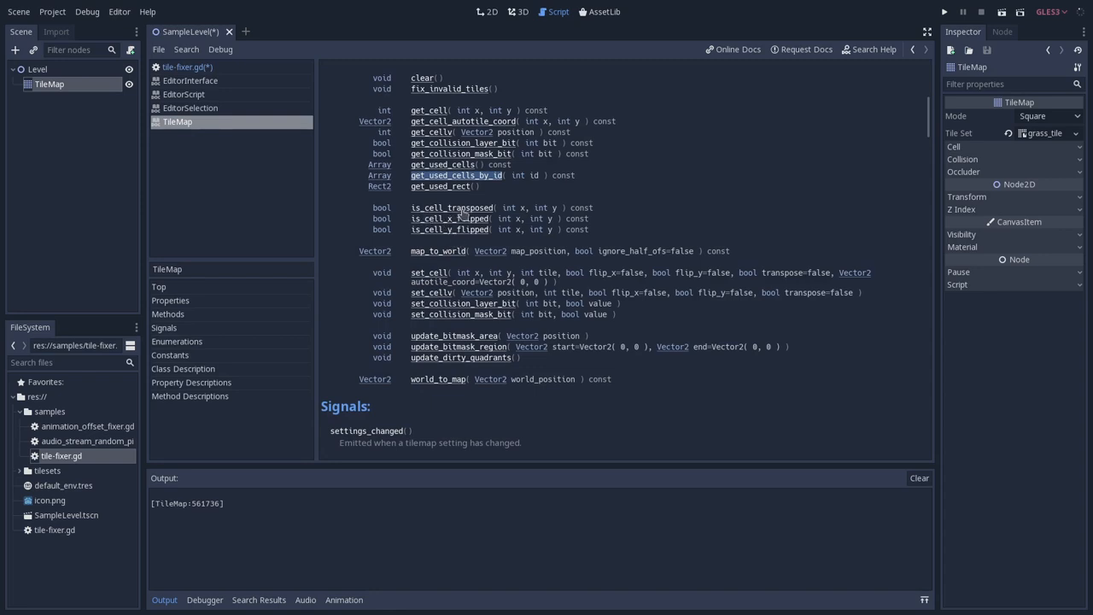
mouse_move(492, 229)
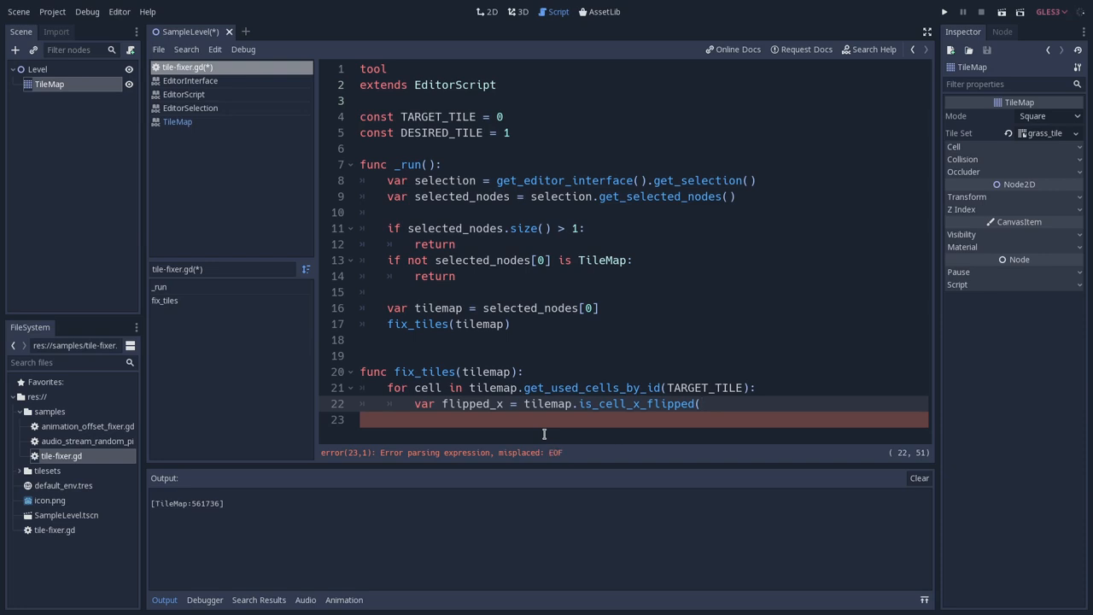
Step: Finish flipped_x with (cell.x, cell.y) and add flipped_y from is_cell_y_flipped(cell.x, cell.y)
text(cell.x)
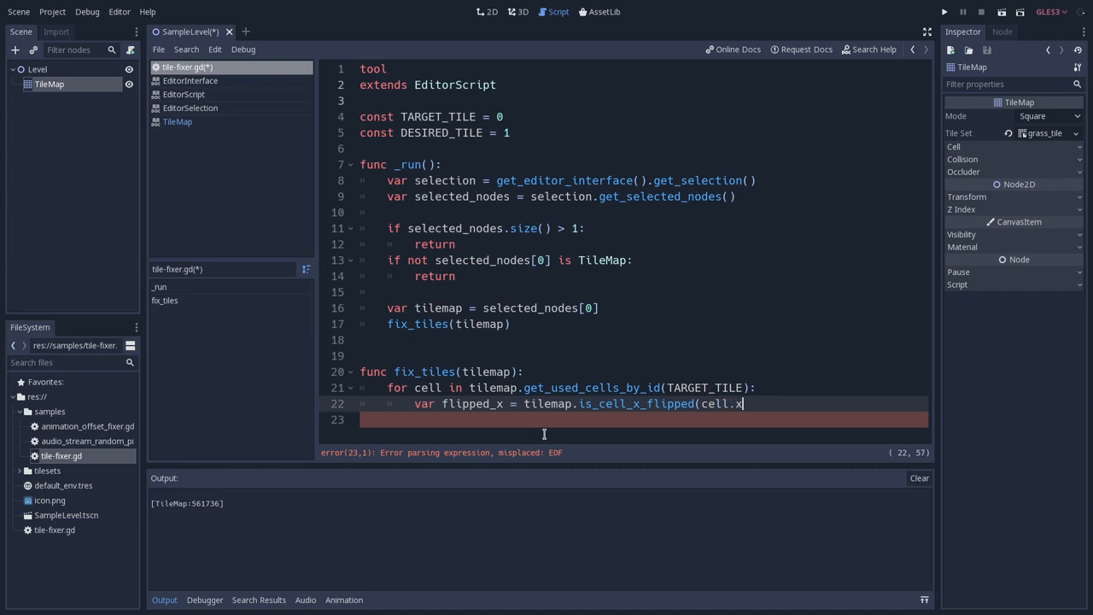
text(, cell.y))
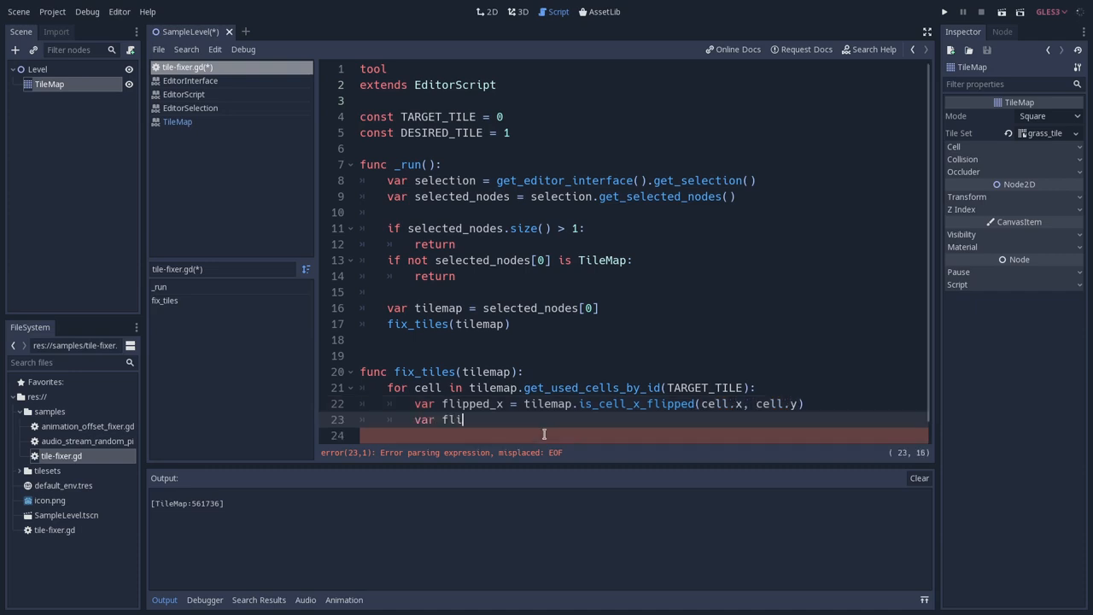
text(pped_y =)
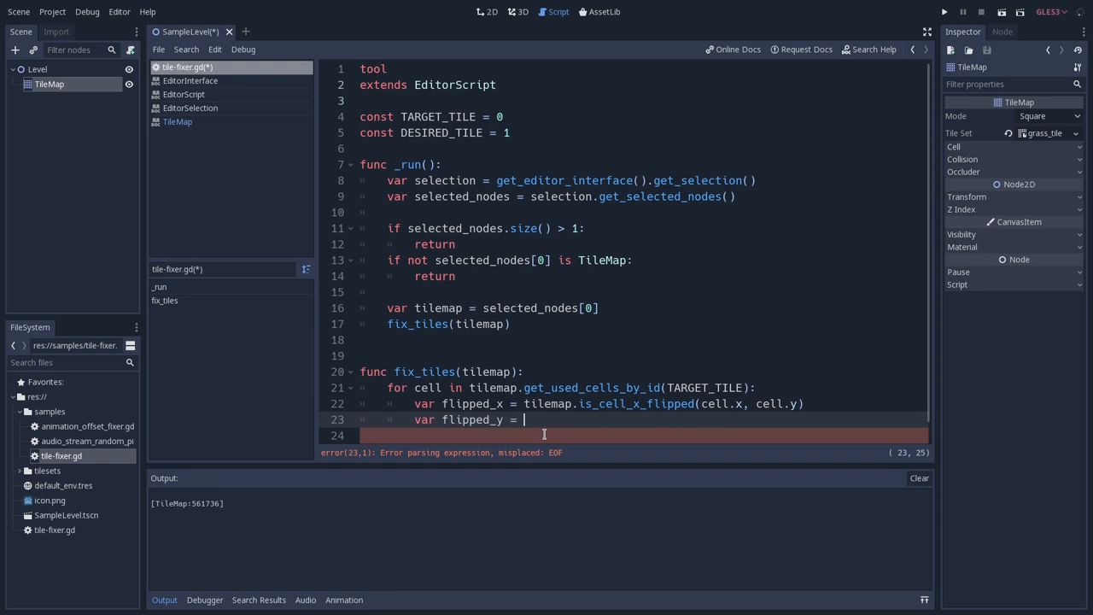
text(tilemap.is_cell_x_flipped(cell.x, cell.y))
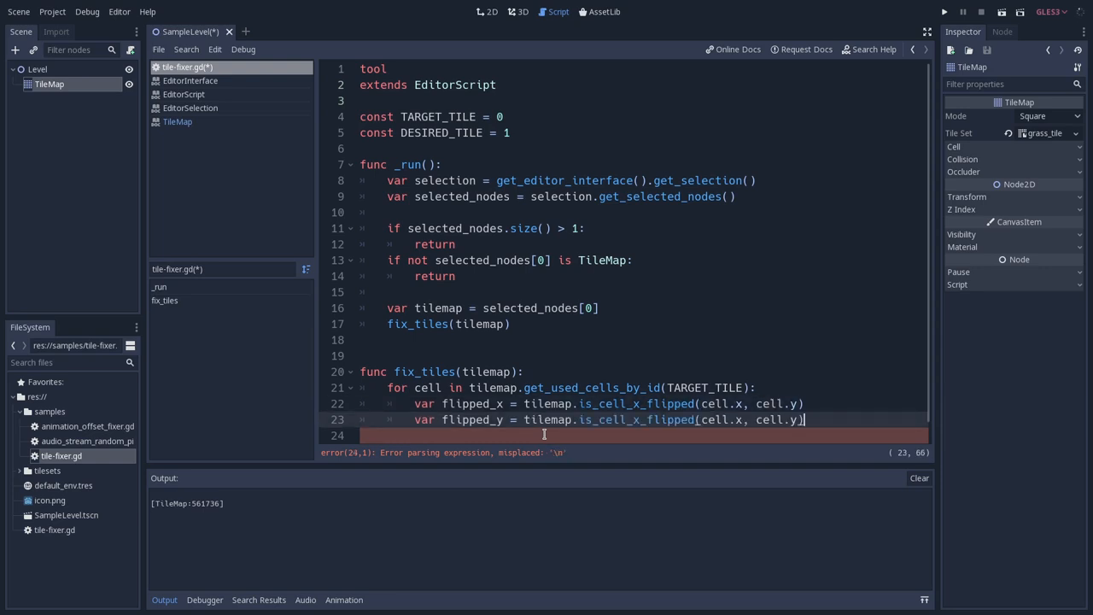
key(BackSpace)
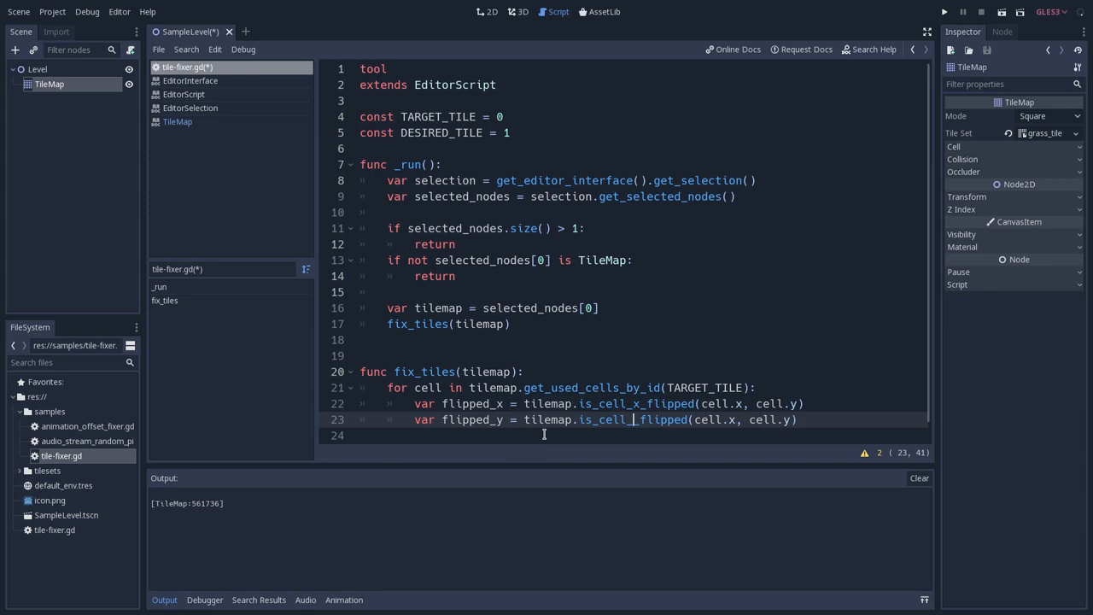
Step: Add 'var transposed = is_cell_transposed(cell.x, cell.y)' inside the loop
text(var tra)
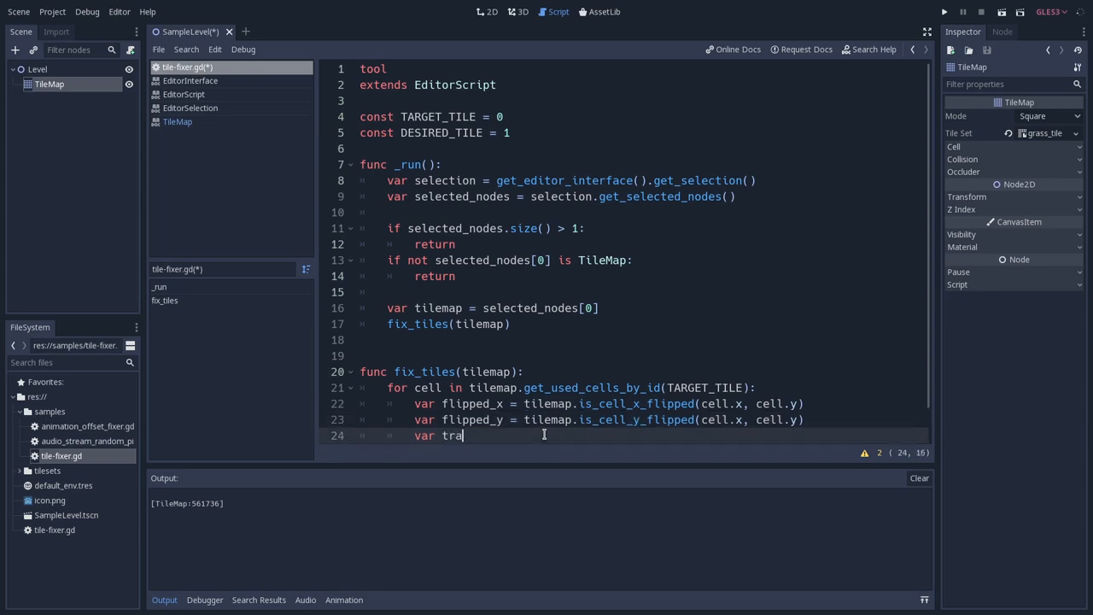
text(nsposed =)
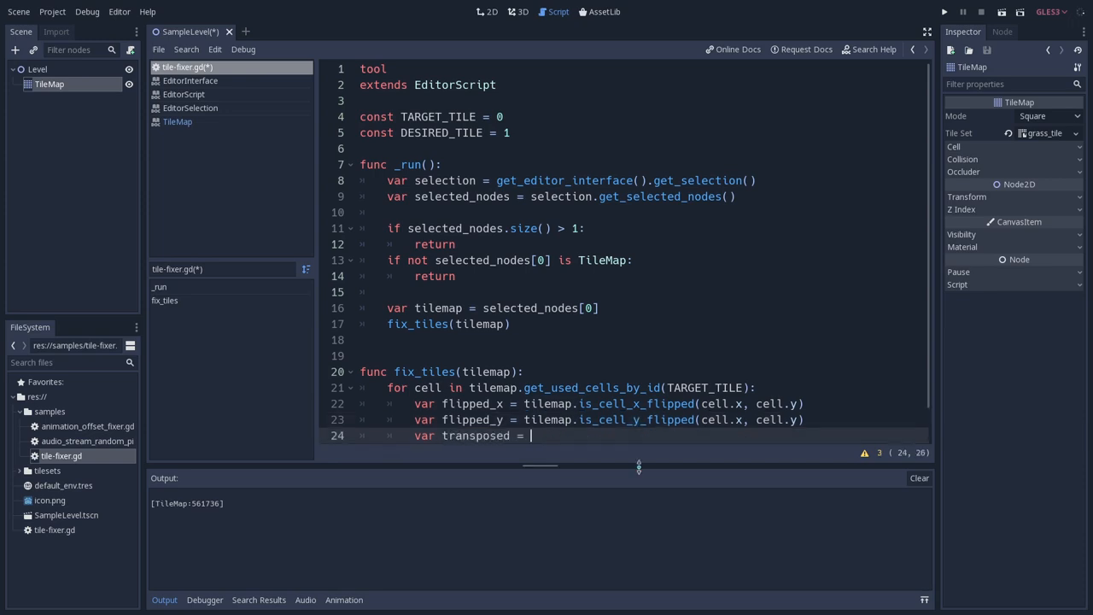
text(is_cell_transposed(cell.x)
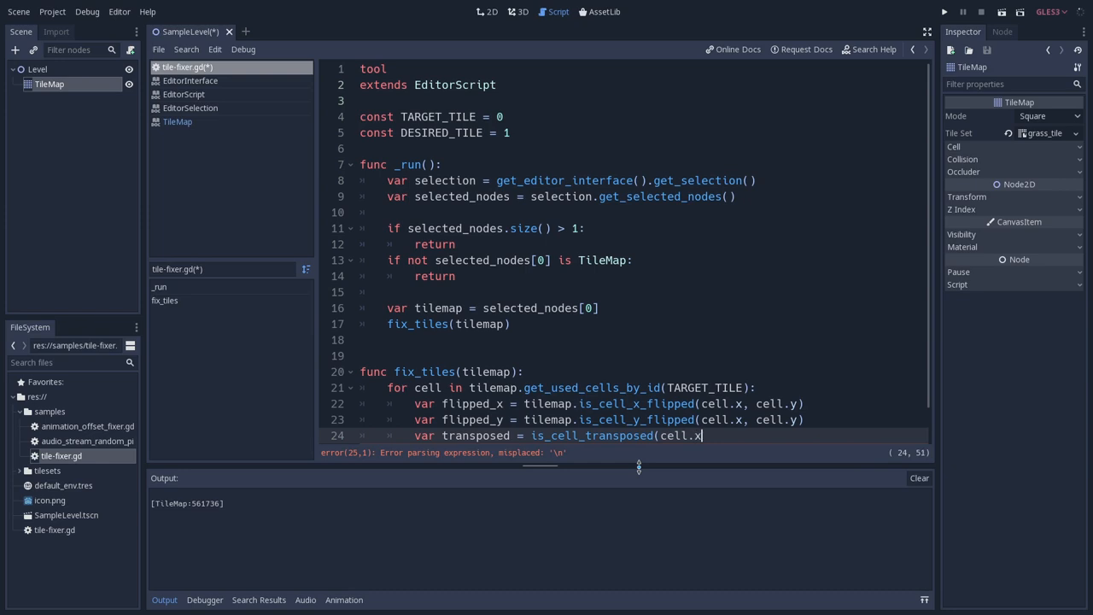
text(, cell.y)
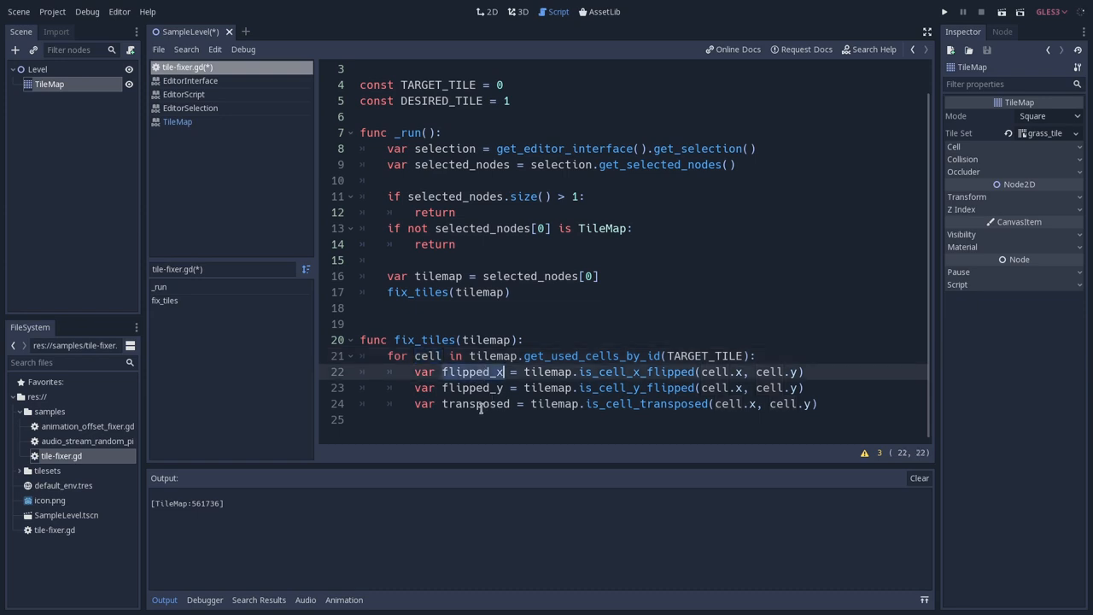
click(817, 403)
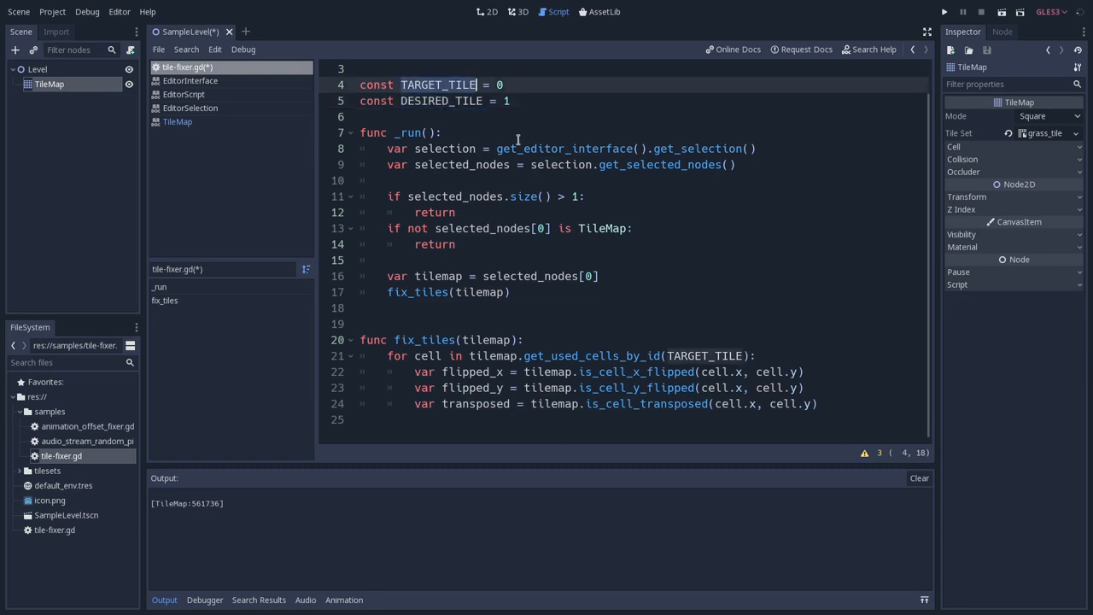
click(816, 403)
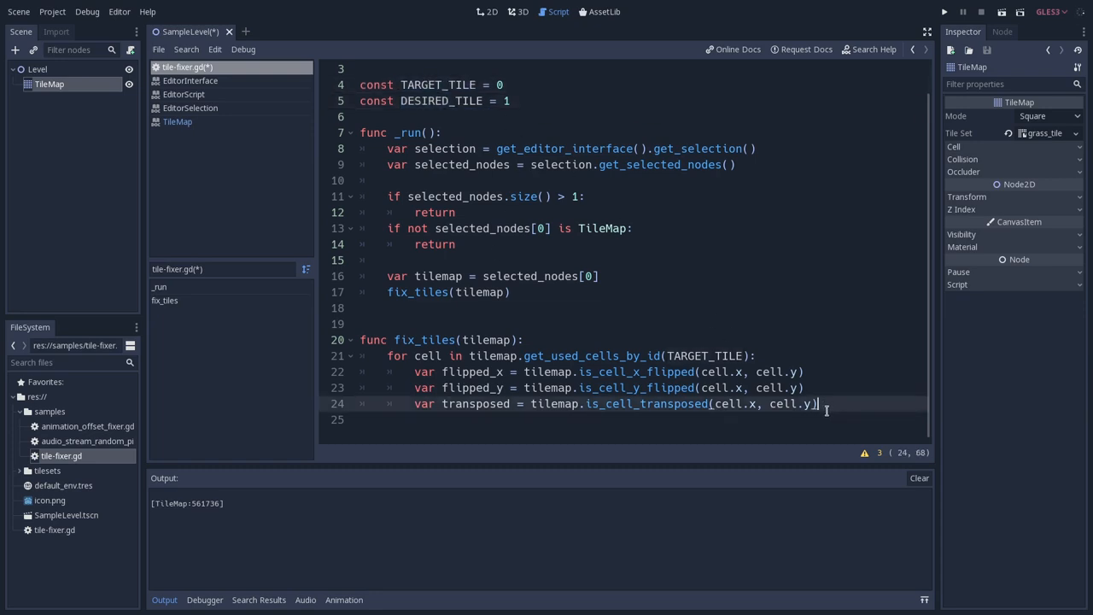
mouse_move(199, 126)
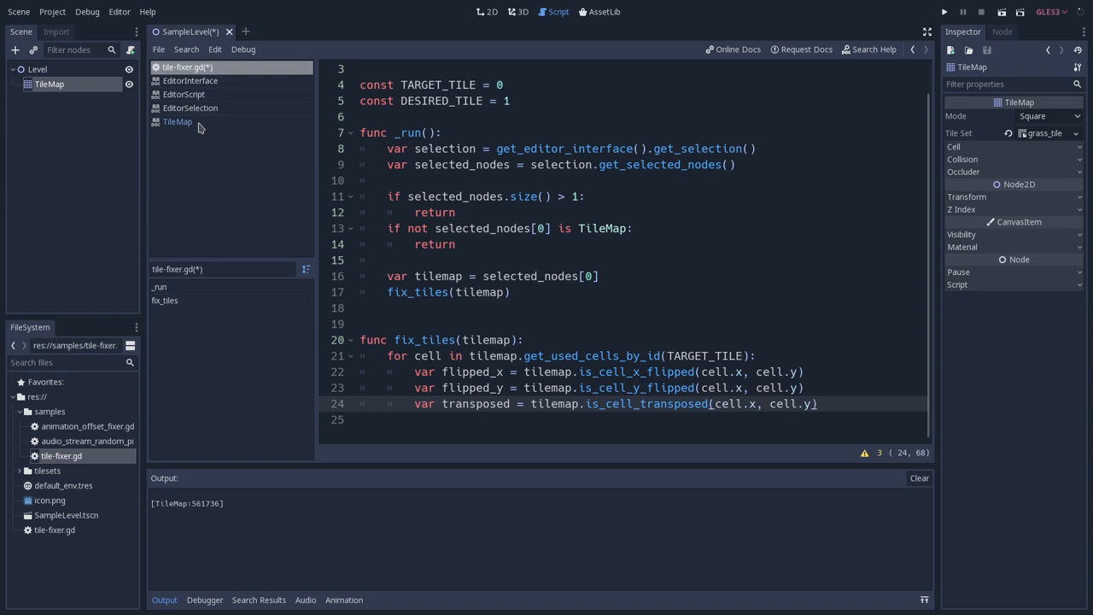
click(178, 122)
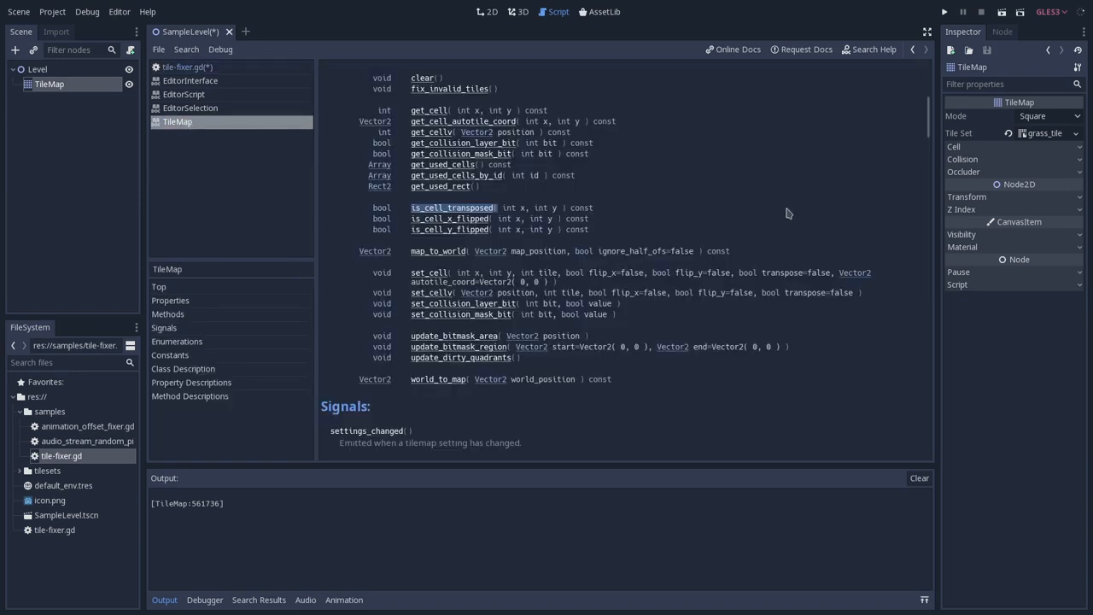
mouse_move(424, 282)
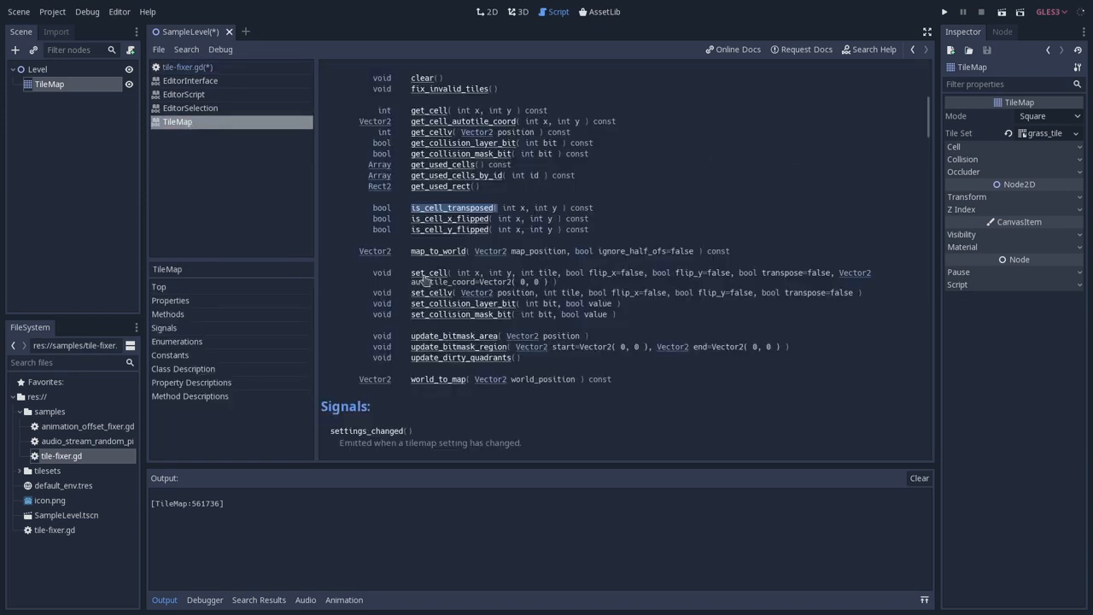
mouse_move(476, 283)
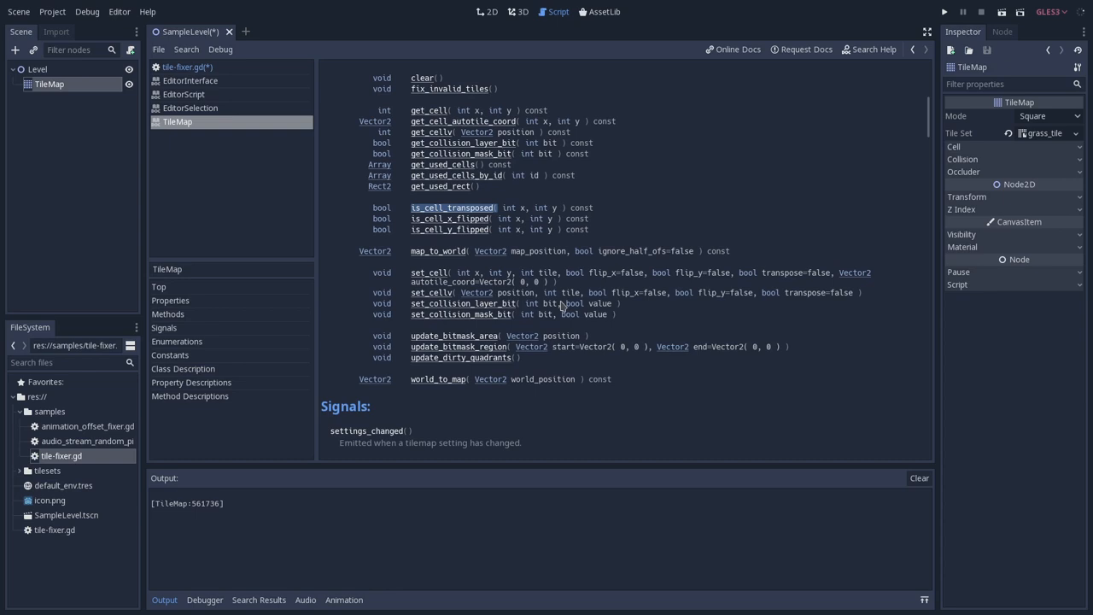
mouse_move(642, 304)
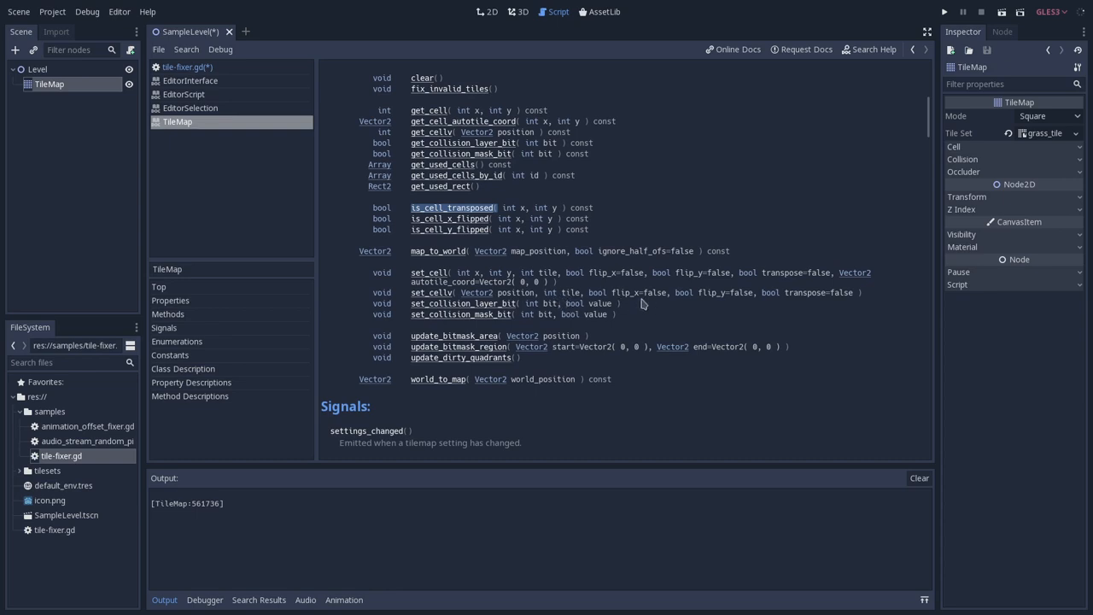
mouse_move(735, 304)
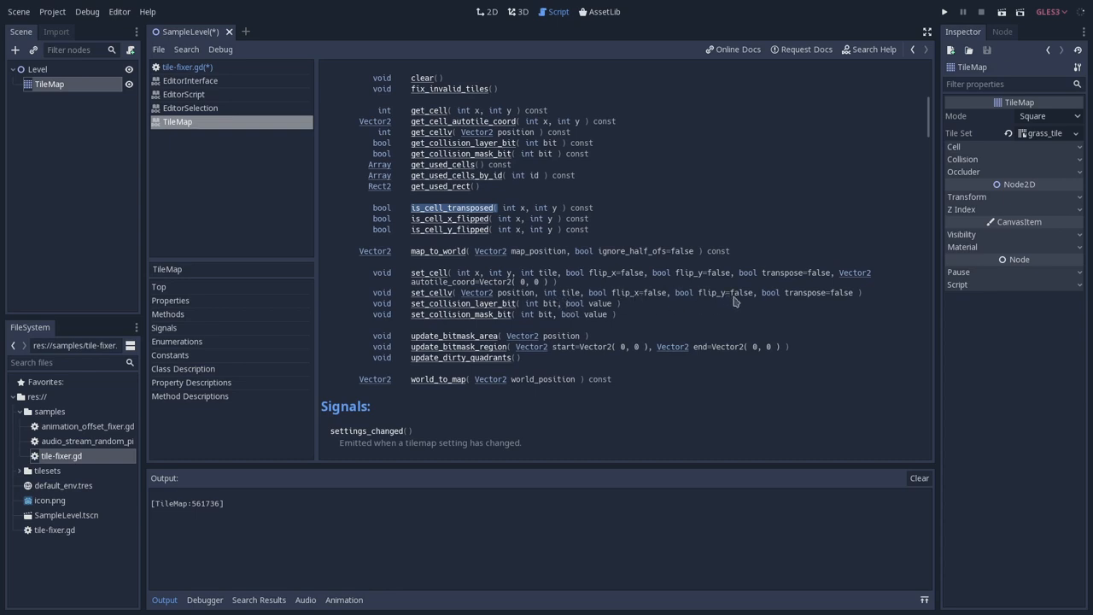
click(188, 67)
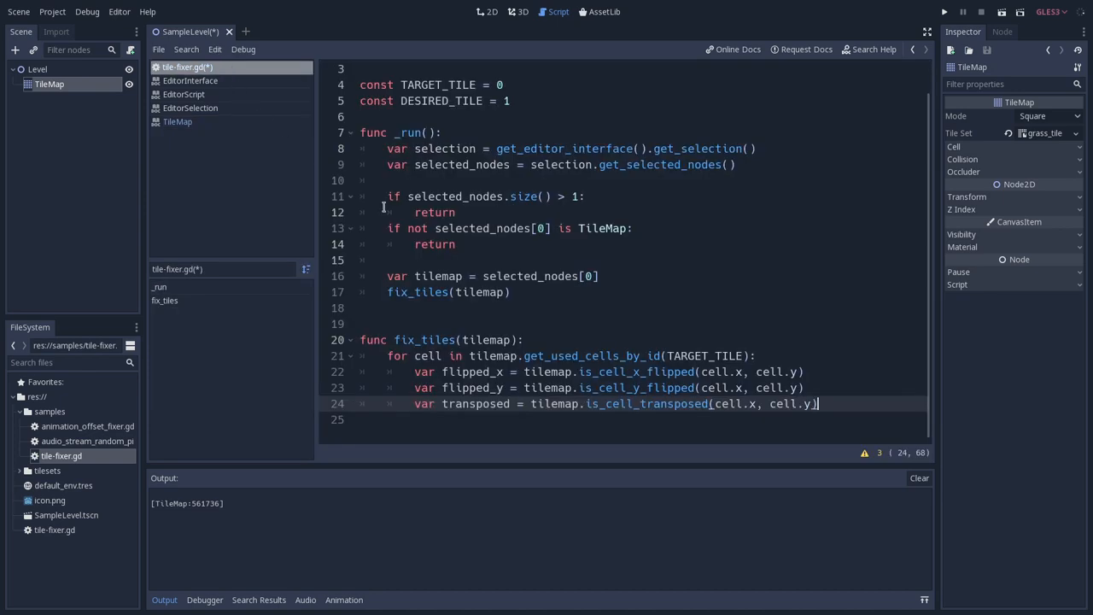
Step: Add tilemap.set_cellv(cell, DESIRED_TILE, flipped_x, flipped_y, transposed) inside the loop and save
text(tilemap.)
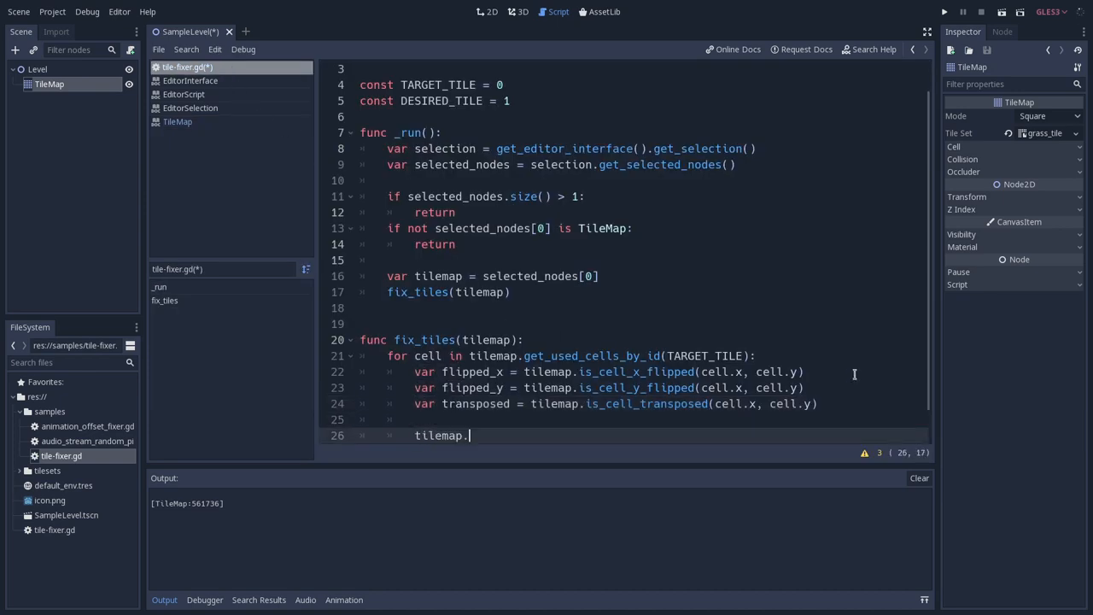
text(set_cellv)
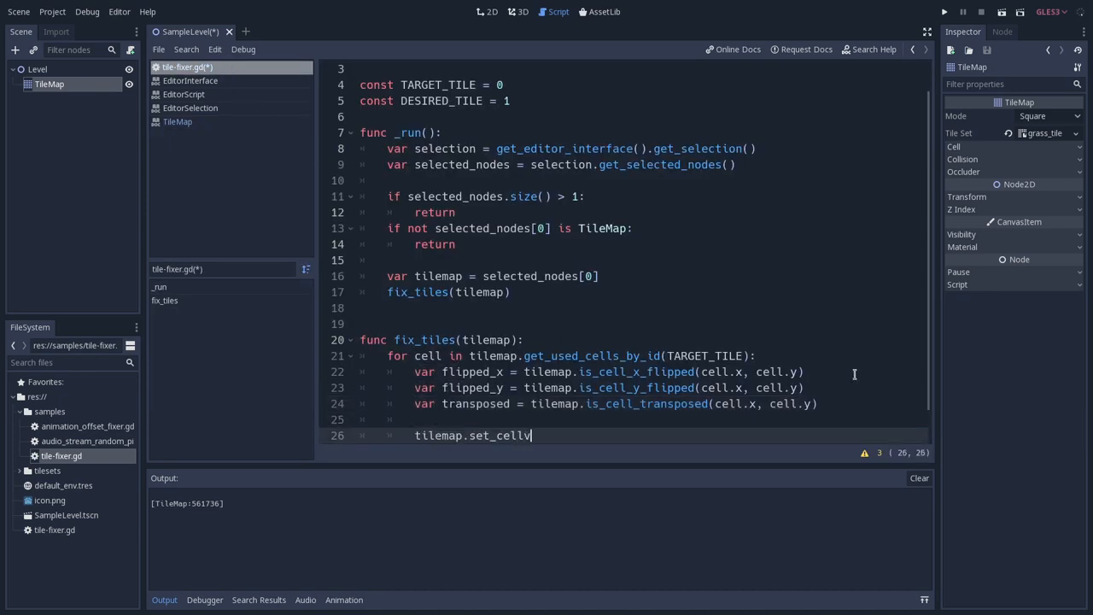
text((cell,)
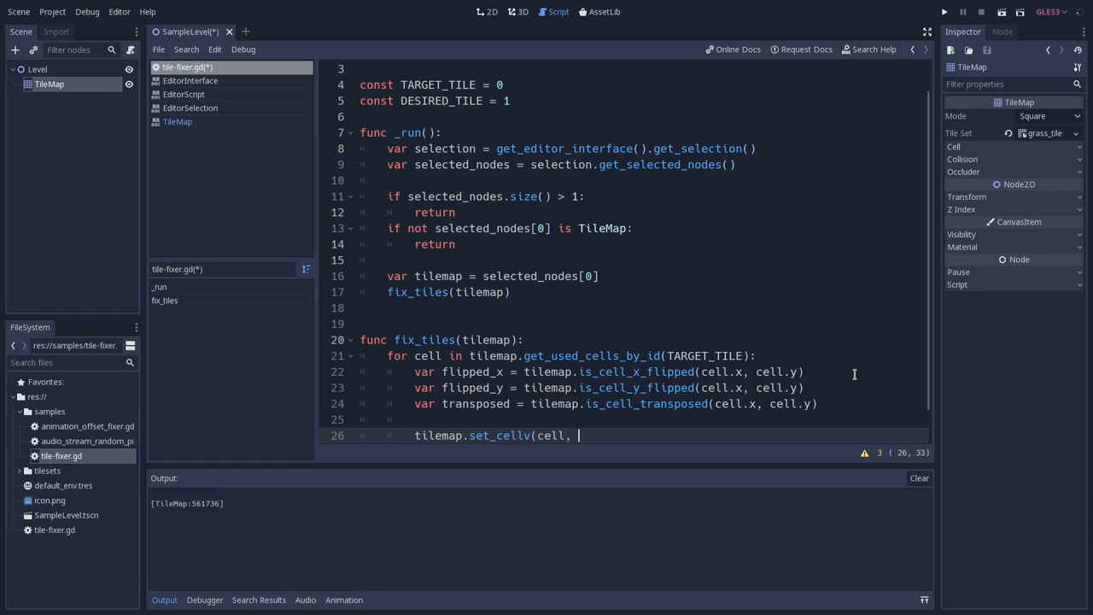
text(DESI)
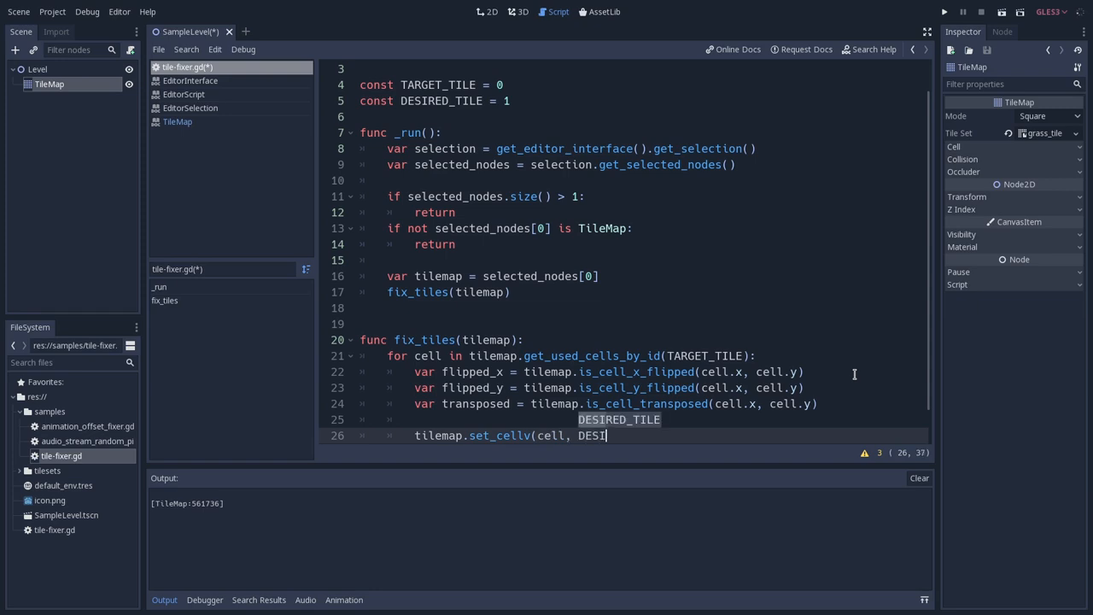
text(RED_TILE,)
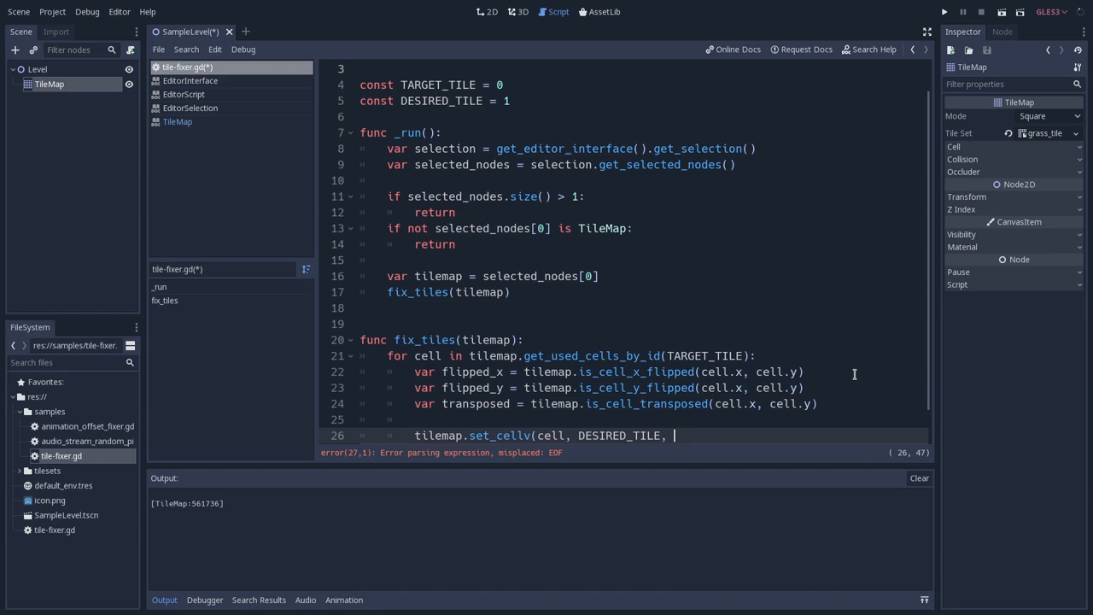
text(flipped_x, fl)
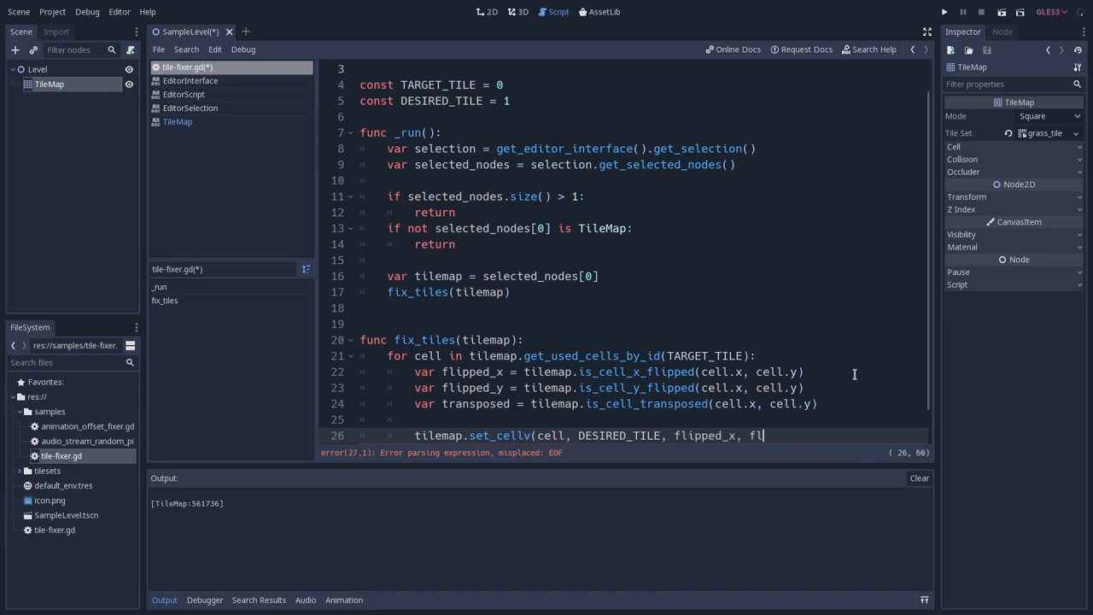
text(ipped_y))
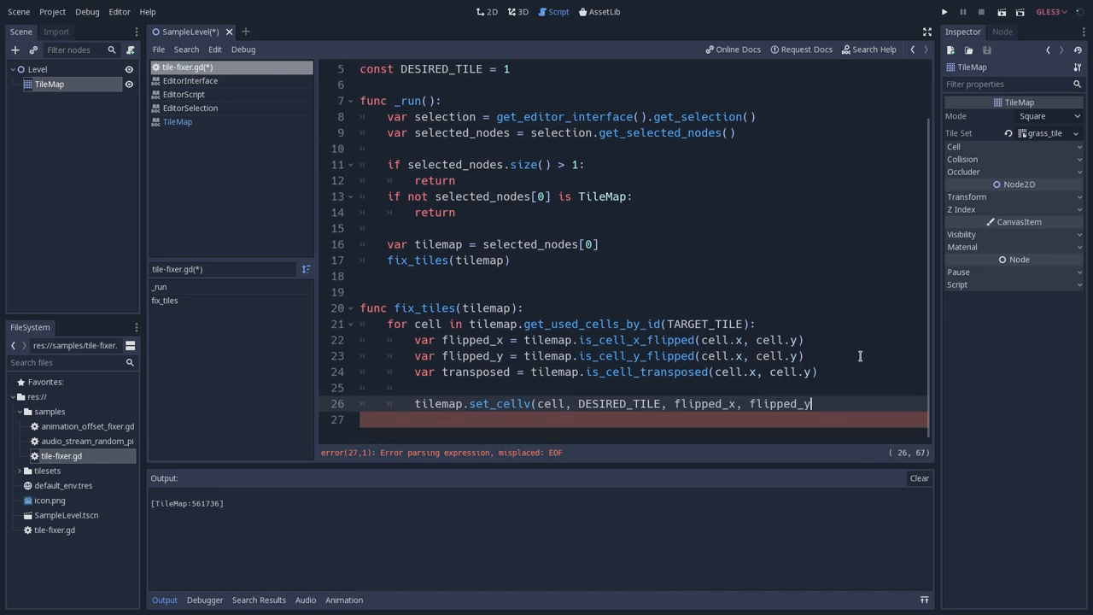
text(, transposed))
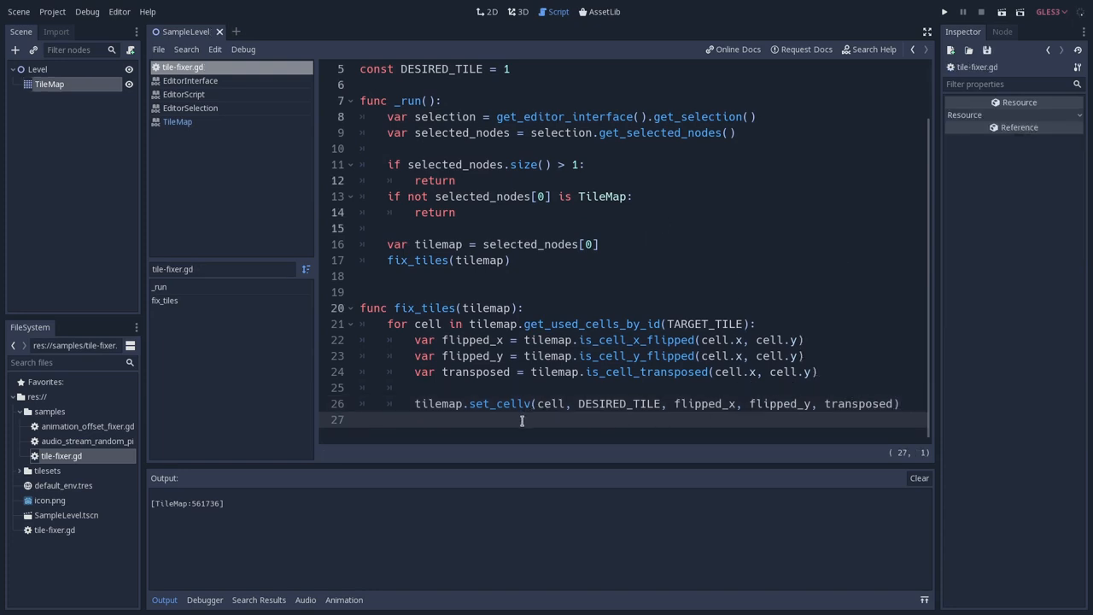
mouse_move(960, 242)
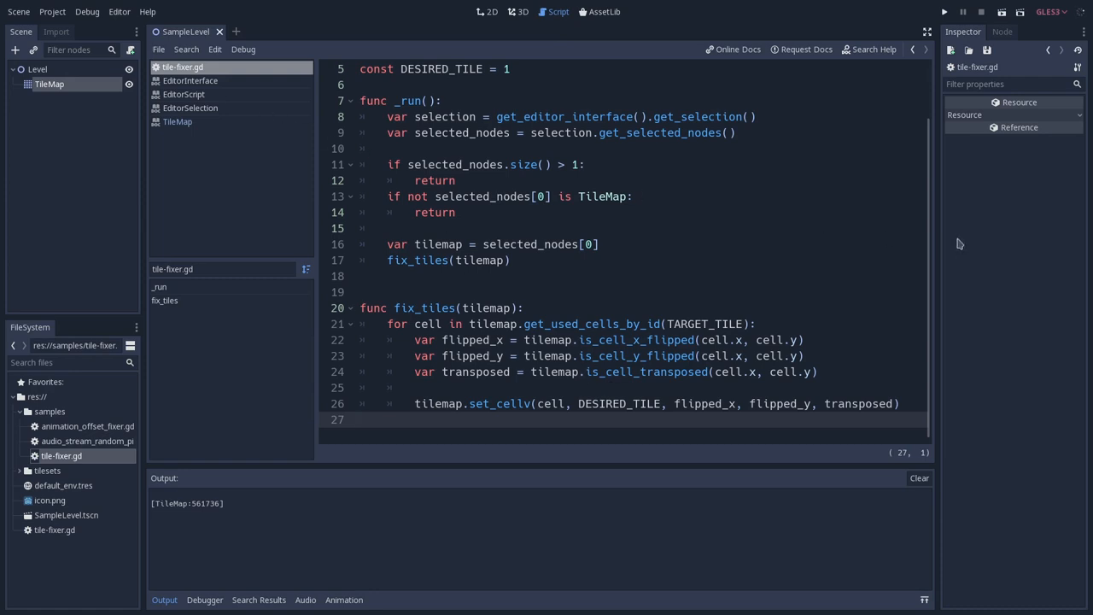
scroll(up, 3)
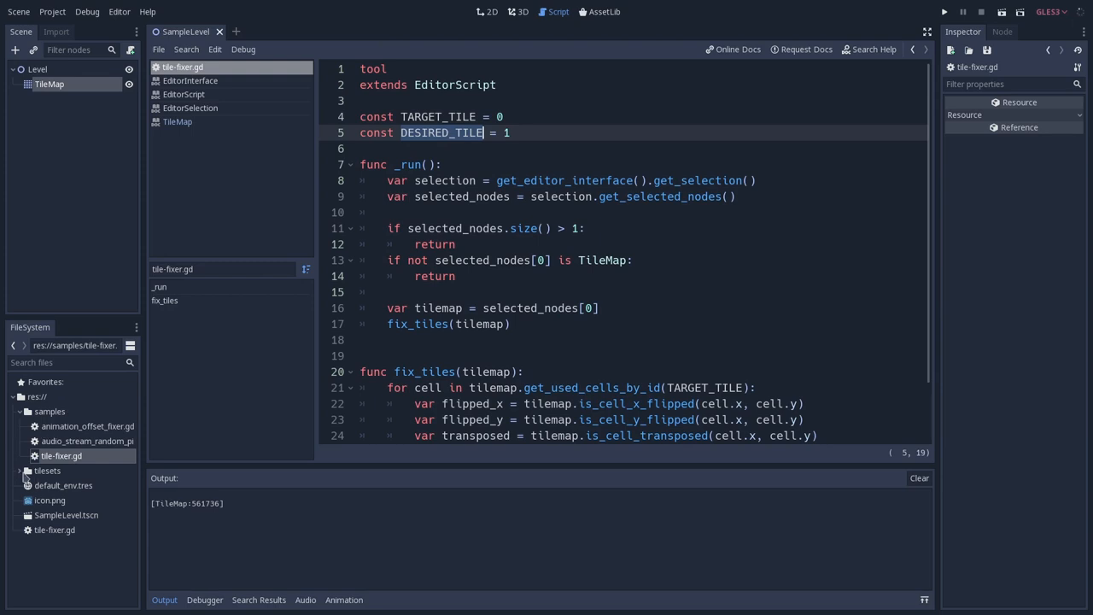
Step: Bring up the grass_tiles TileSet resource to check tile IDs
click(68, 500)
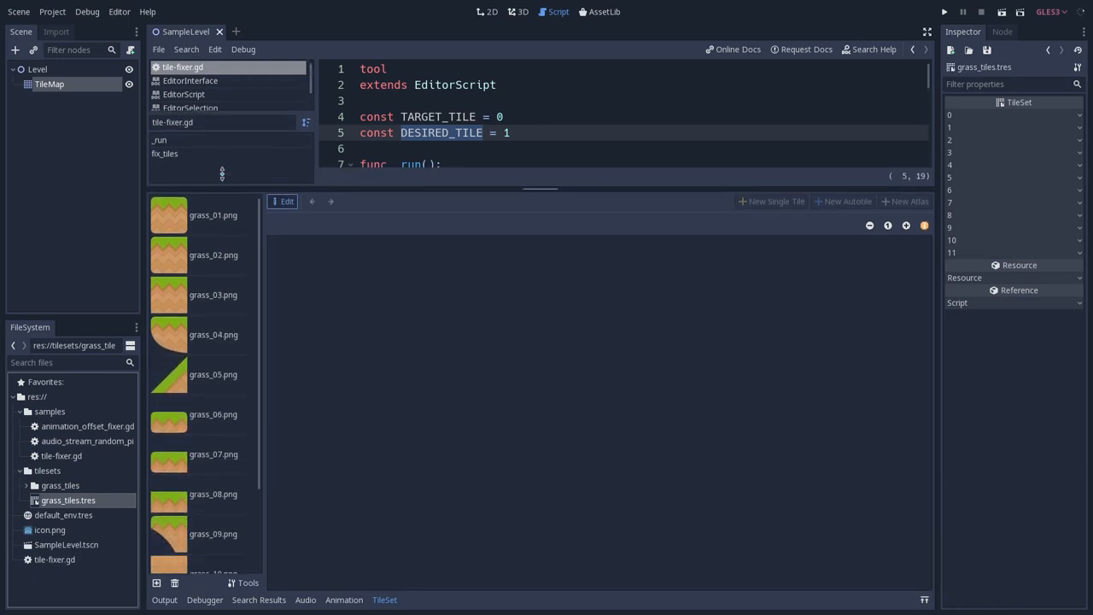
Step: Inspect the grass_09 tile's properties and set TARGET_TILE to 8
click(205, 533)
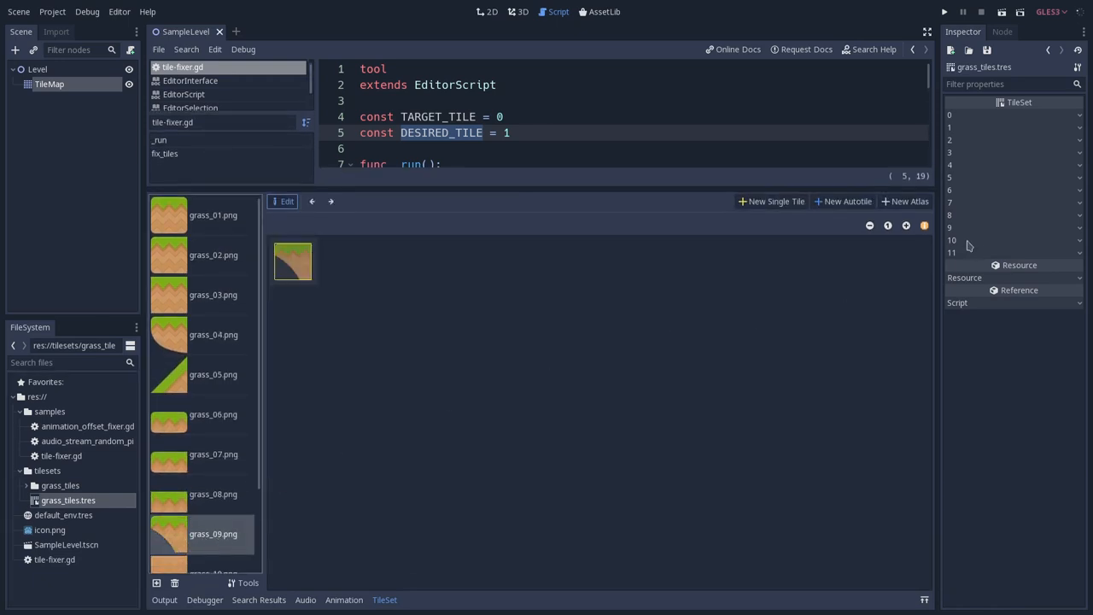
click(950, 215)
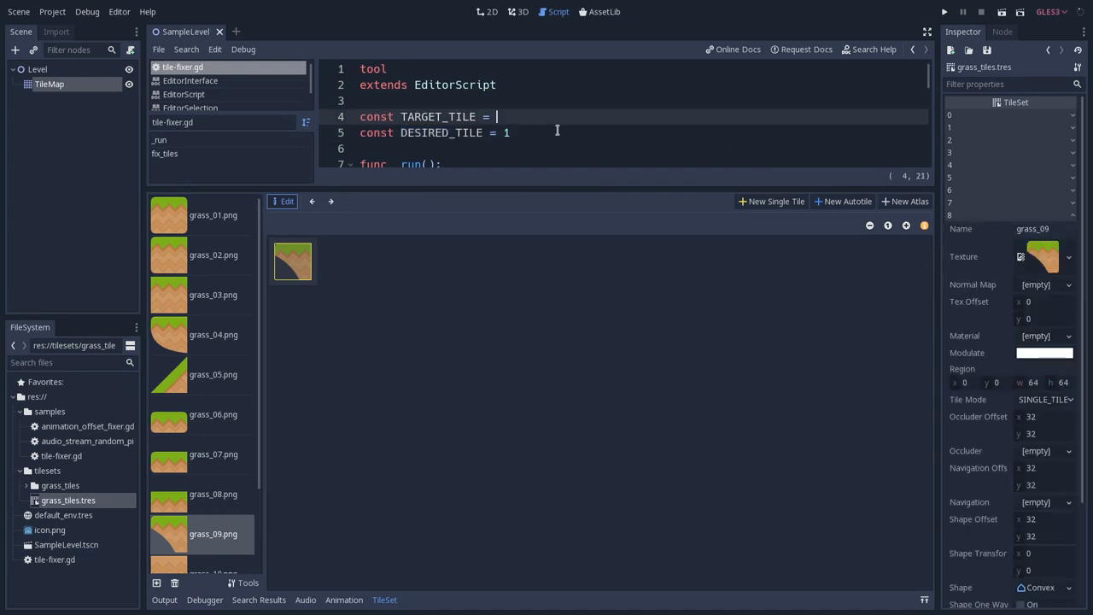
text(8)
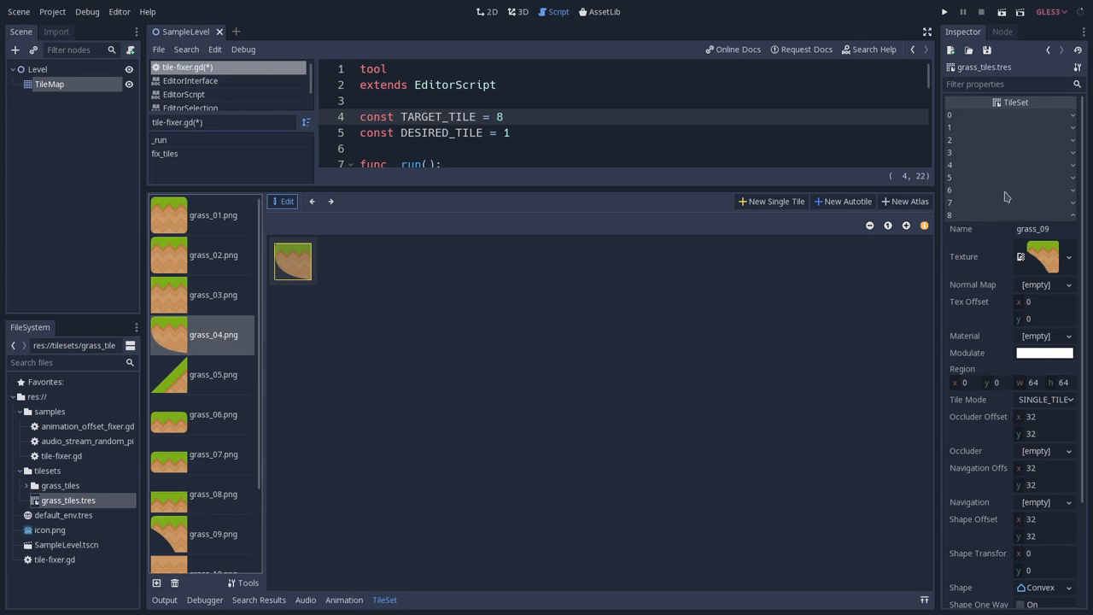
Step: Set DESIRED_TILE to 3 so tile 8 becomes tile 3, and save the script
click(950, 152)
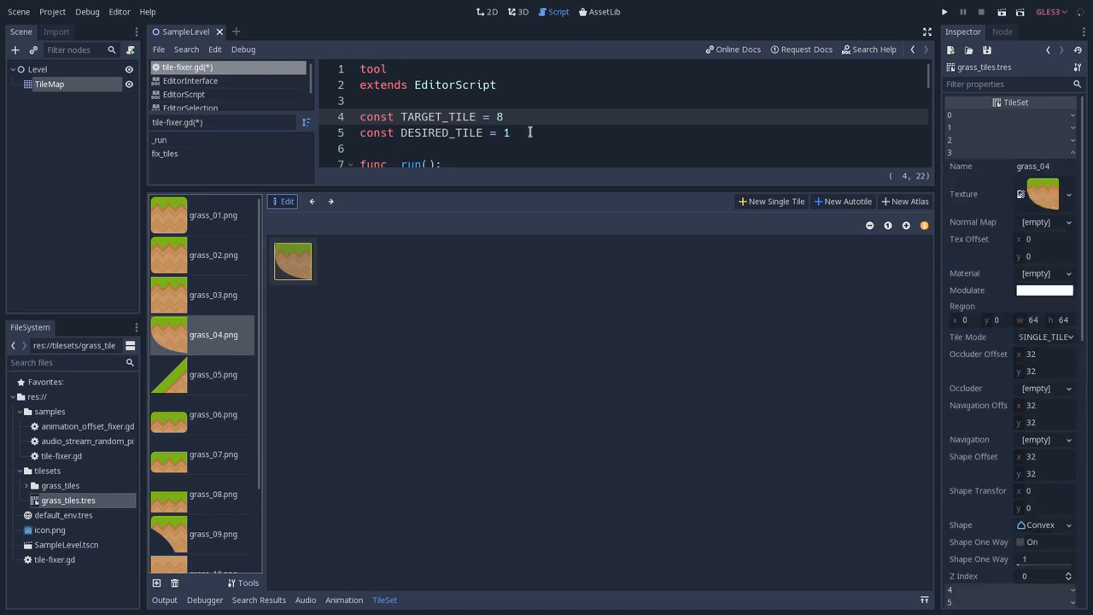
text(3)
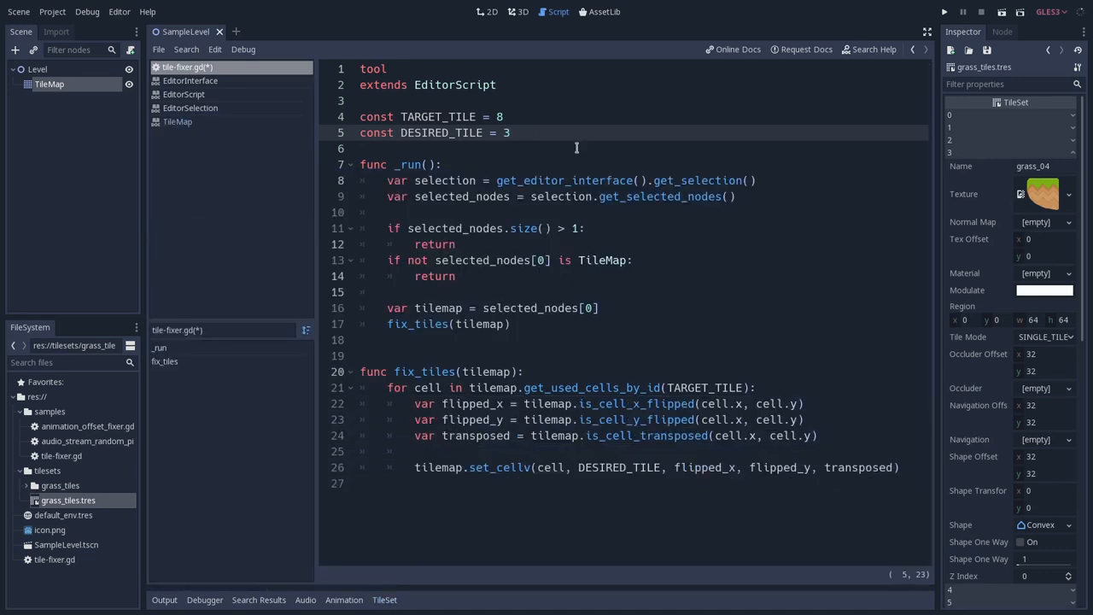
mouse_move(365, 127)
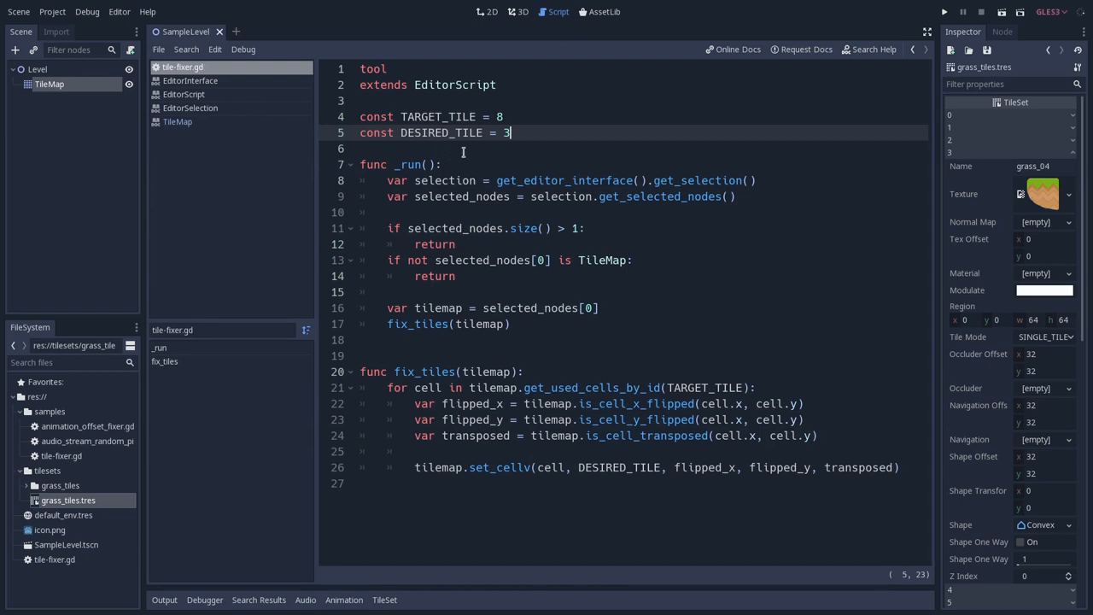
click(492, 11)
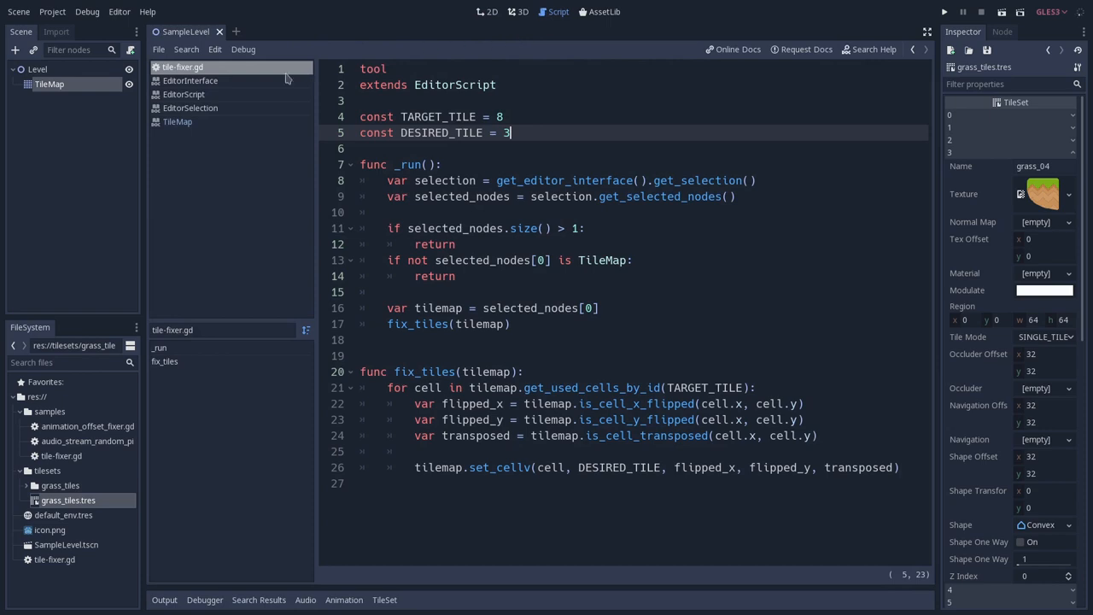
Step: Run tile-fixer.gd on the level's TileMap via File > Run and return to the script
click(157, 48)
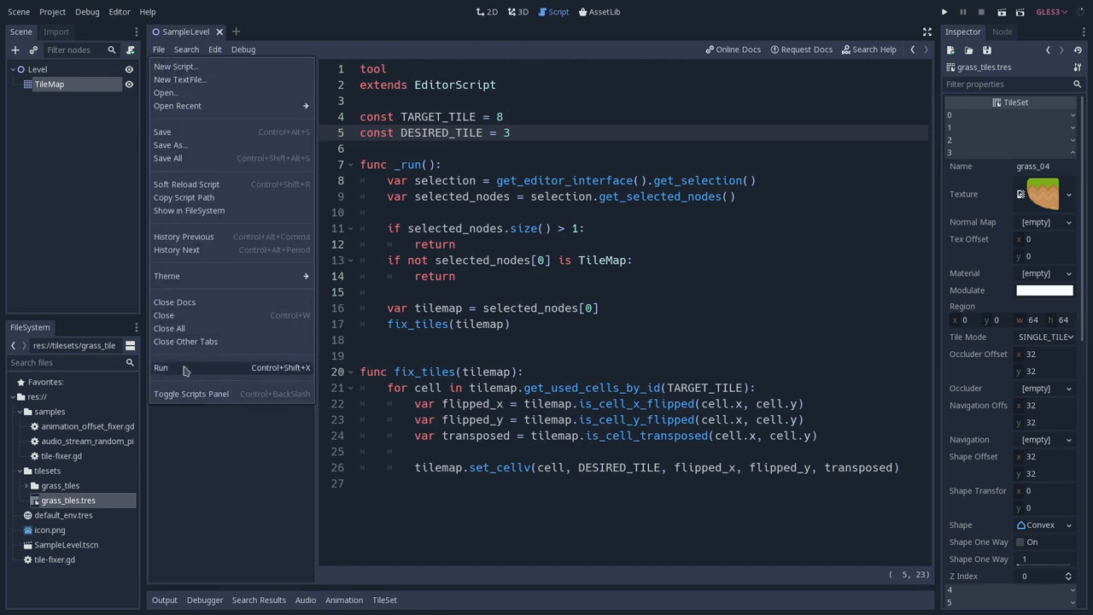
click(160, 368)
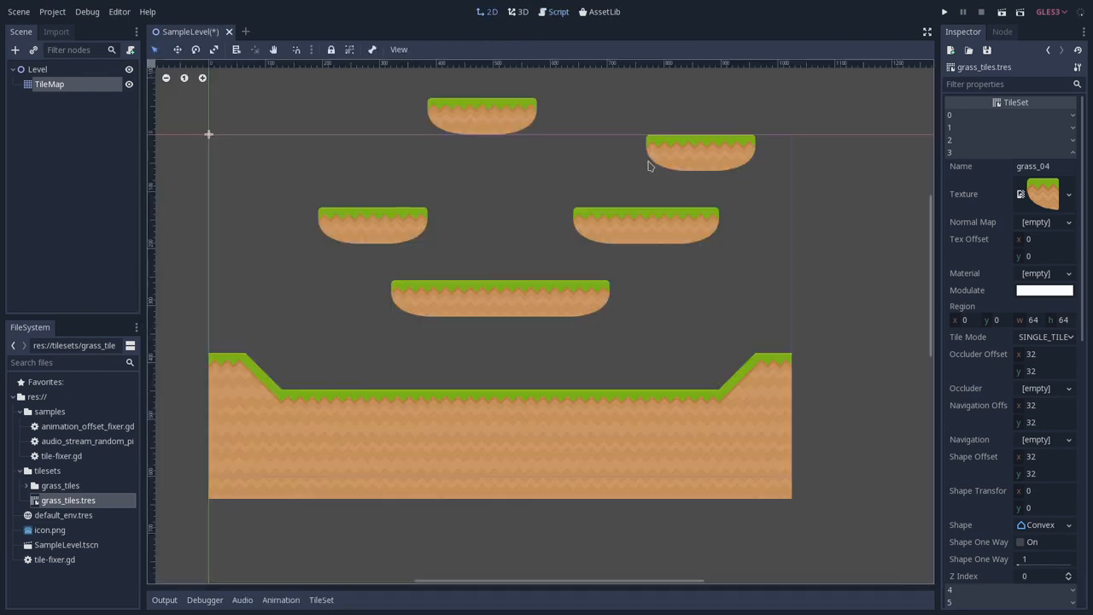
mouse_move(362, 147)
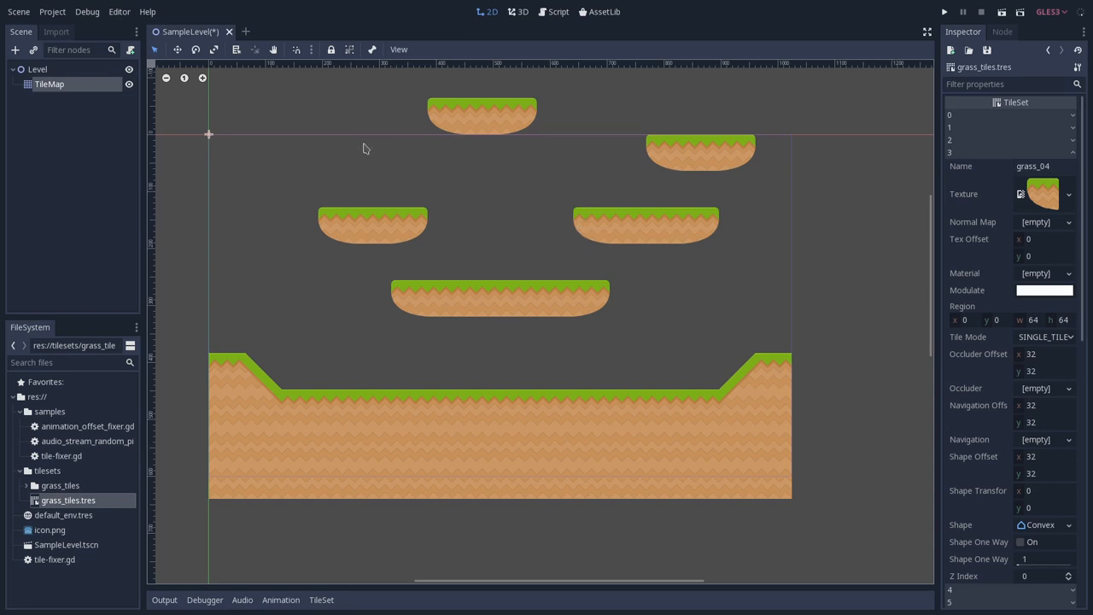
mouse_move(547, 157)
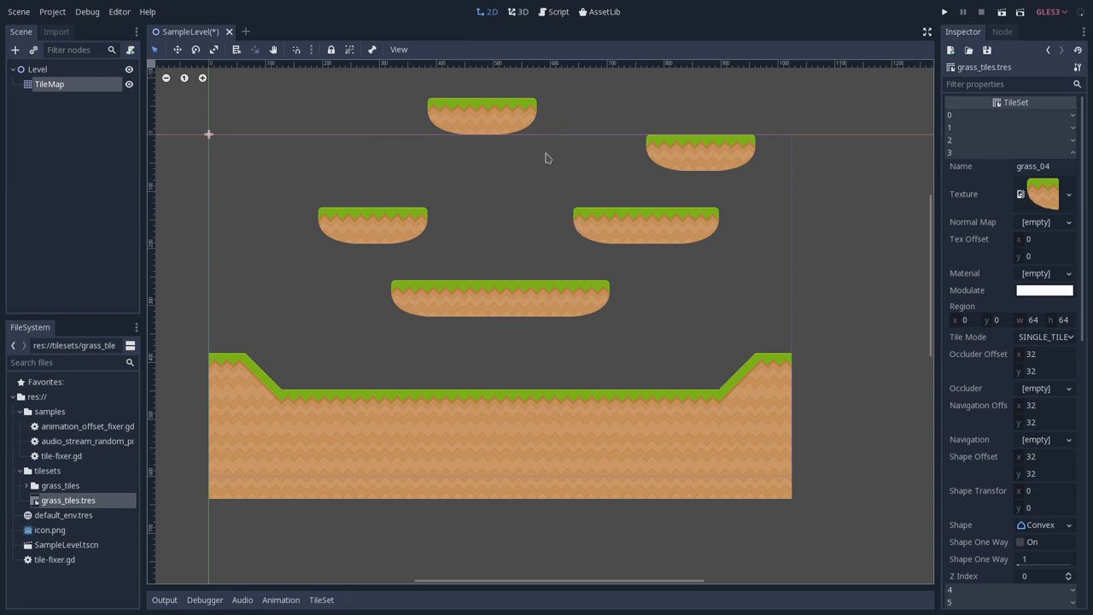
click(559, 10)
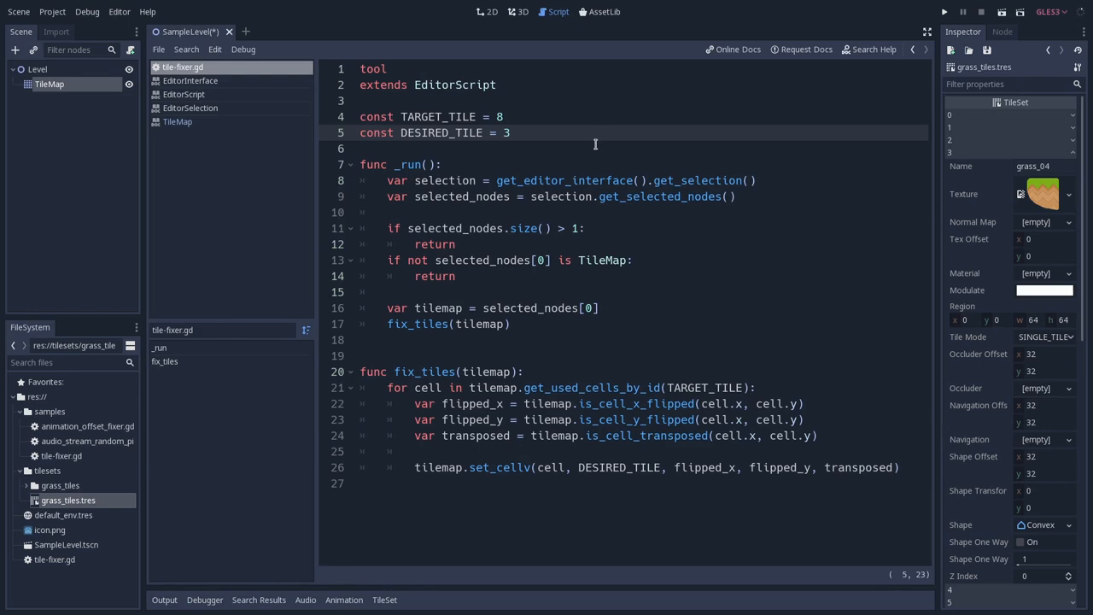
Step: Temporarily swap the TARGET_TILE and DESIRED_TILE values
key(Backspace)
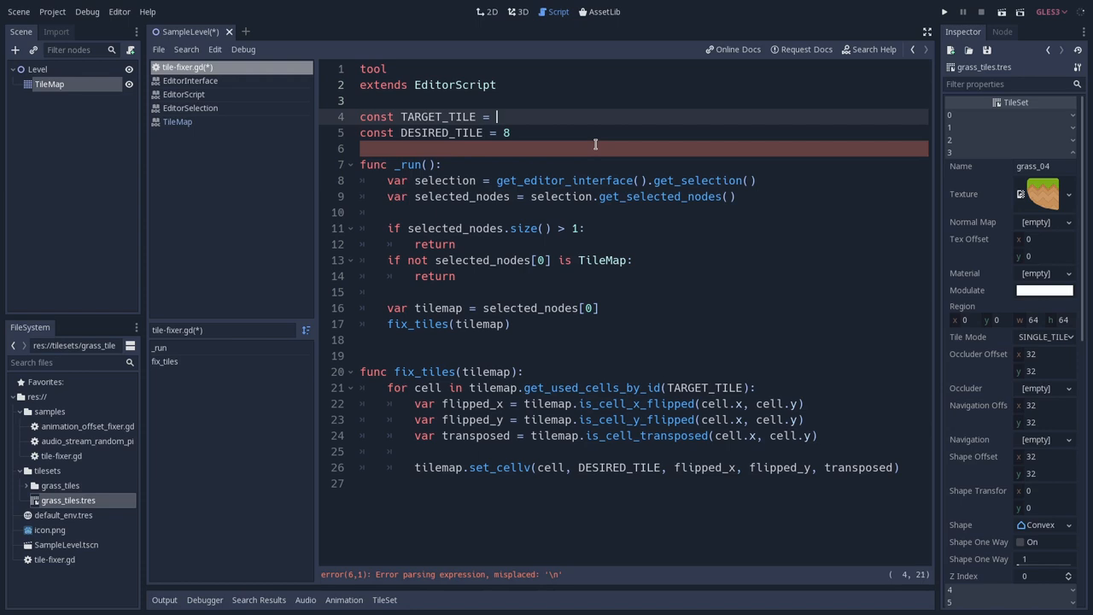
text(3)
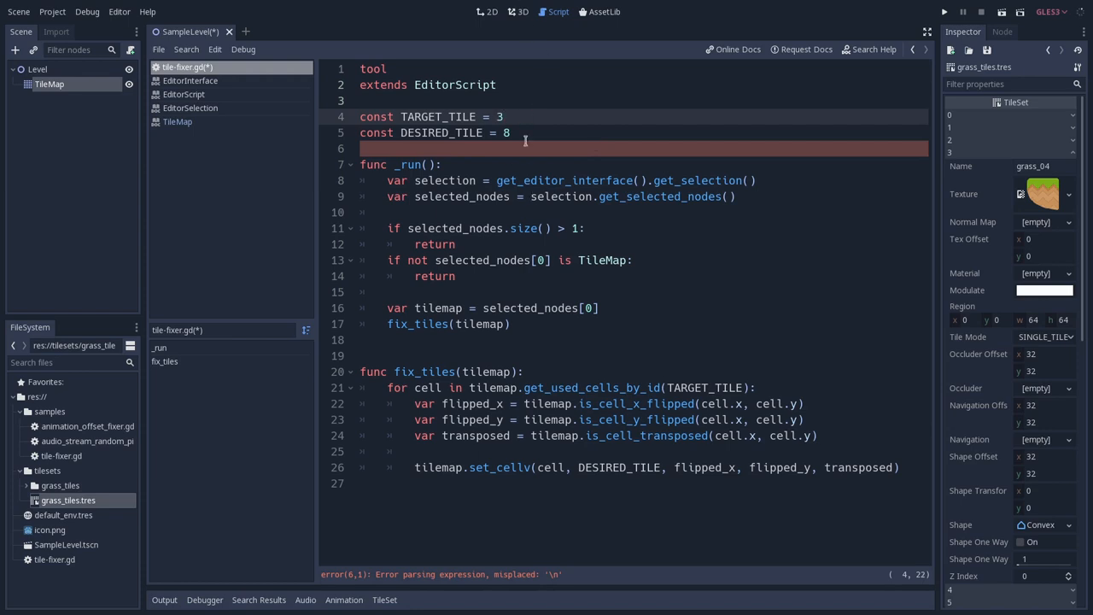
click(504, 116)
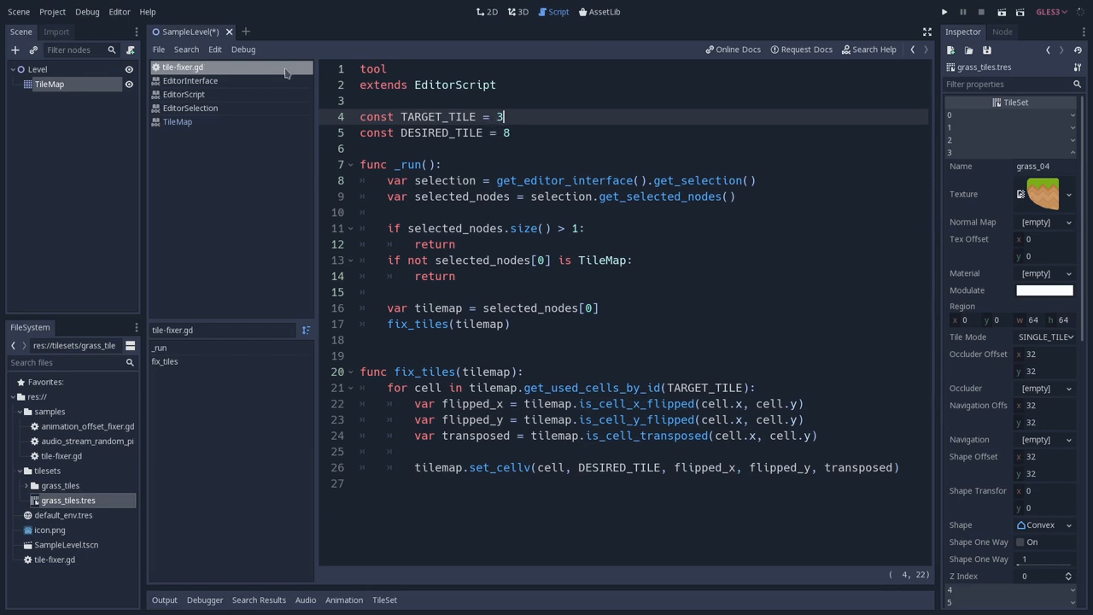
Step: Restore TARGET_TILE 8 and DESIRED_TILE 3, save, and close the SampleLevel scene
click(158, 48)
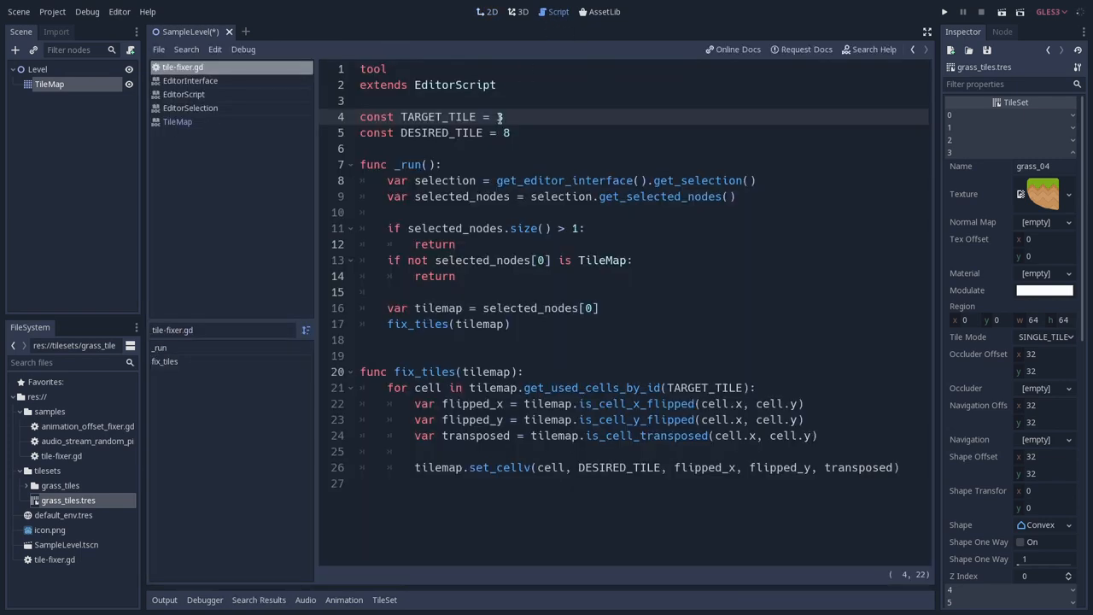
click(507, 133)
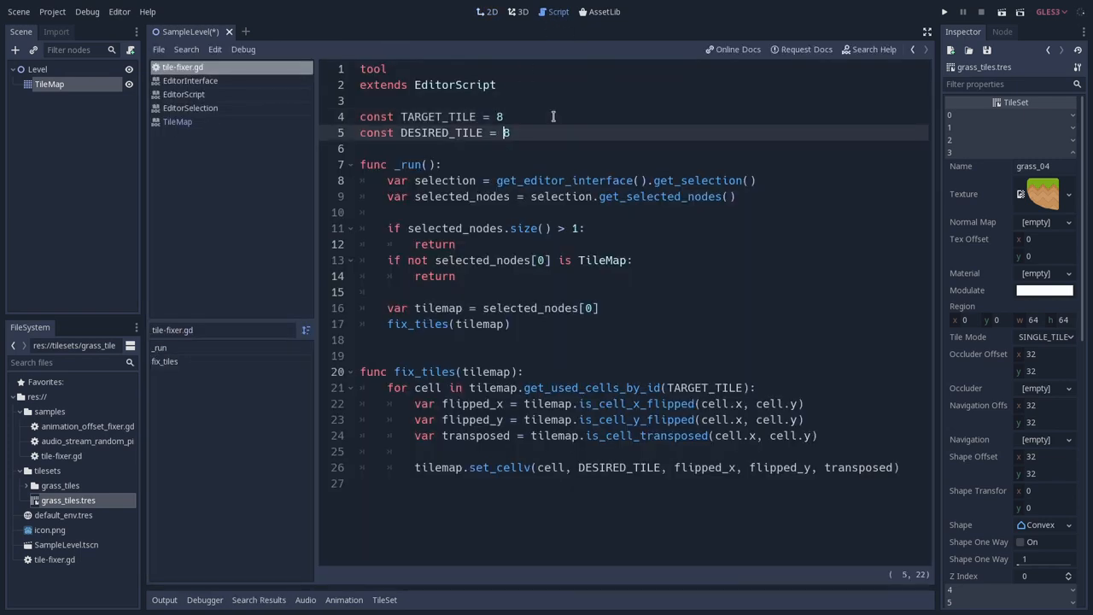
click(157, 48)
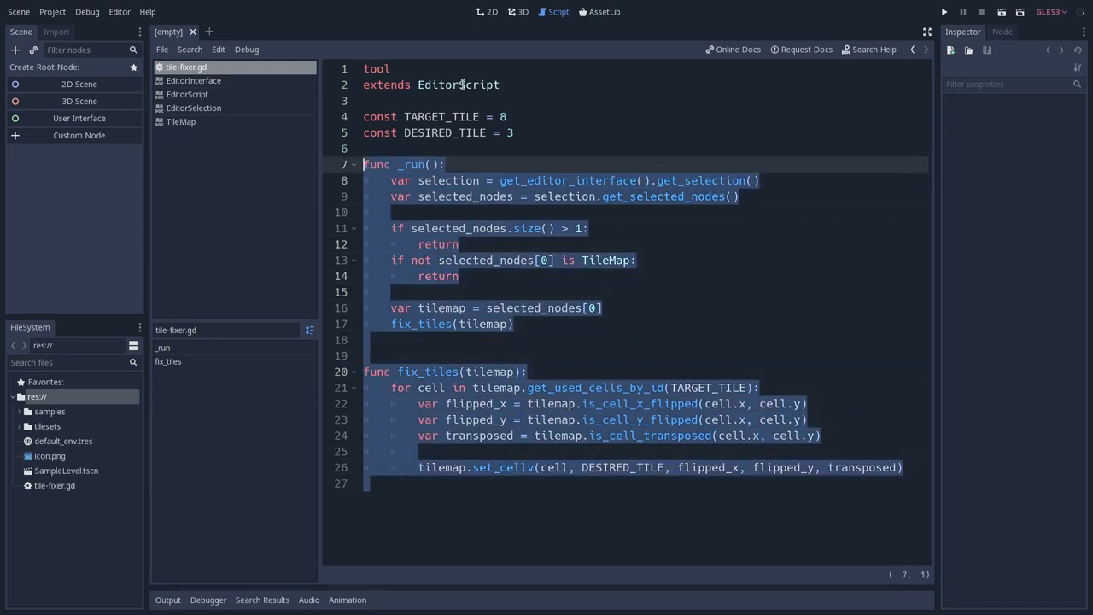
Step: Expand the samples folder in the FileSystem dock
click(458, 86)
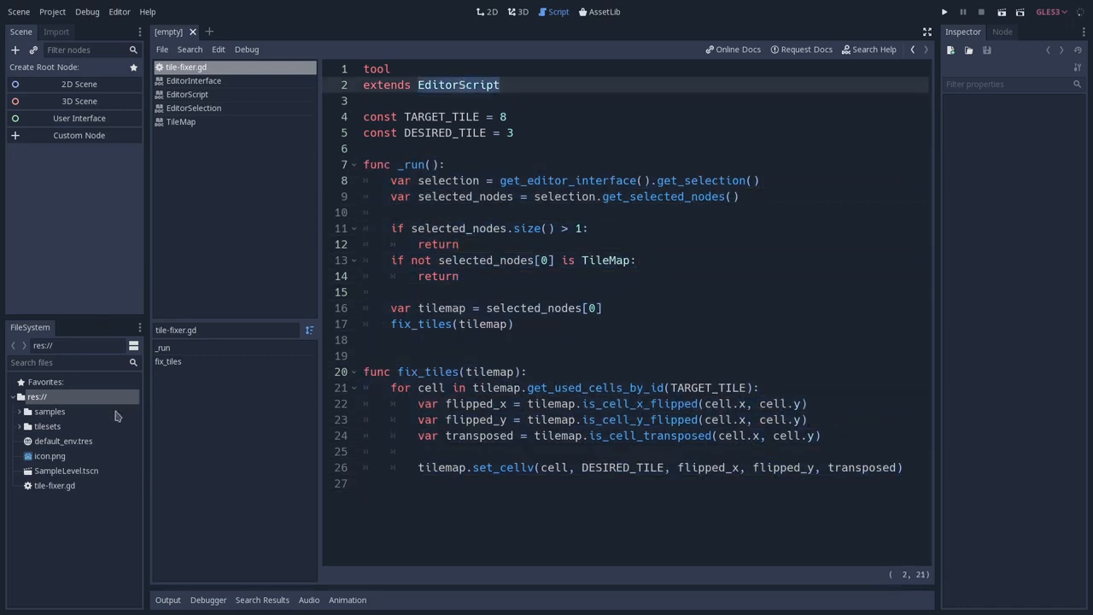
click(20, 410)
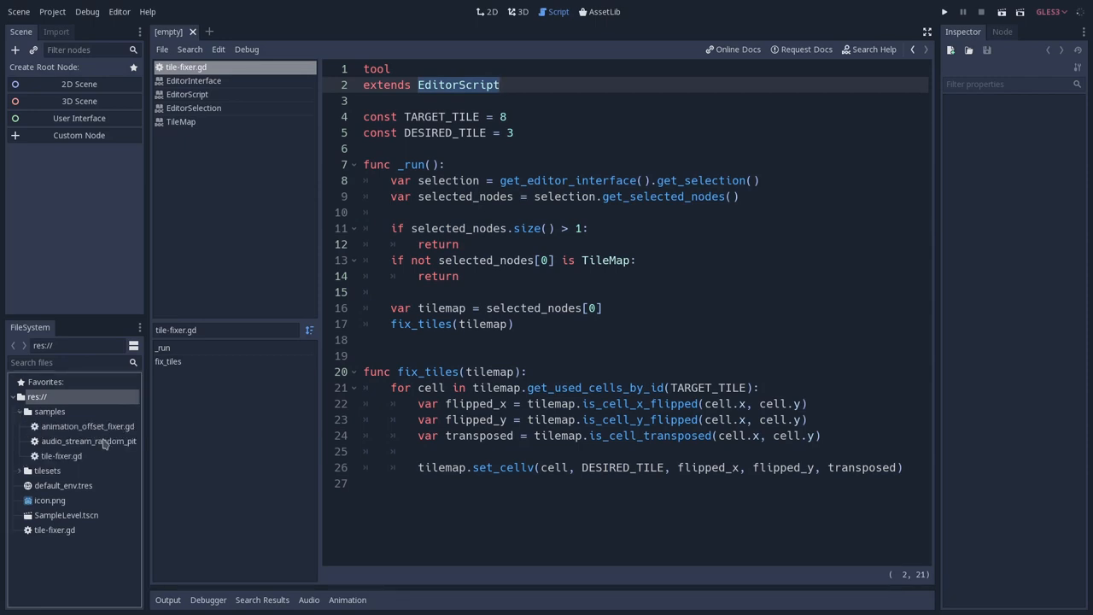
mouse_move(75, 465)
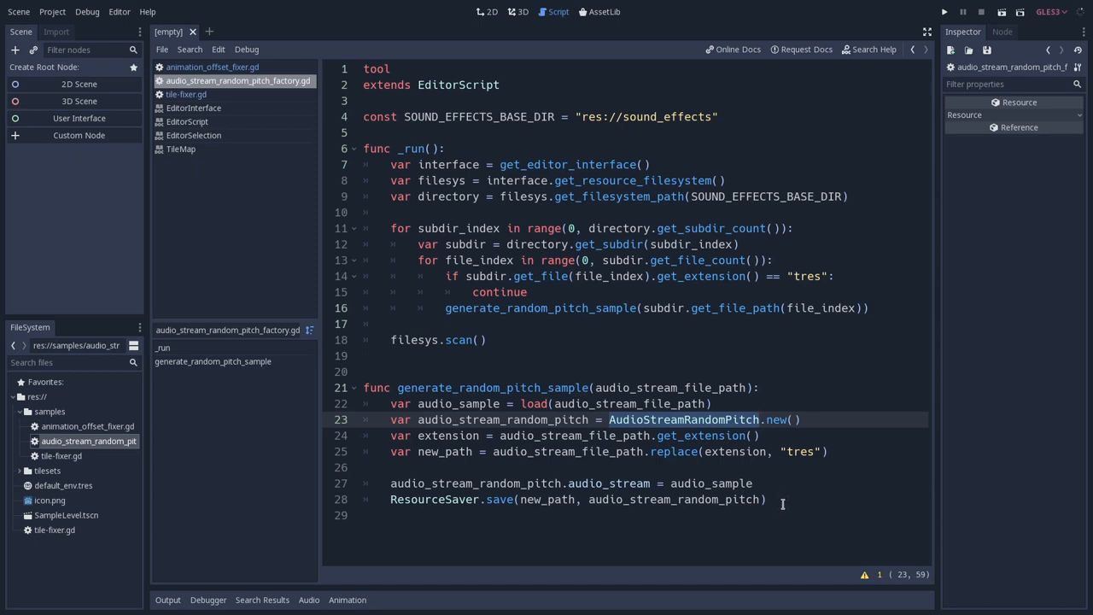
Step: Load audio_stream_random_pitch_factory.gd and read its generate_random_pitch_sample function
click(769, 499)
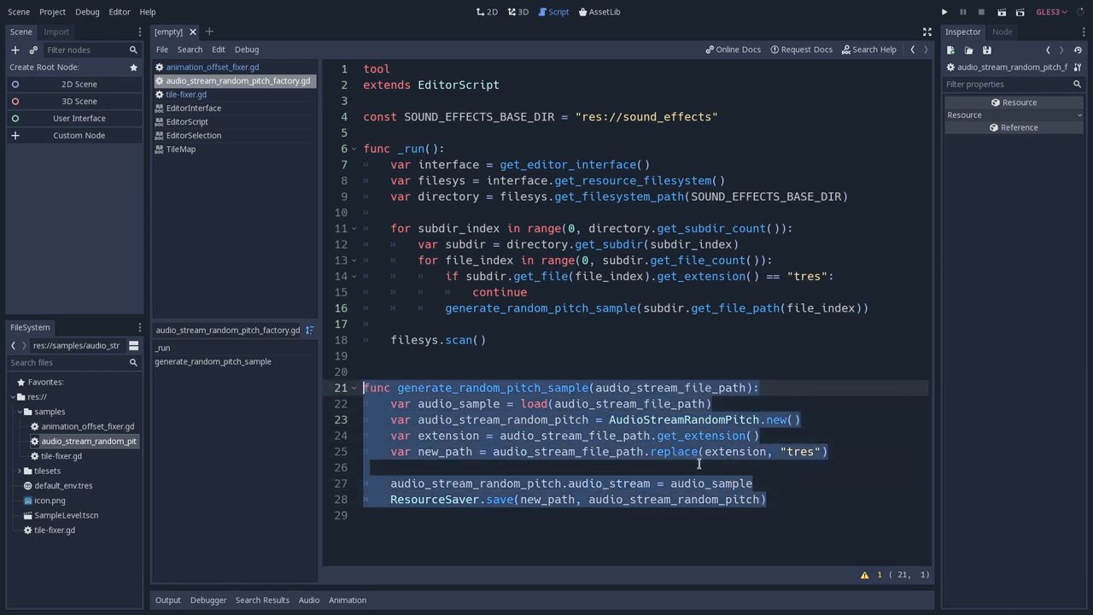
click(773, 499)
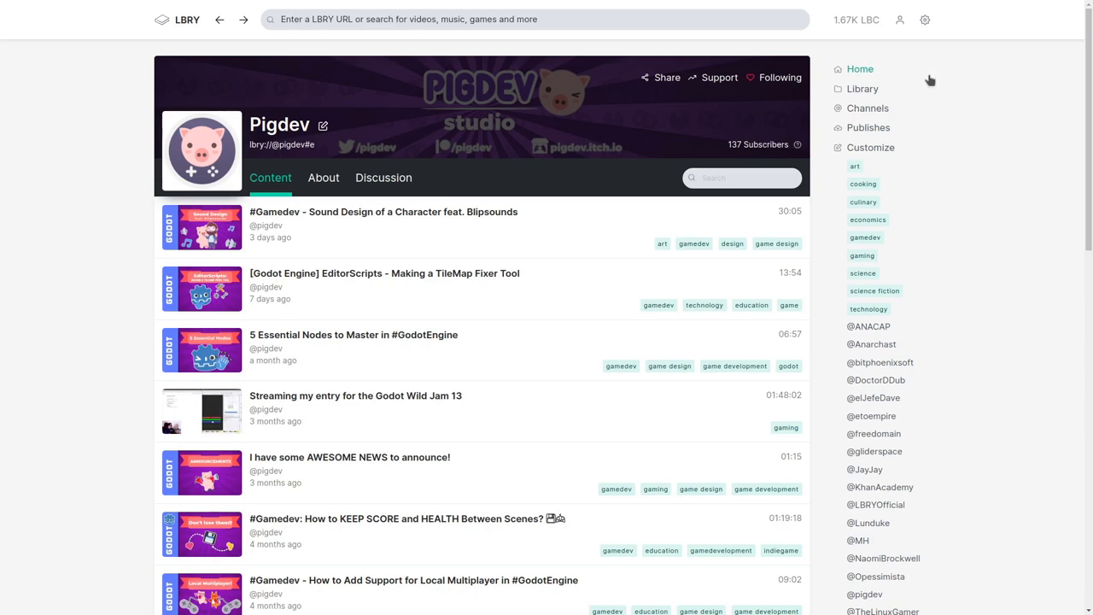
mouse_move(929, 82)
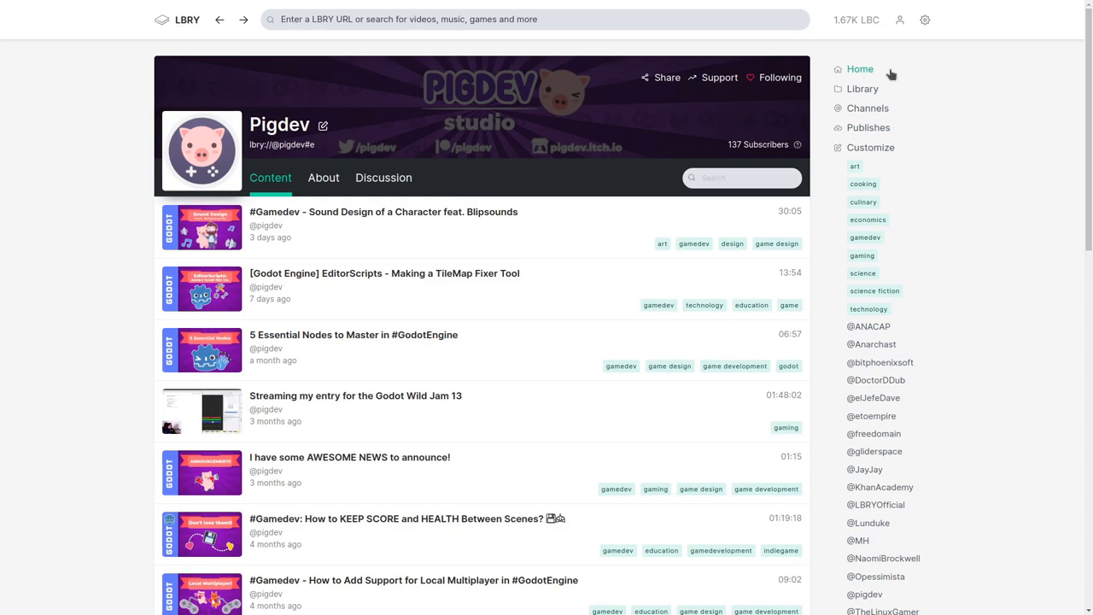
mouse_move(932, 96)
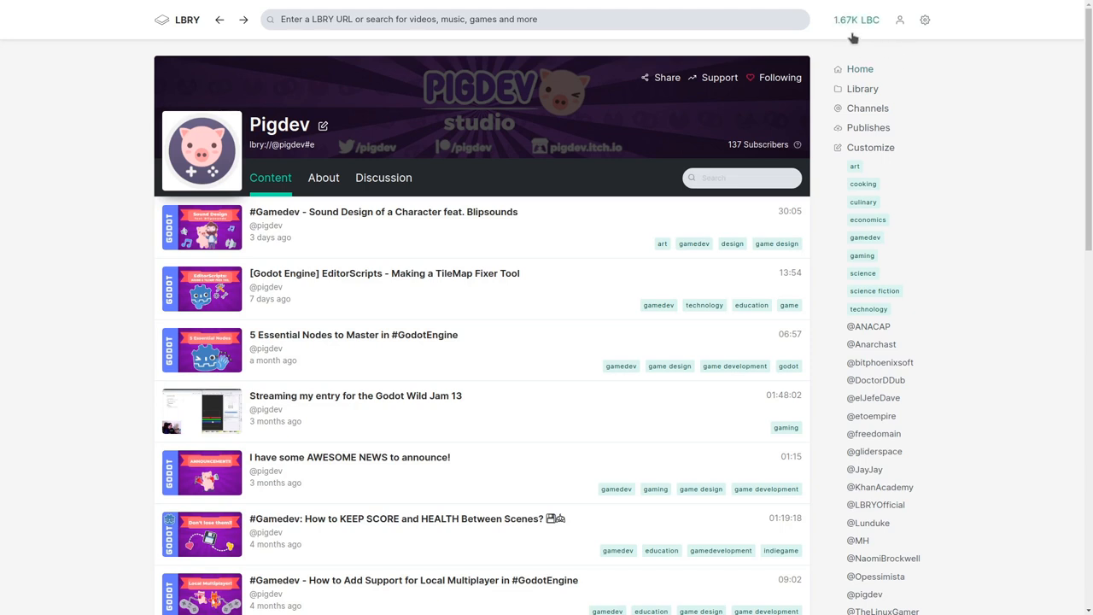
mouse_move(908, 75)
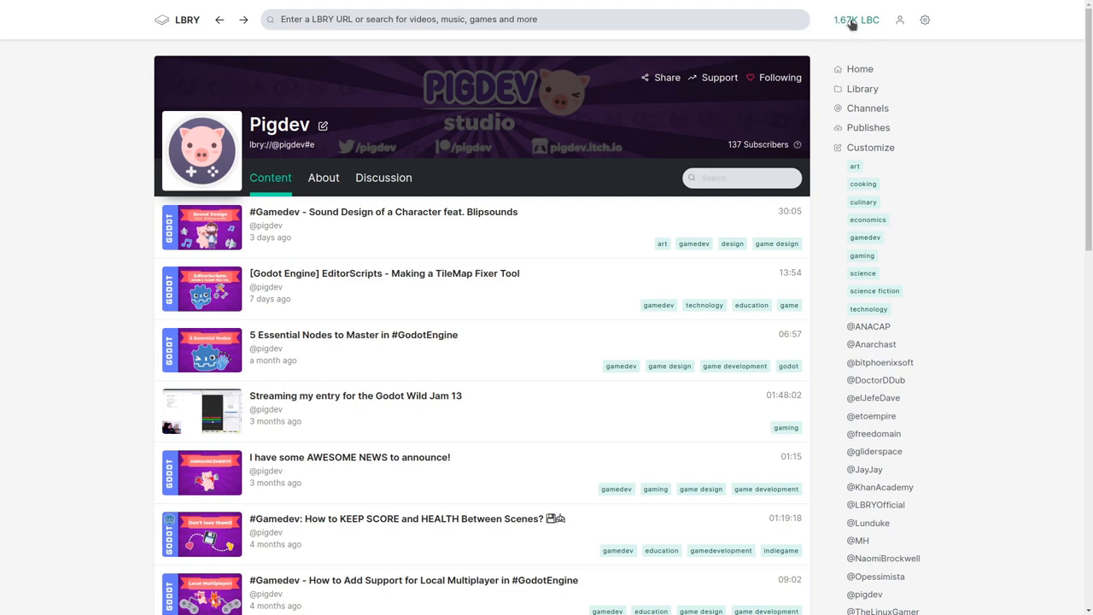
Step: Reach the Rewards page from the LBC balance dropdown
click(857, 19)
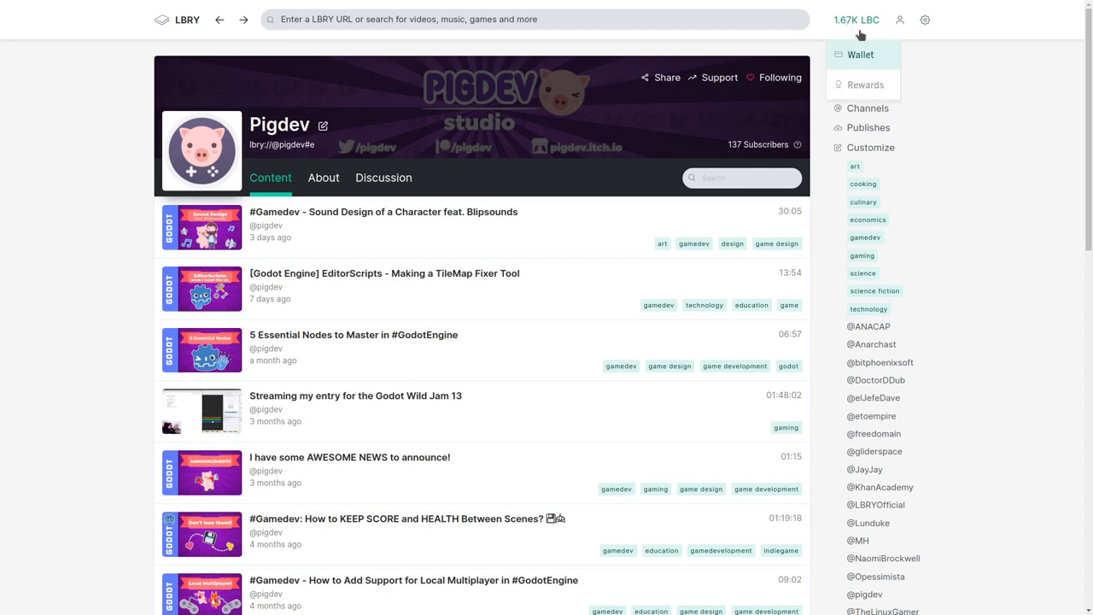
click(865, 86)
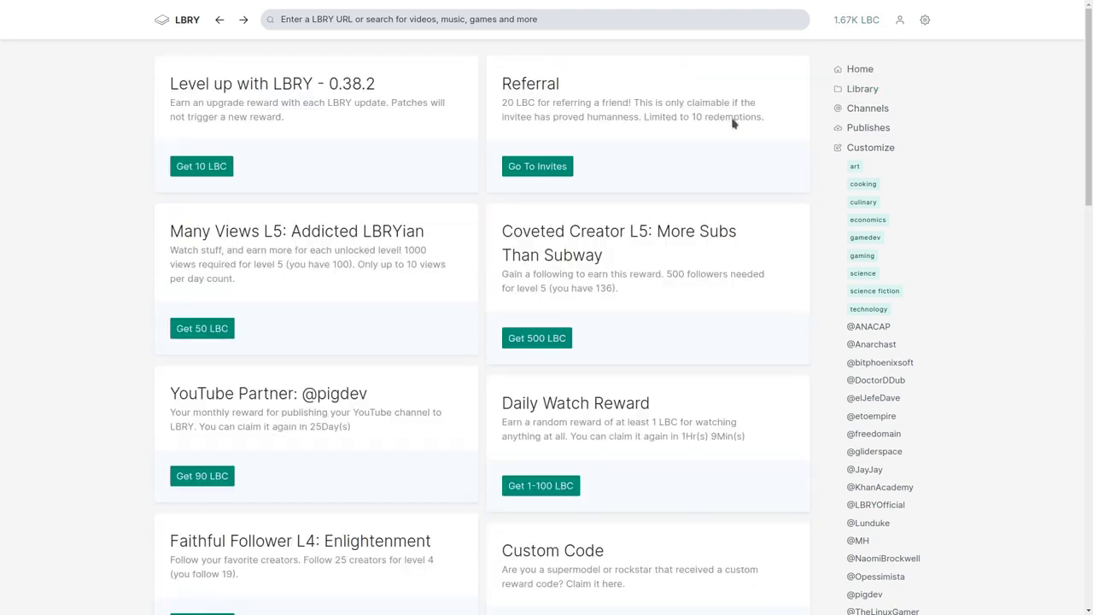
Step: Scroll to Custom Code, start code entry and begin typing the code 'pigdevlb'
scroll(down, 3)
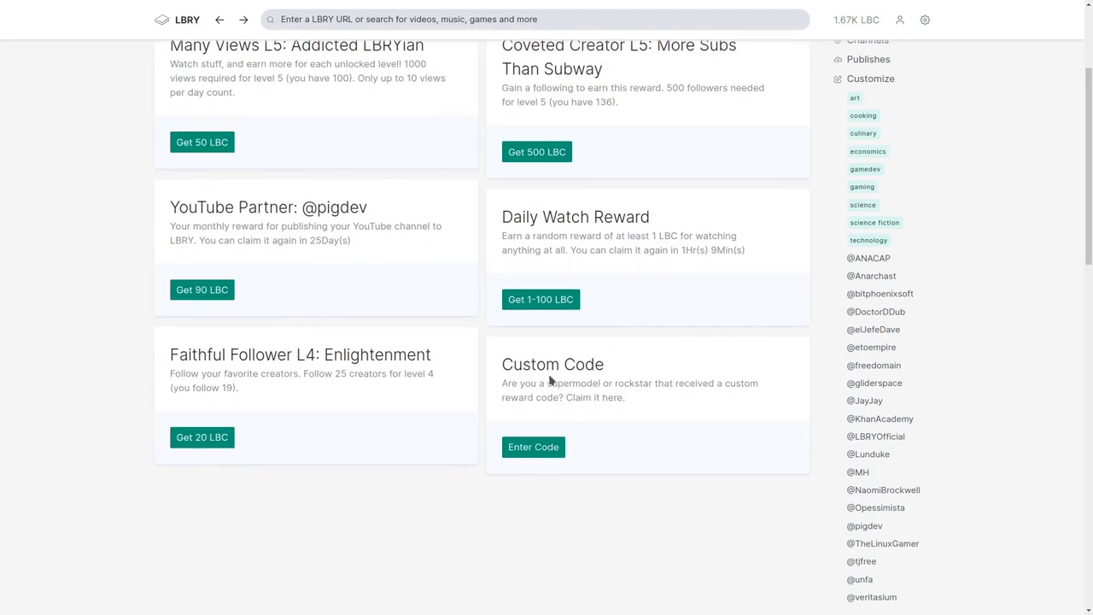
click(533, 448)
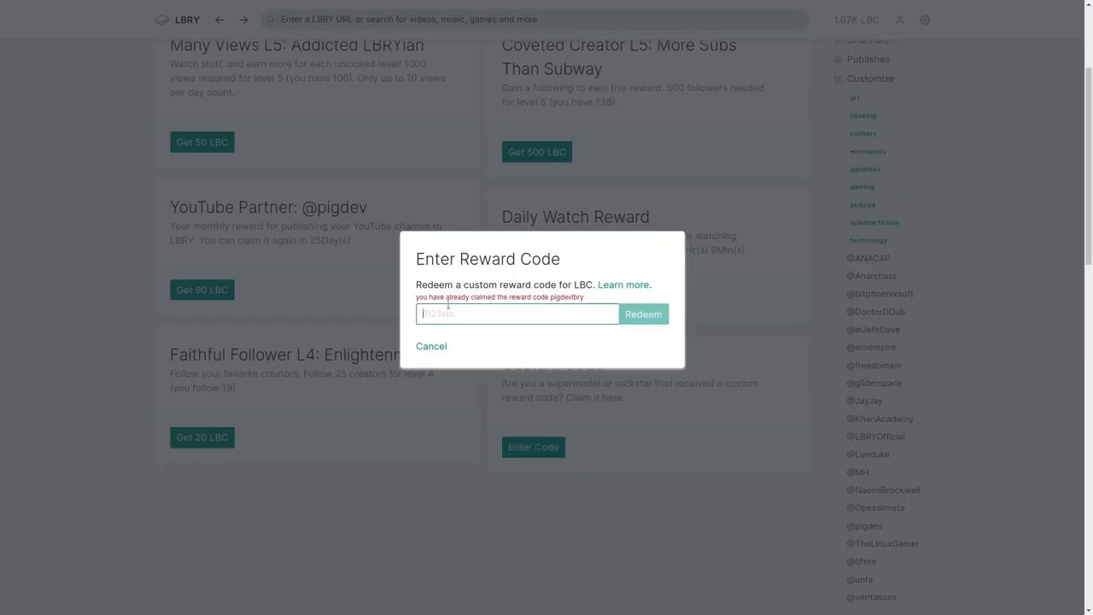
mouse_move(588, 301)
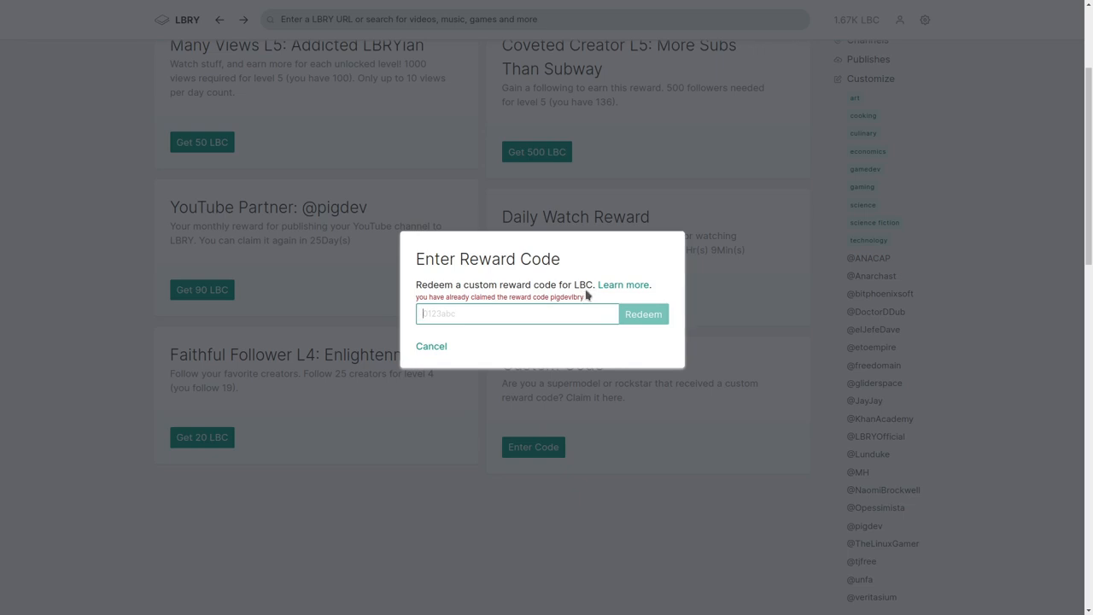
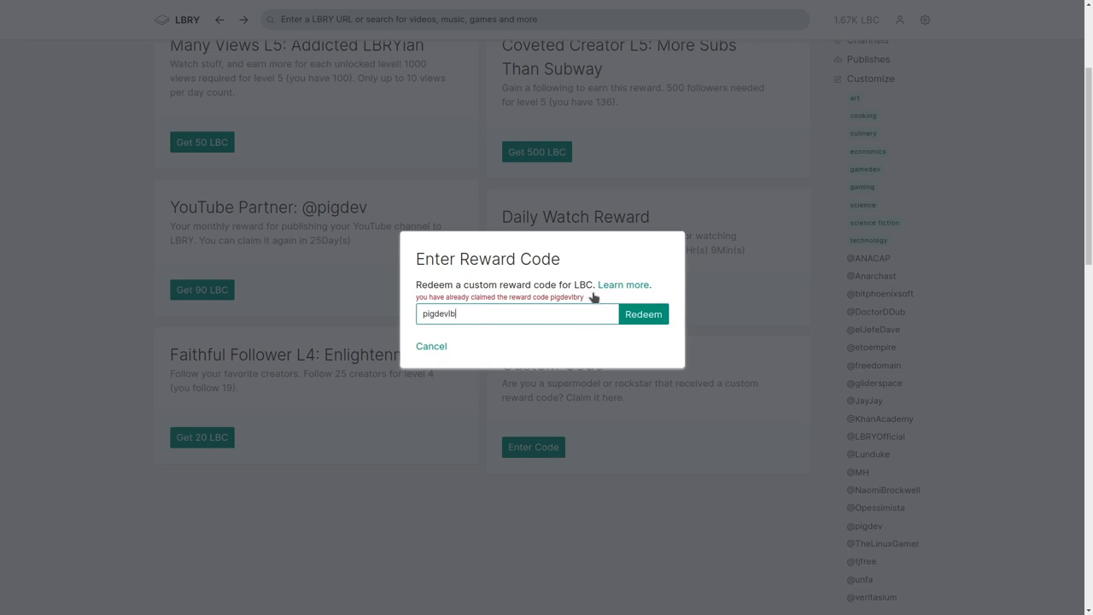